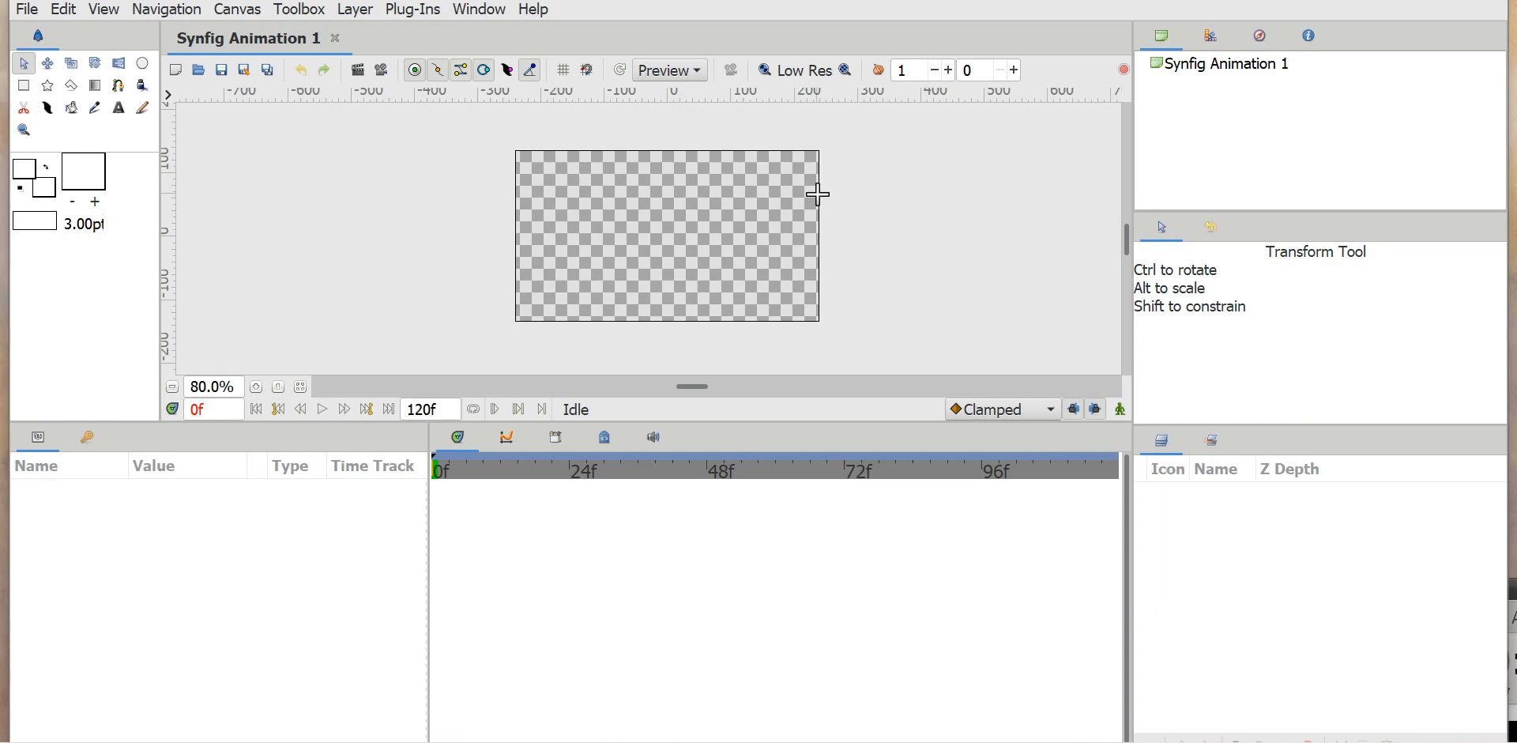
mouse_move(331, 336)
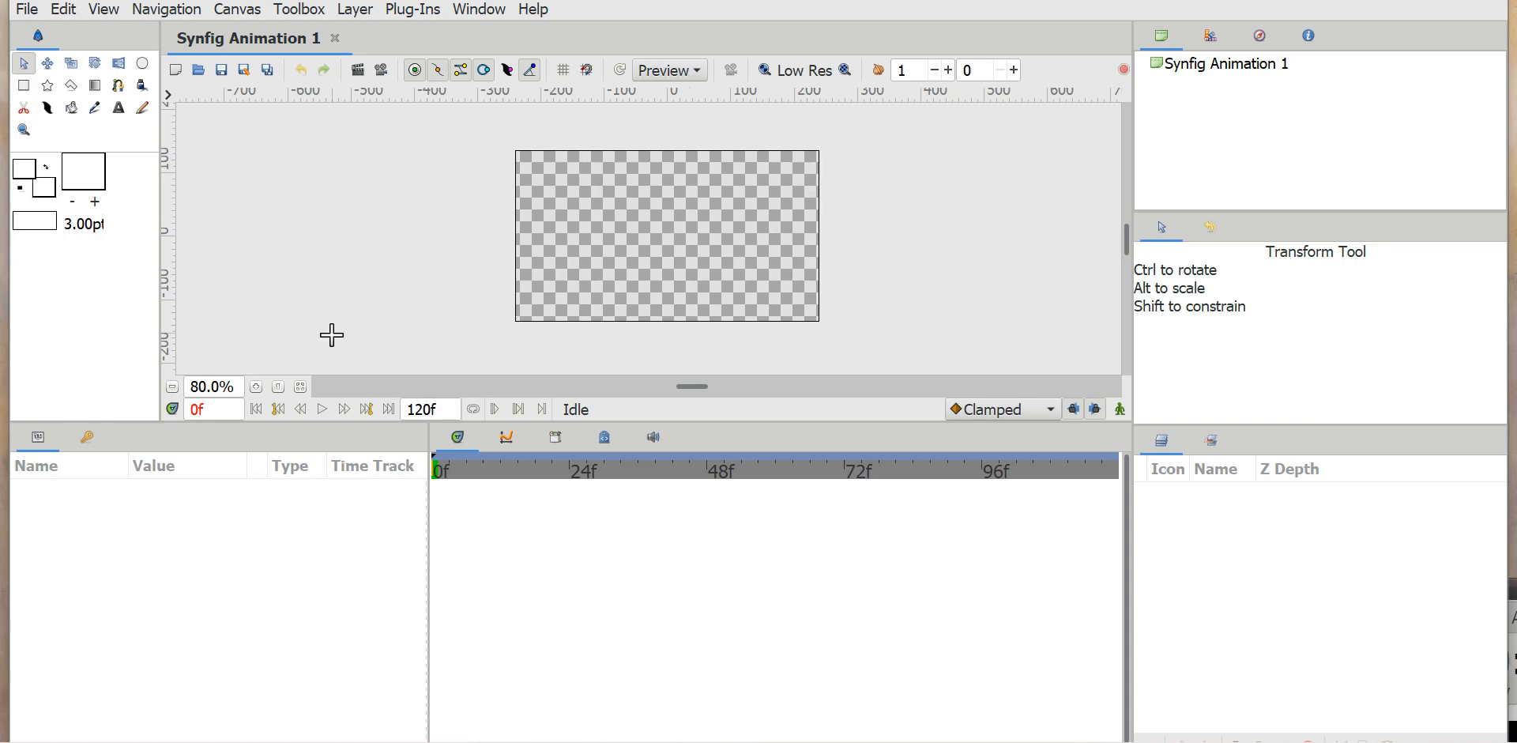
mouse_move(214, 212)
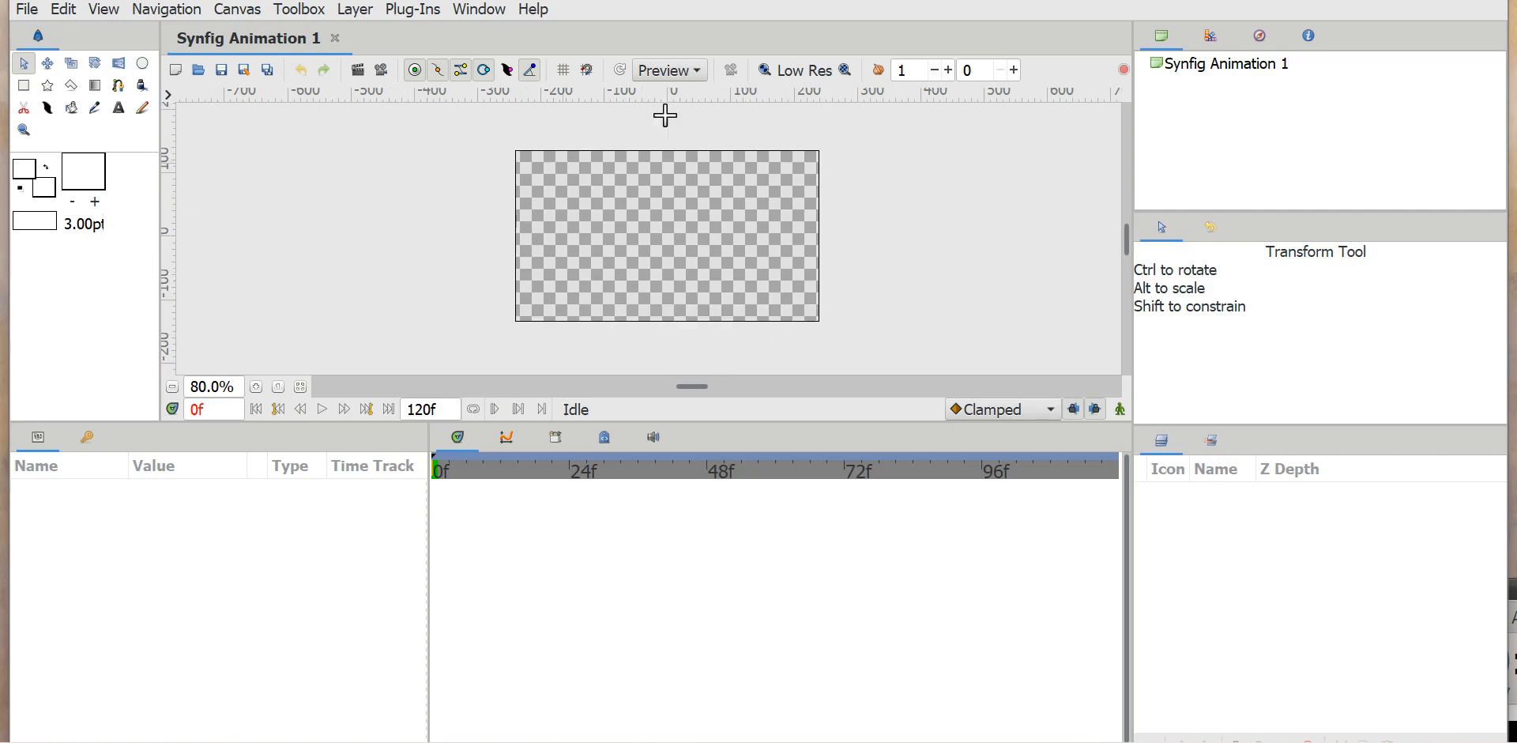
mouse_move(534, 153)
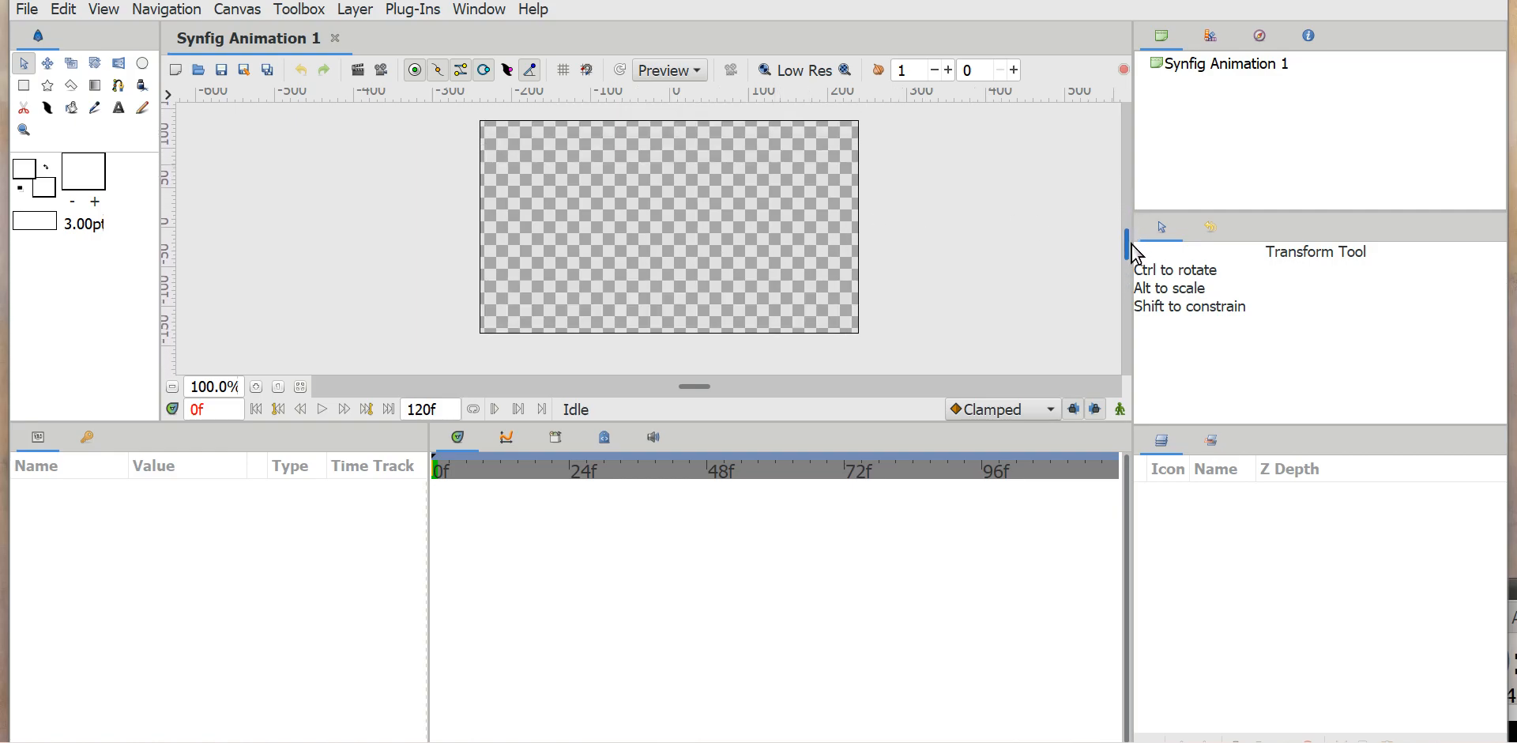
mouse_move(768, 302)
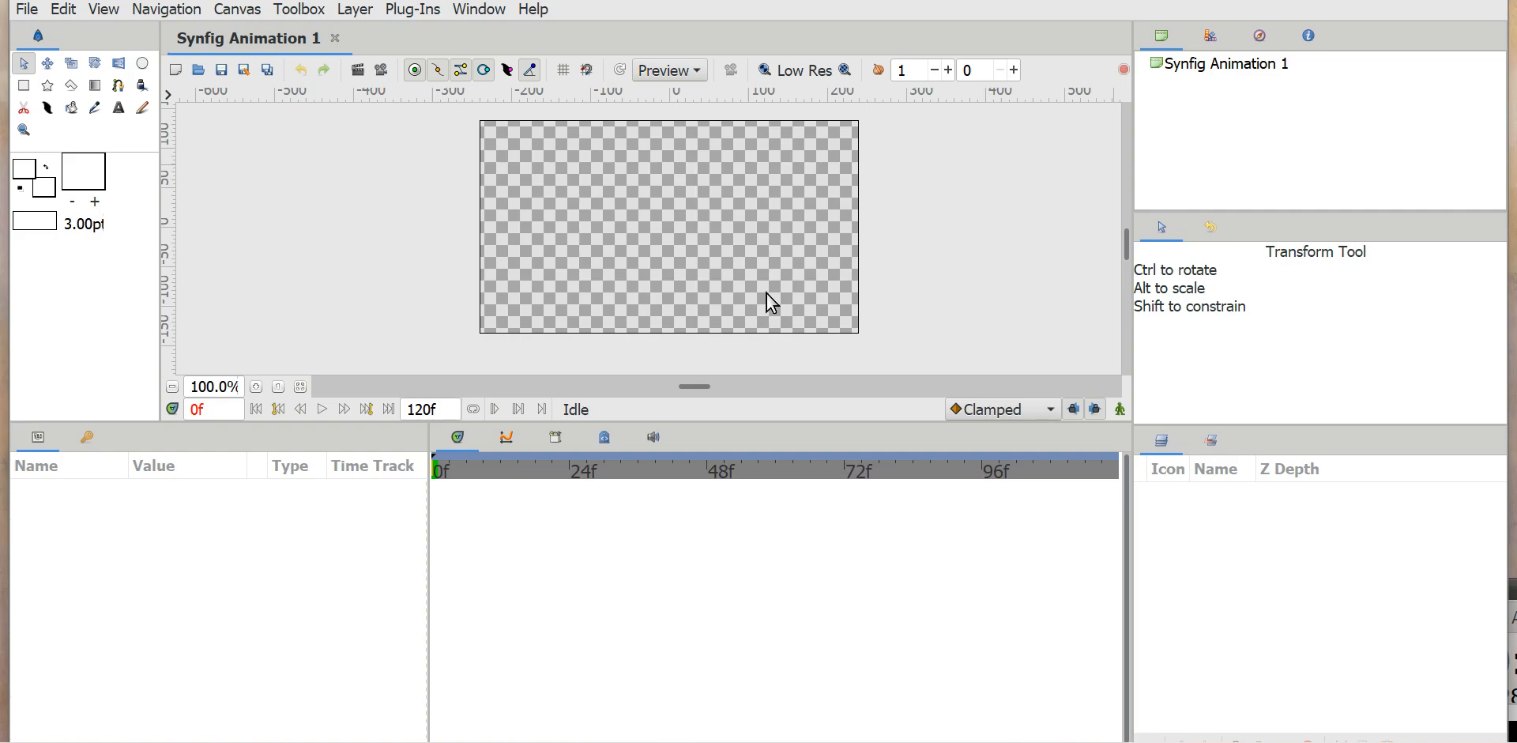
mouse_move(885, 190)
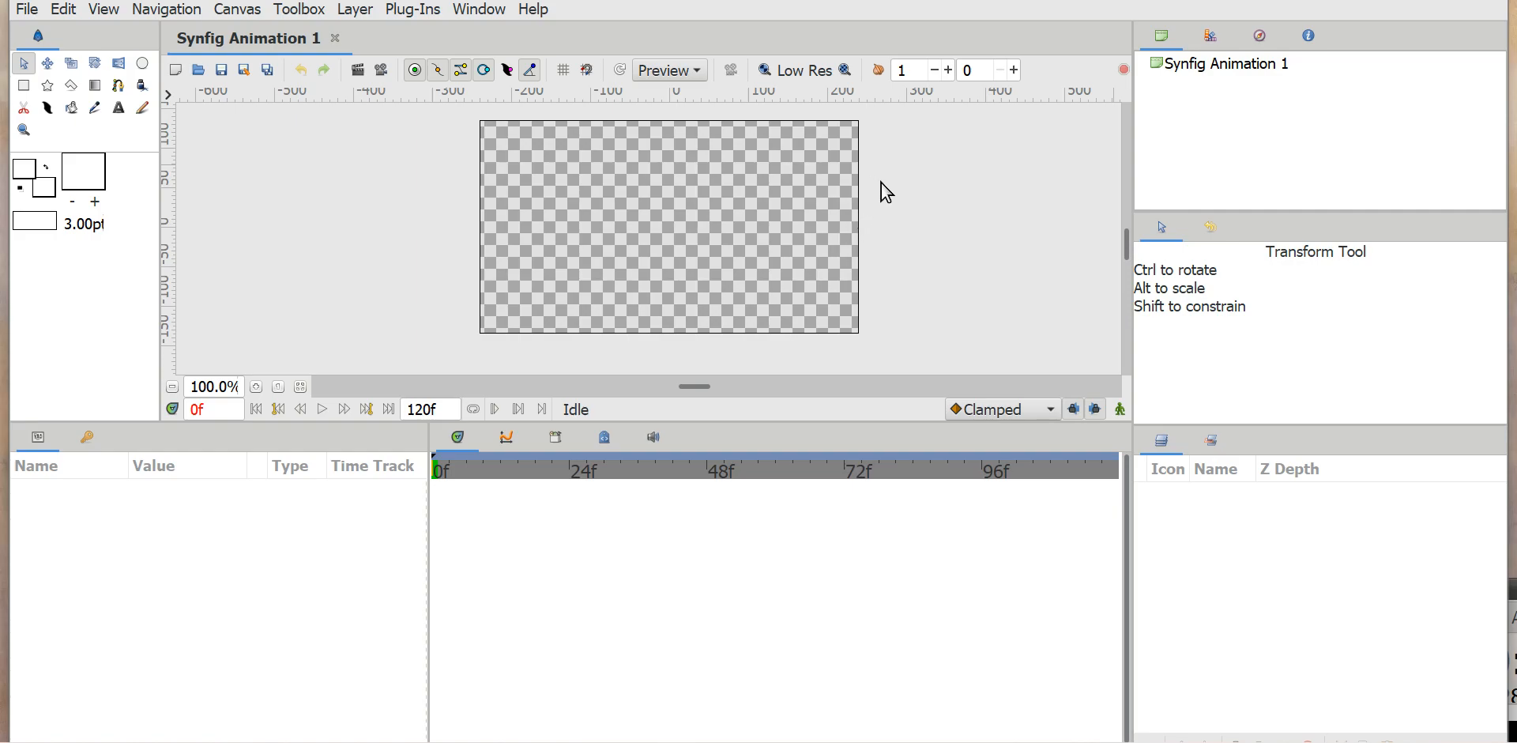
mouse_move(1129, 258)
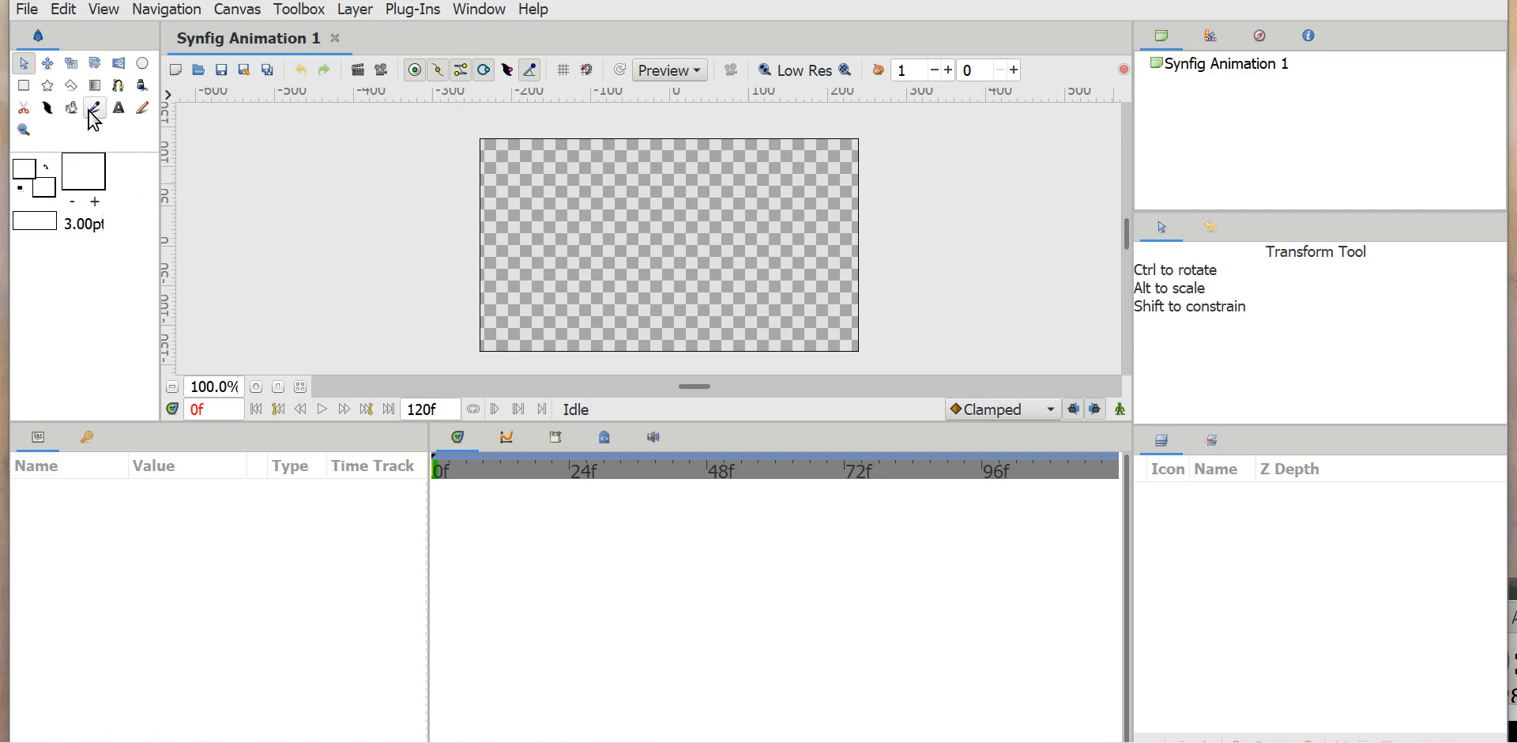
mouse_move(117, 108)
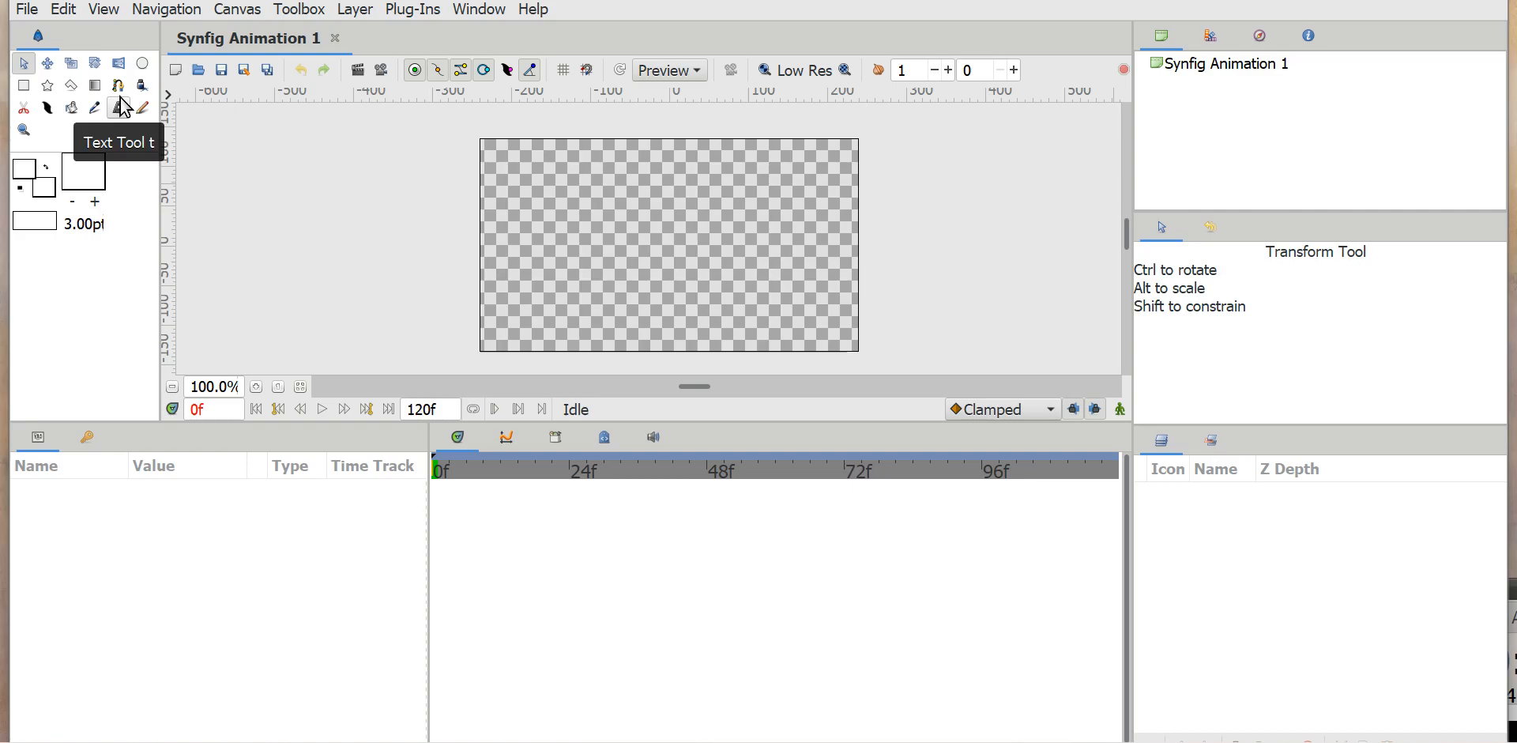
mouse_move(22, 86)
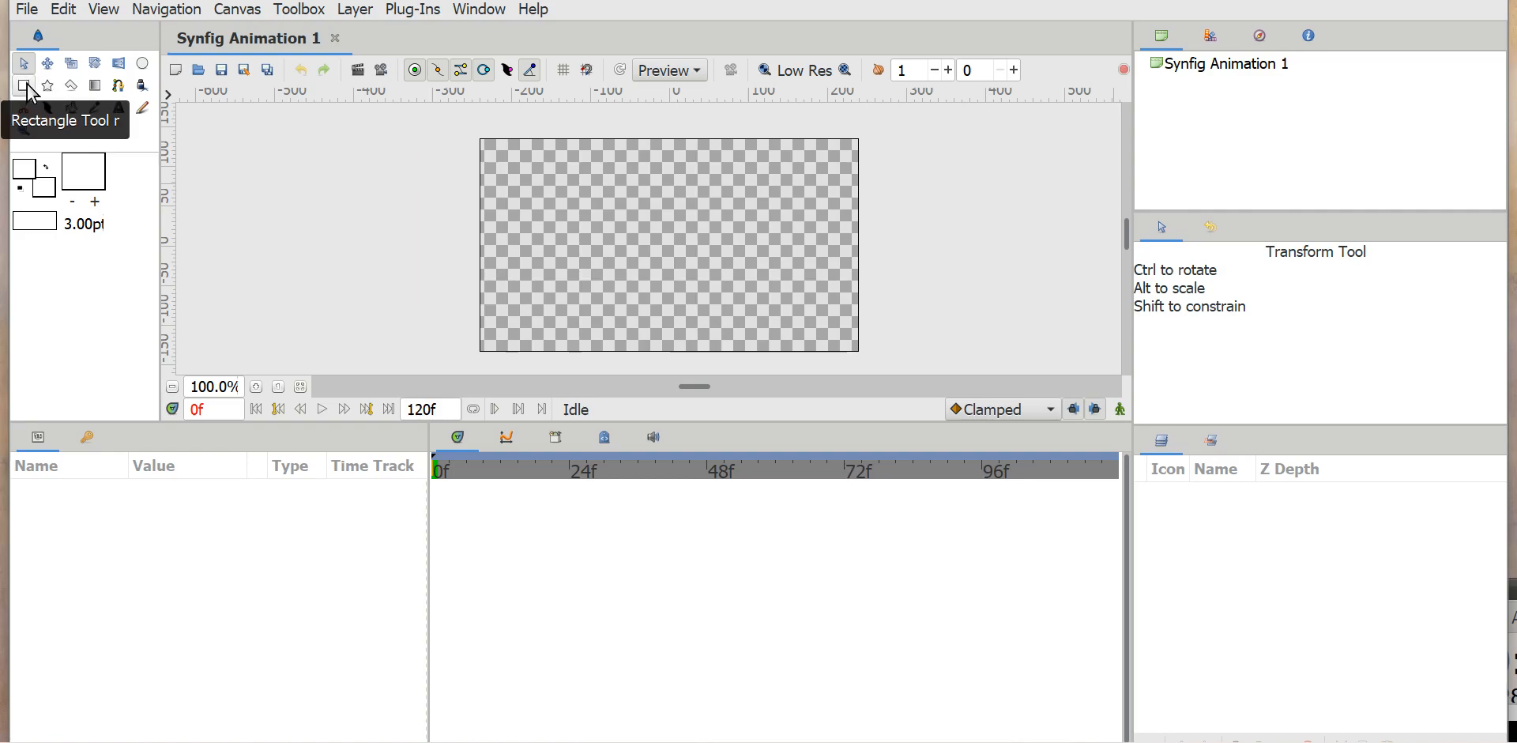
Step: Select the Rectangle Tool and set the fill colour to sky blue #00B0FB for the sky
left_click(23, 84)
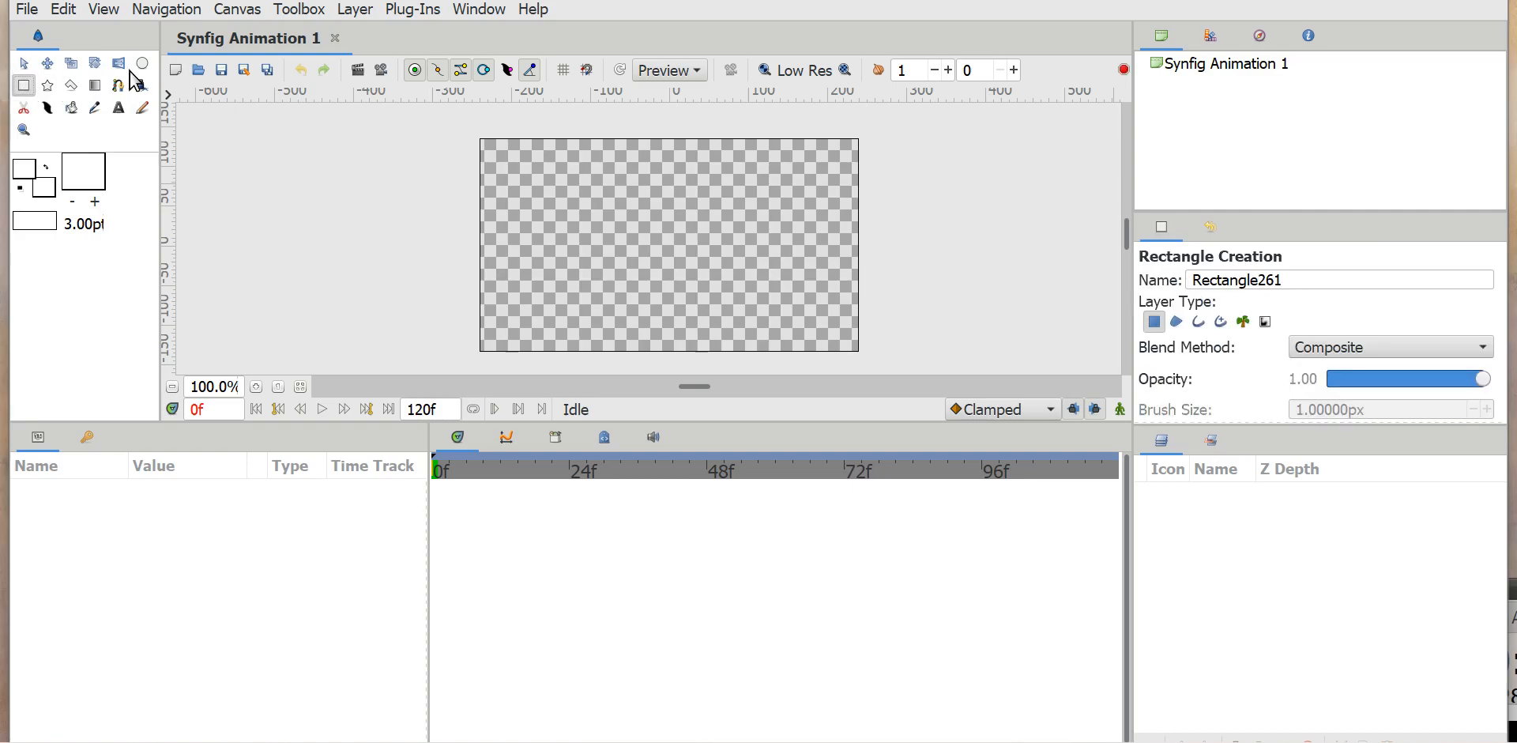
left_click(142, 64)
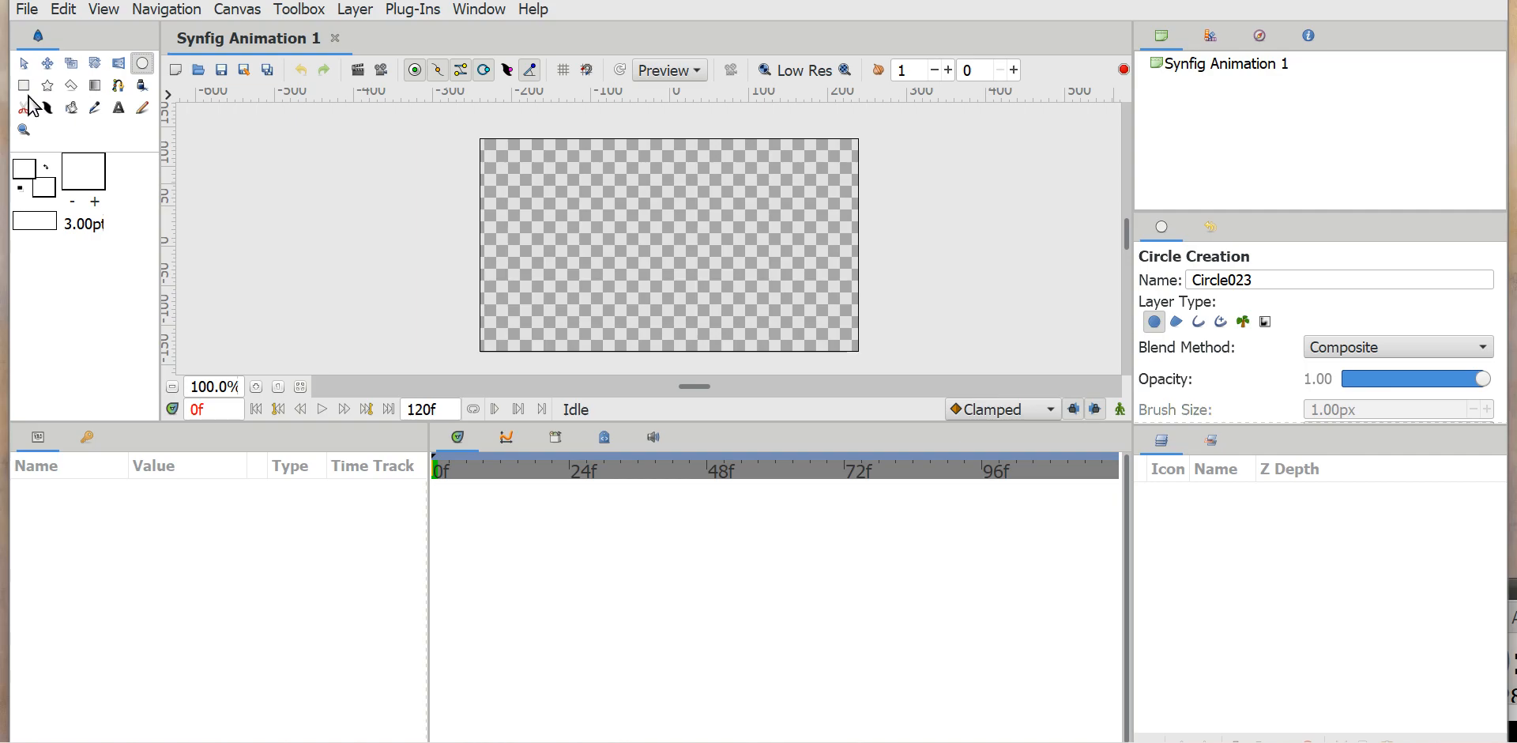
left_click(23, 85)
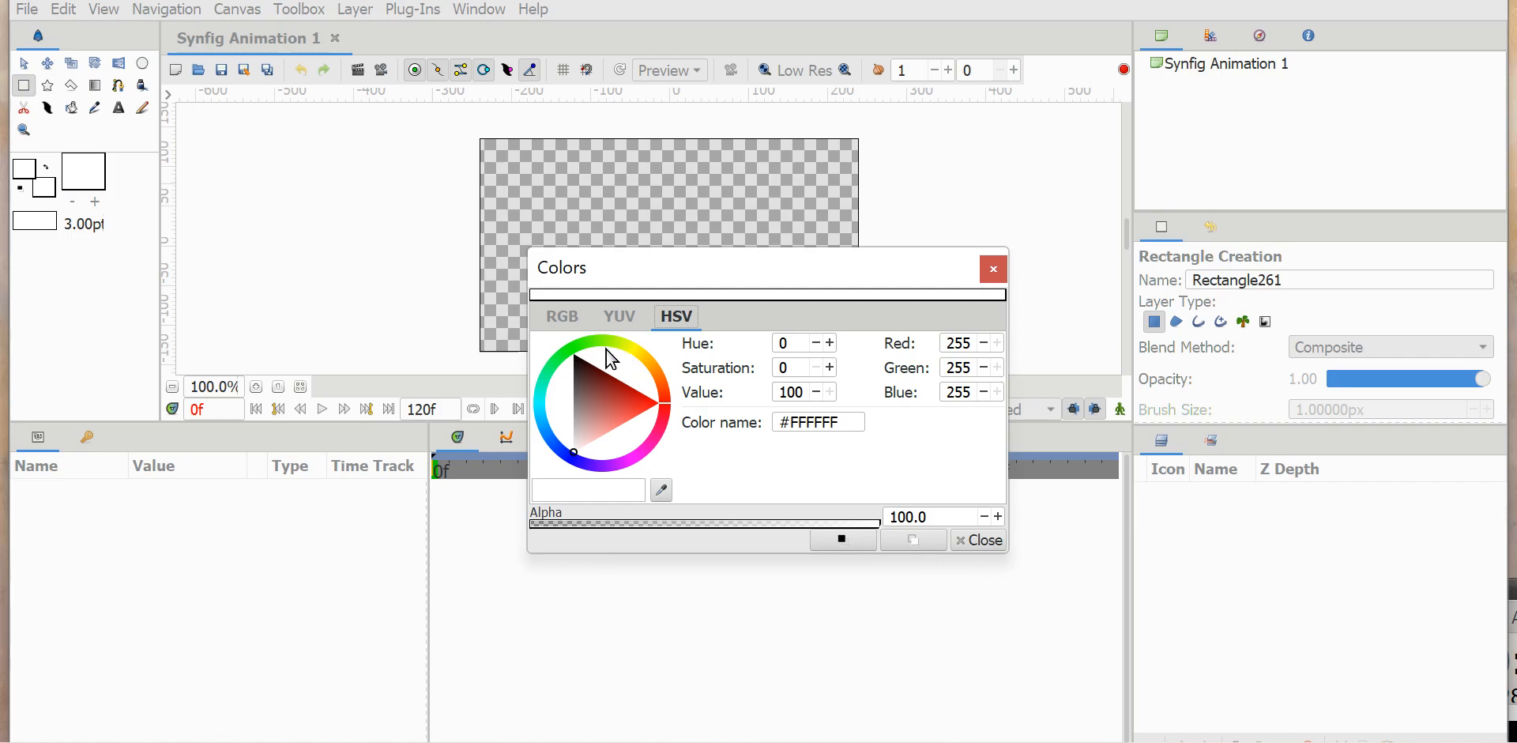
left_click(623, 350)
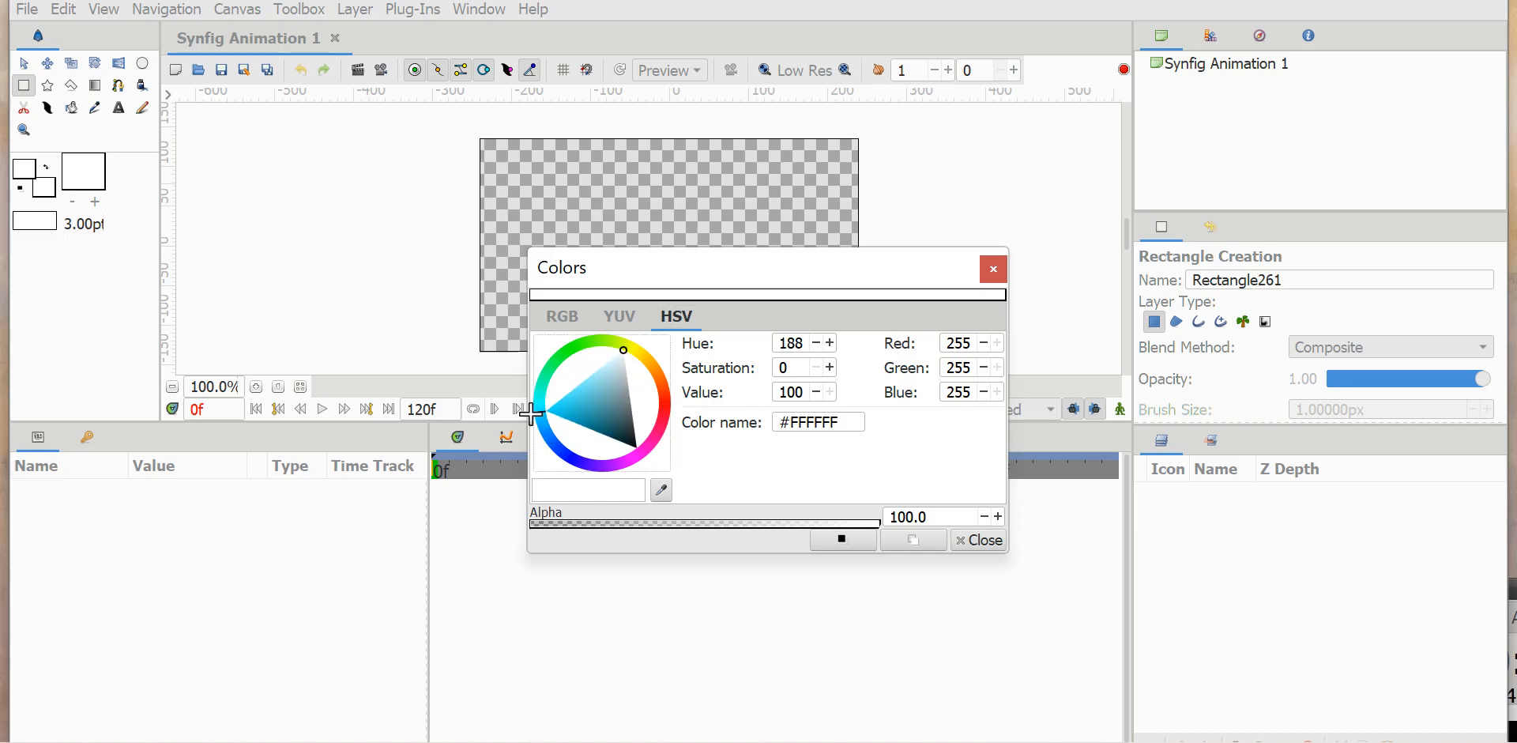
left_click(543, 413)
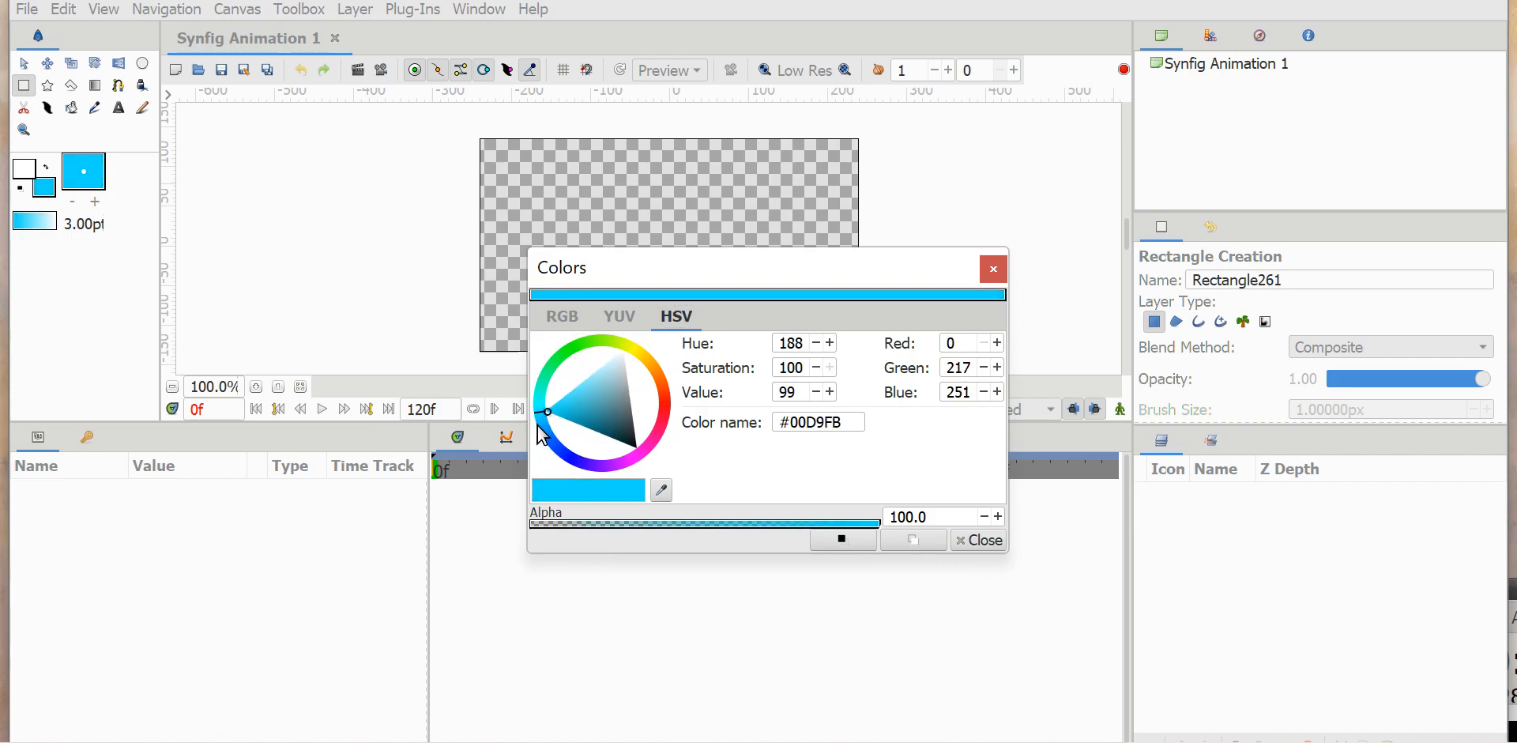
left_click(543, 423)
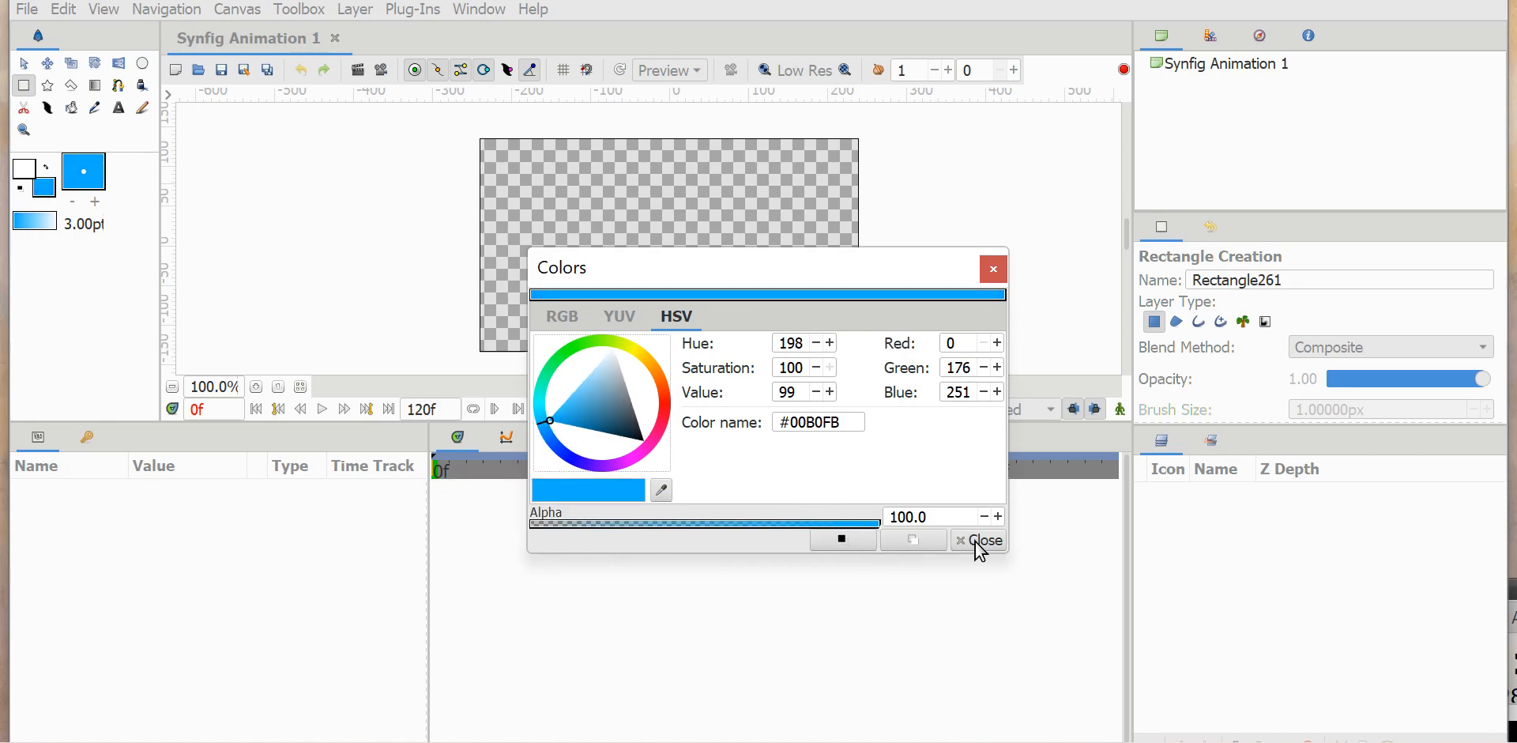
left_click(985, 540)
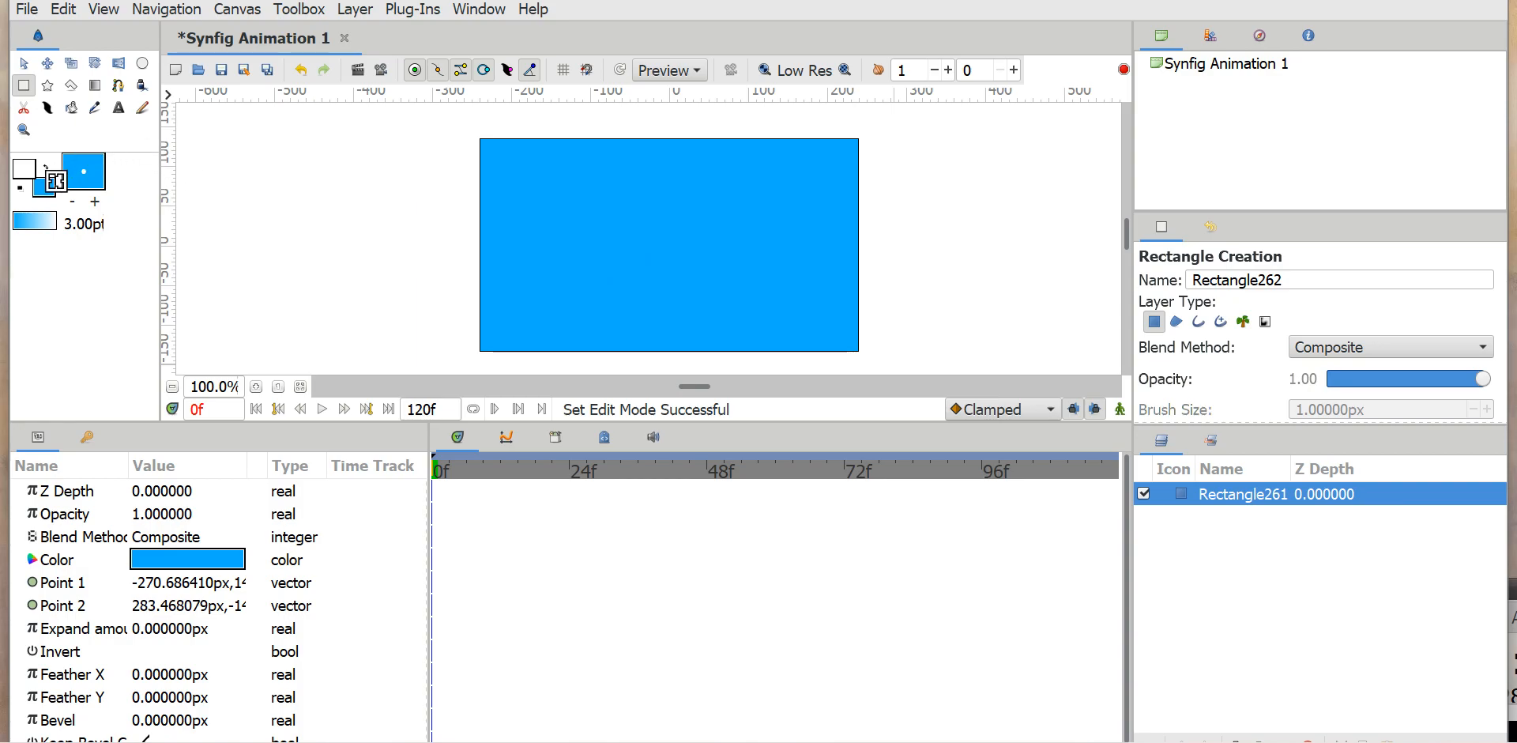
double_click(188, 559)
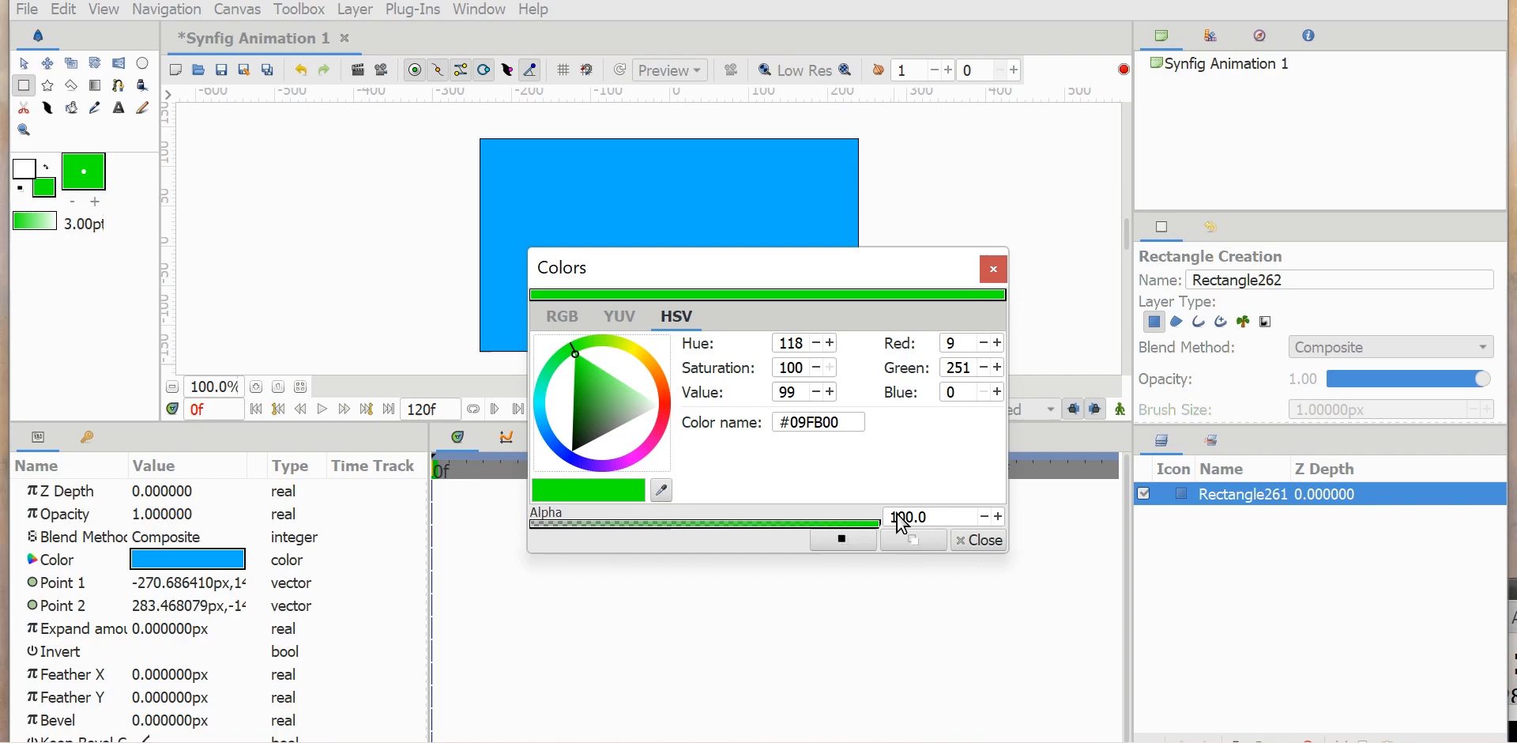
Step: Confirm the green #09FB00 fill, draw the ground strip, and pick the Circle Tool
left_click(978, 540)
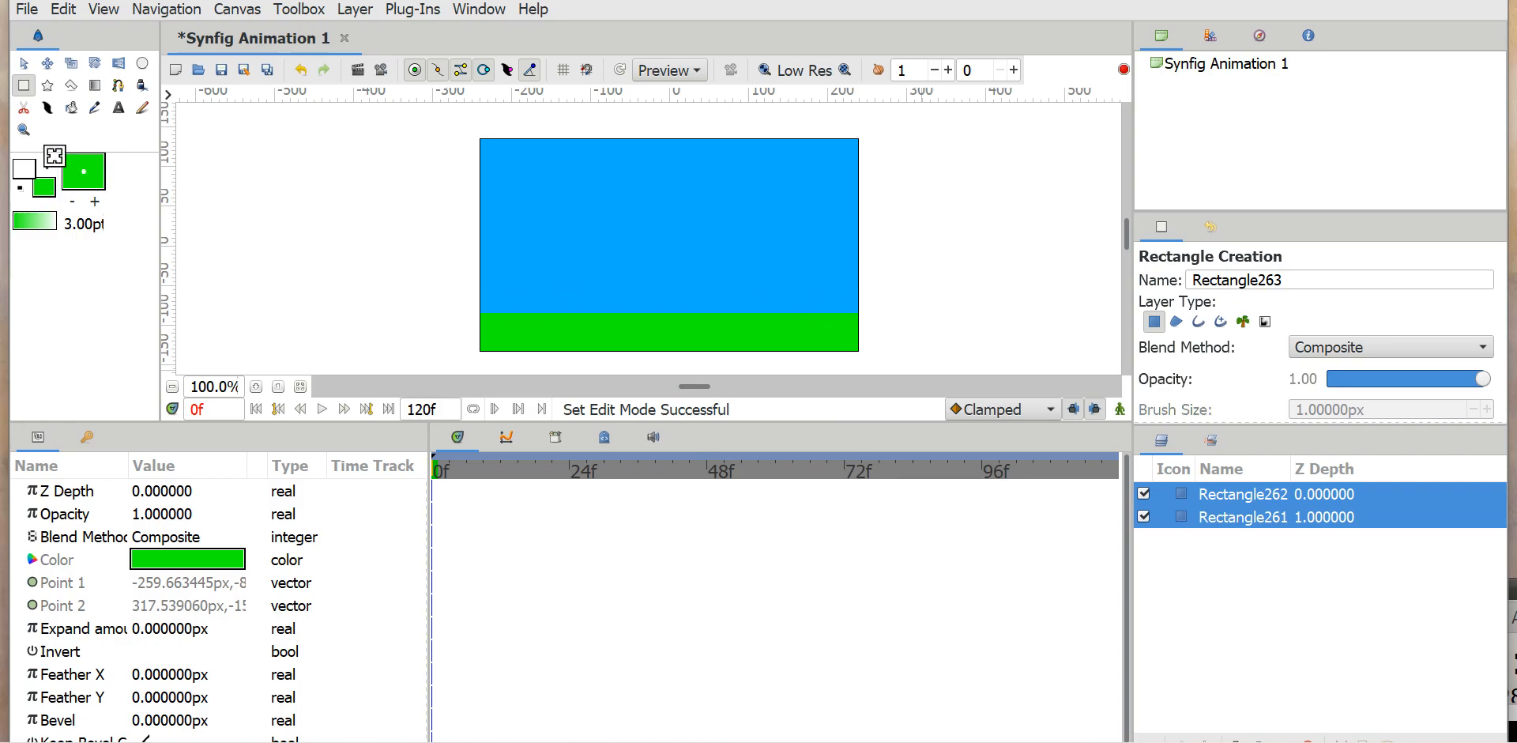
left_click(22, 87)
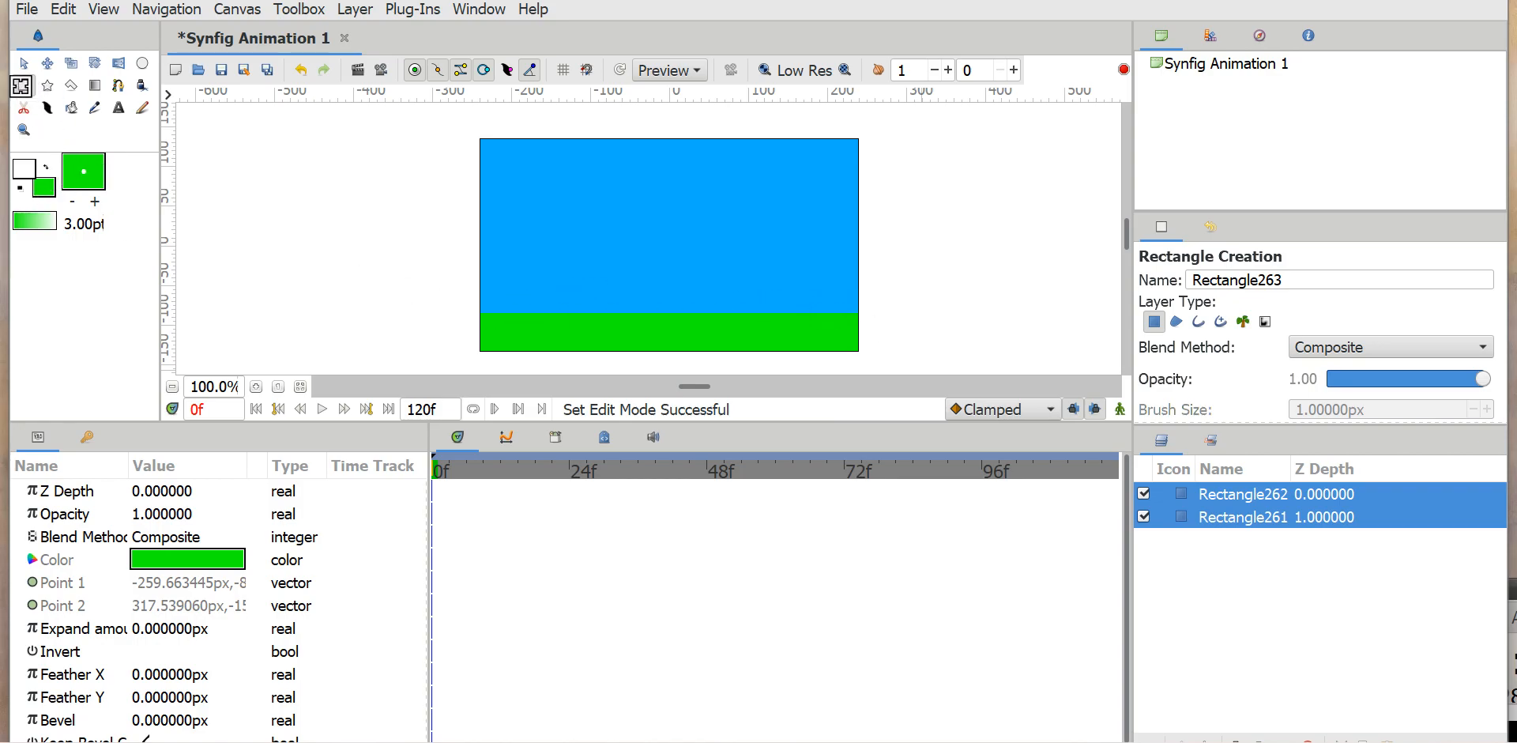
left_click(140, 63)
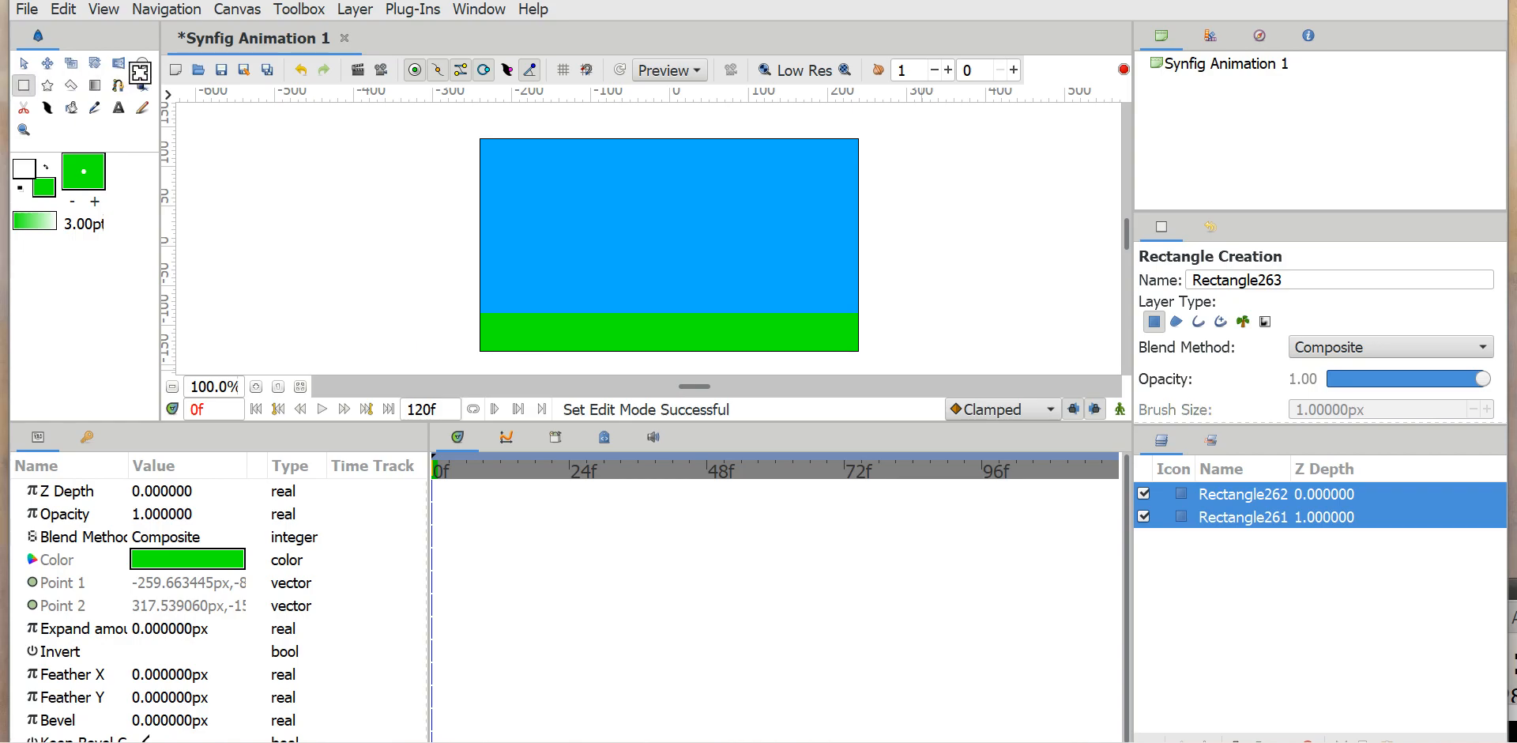
left_click(142, 63)
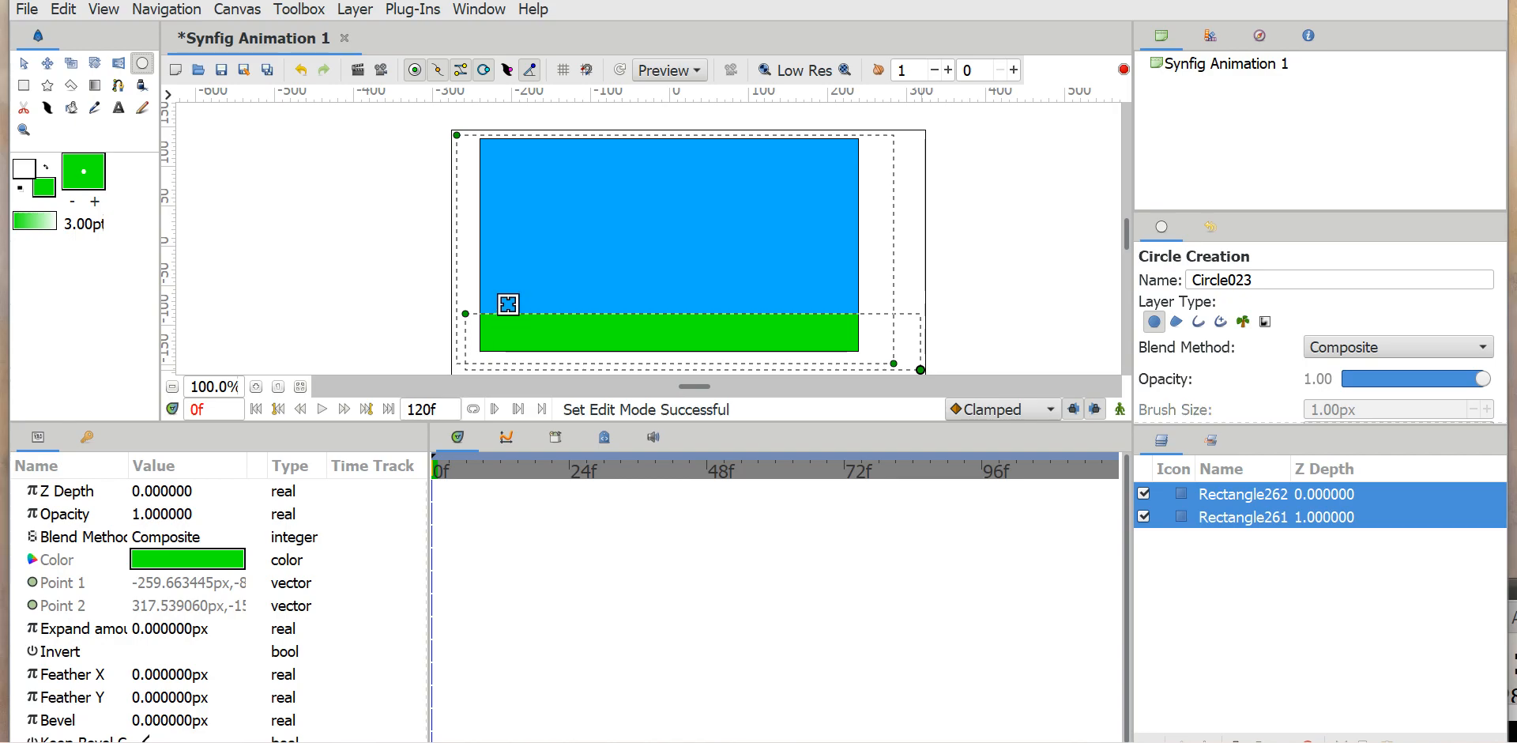
Step: After a trial circle, choose red fill and draw the sun circle mid-sky
left_click_drag(508, 305, 508, 160)
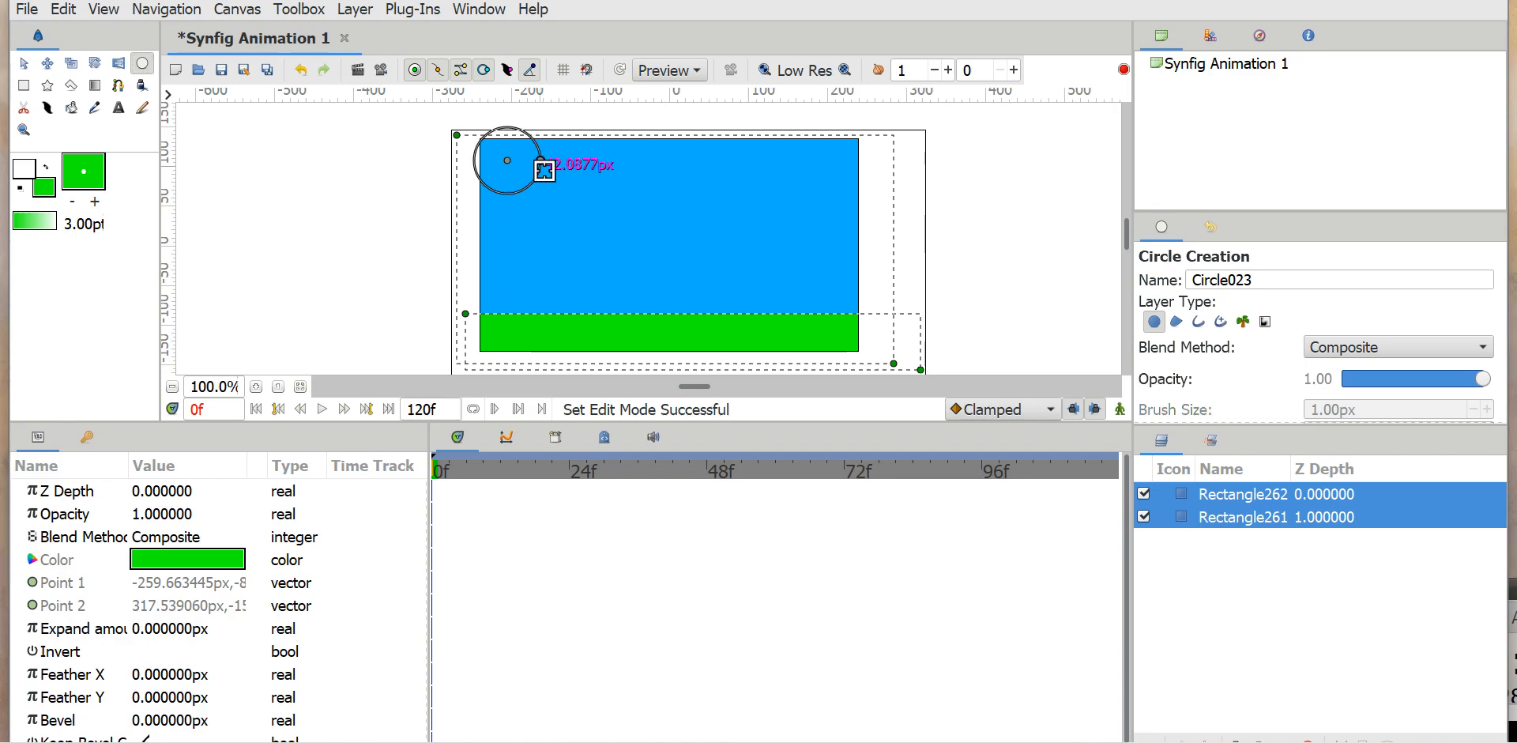
left_click_drag(546, 165, 530, 158)
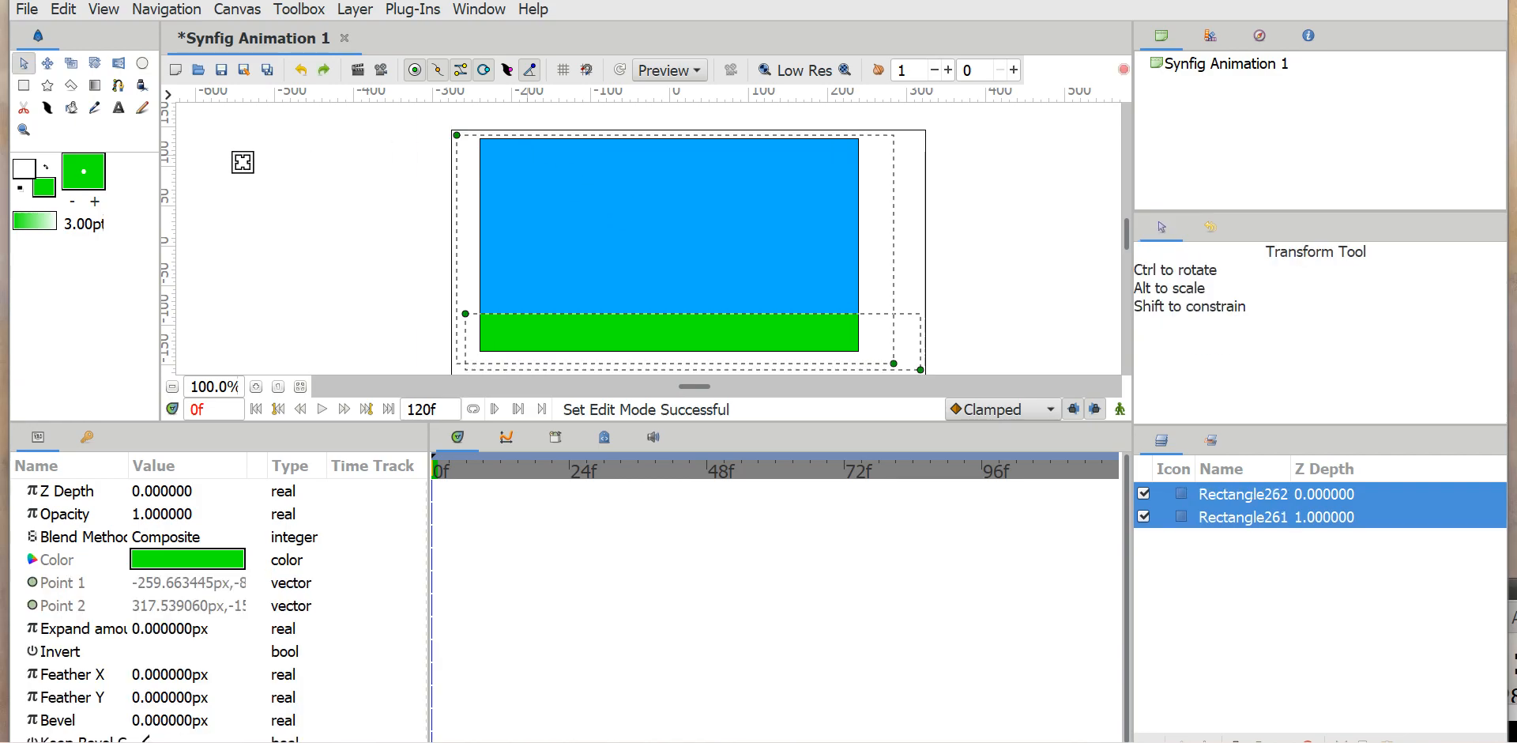
double_click(188, 559)
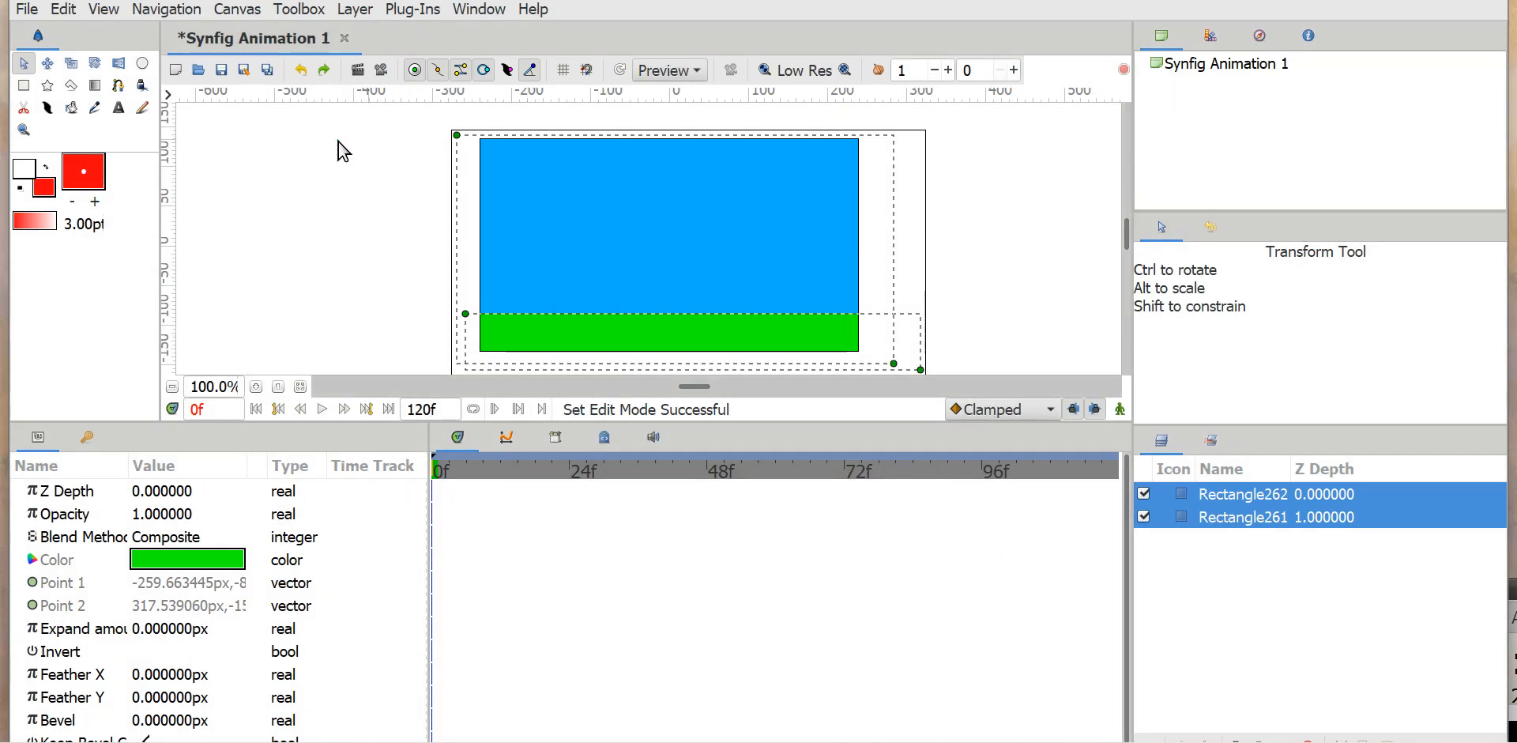
left_click(141, 63)
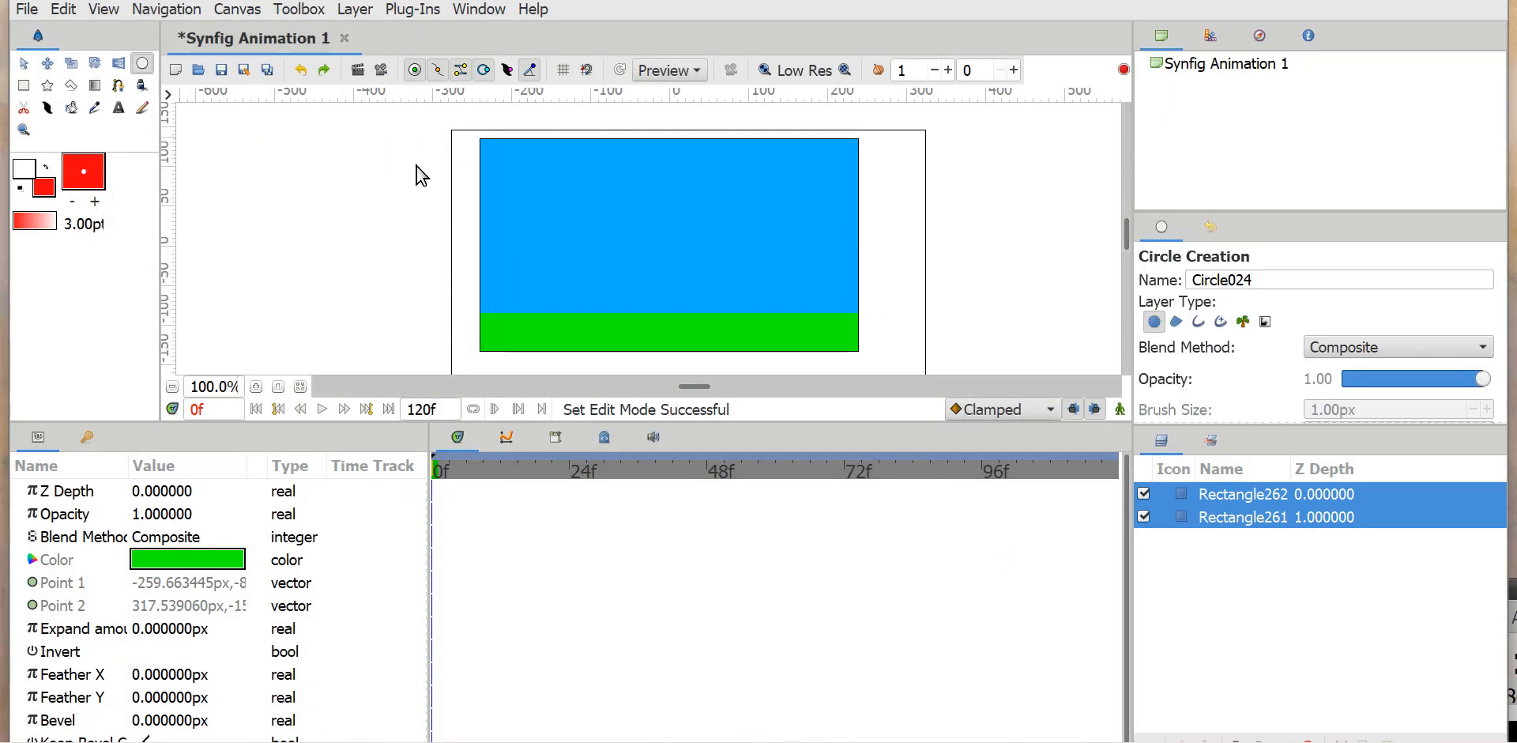
mouse_move(582, 258)
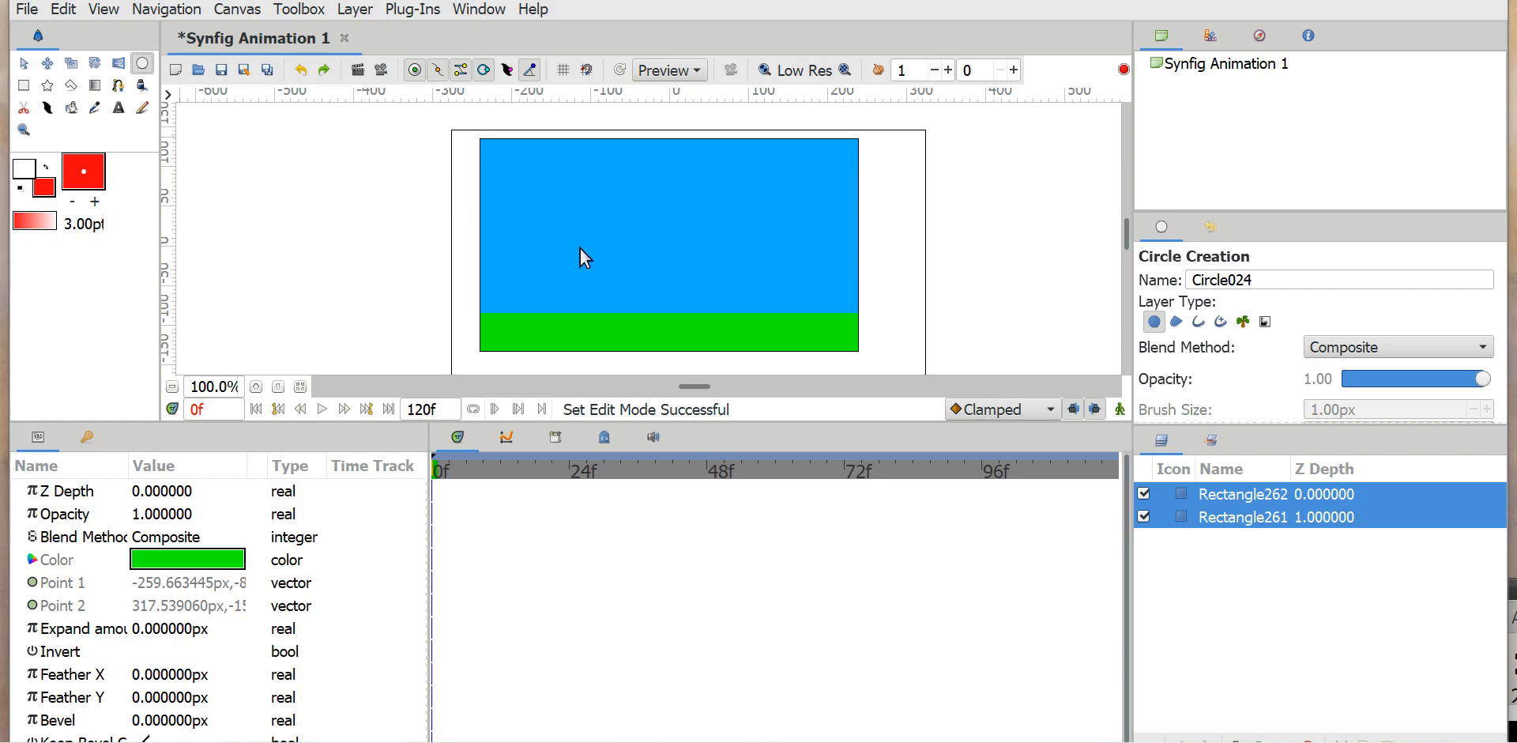
left_click_drag(616, 251, 635, 235)
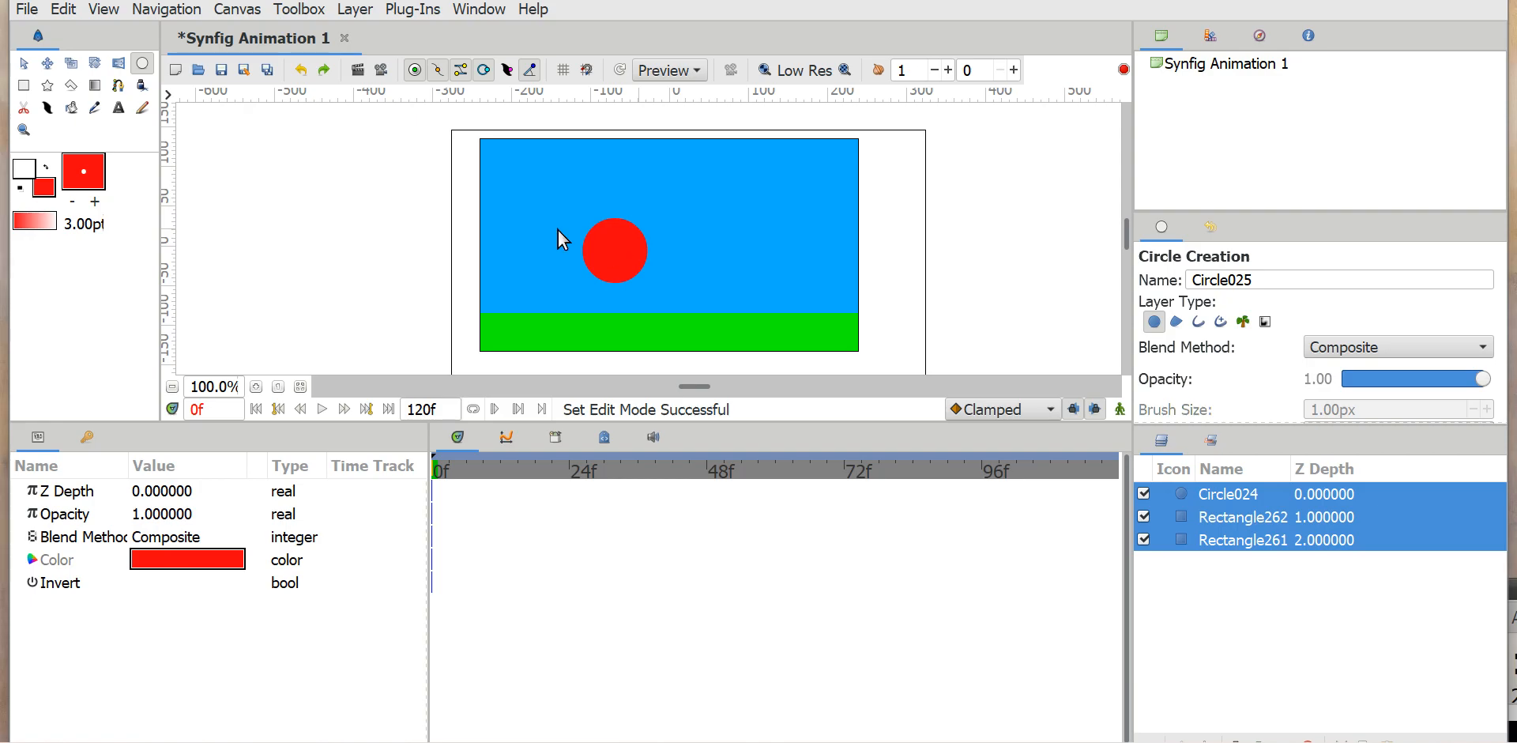
Step: With the Transform Tool, drag Circle024's origin to the sky's top-left at frame 0
left_click(22, 63)
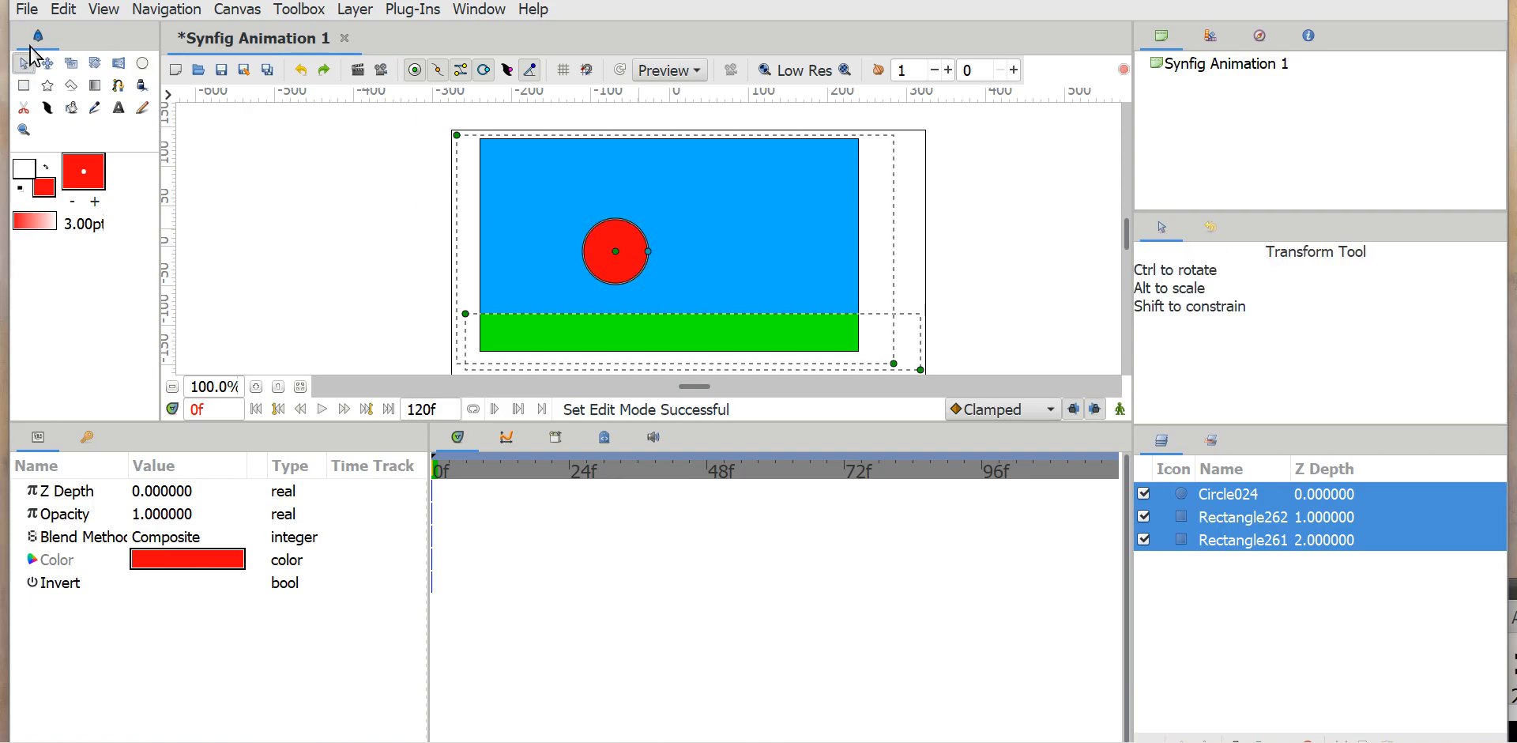
left_click_drag(615, 252, 611, 245)
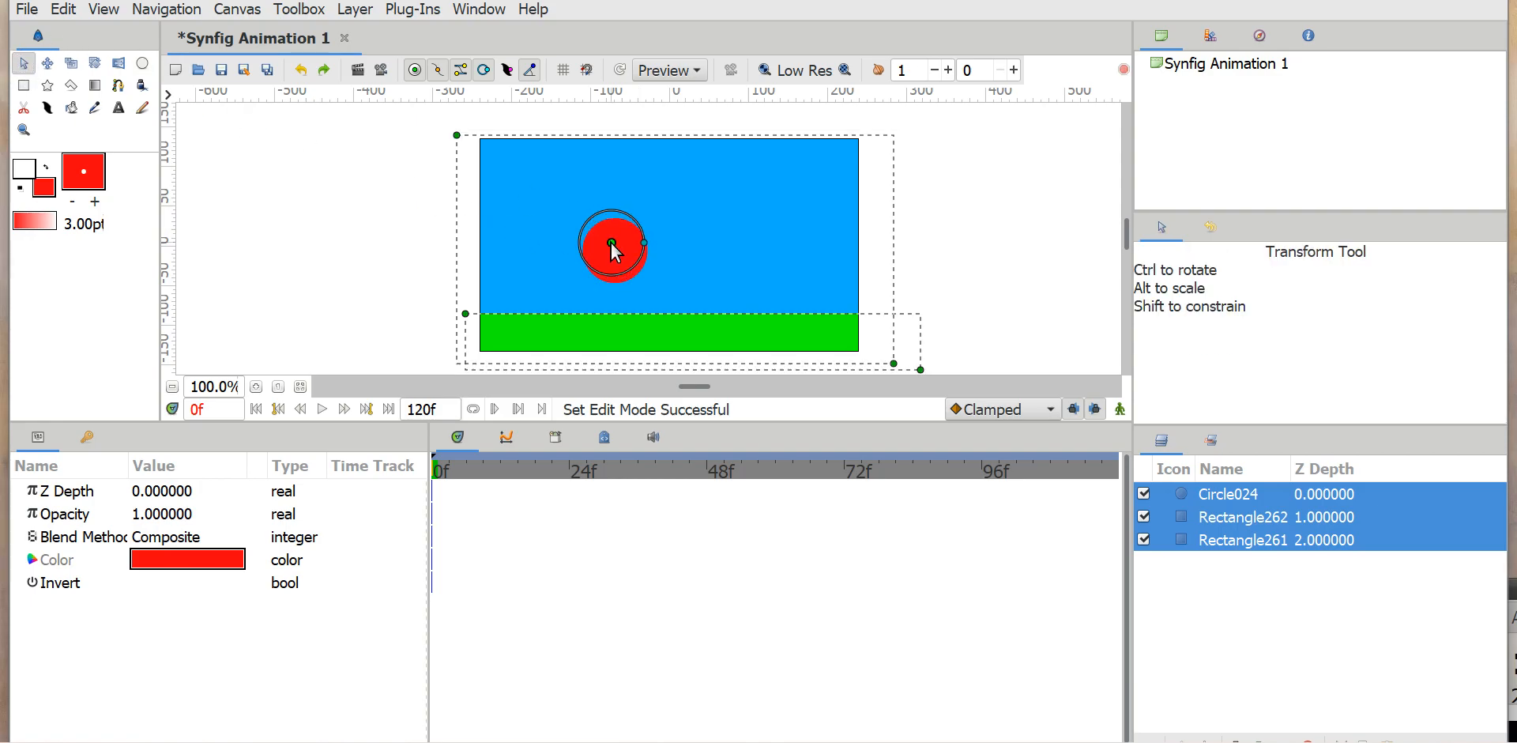
left_click_drag(612, 242, 516, 174)
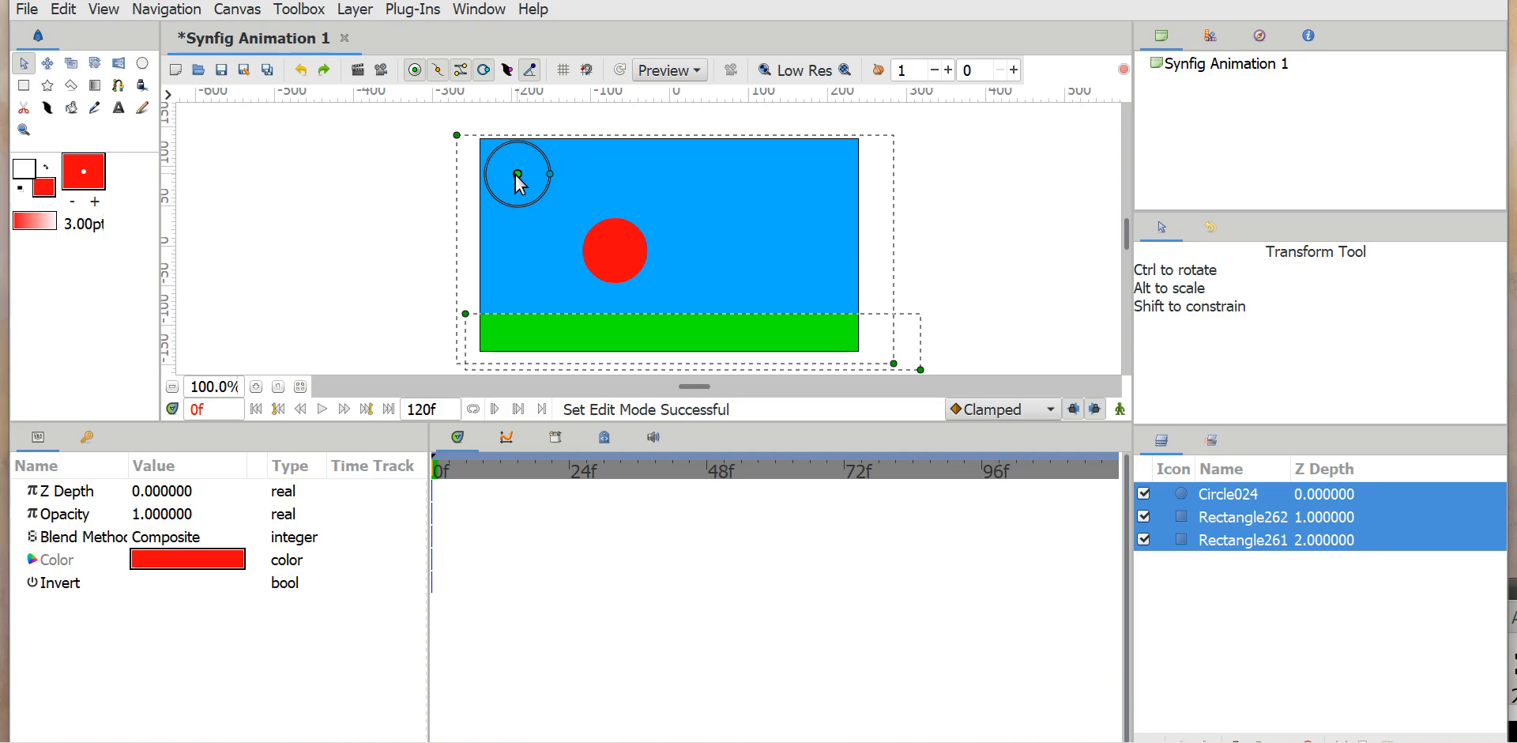
left_click_drag(613, 251, 517, 175)
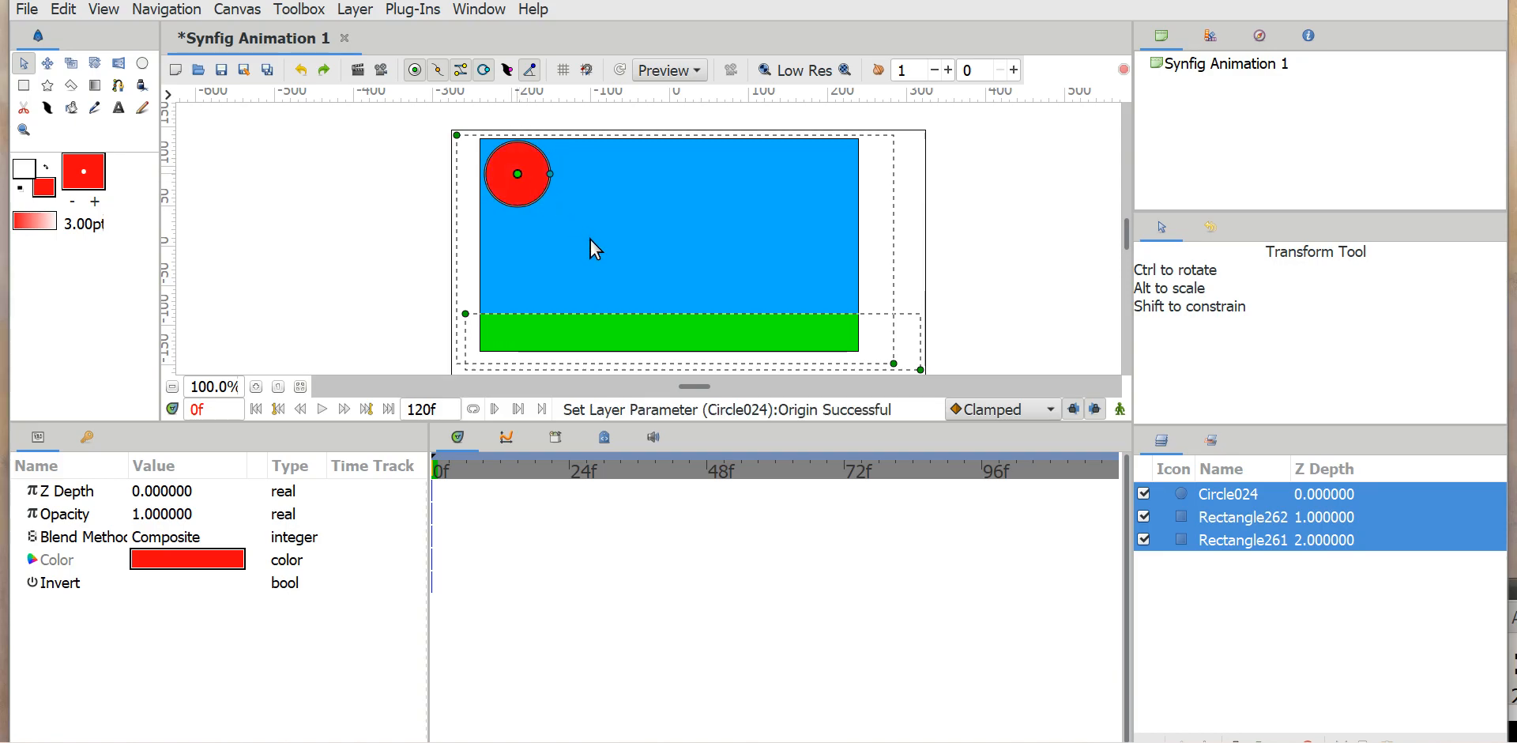
mouse_move(604, 321)
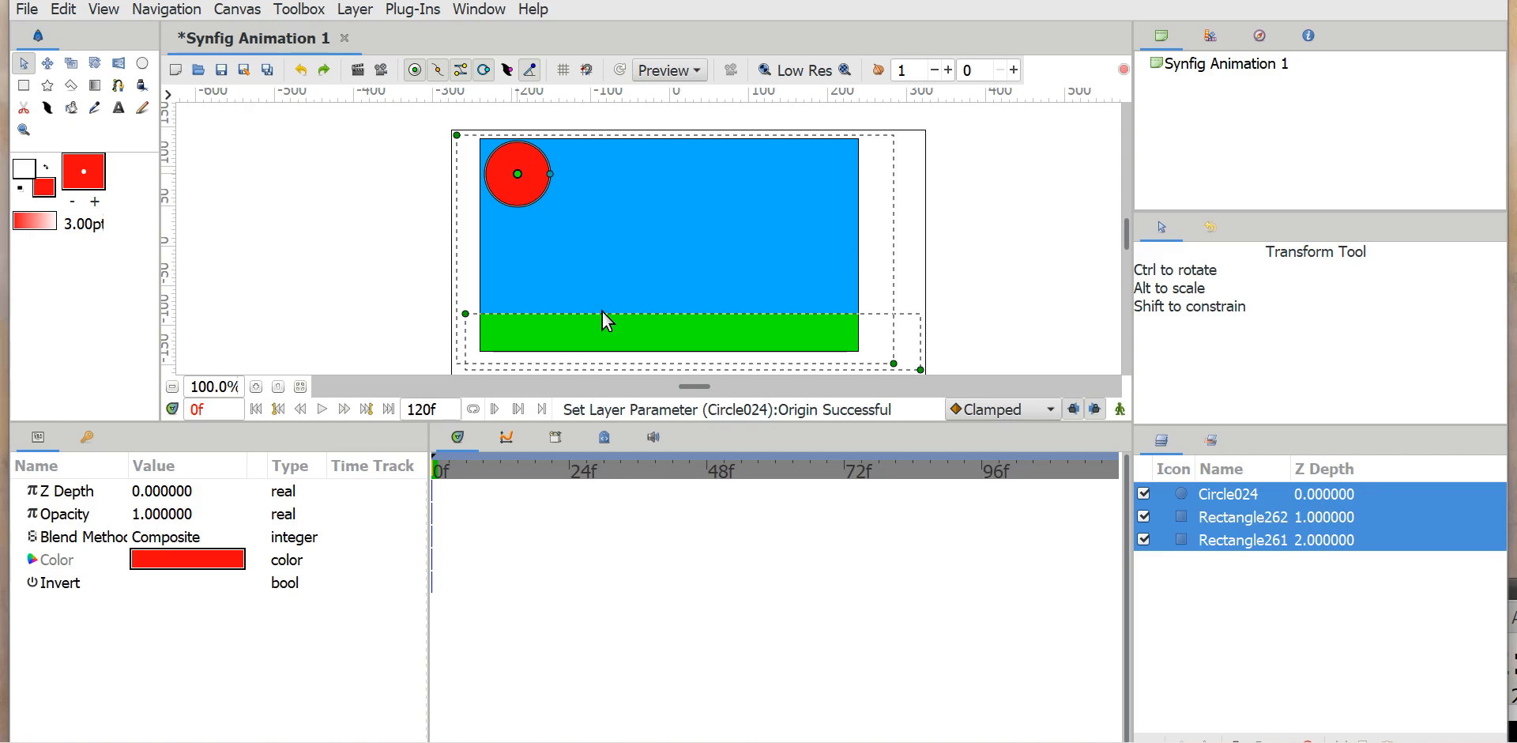
mouse_move(714, 319)
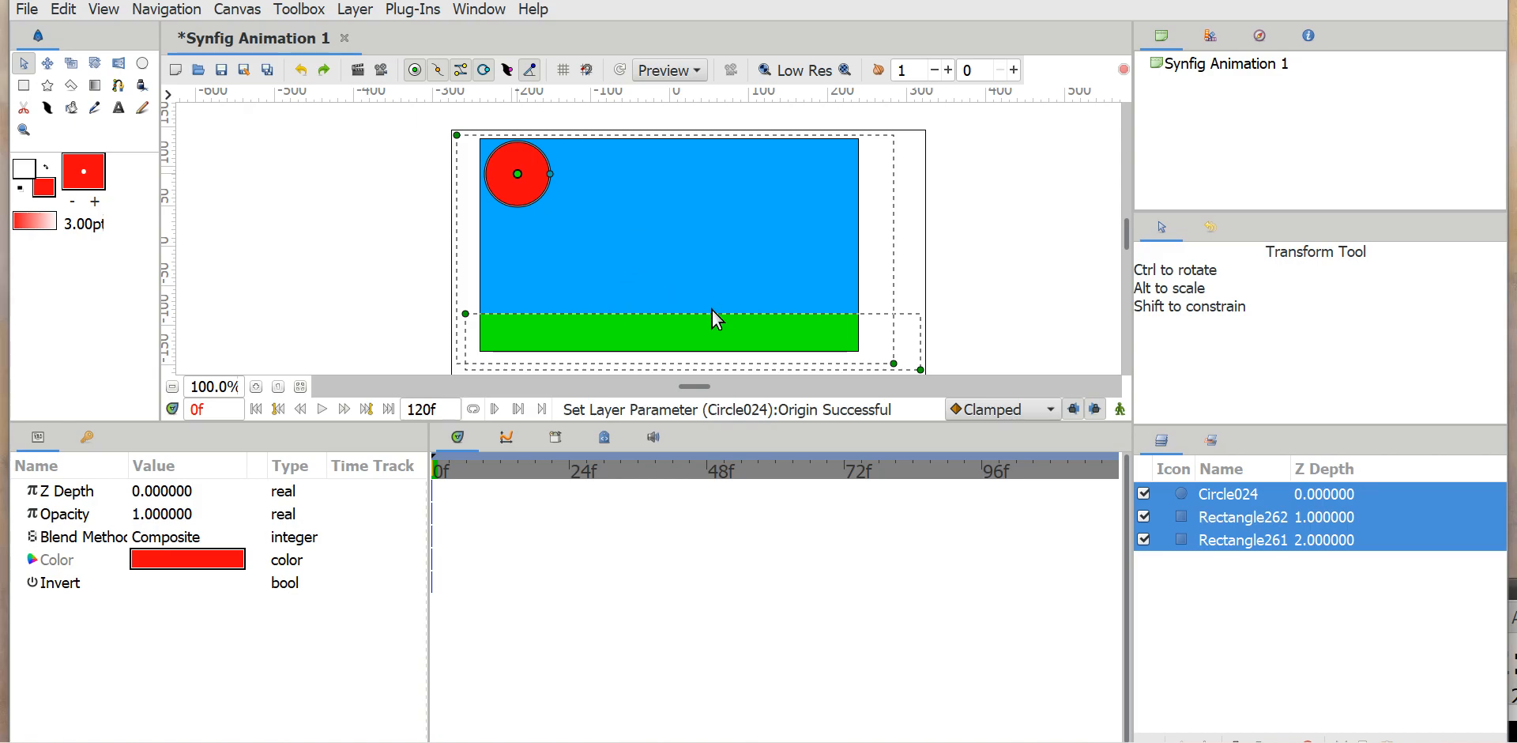
mouse_move(530, 155)
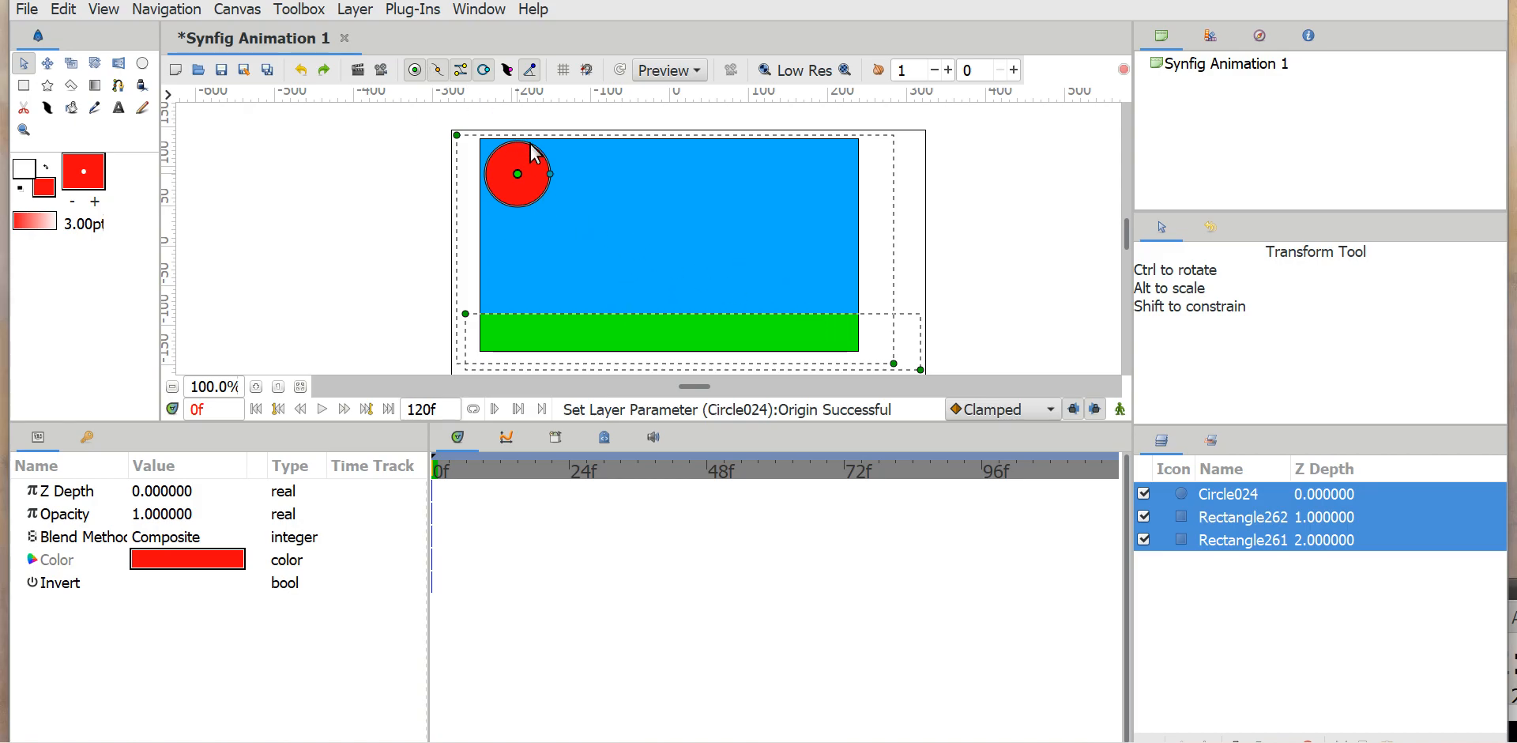
mouse_move(682, 329)
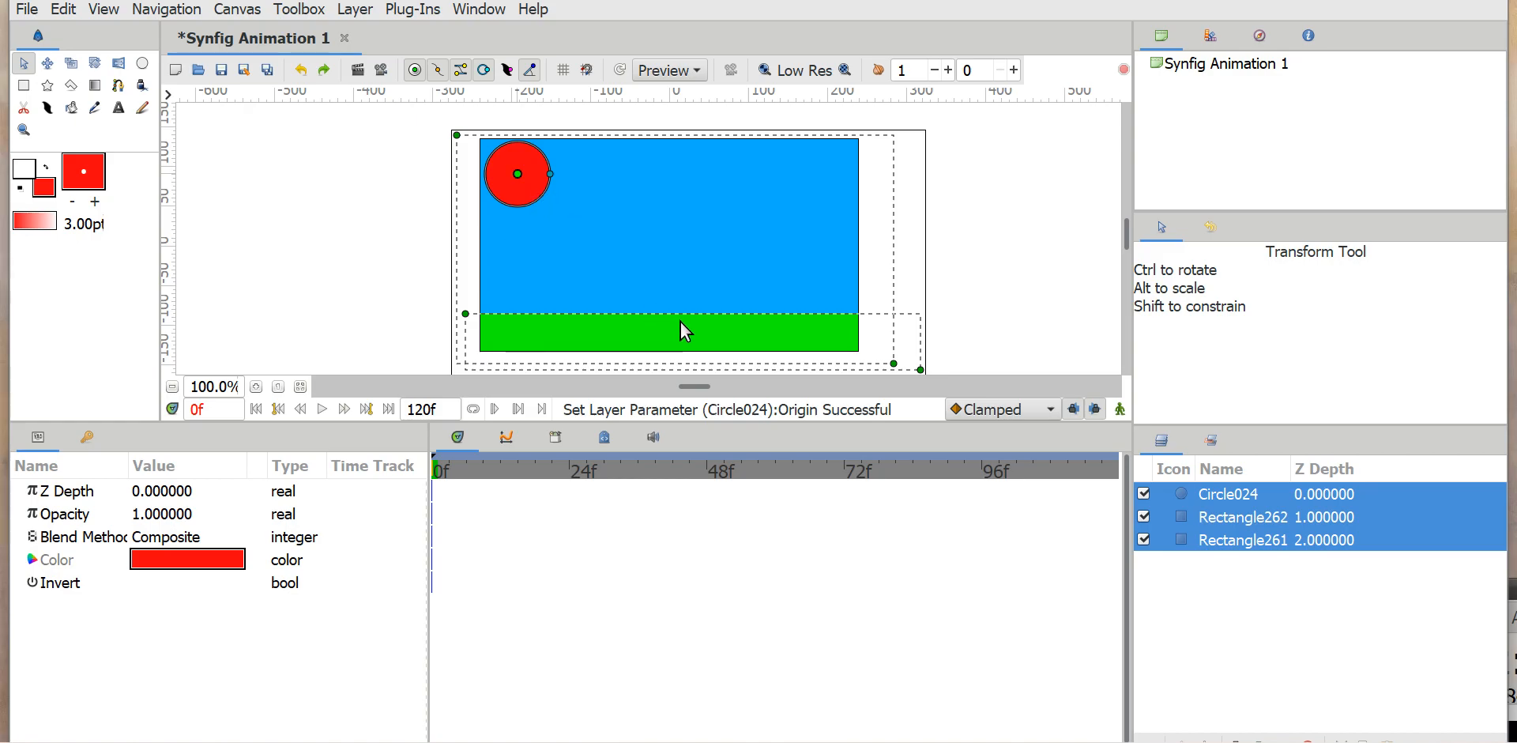
mouse_move(870, 443)
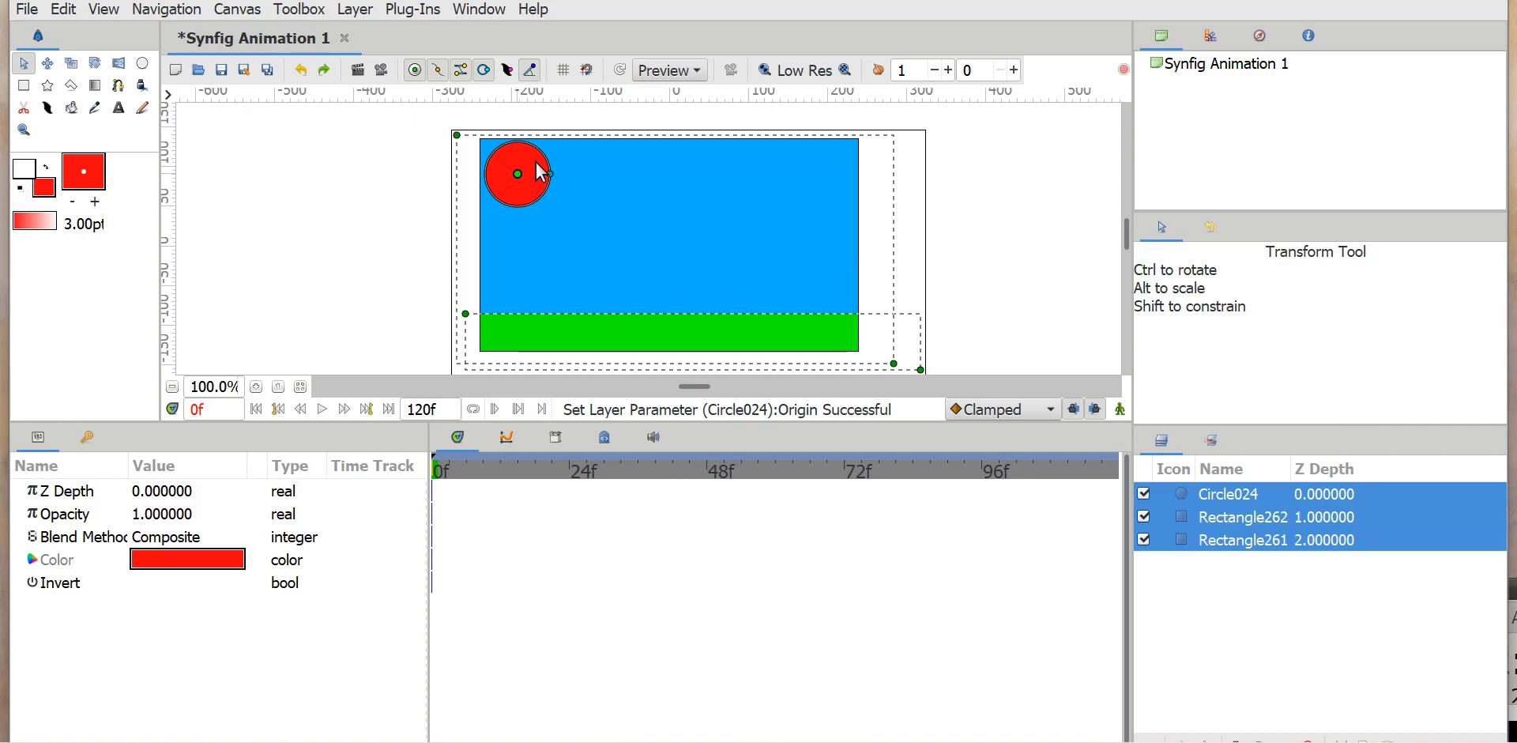
mouse_move(444, 491)
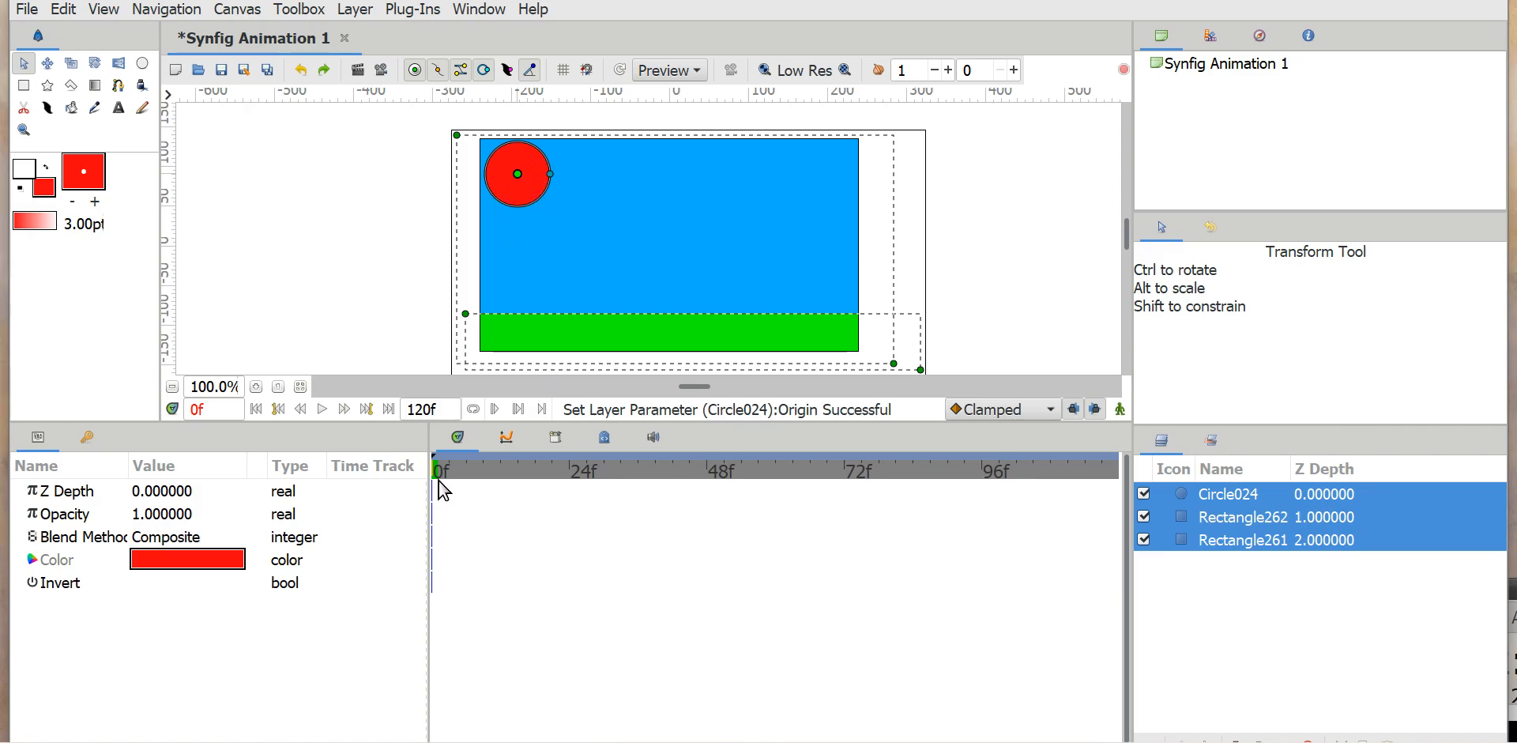
mouse_move(591, 487)
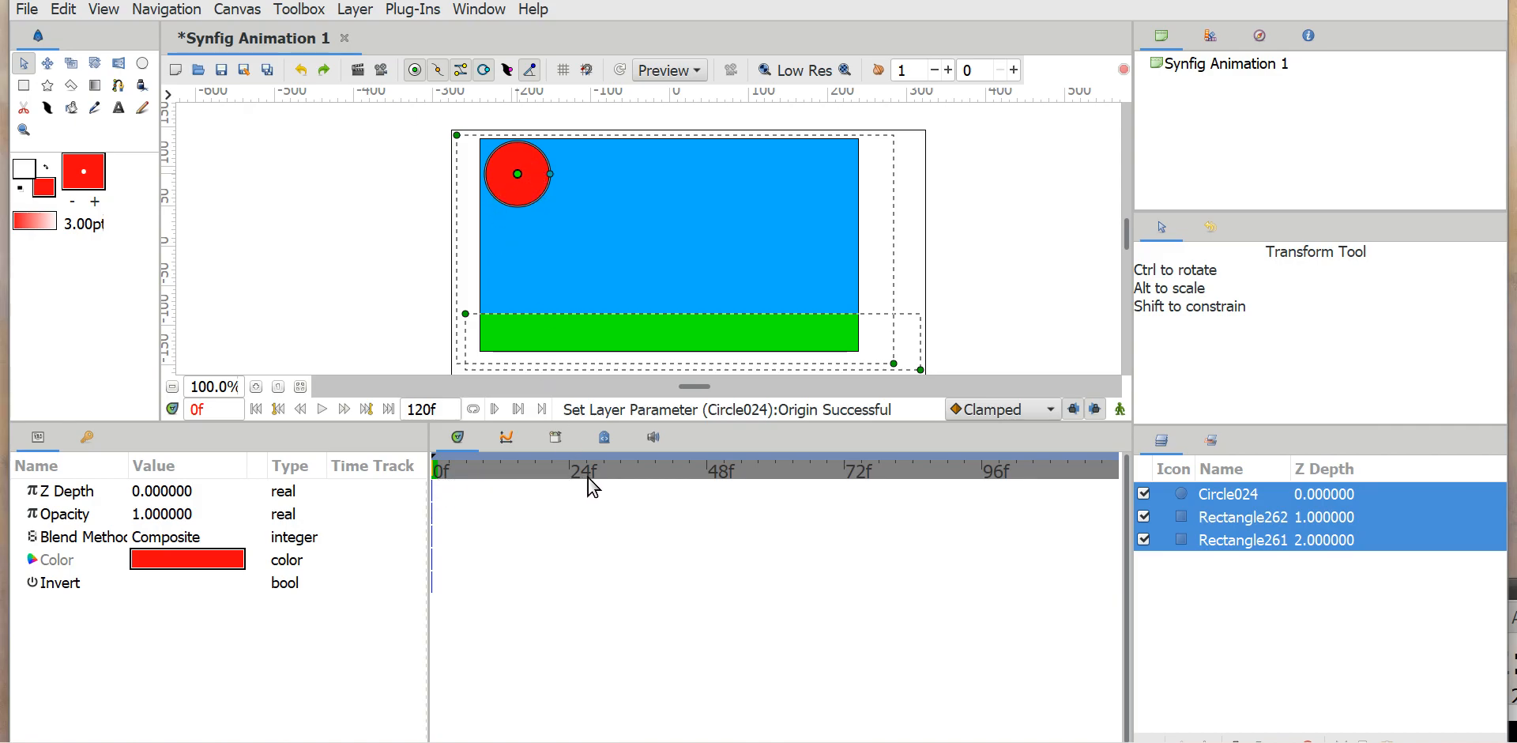
Step: Trial-move the sun at frame 26, restore it to top-left, and enable animate mode
left_click(503, 469)
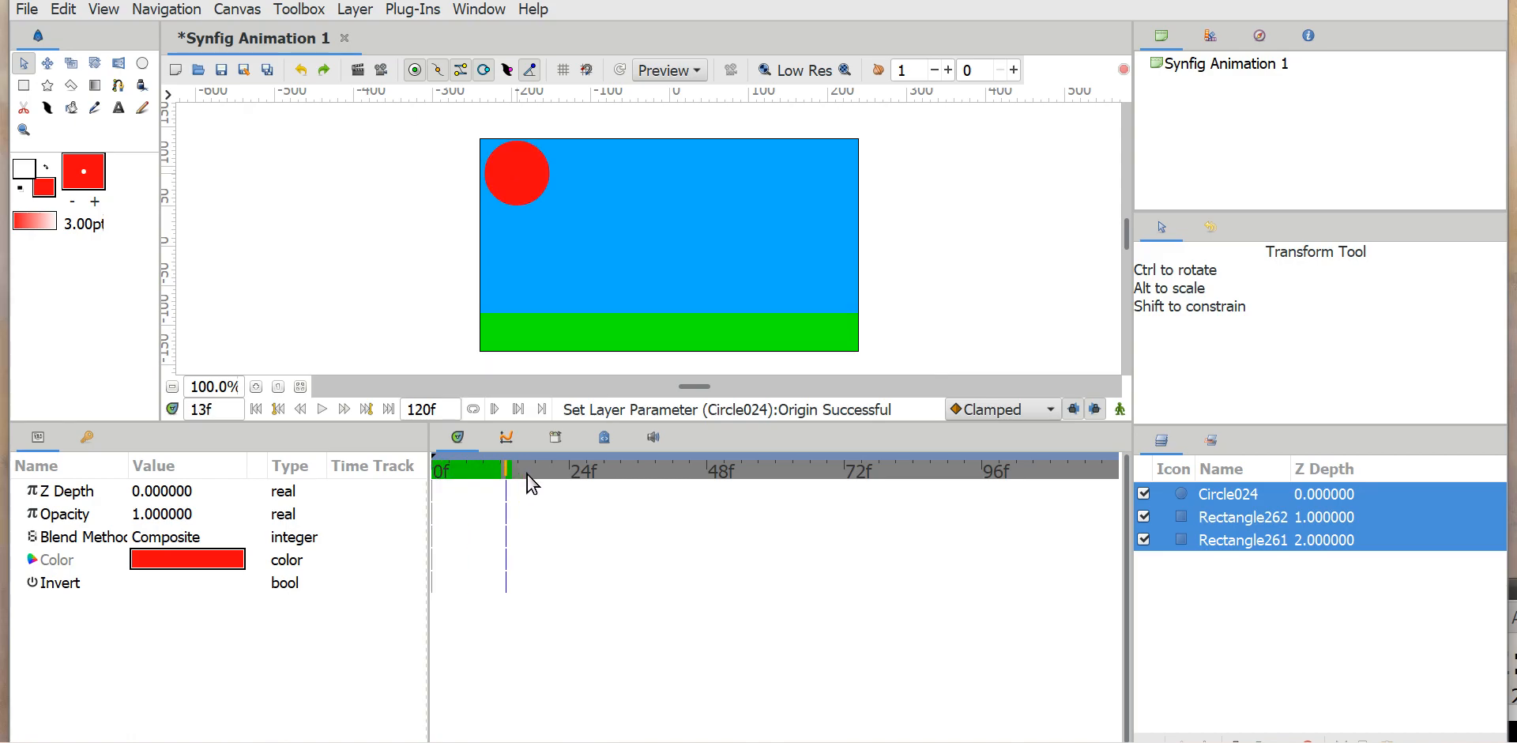
left_click(581, 467)
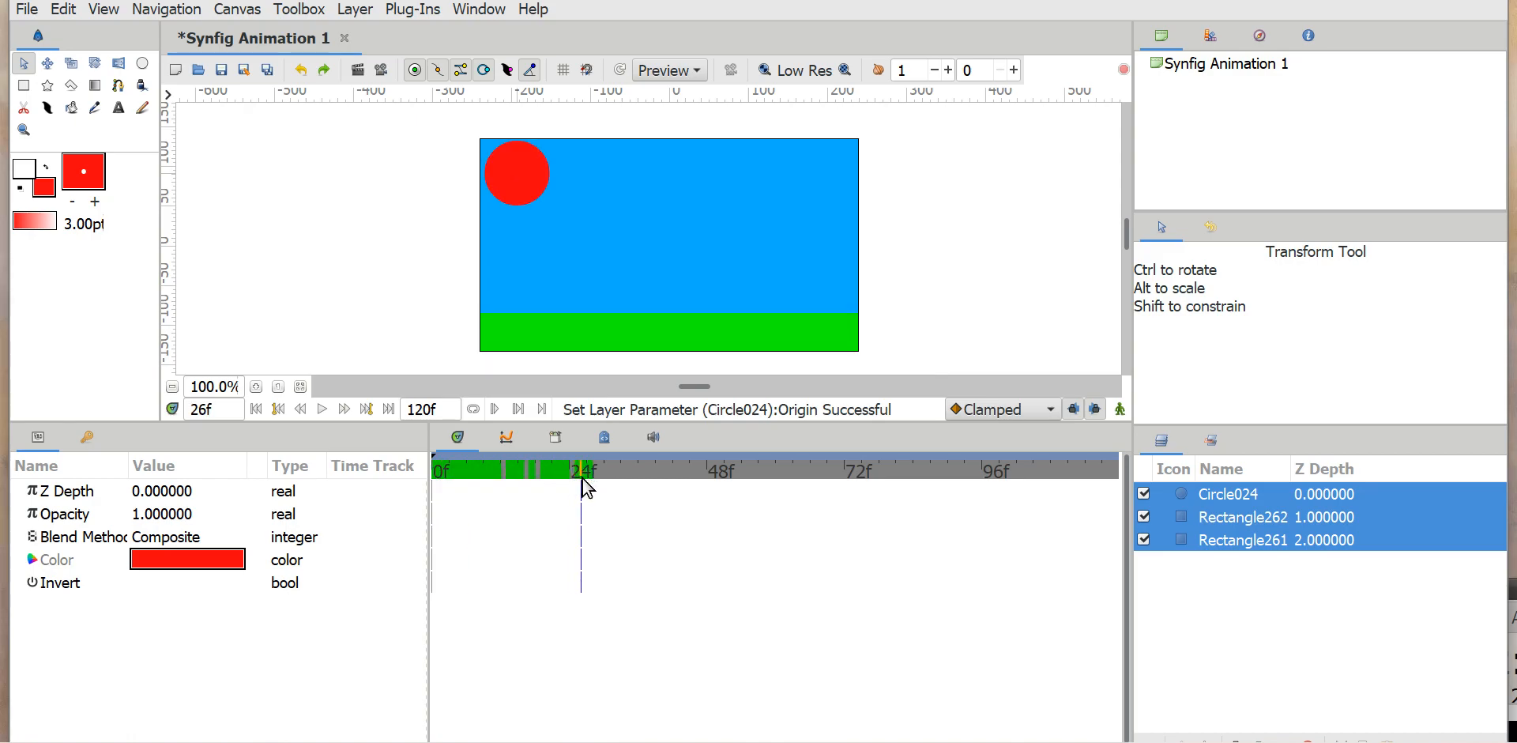
left_click(517, 179)
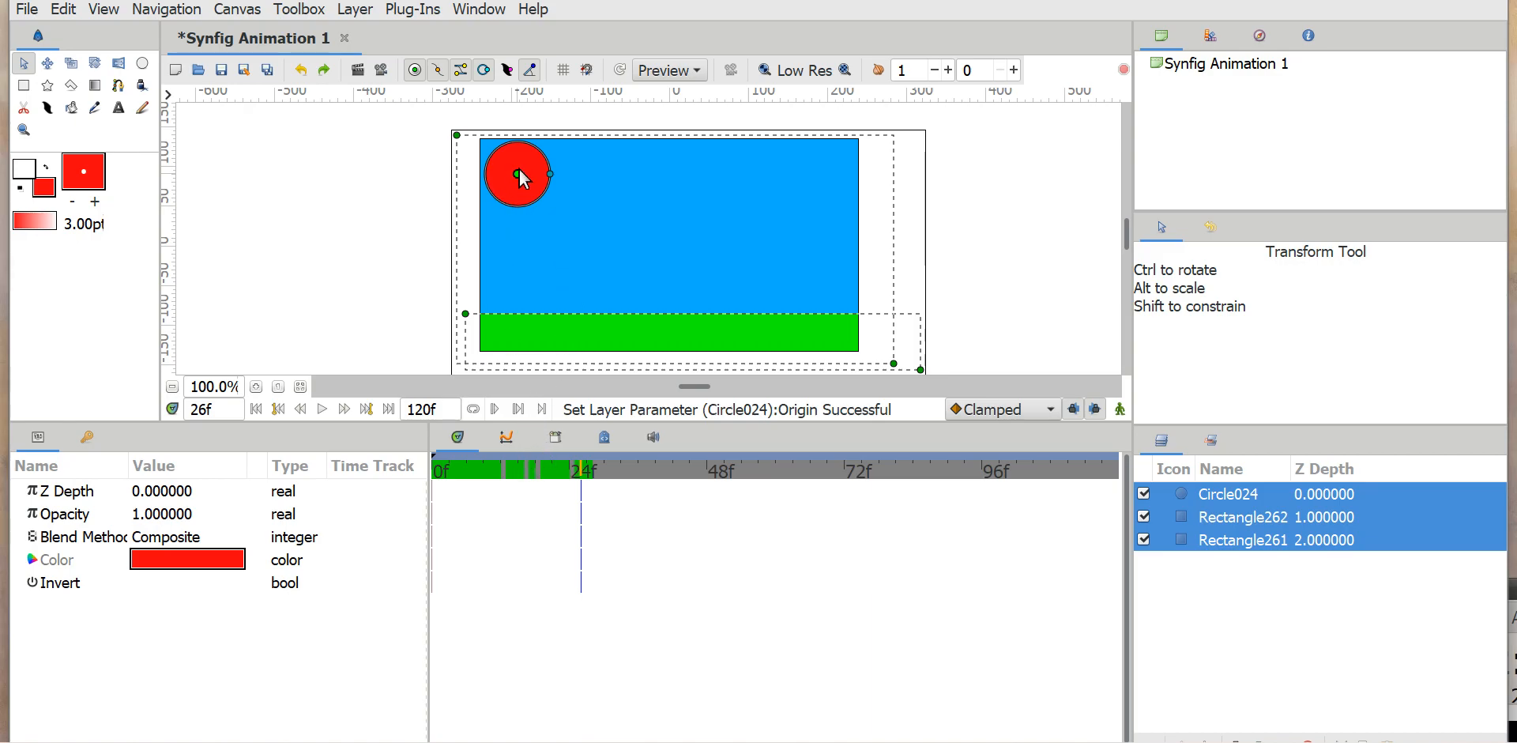
left_click_drag(517, 174, 564, 230)
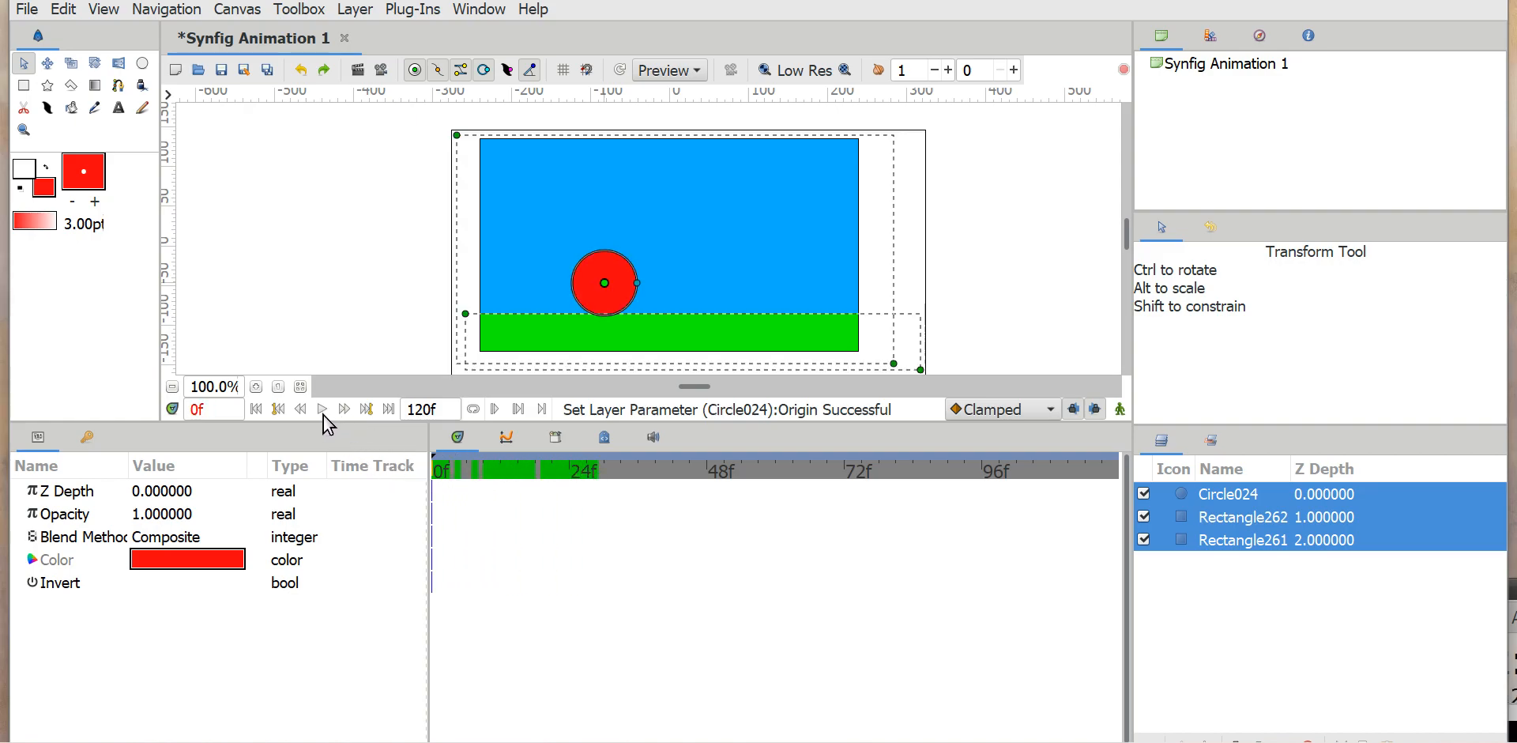
left_click(500, 469)
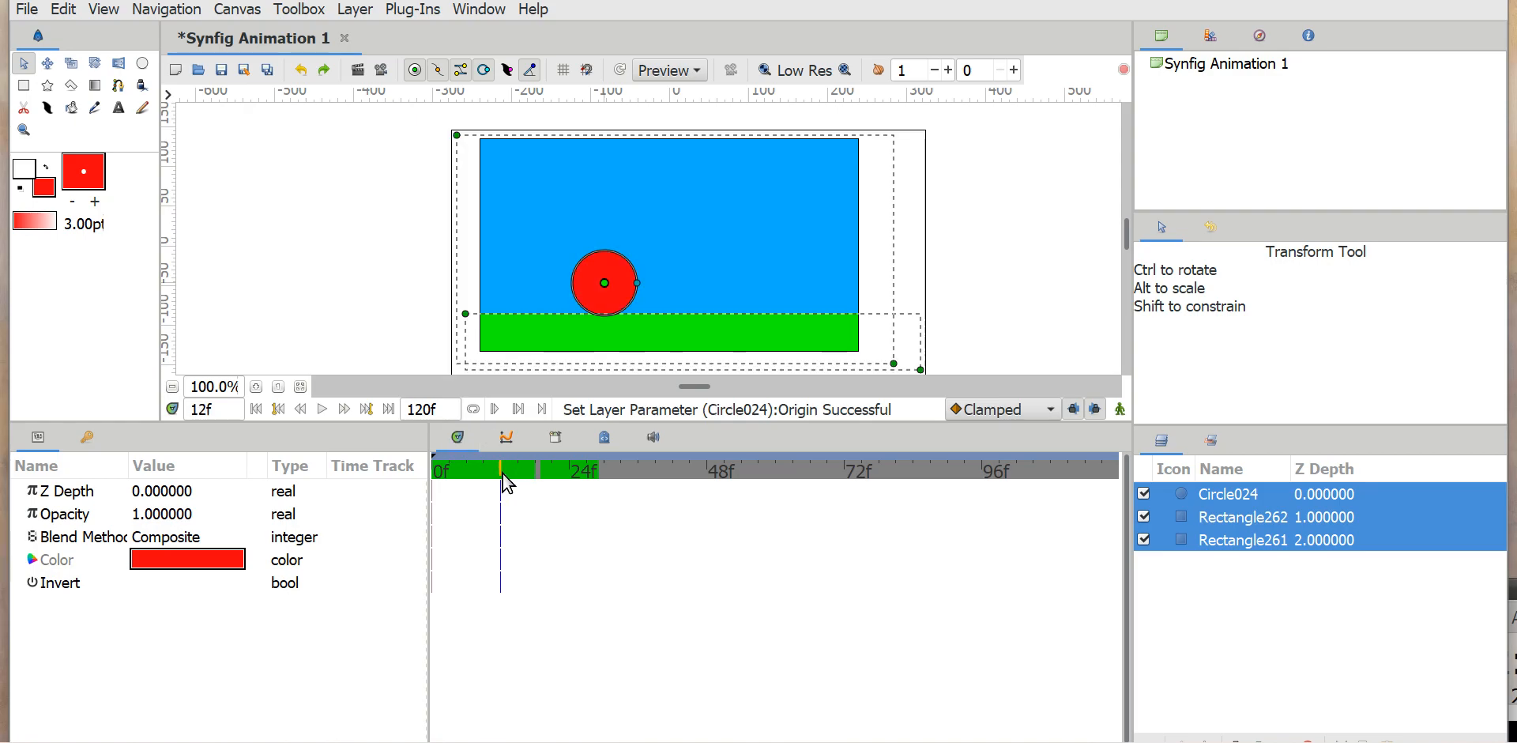
left_click(437, 469)
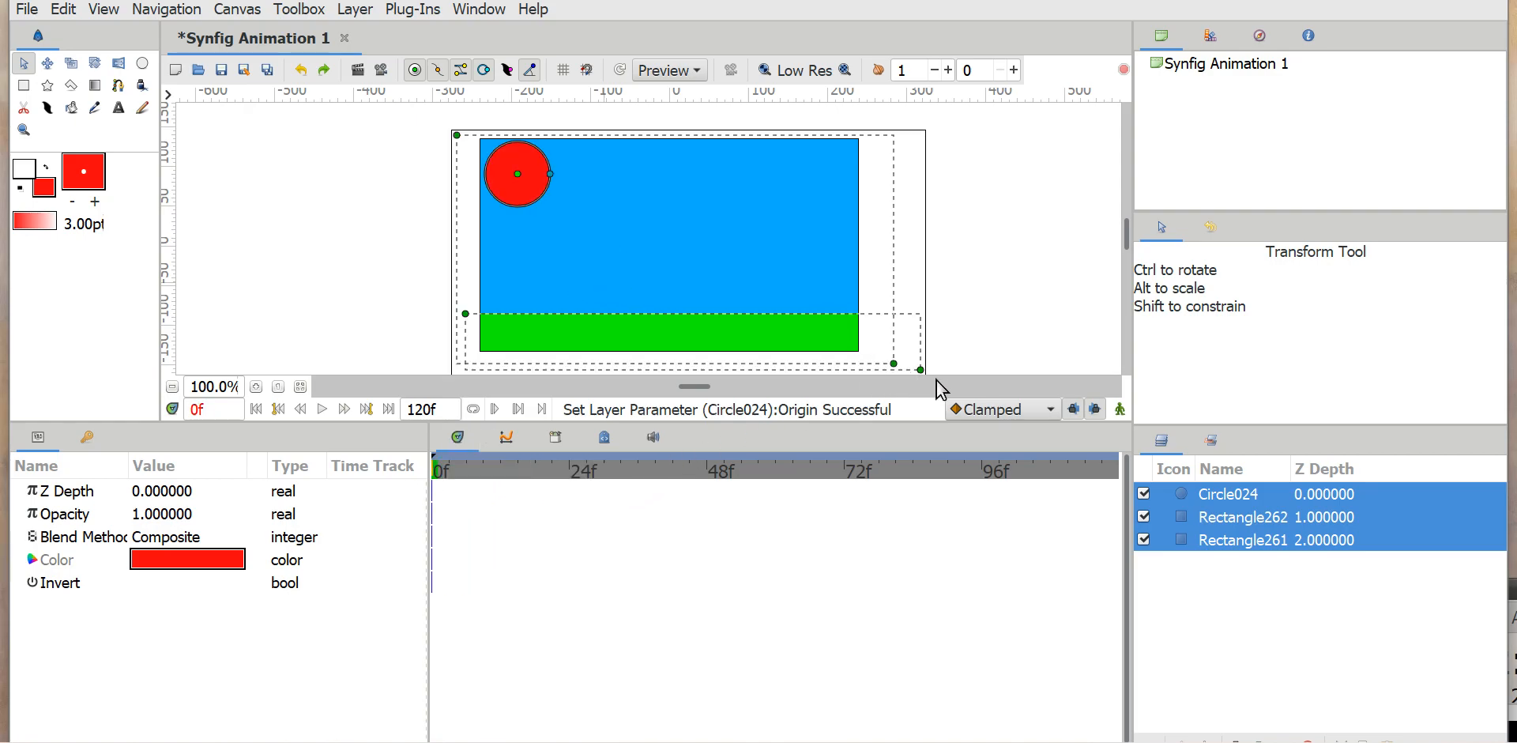
mouse_move(1110, 410)
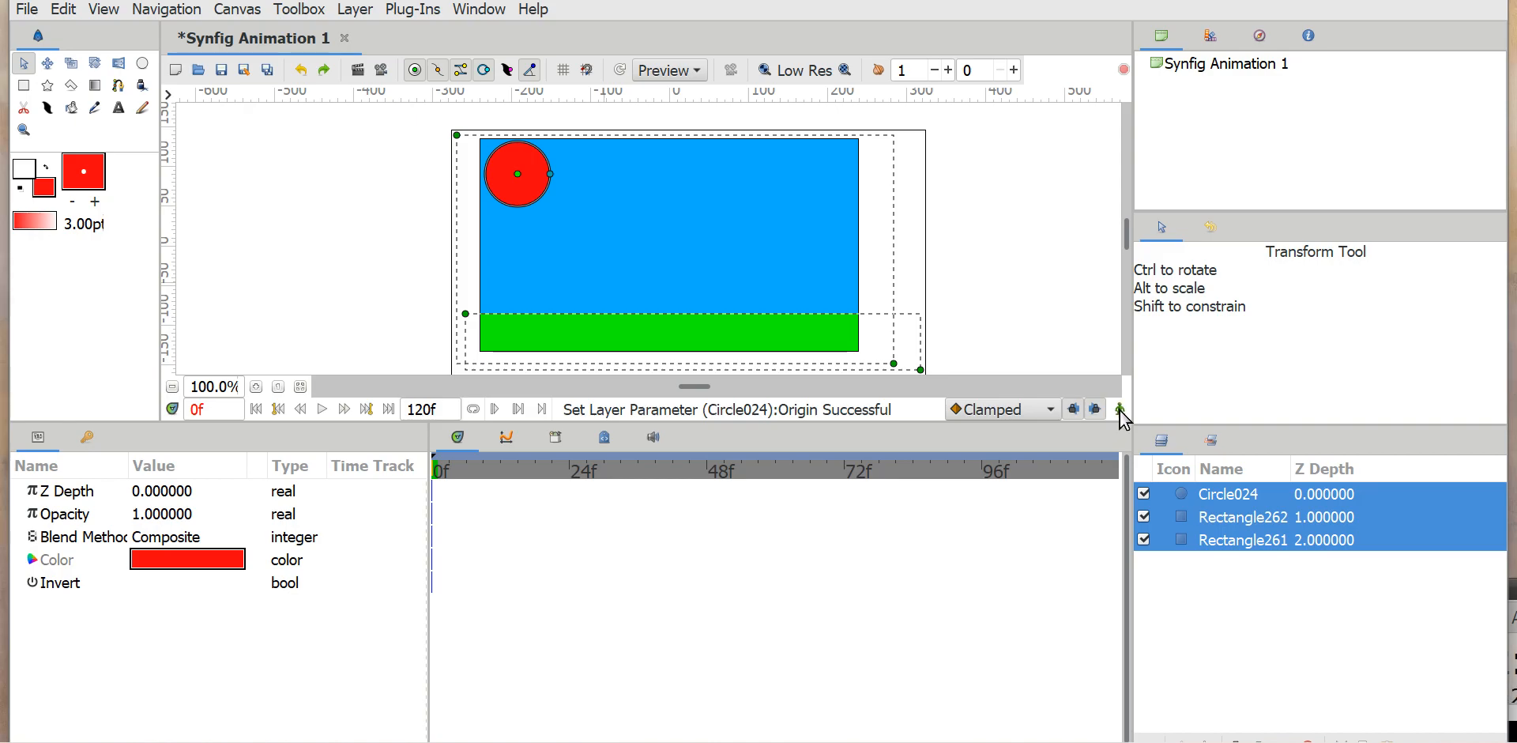
left_click(1120, 409)
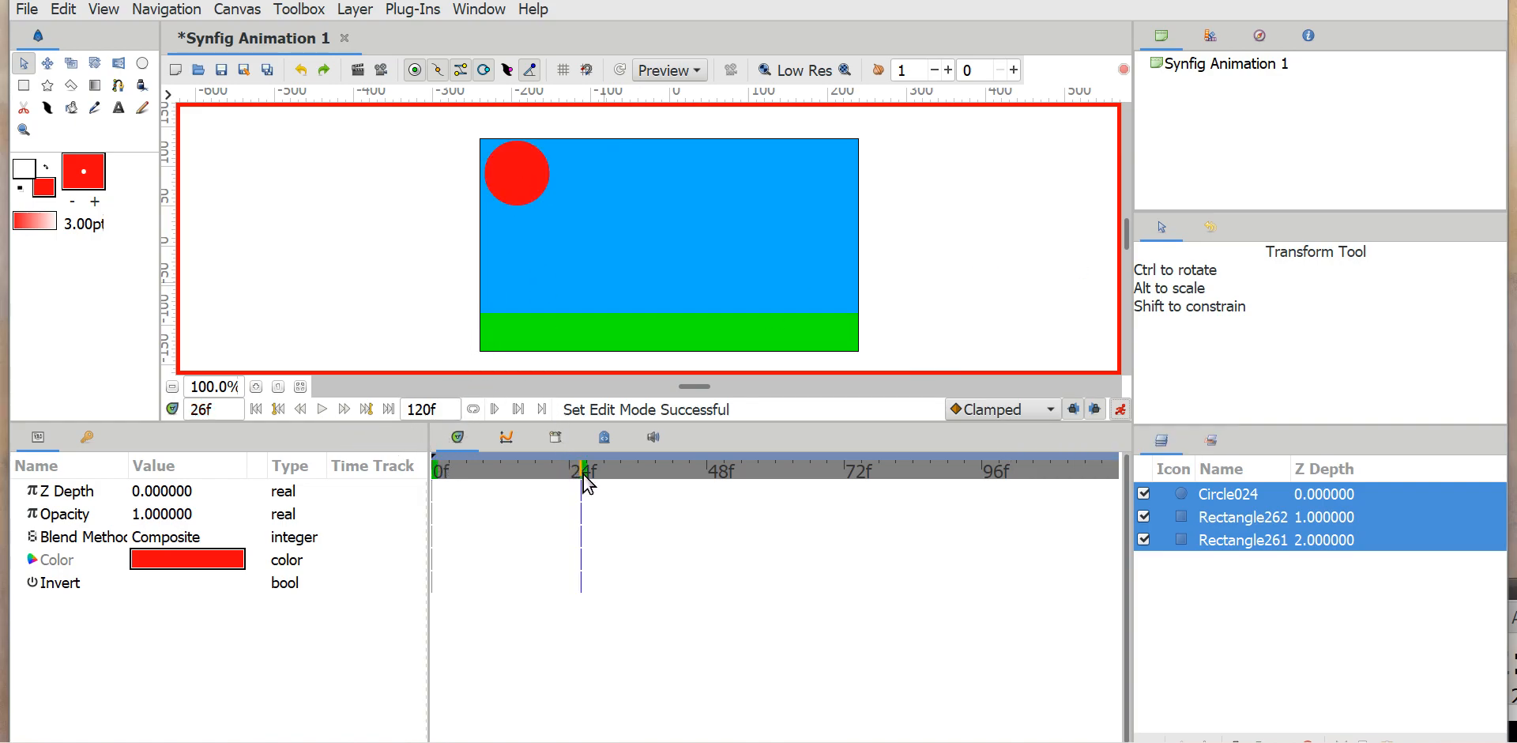
Step: At frame 26, drag the sun down above the ground's centre, then rewind and preview
left_click(517, 174)
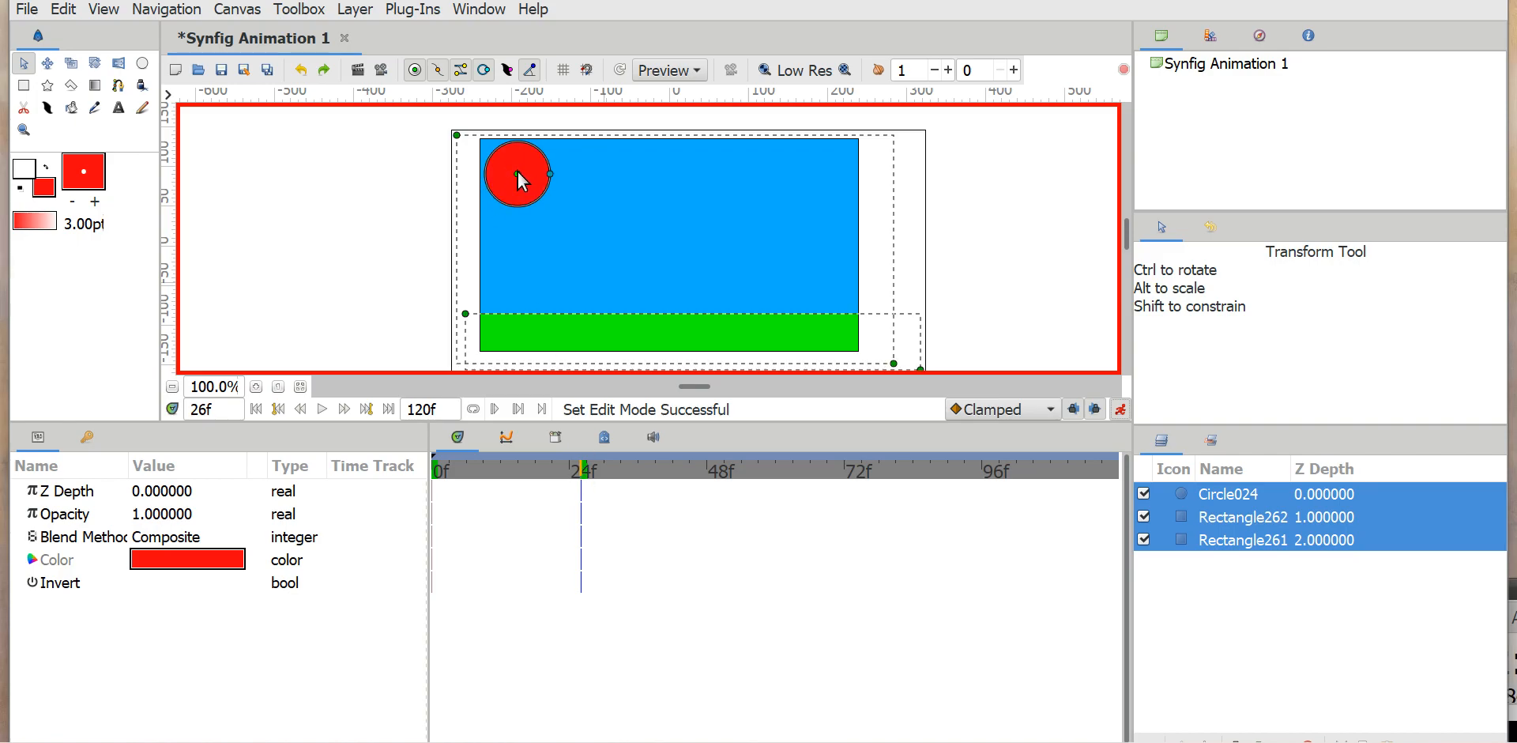
mouse_move(523, 187)
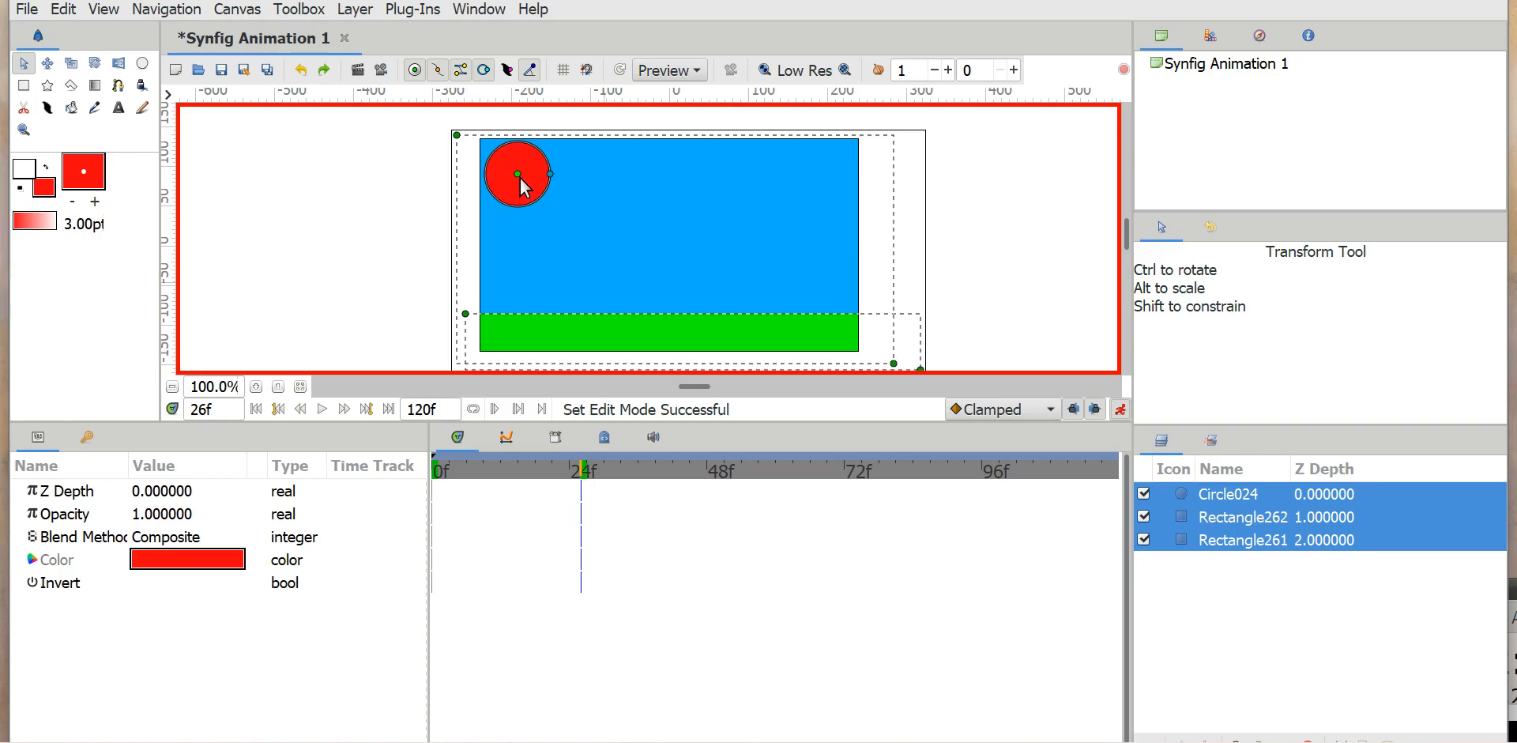
left_click_drag(517, 174, 624, 295)
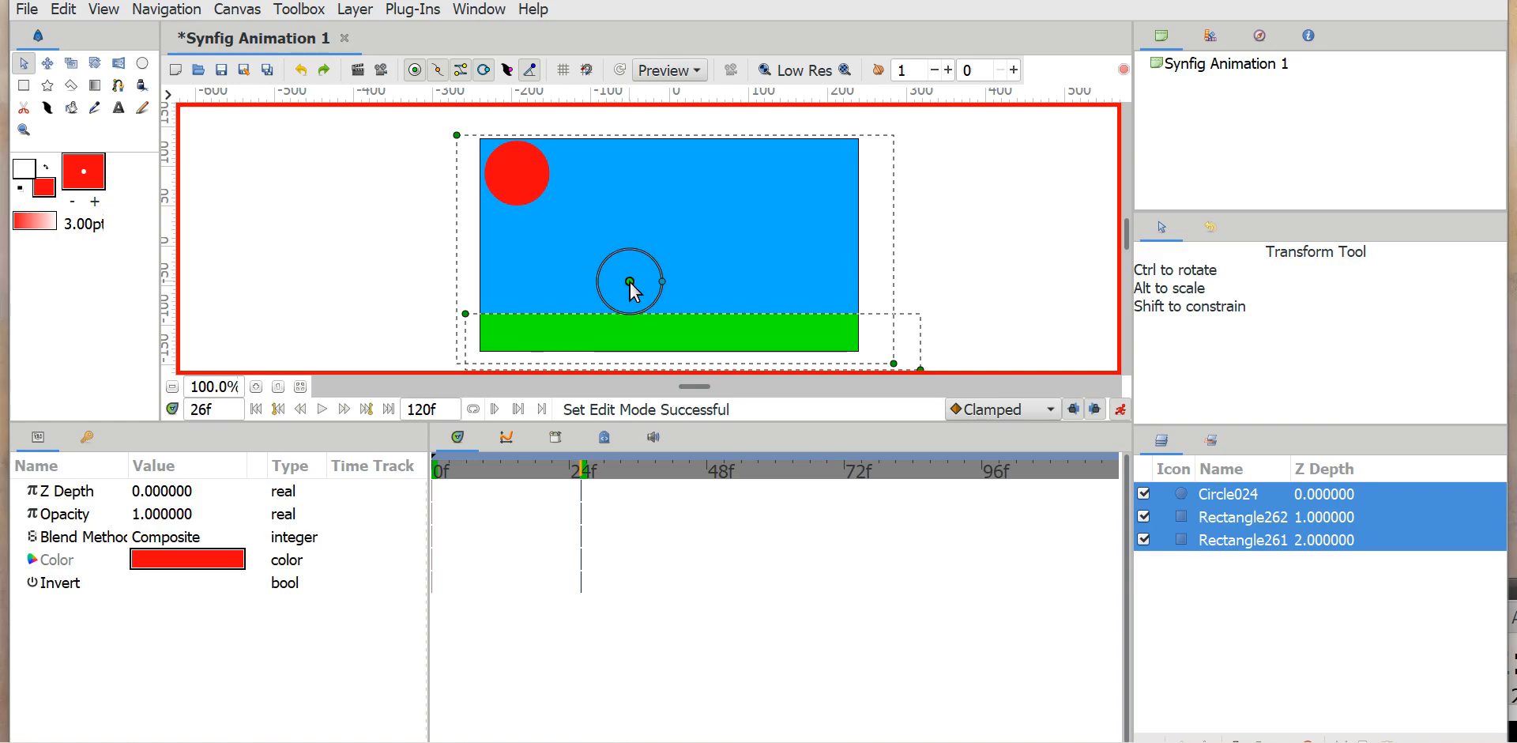
left_click_drag(629, 280, 517, 173)
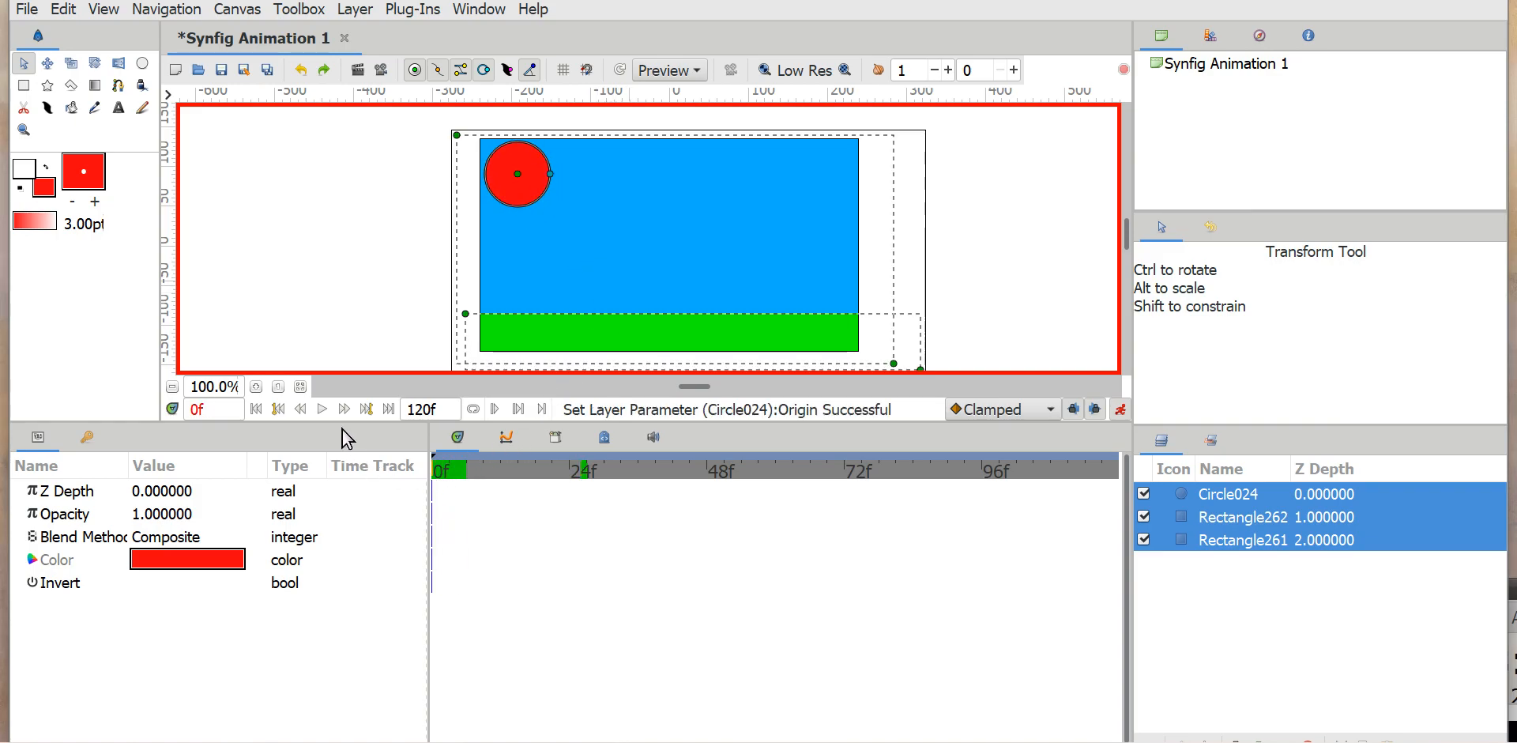
left_click(321, 409)
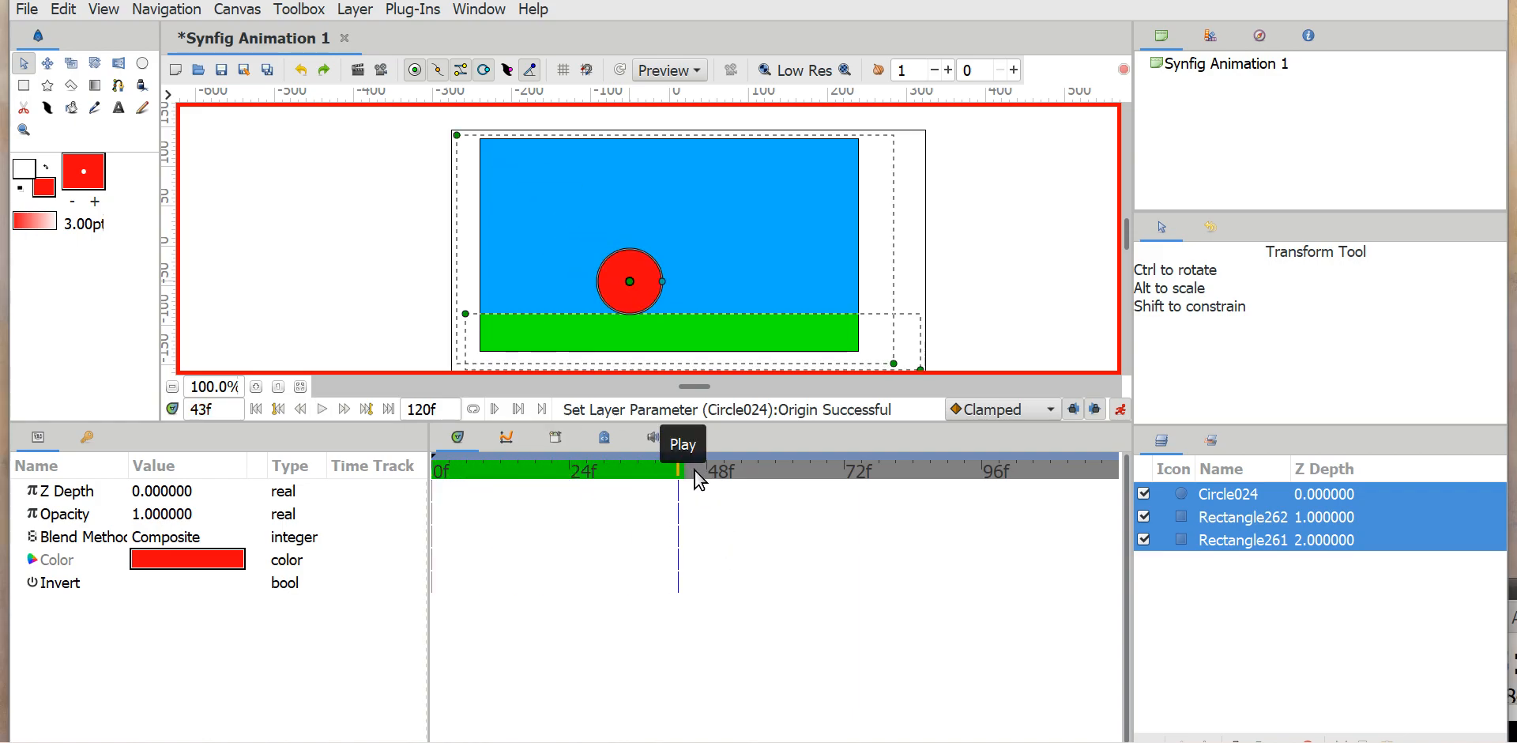
Step: Raise the sun to mid-sky at frame 50 and set it lower right by frame 74
left_click(719, 472)
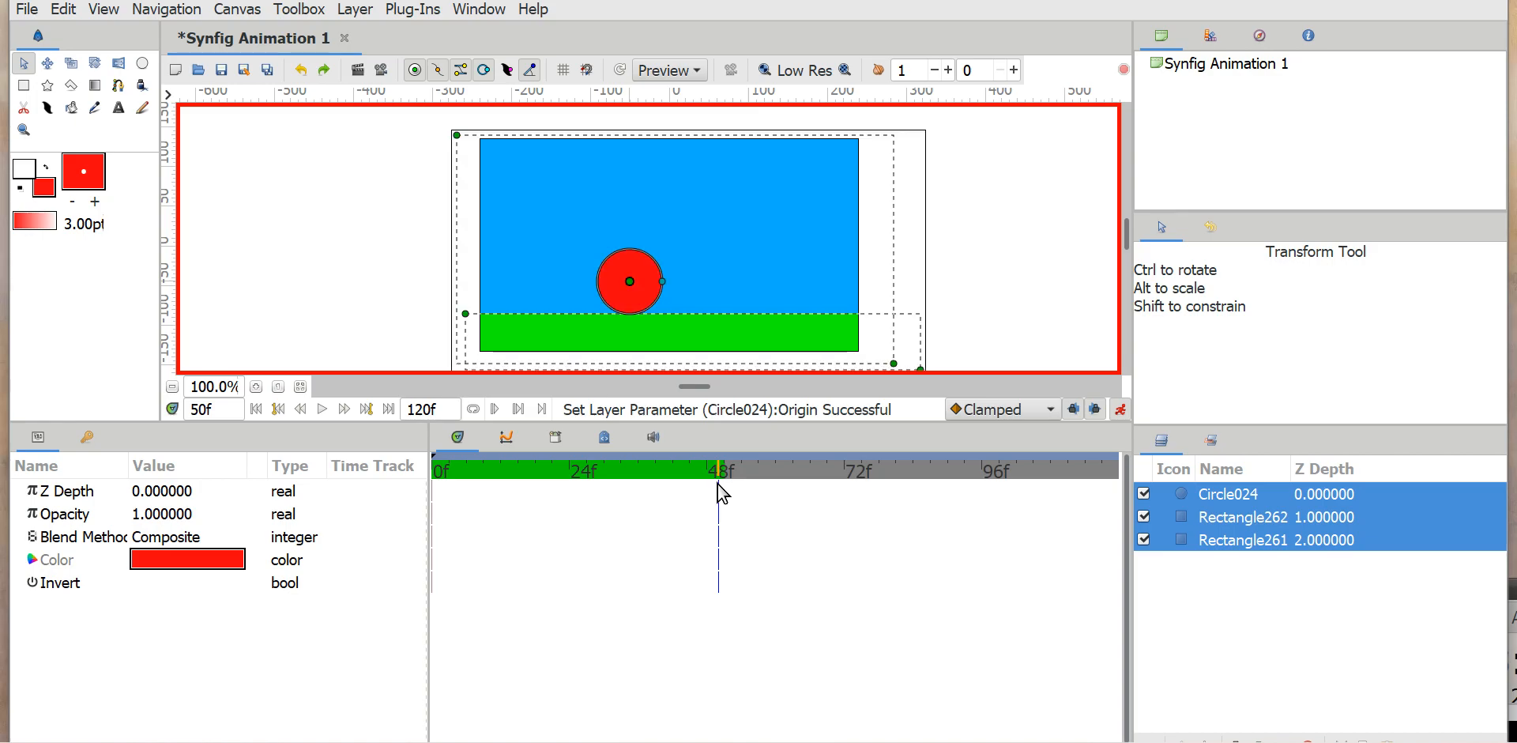
mouse_move(544, 472)
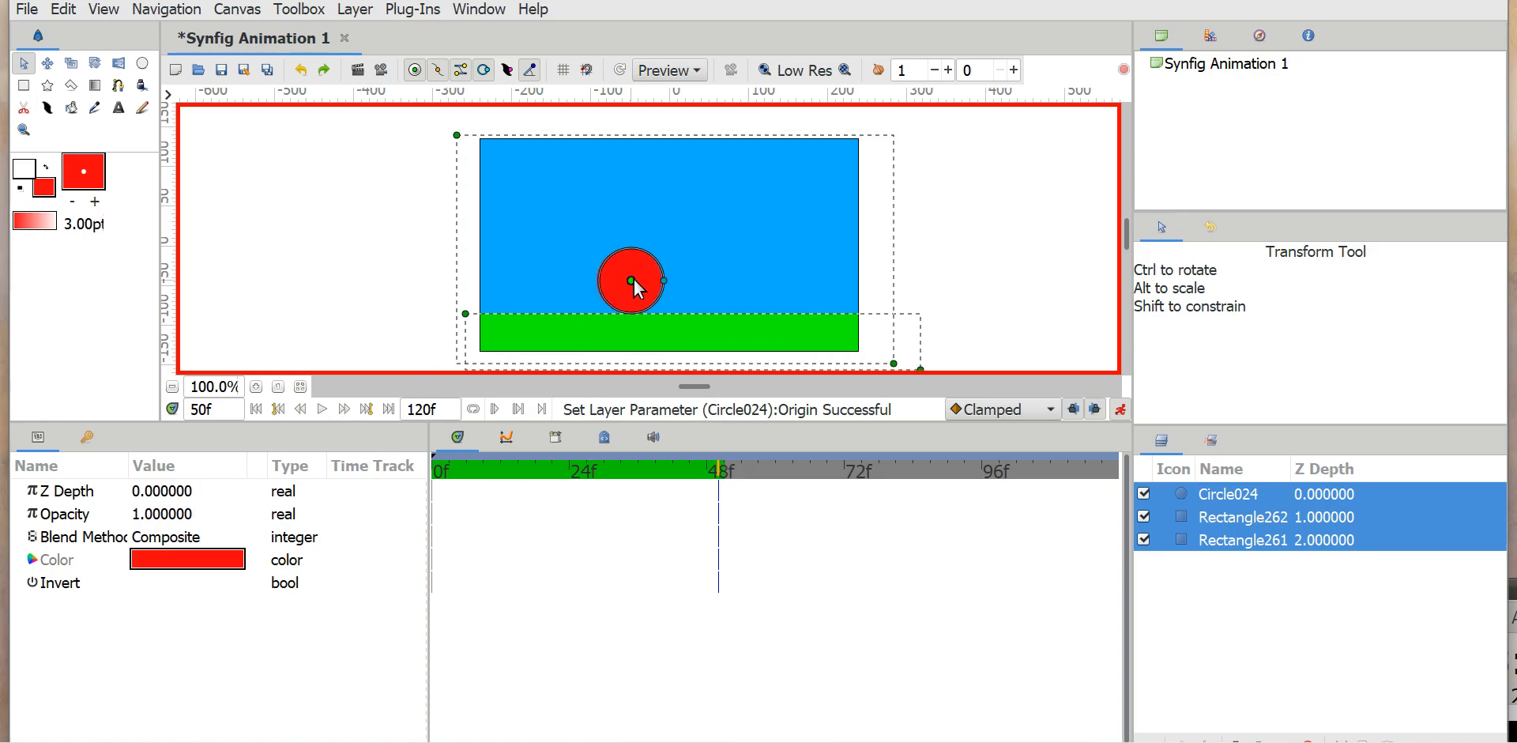
left_click_drag(629, 283, 702, 239)
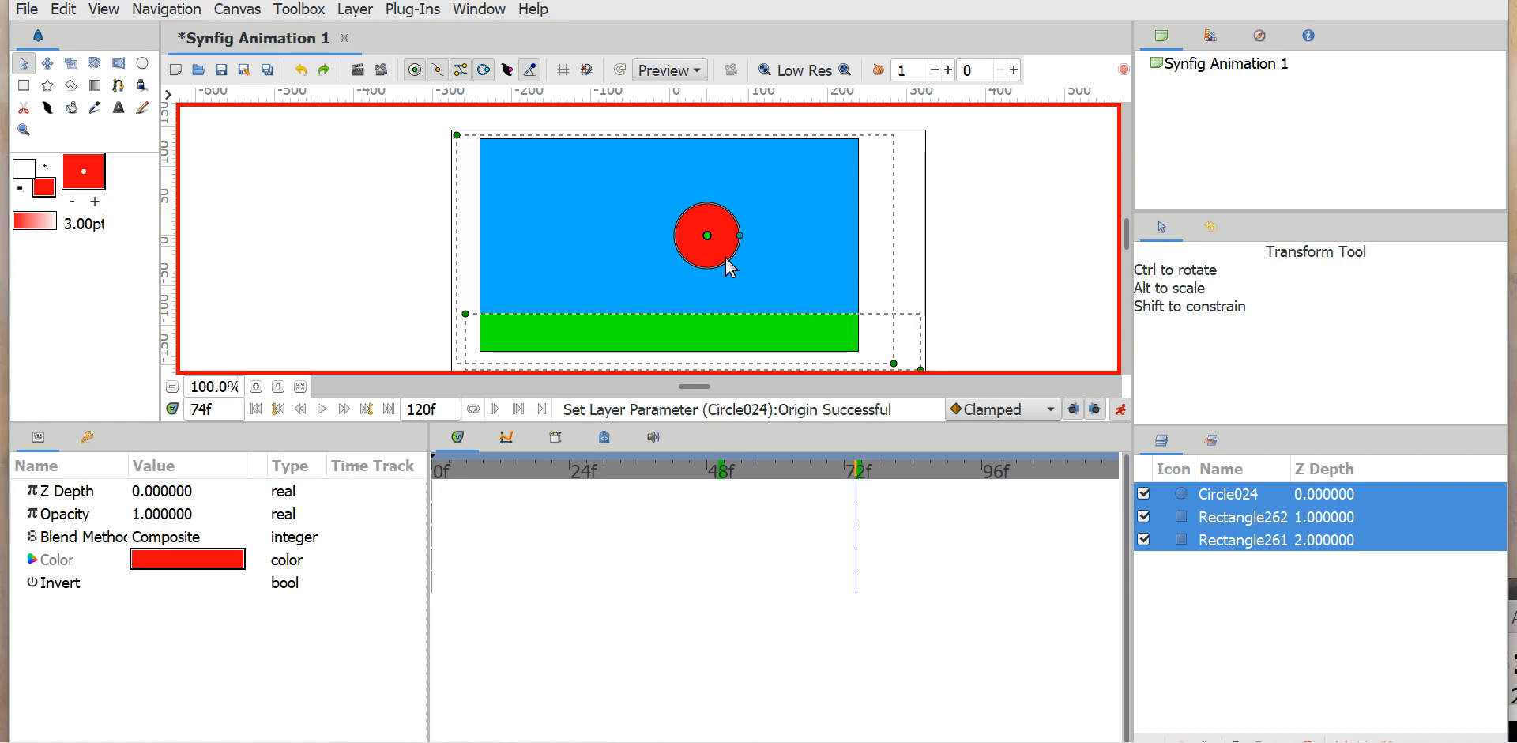
left_click_drag(706, 235, 767, 276)
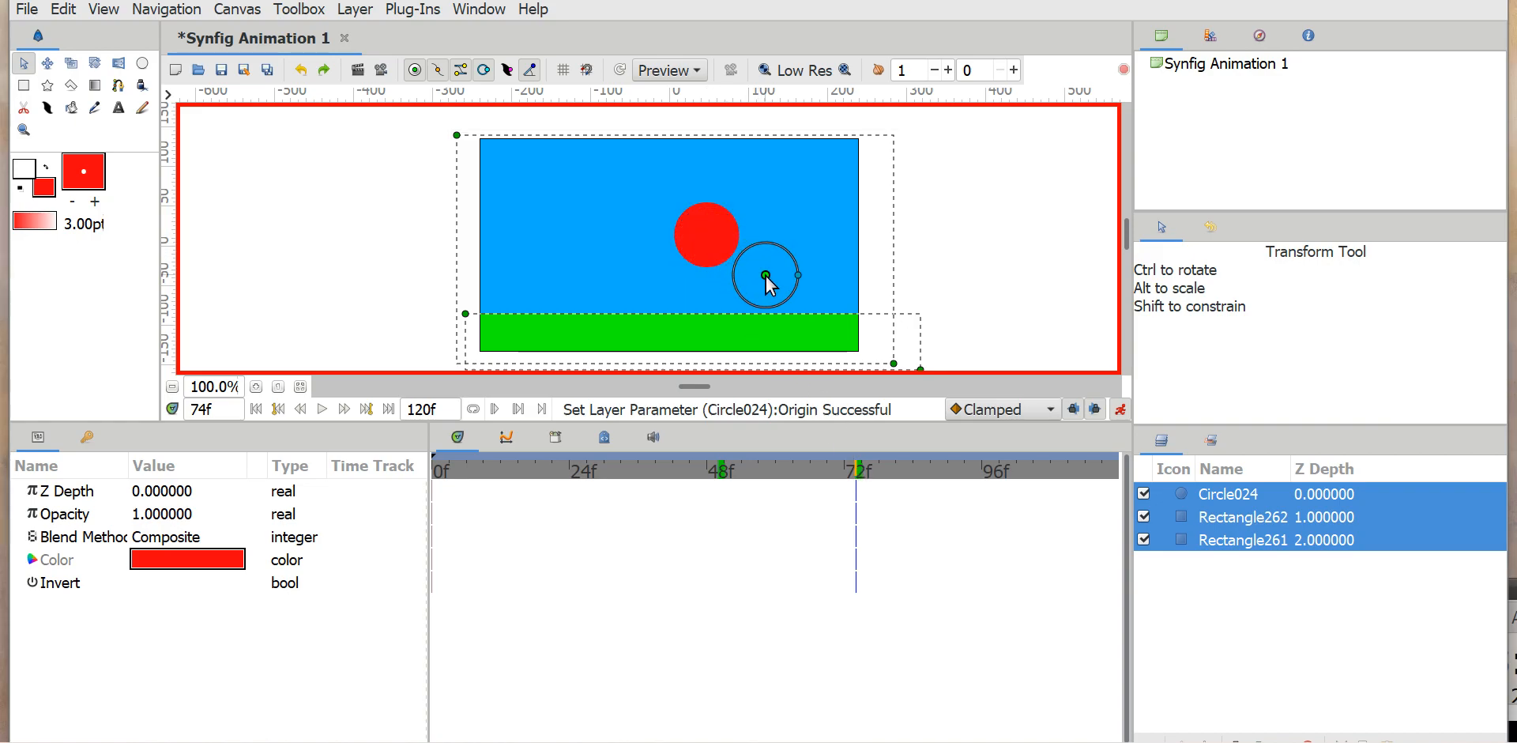
left_click_drag(706, 232, 779, 281)
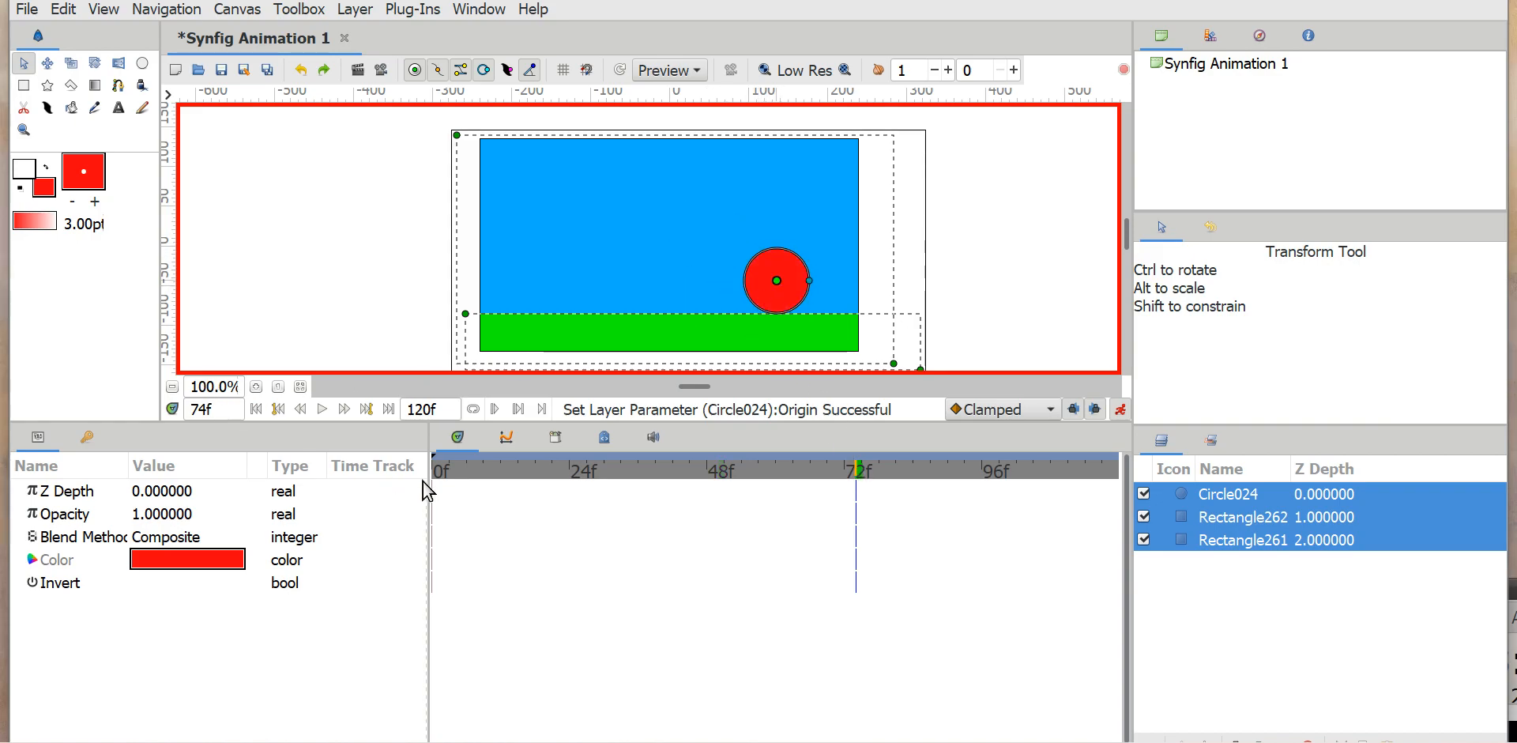
left_click(718, 470)
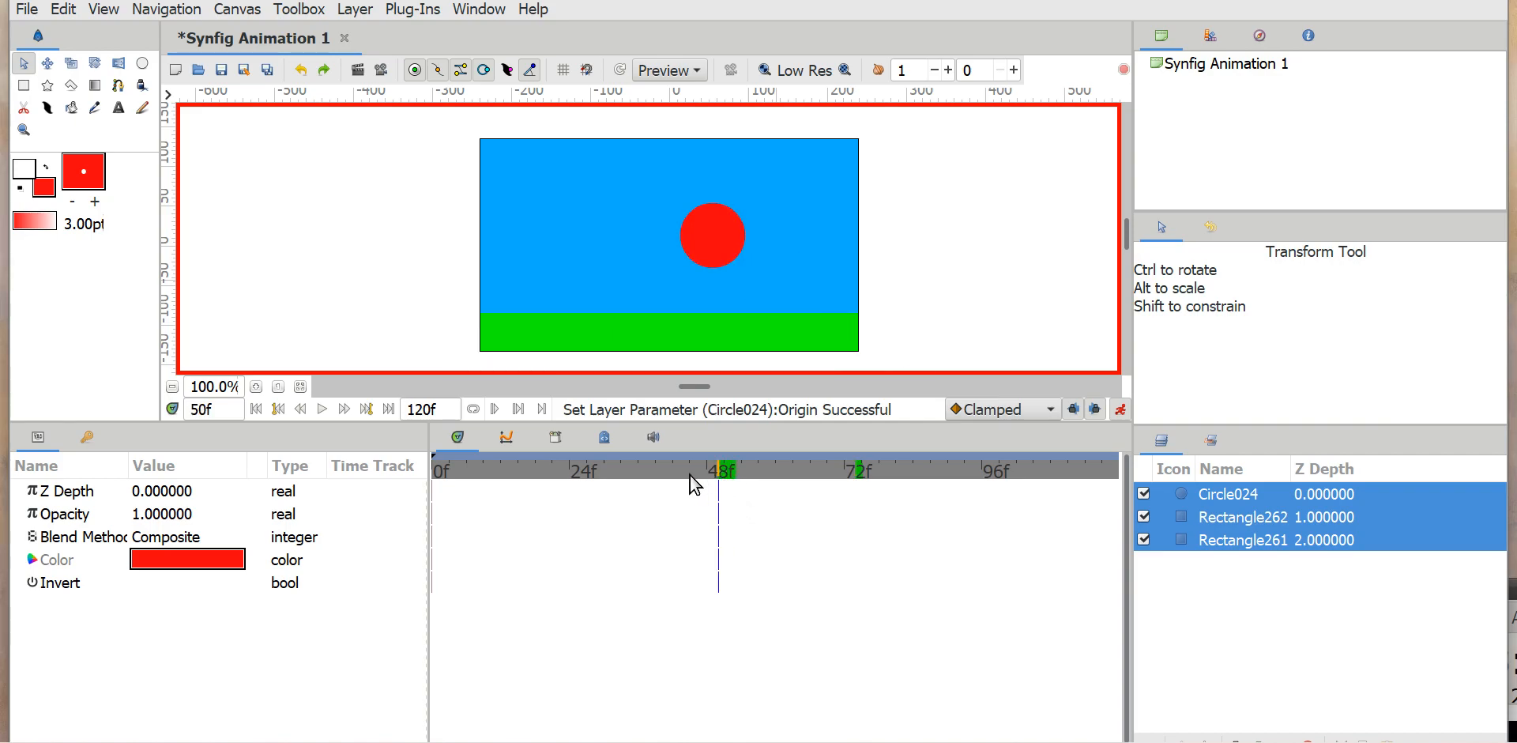
left_click(322, 407)
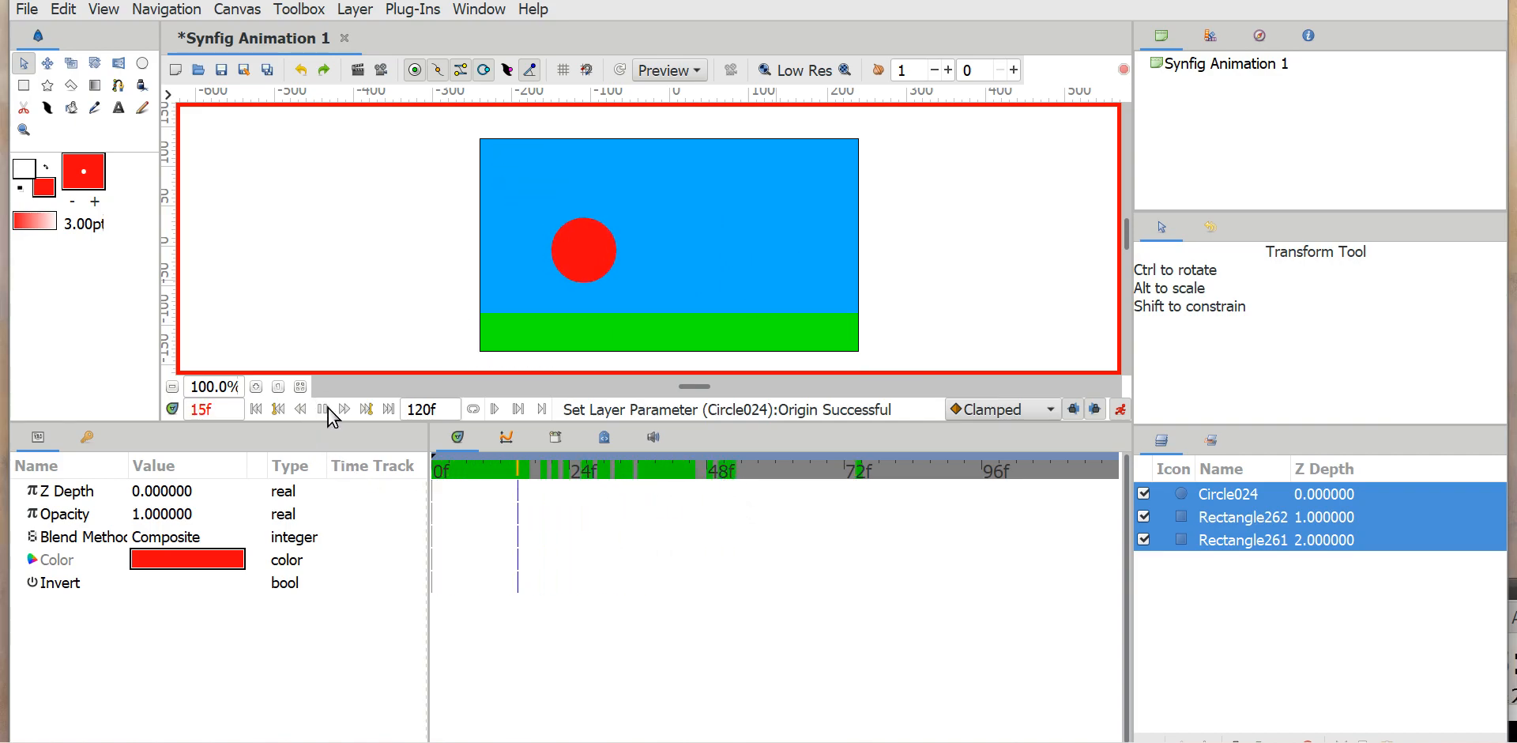
left_click(798, 470)
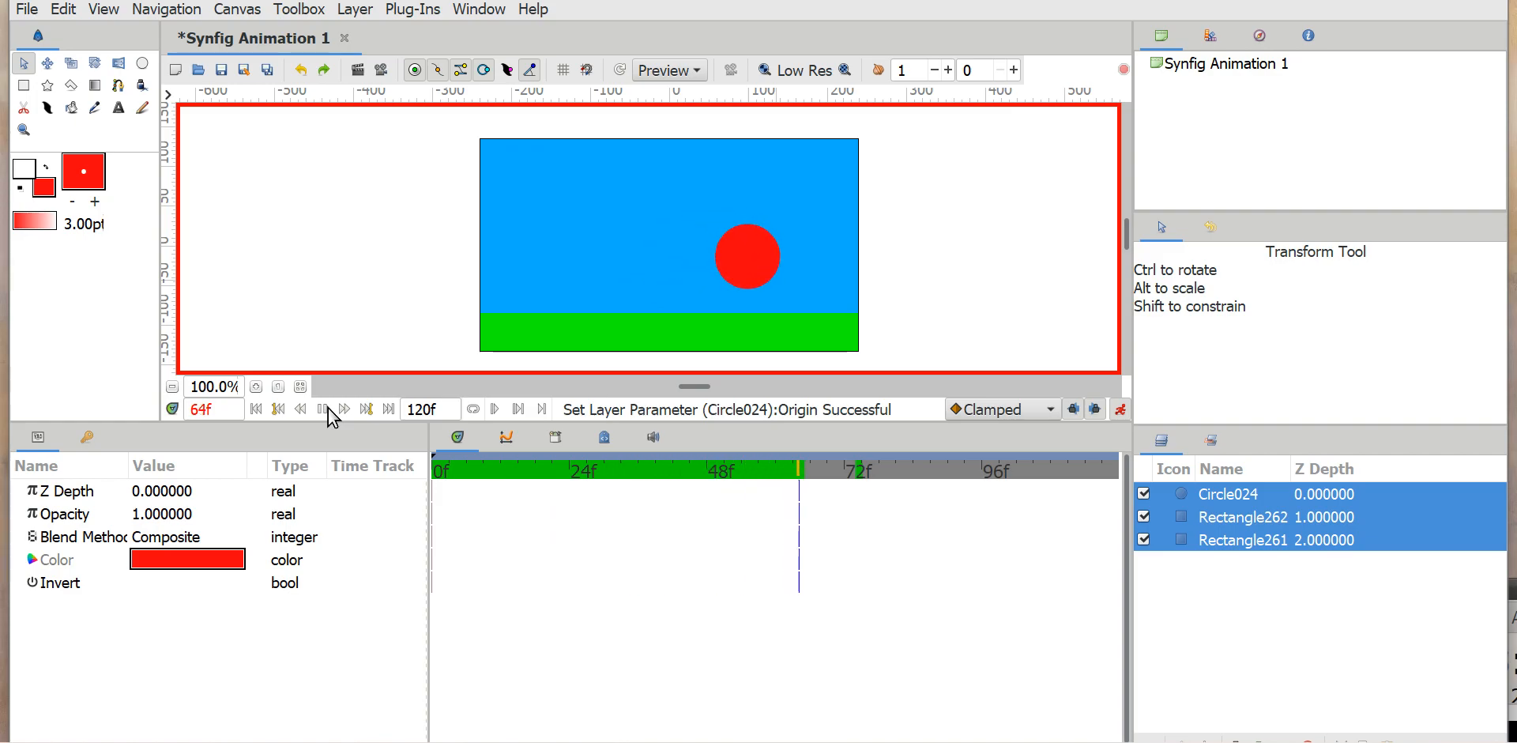
left_click(321, 408)
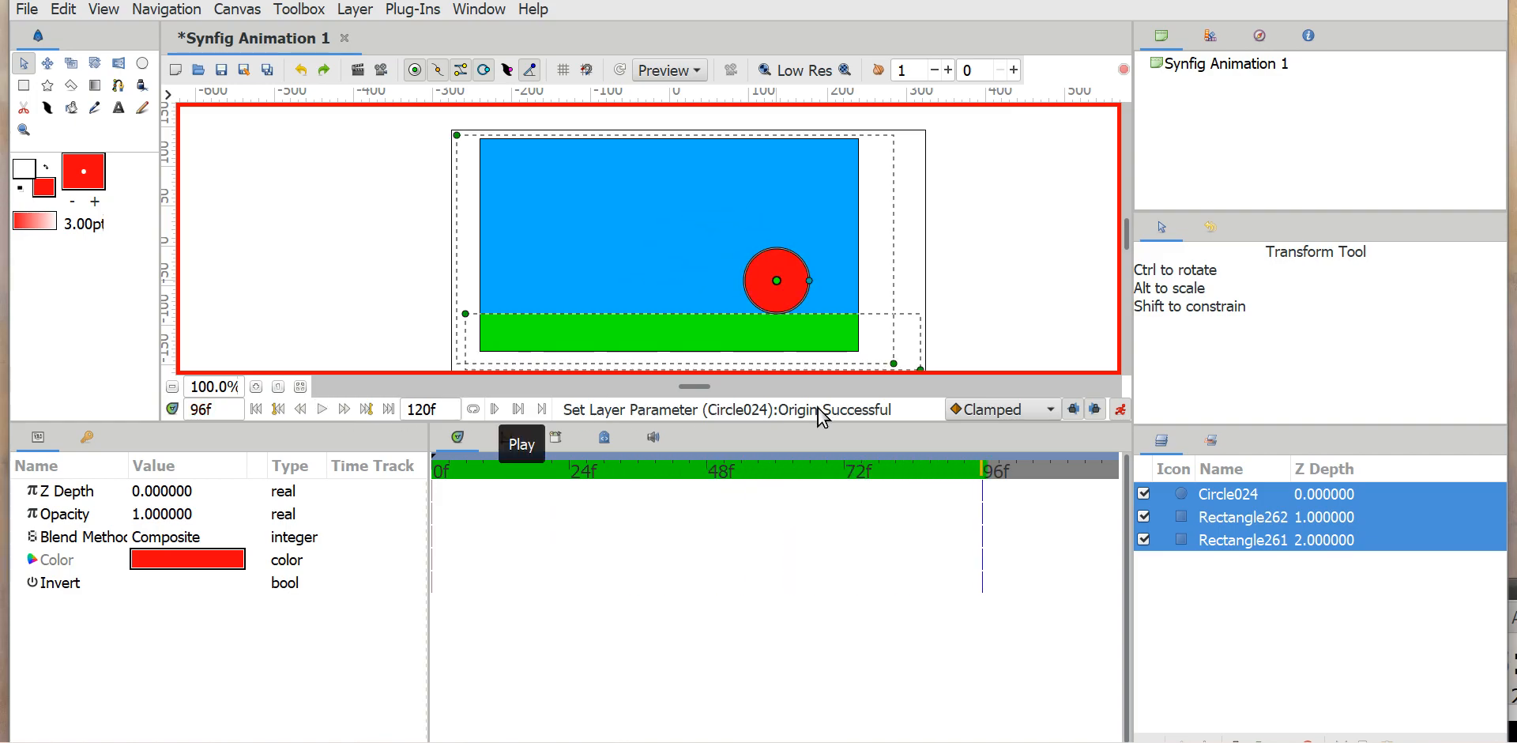
left_click(931, 470)
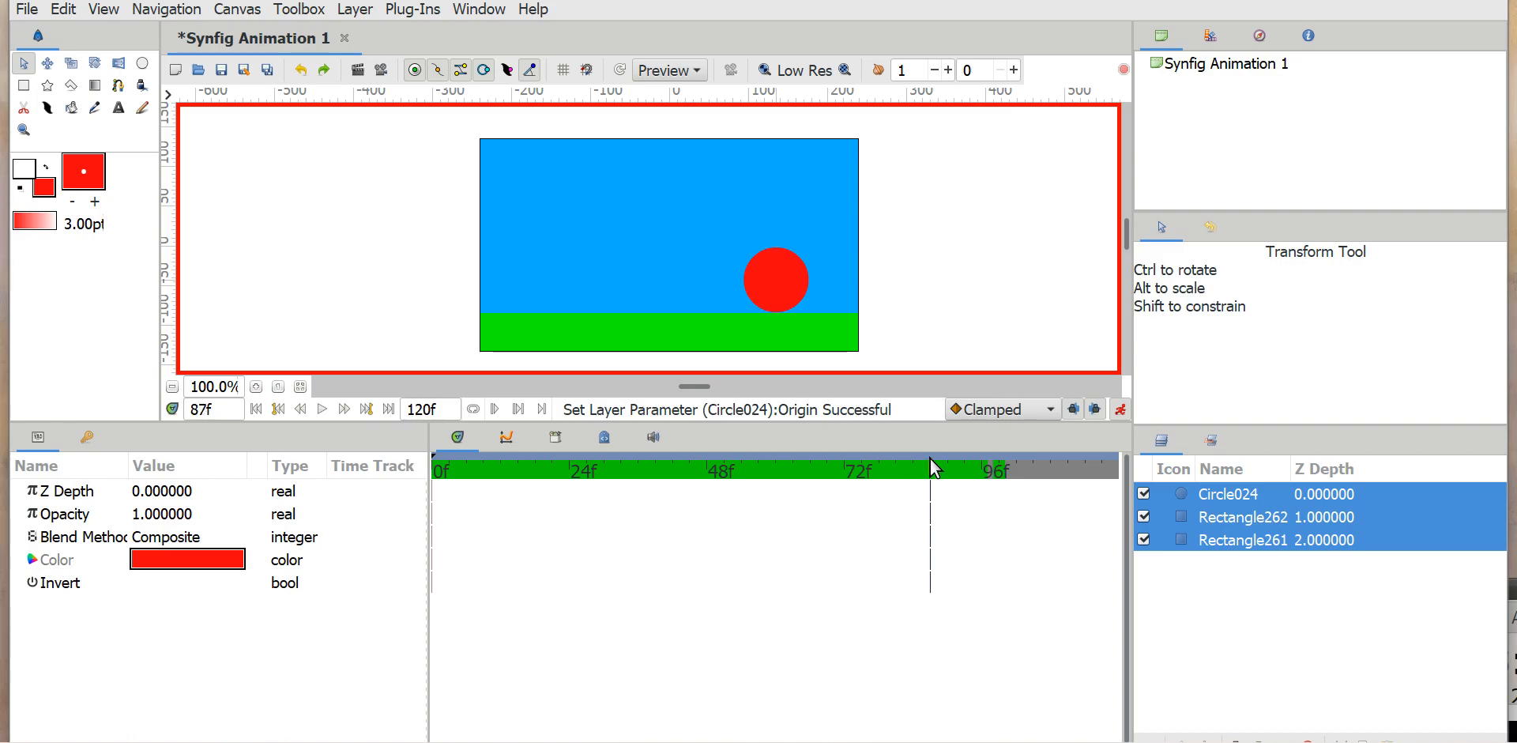
left_click(444, 469)
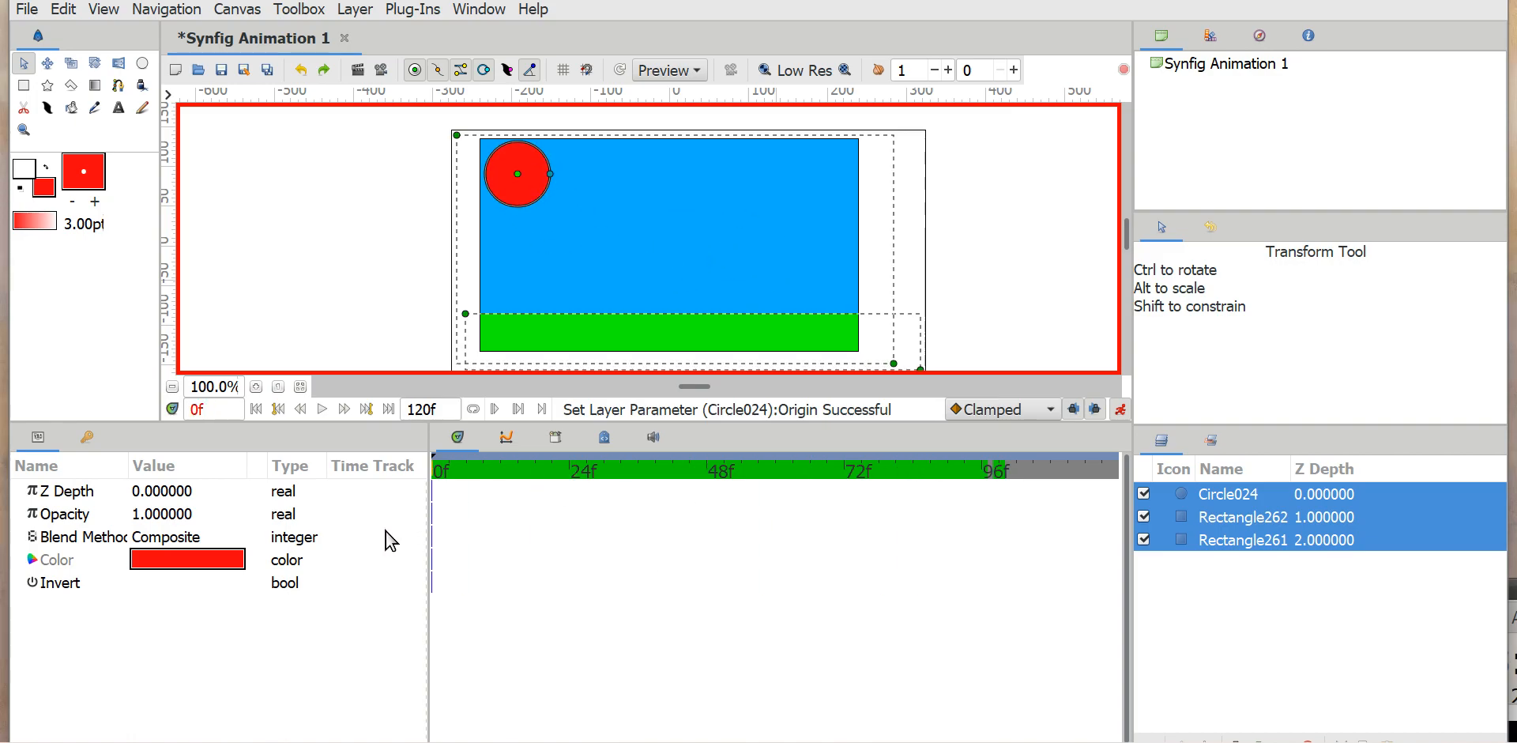
mouse_move(1106, 389)
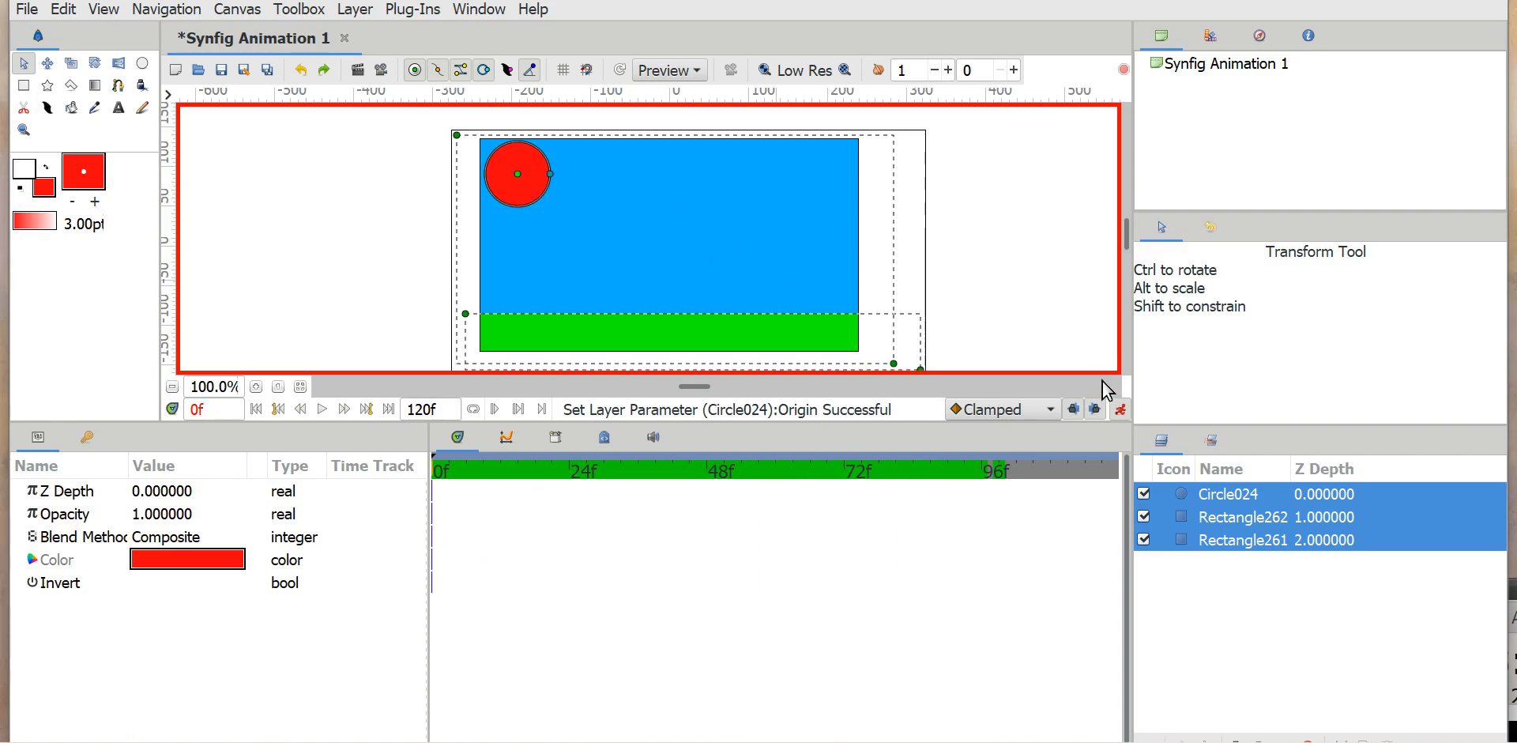
left_click(1120, 409)
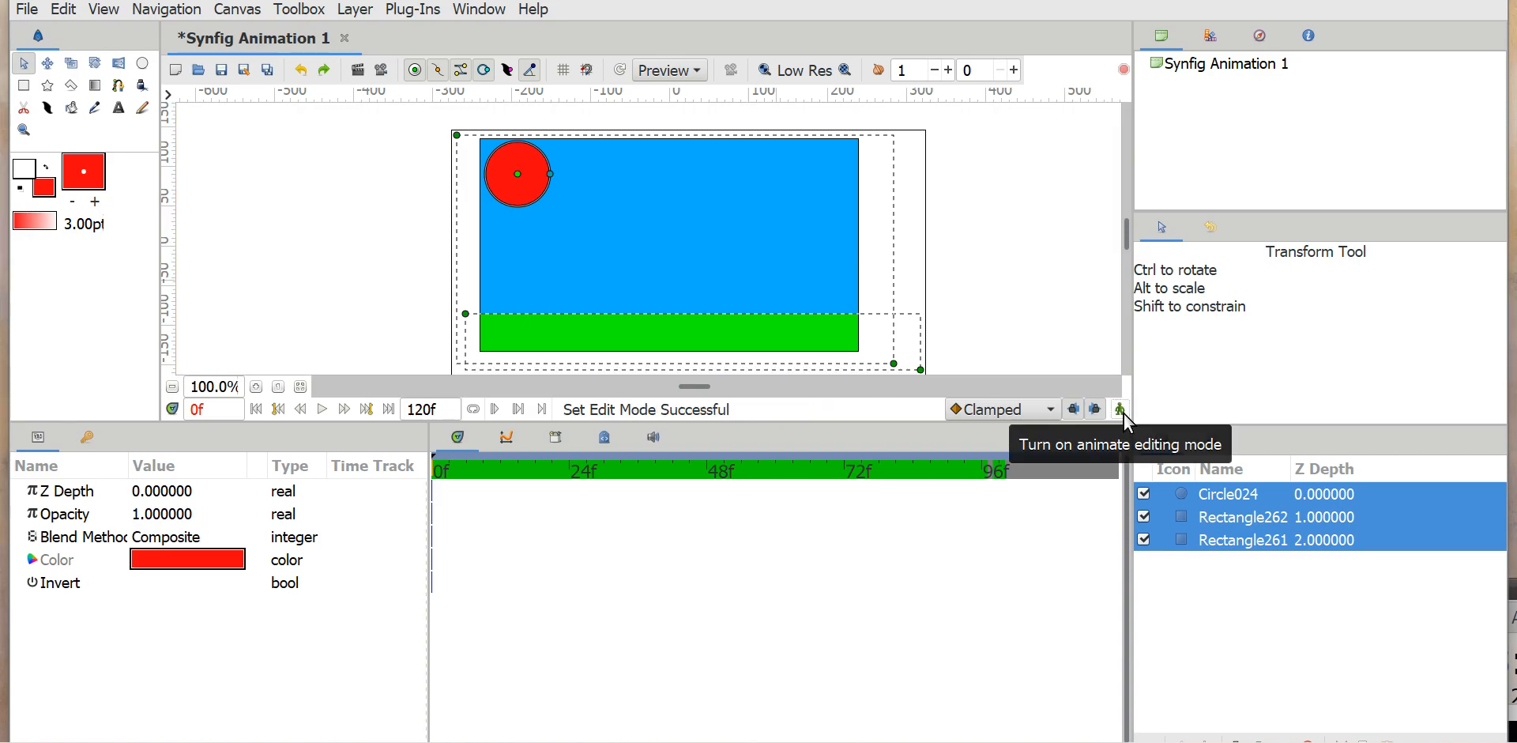
mouse_move(930, 363)
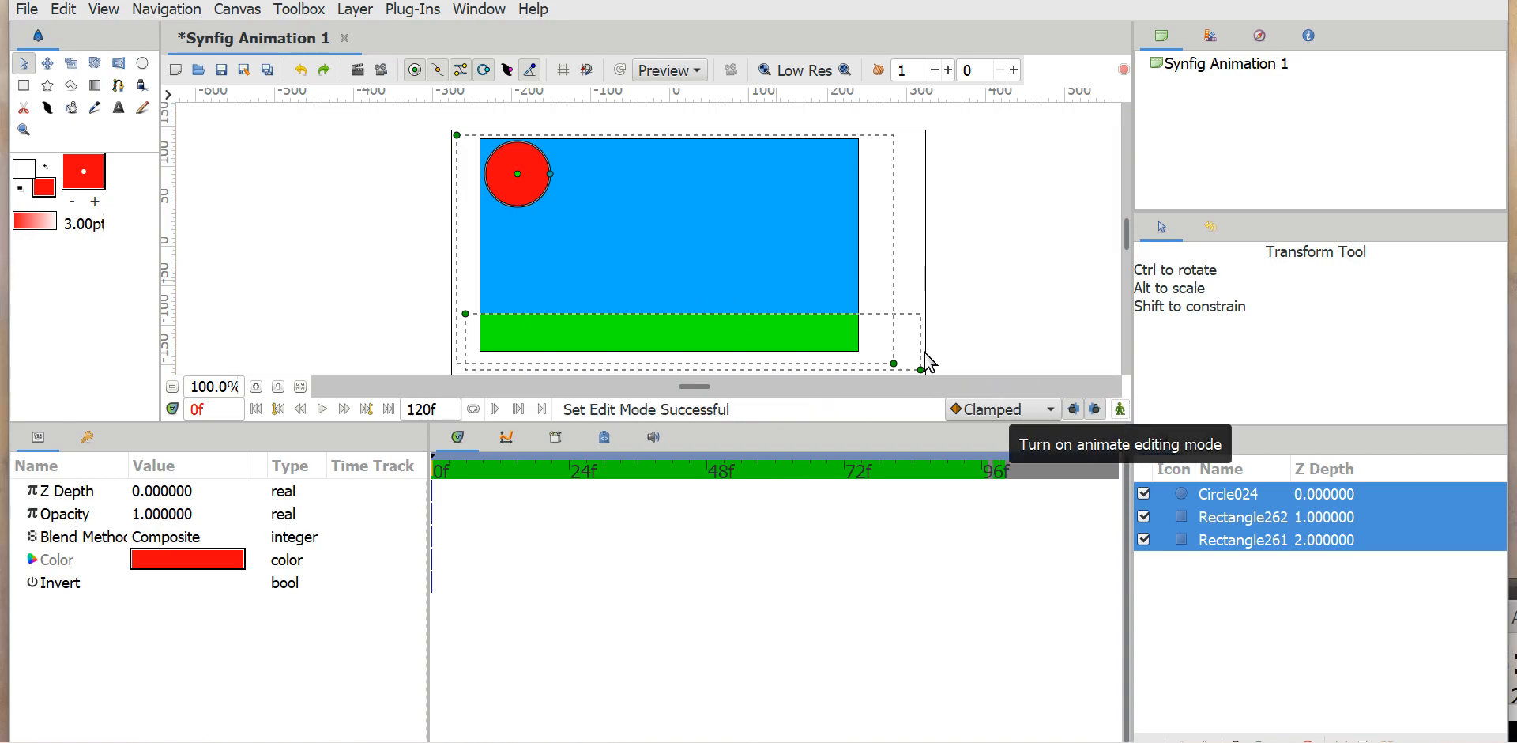
mouse_move(837, 254)
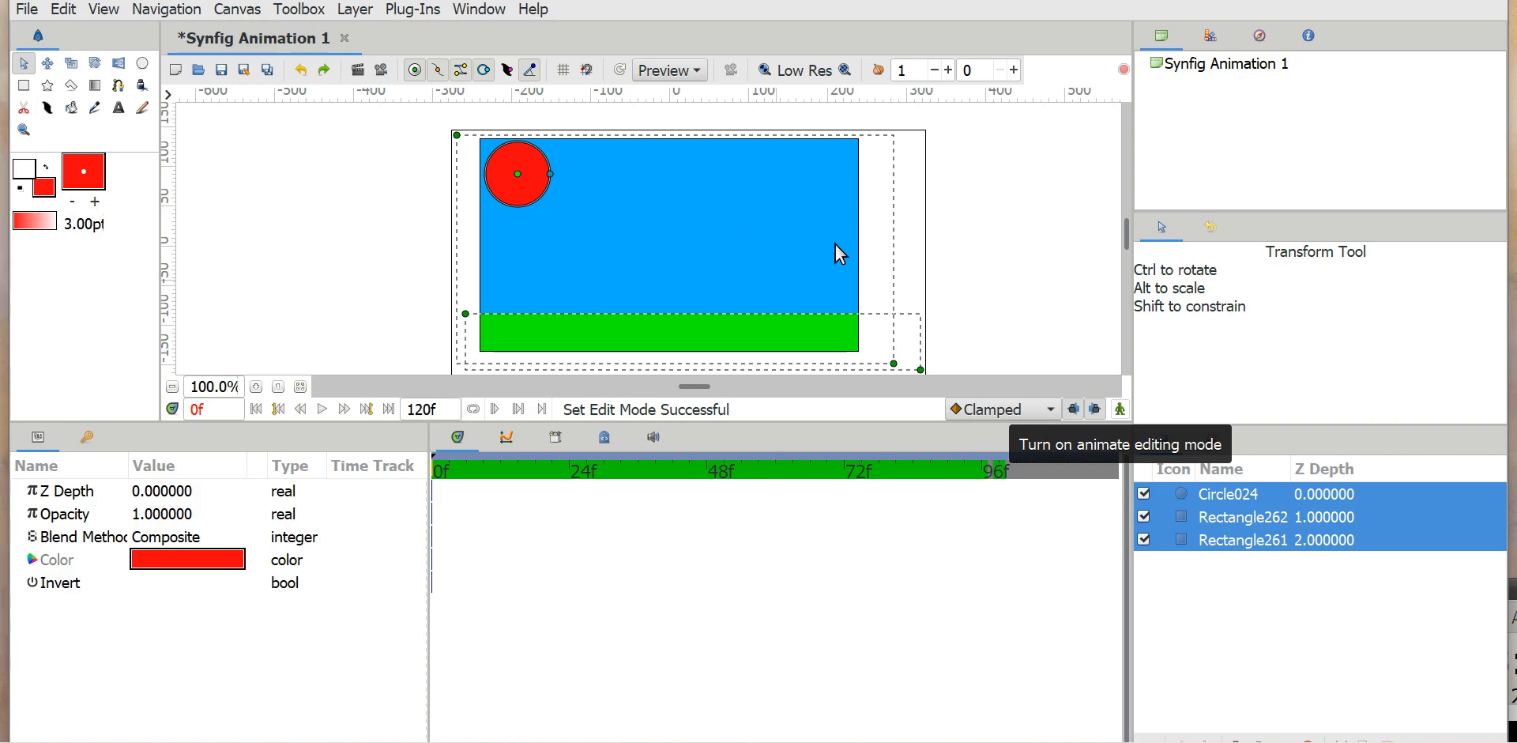
mouse_move(854, 350)
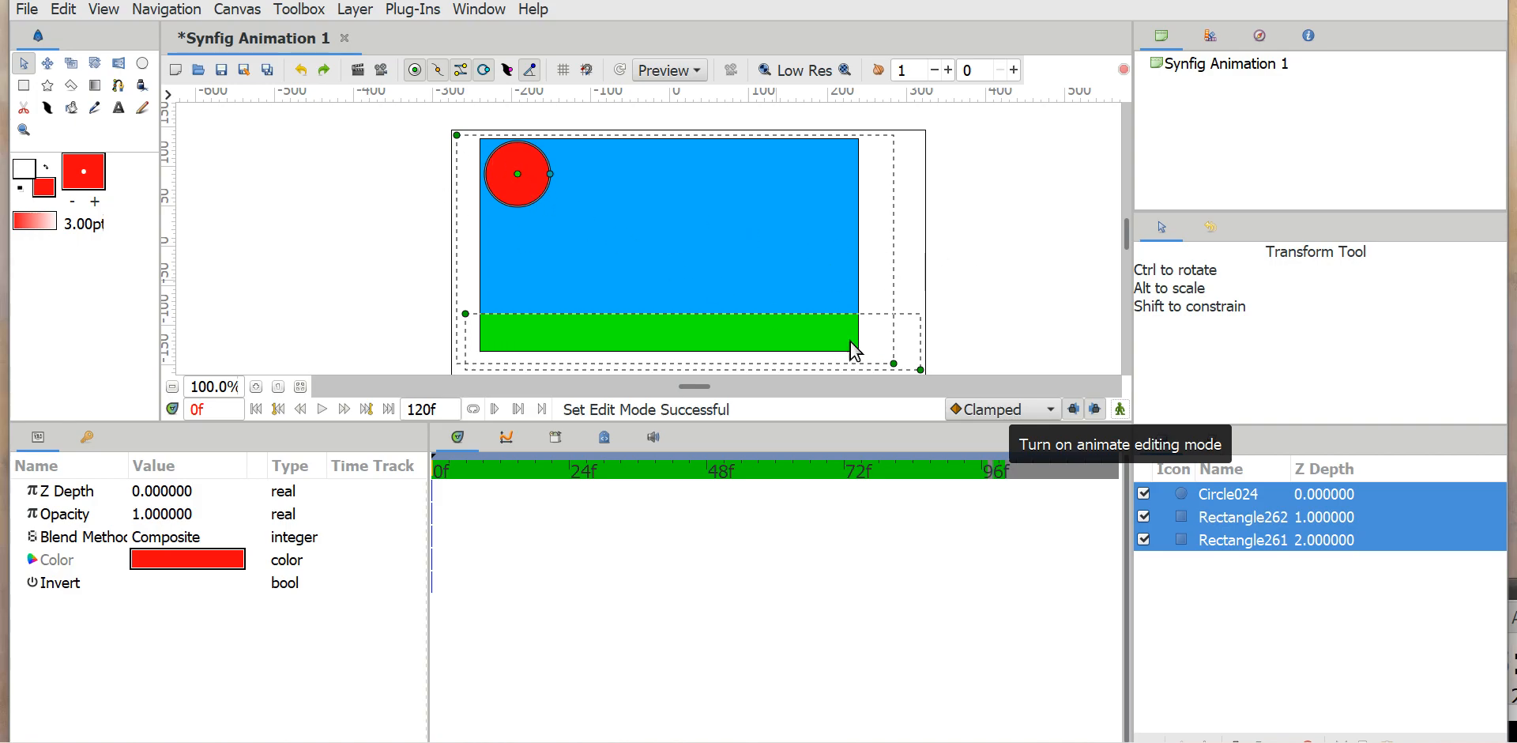
mouse_move(726, 280)
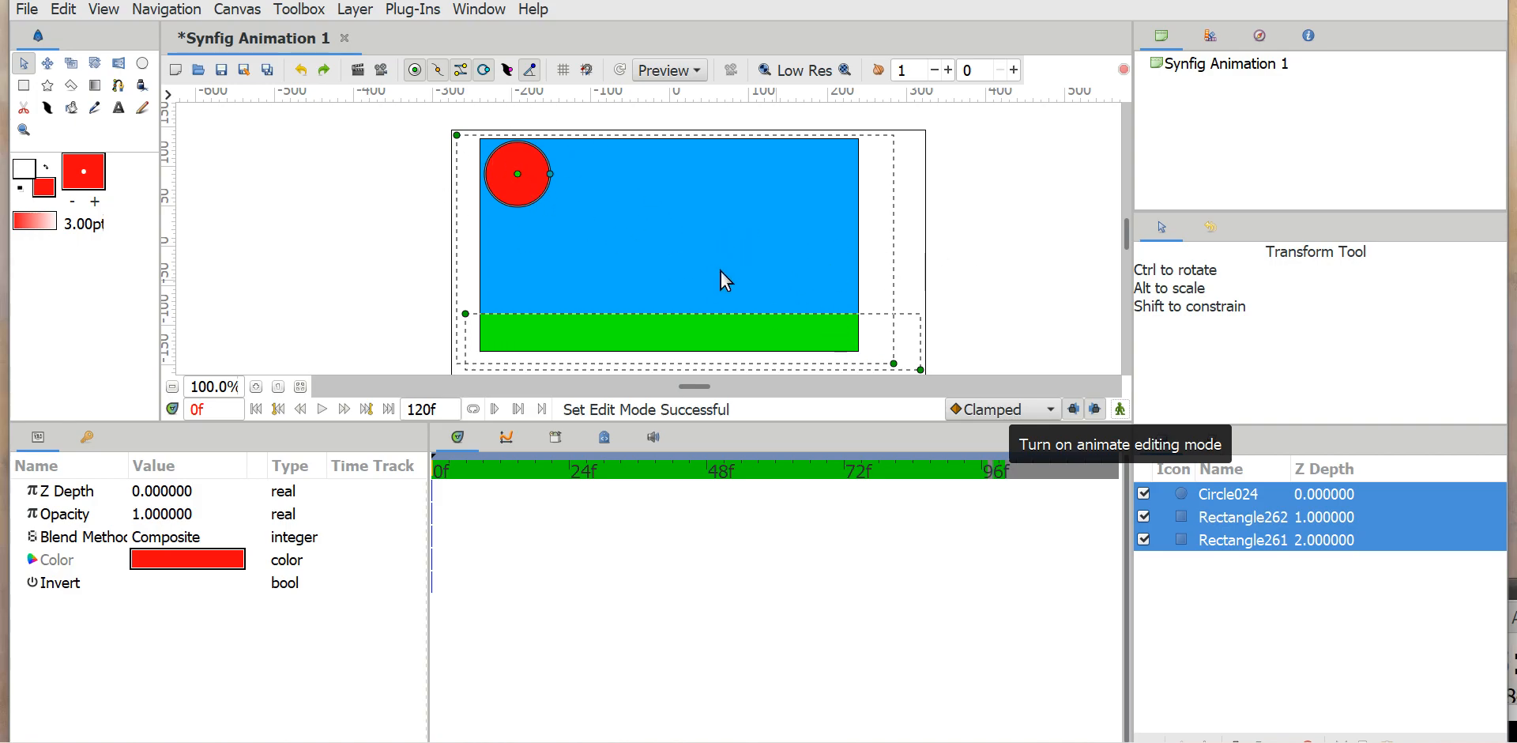
mouse_move(68, 29)
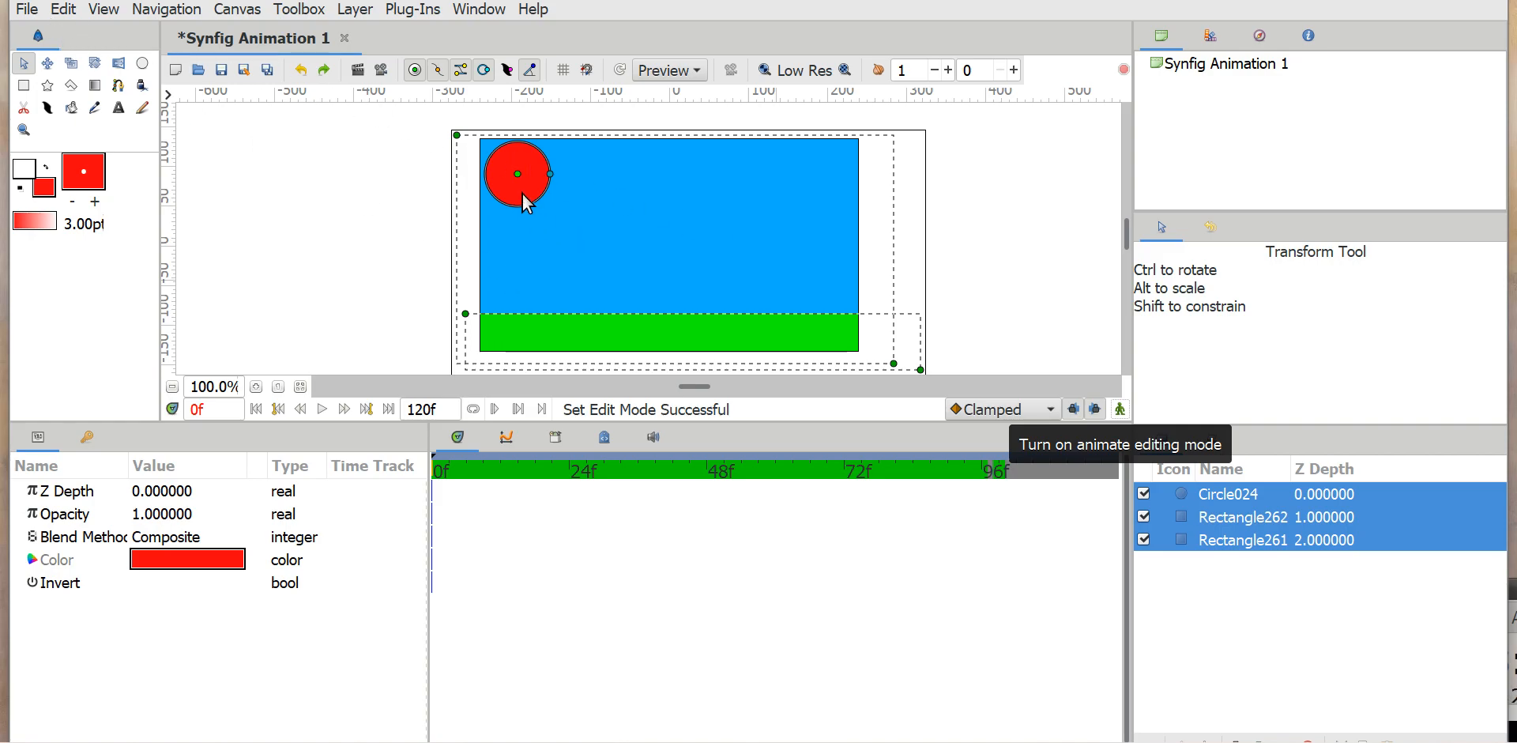
Step: Open the file sun 5 .sifz through File > Open
left_click(26, 8)
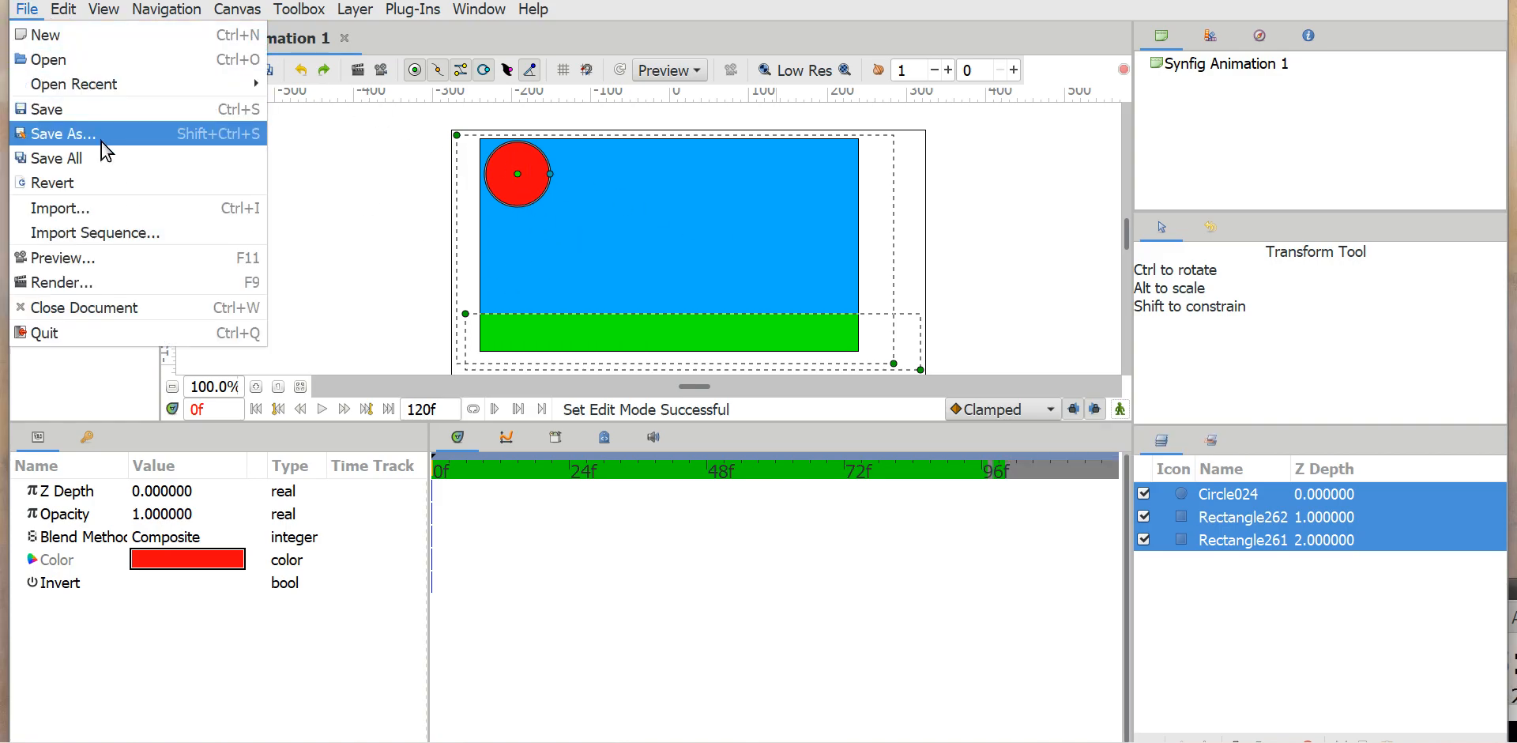
left_click(65, 134)
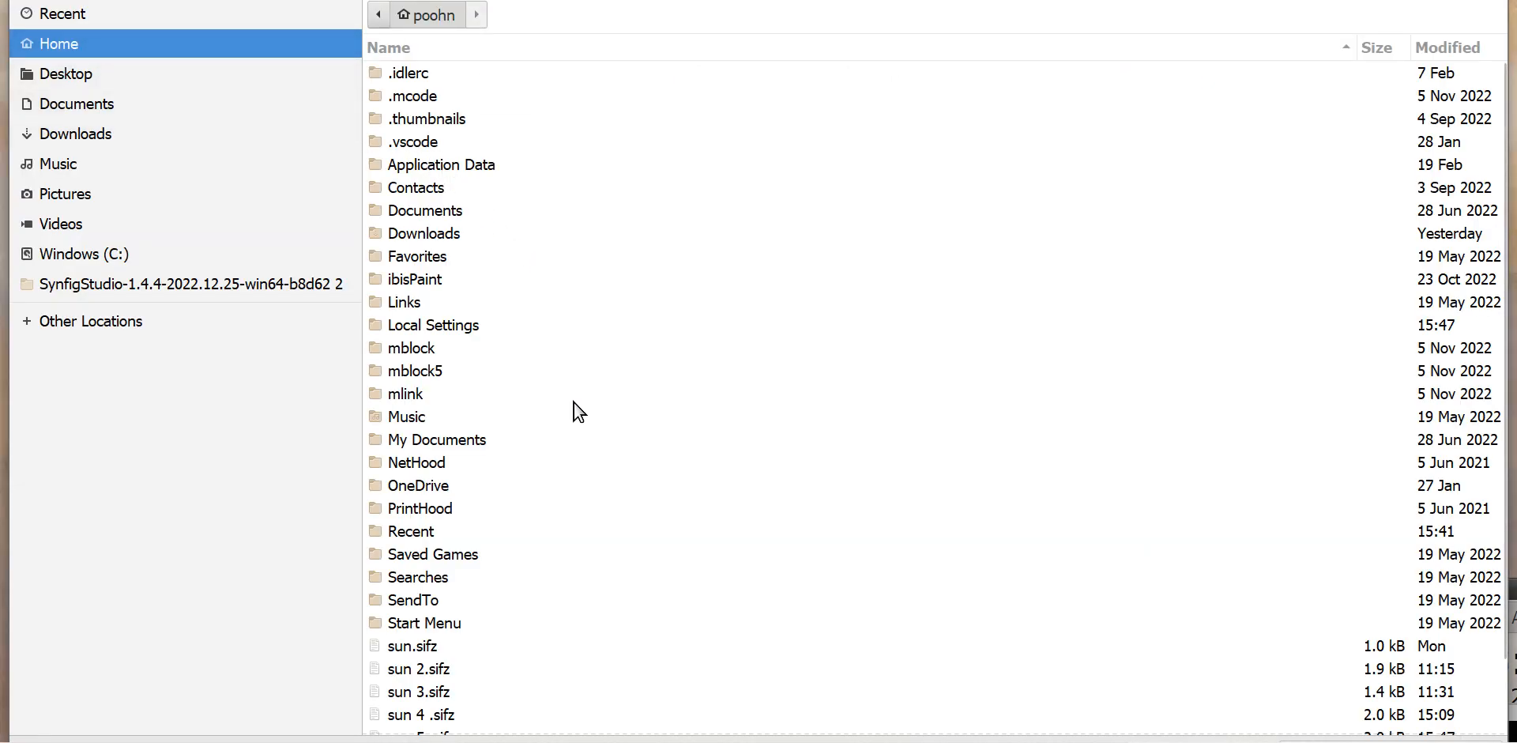
scroll("down", 3)
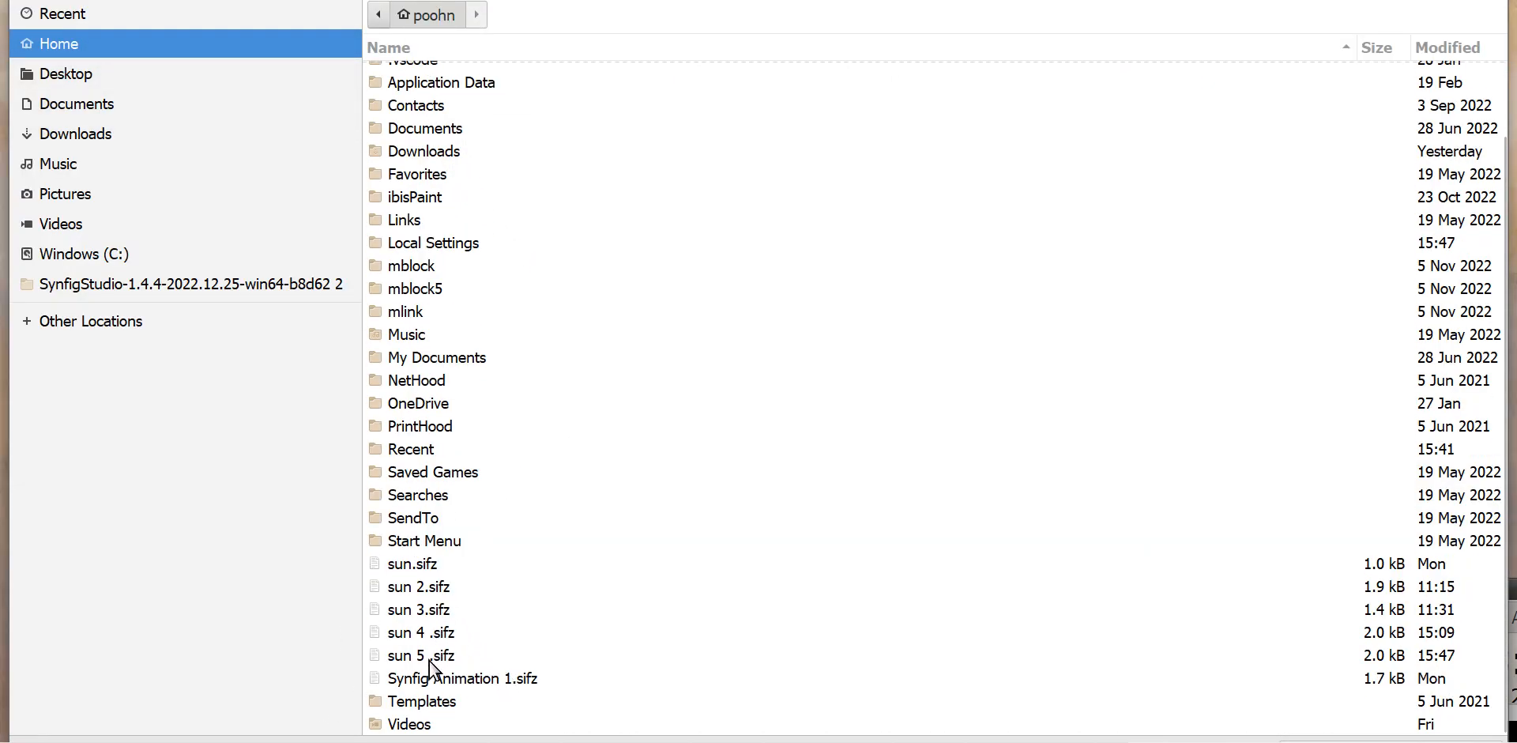
double_click(419, 655)
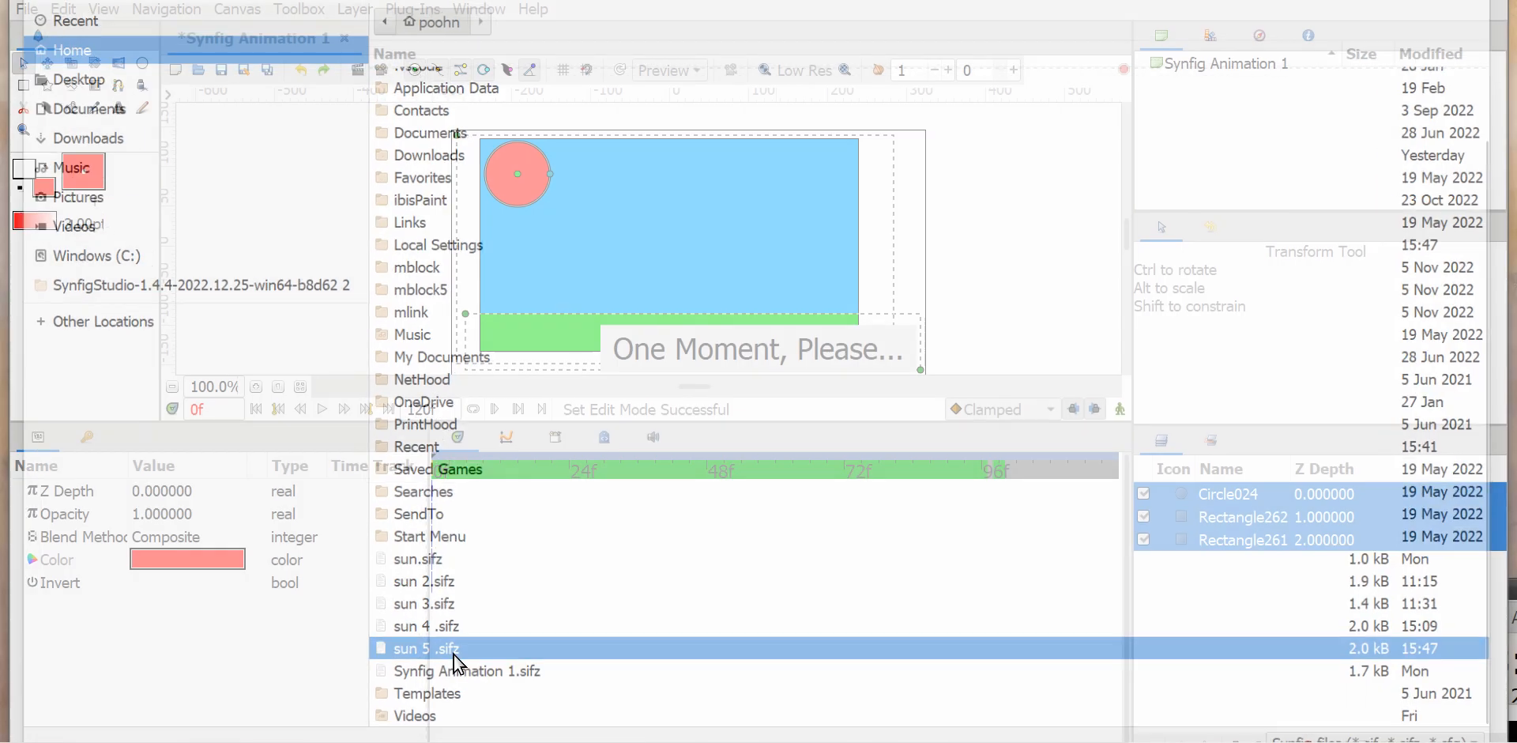
double_click(425, 648)
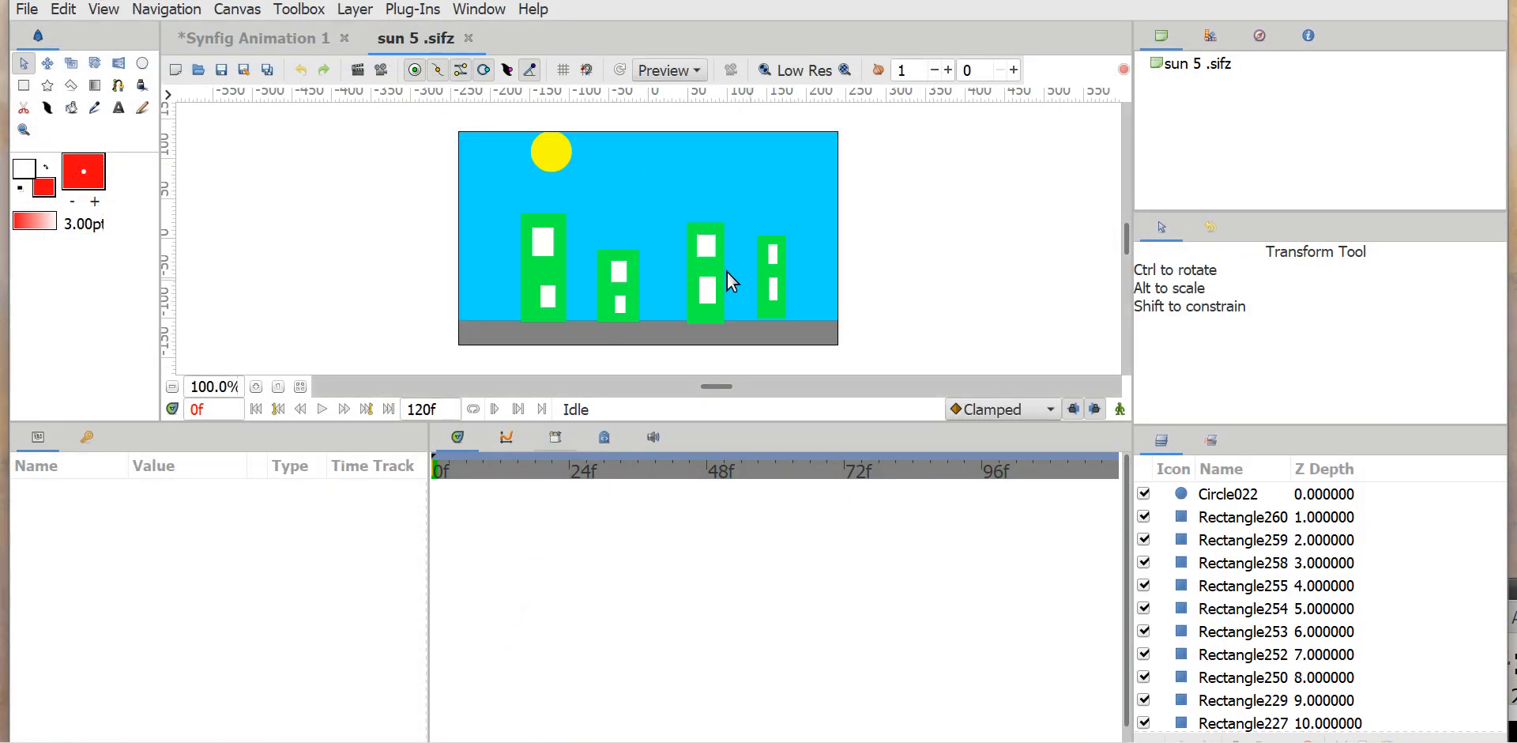
mouse_move(692, 276)
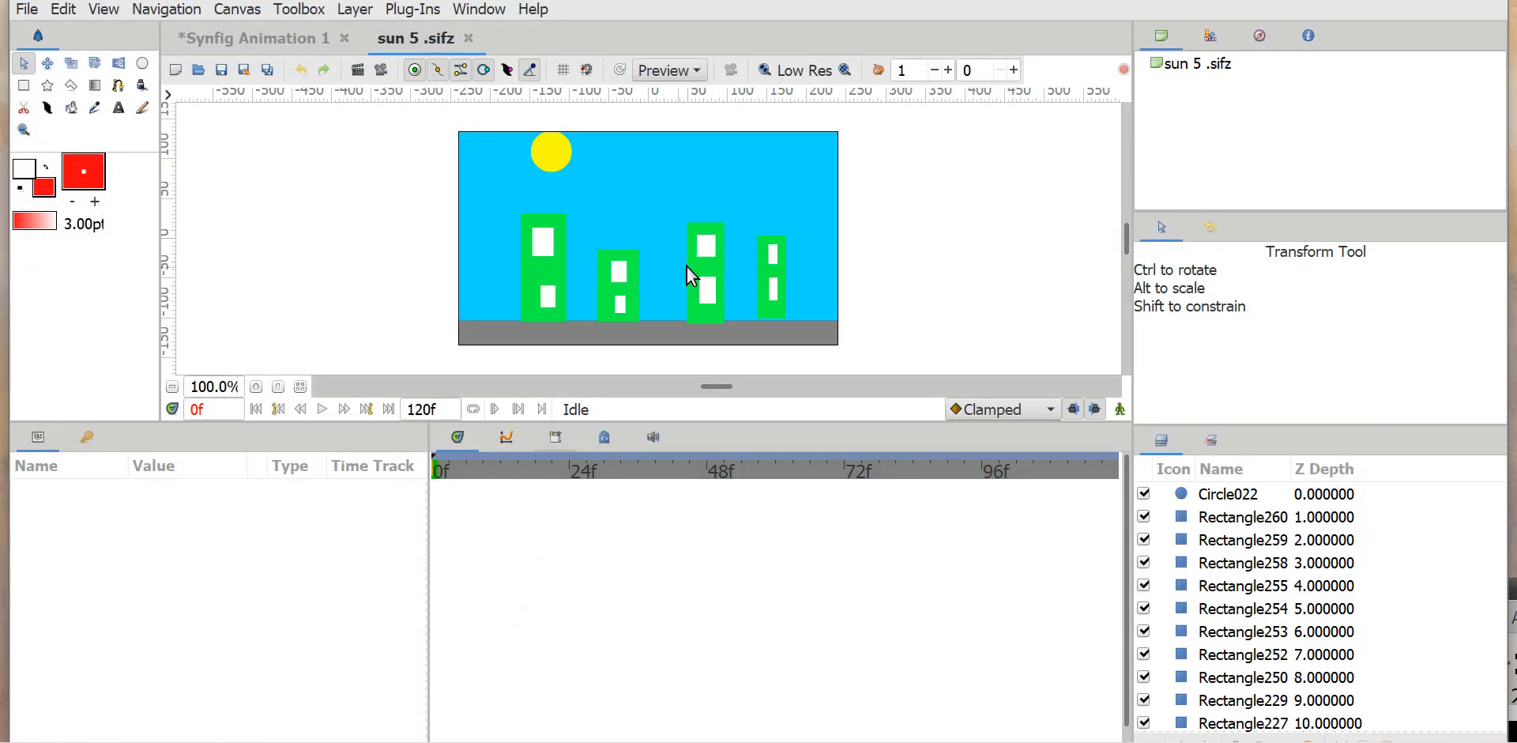
mouse_move(530, 363)
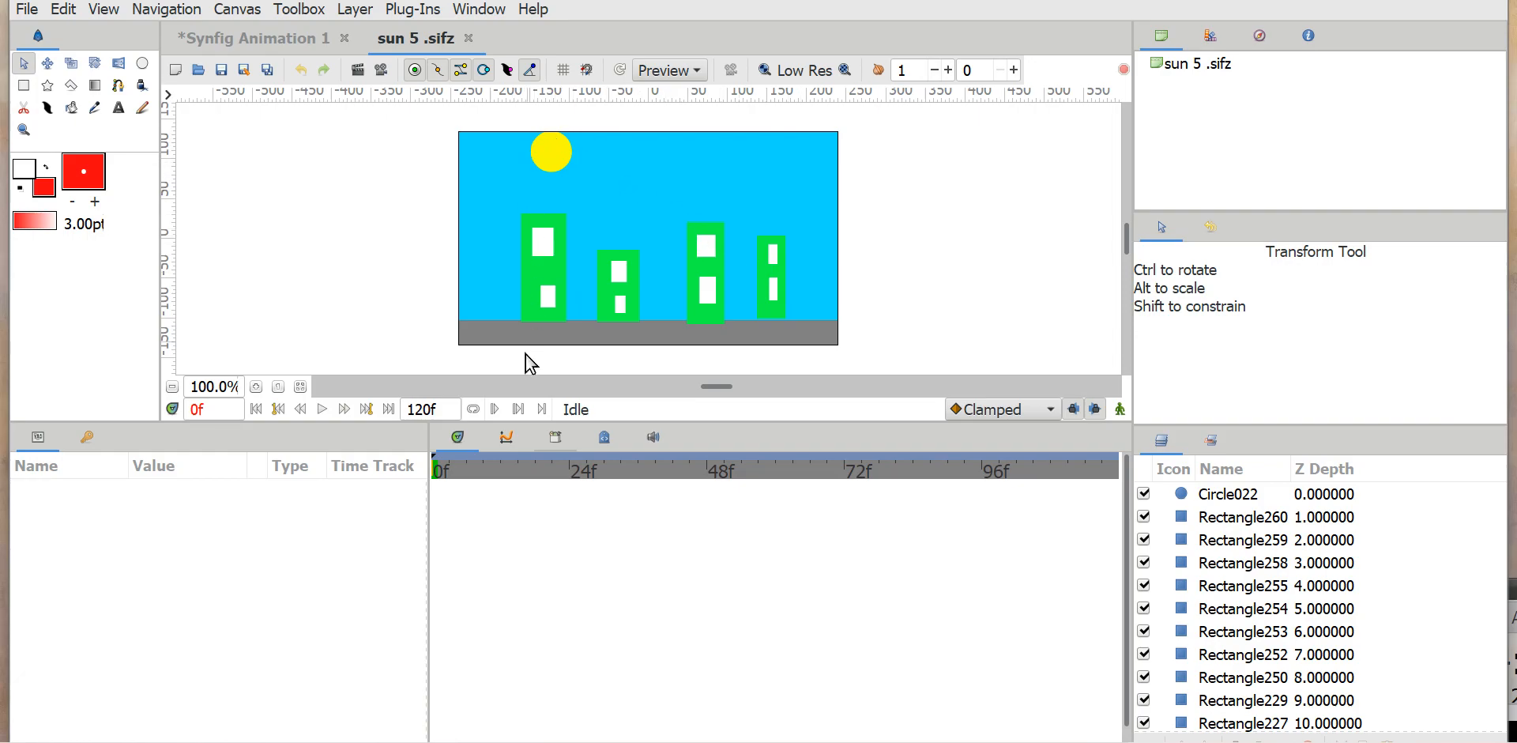
mouse_move(329, 428)
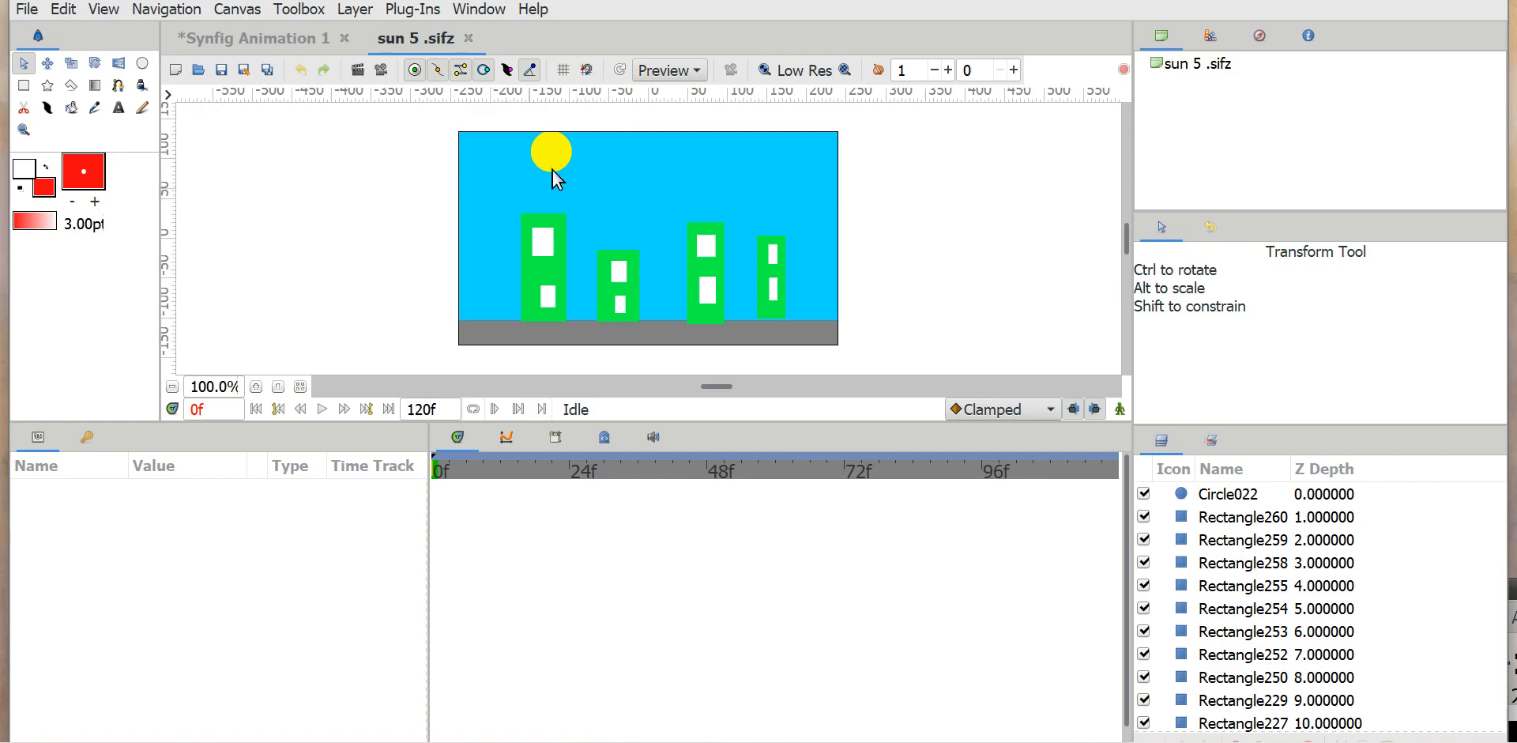
mouse_move(322, 408)
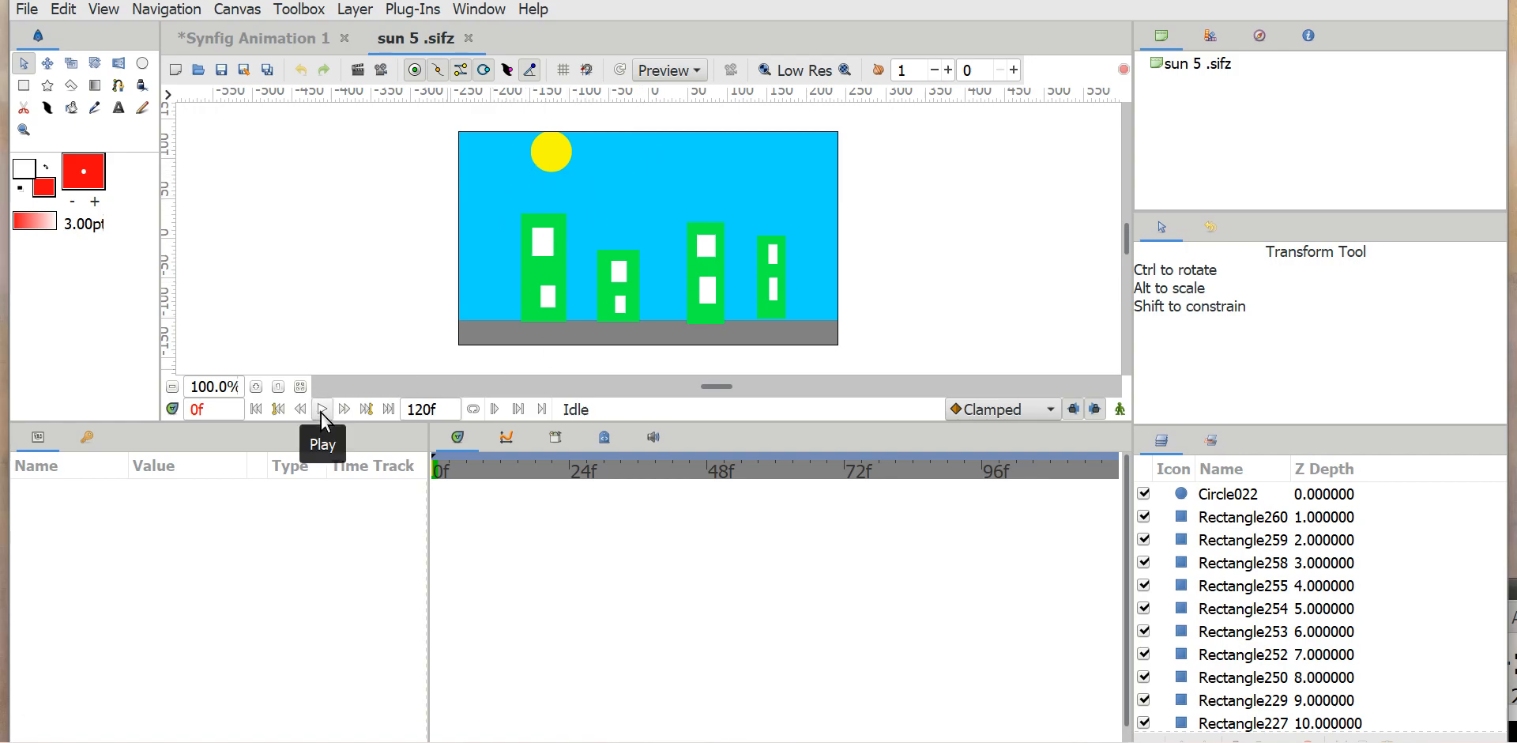
mouse_move(323, 408)
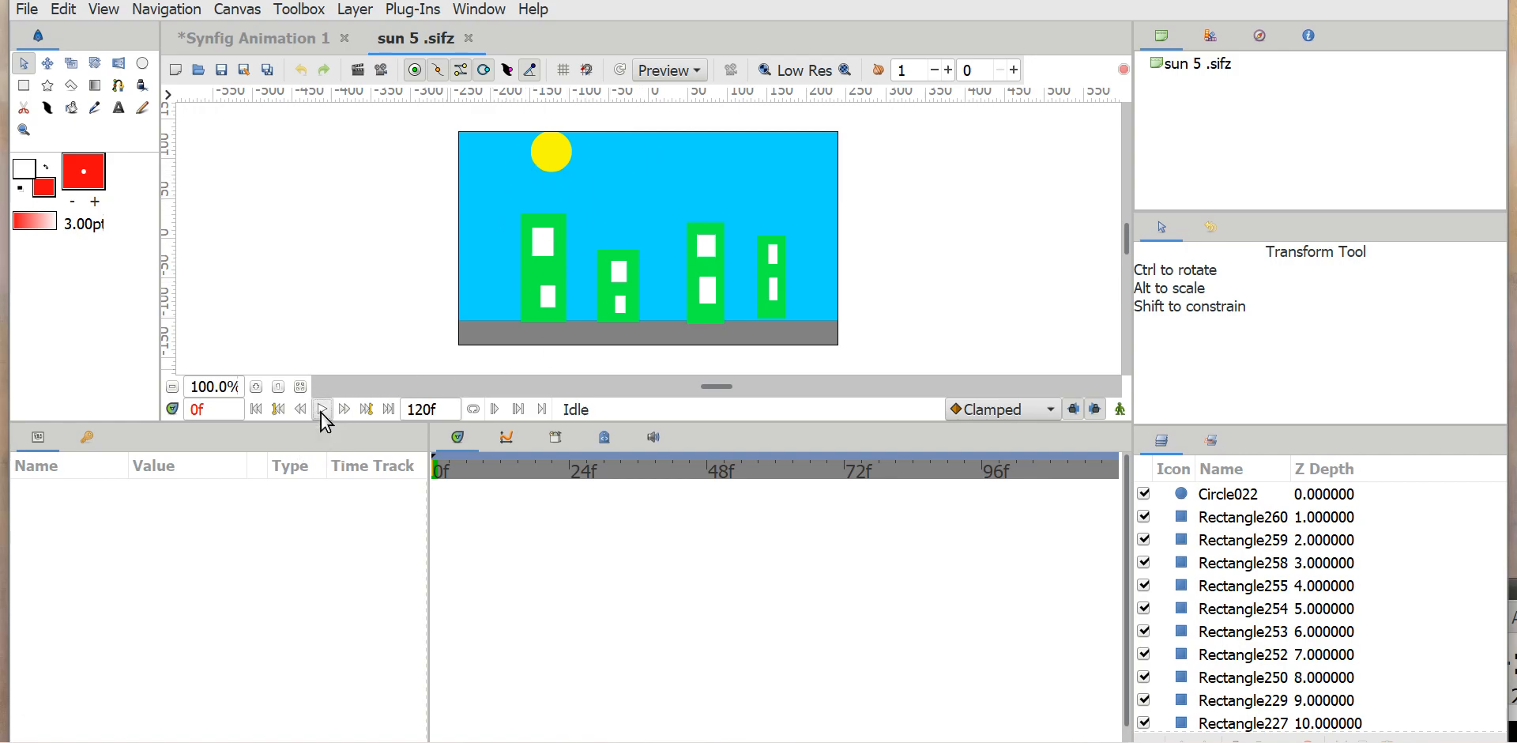
Step: Play and stop sun 5, then check frame 0, around frame 20, and the sunset
left_click(322, 409)
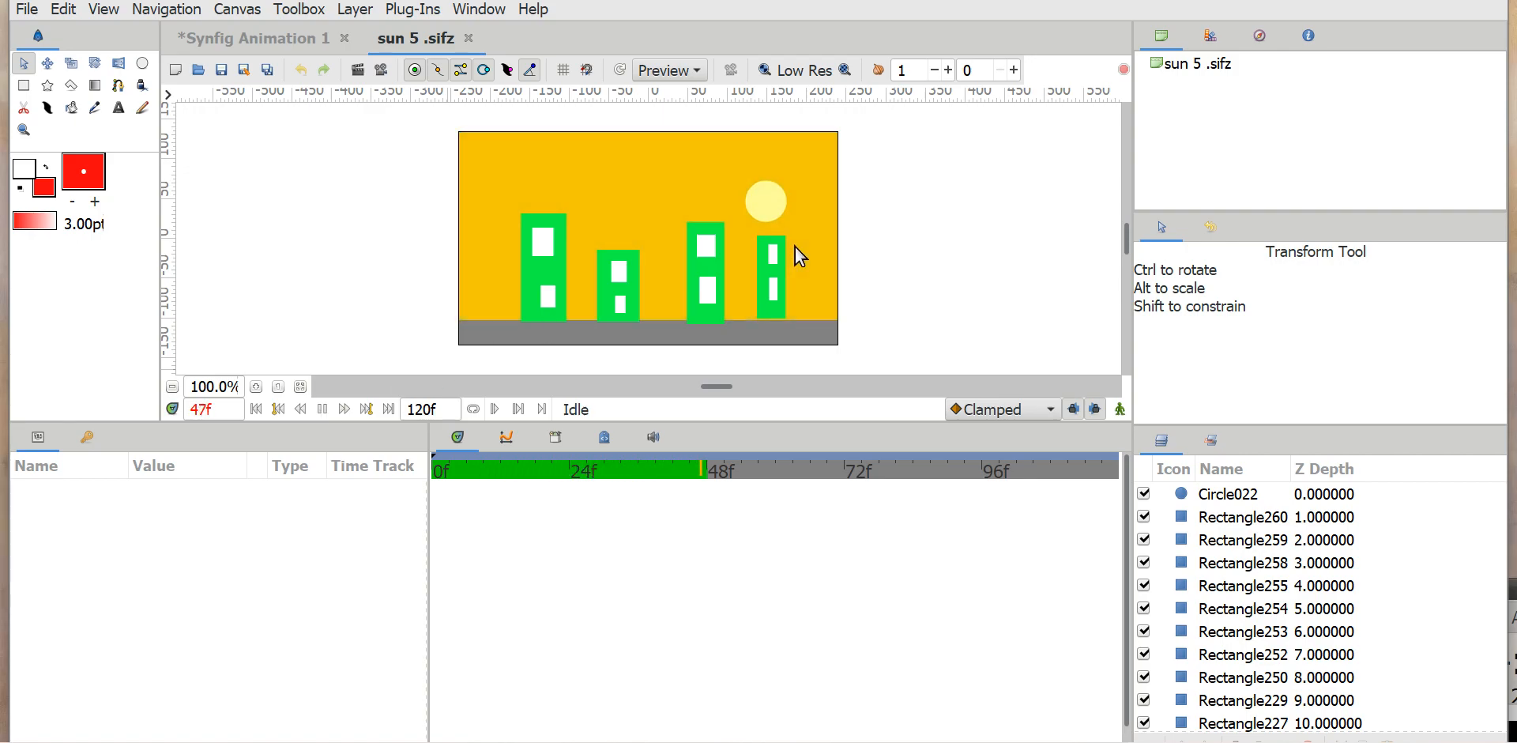
left_click(970, 469)
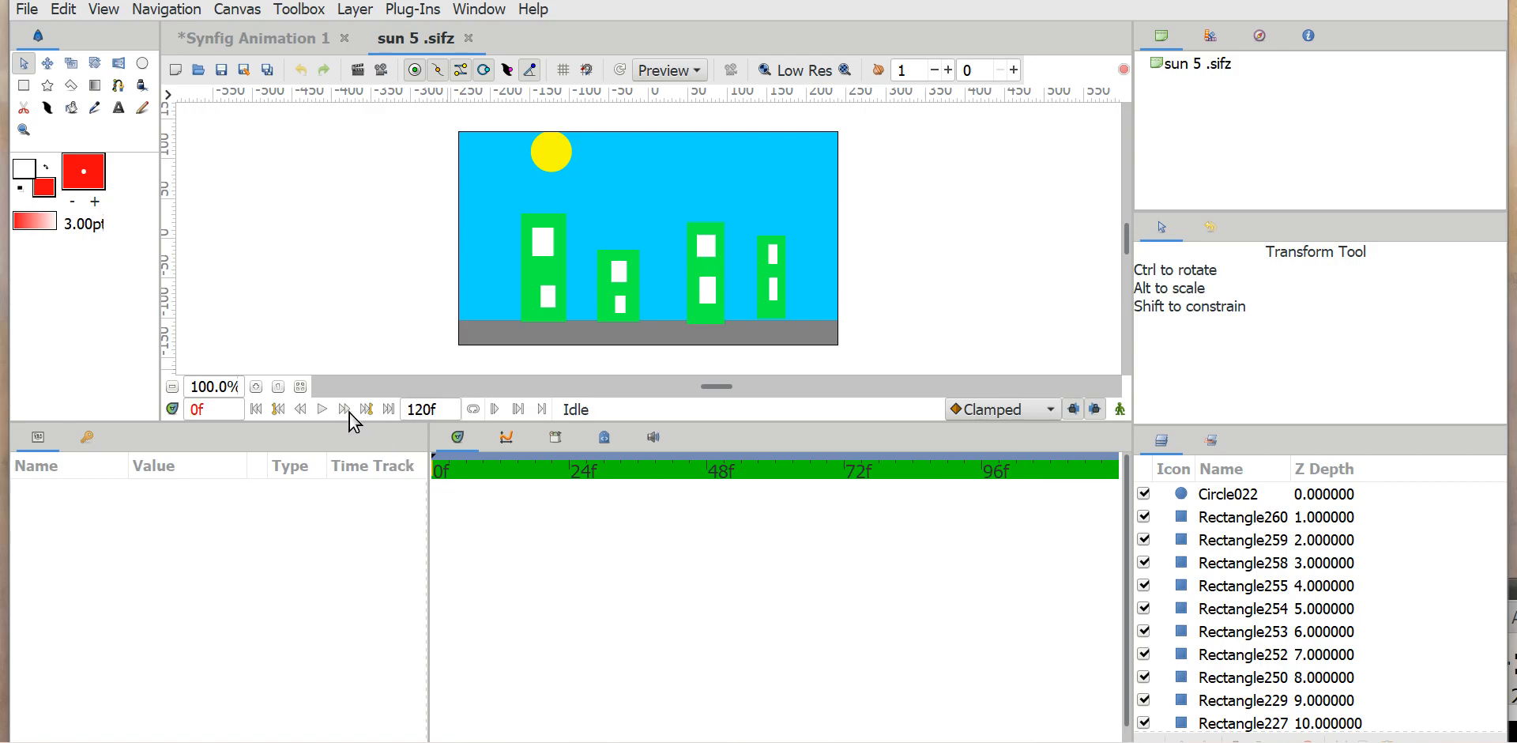
left_click(321, 409)
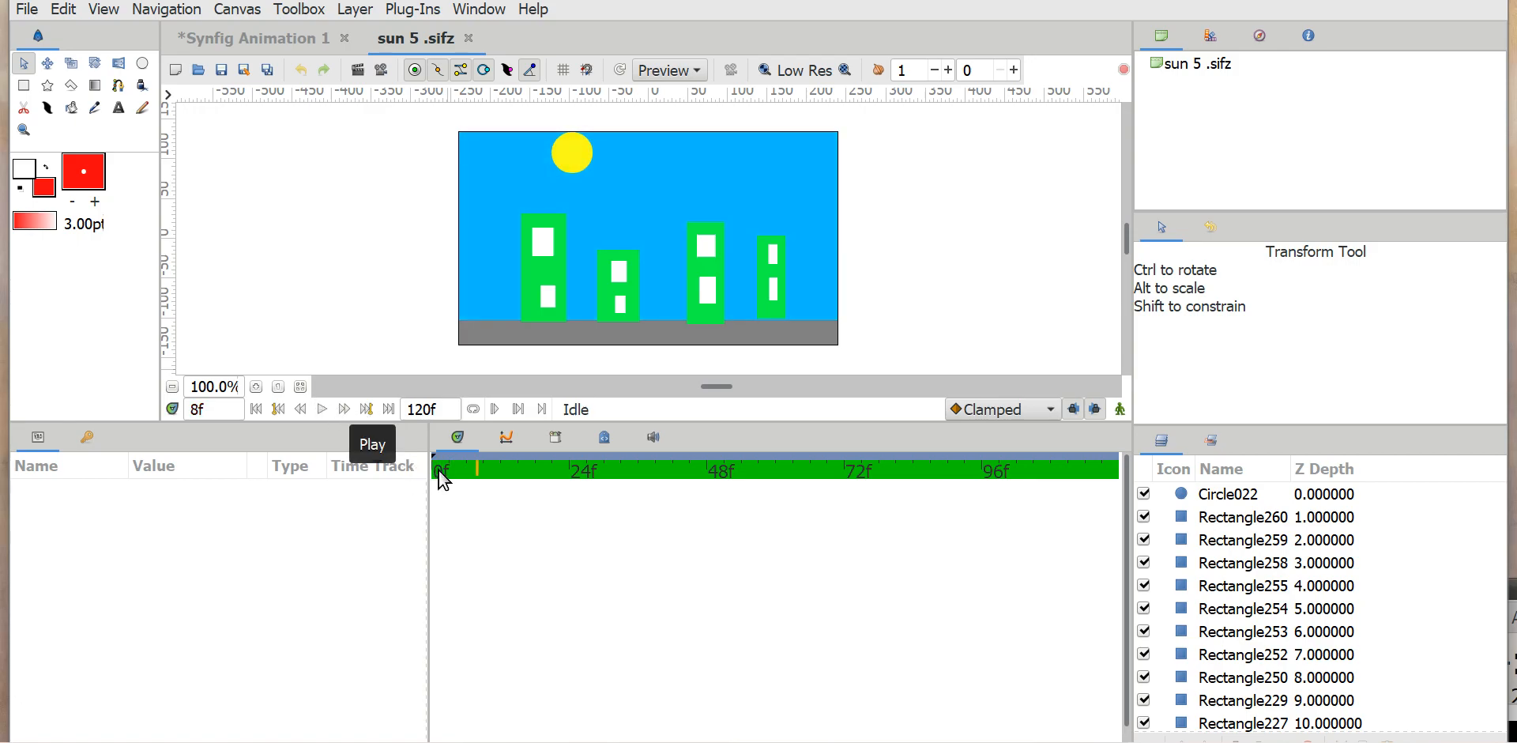
left_click(255, 408)
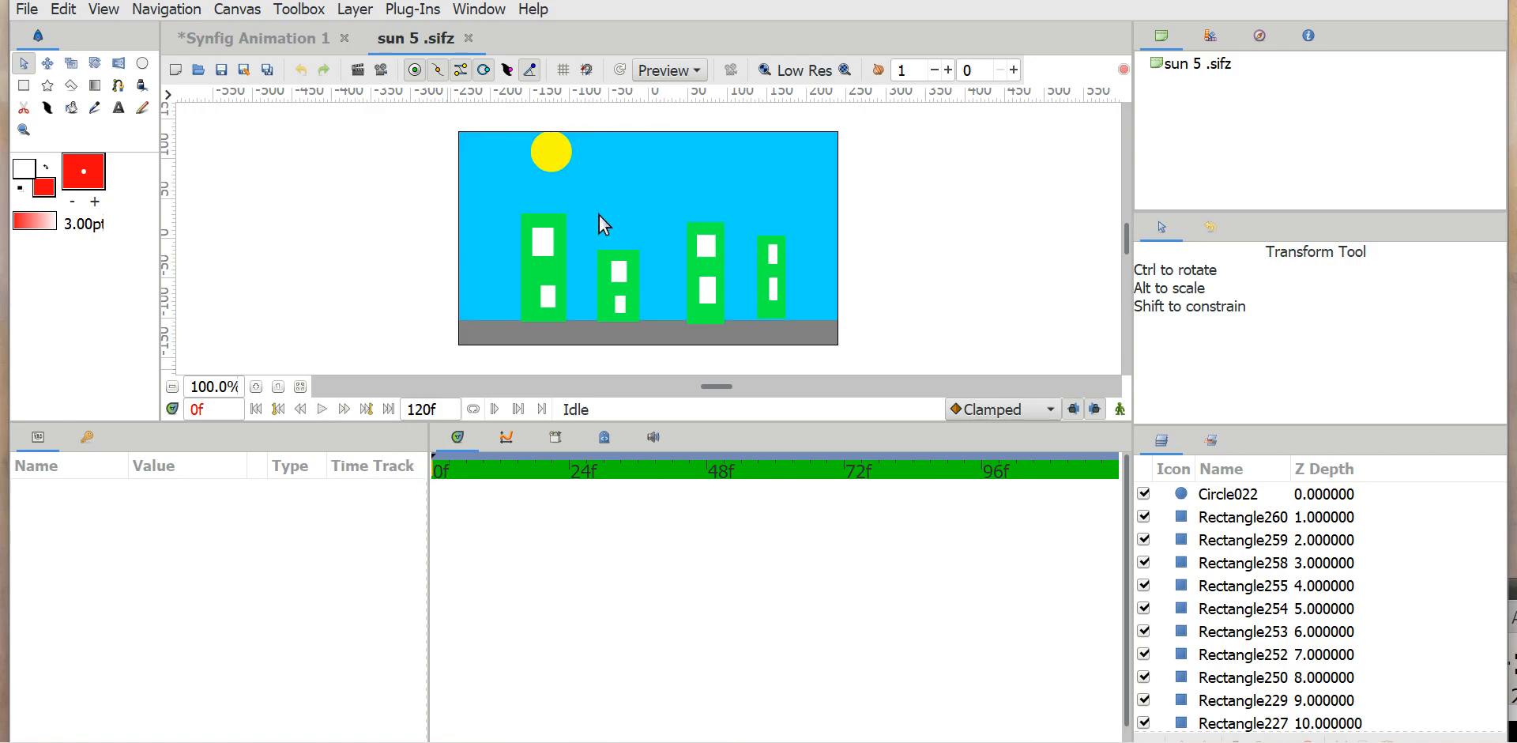
left_click(550, 471)
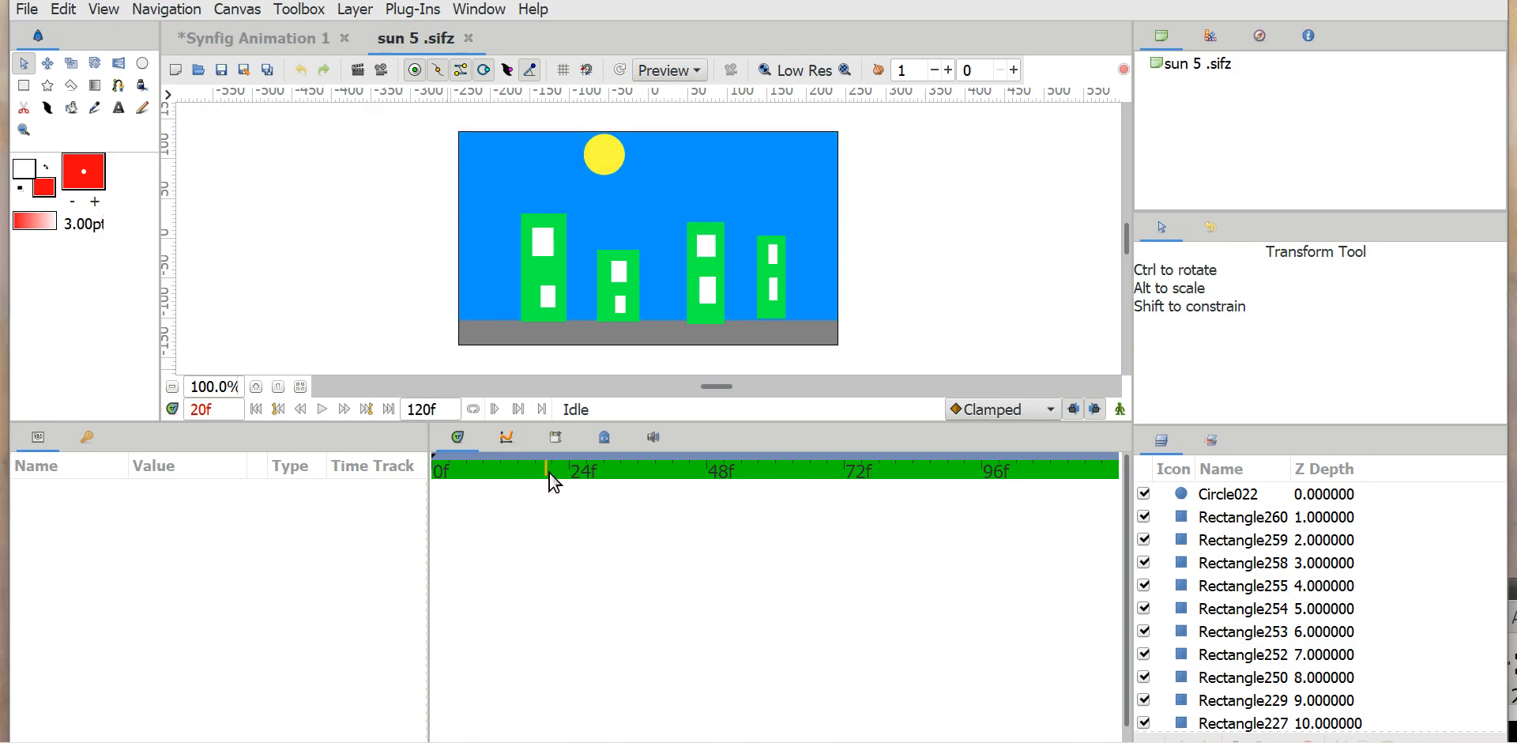
left_click(597, 471)
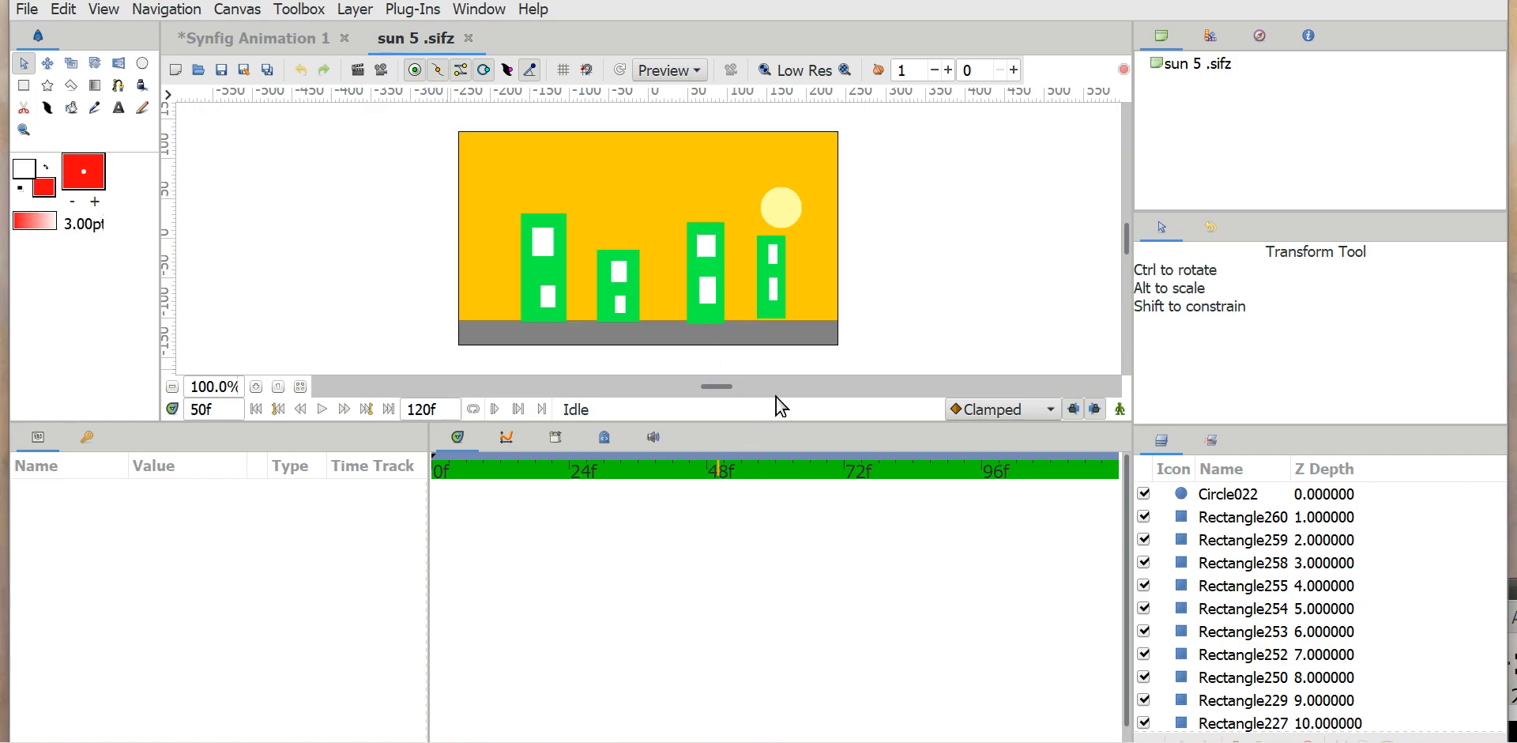
mouse_move(815, 212)
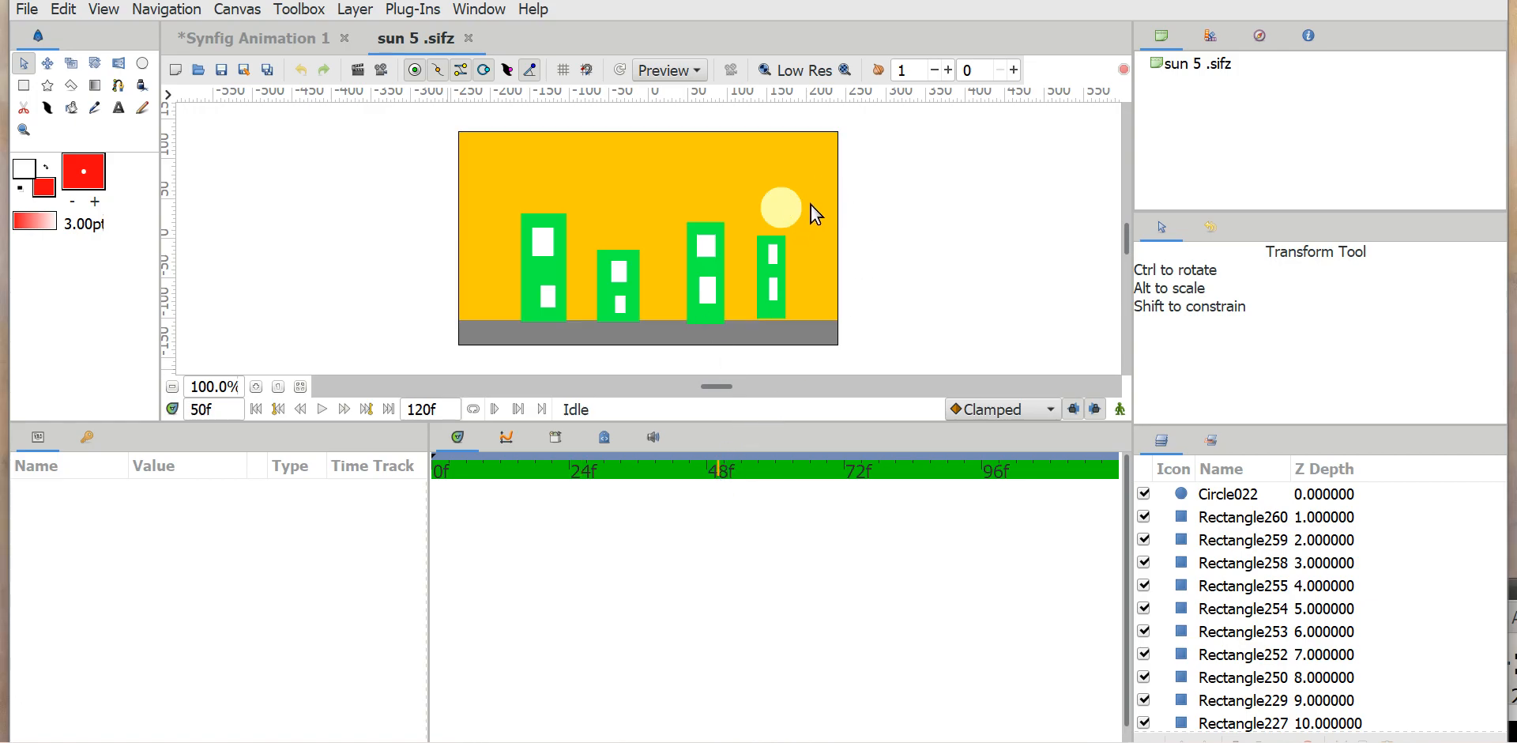
mouse_move(806, 211)
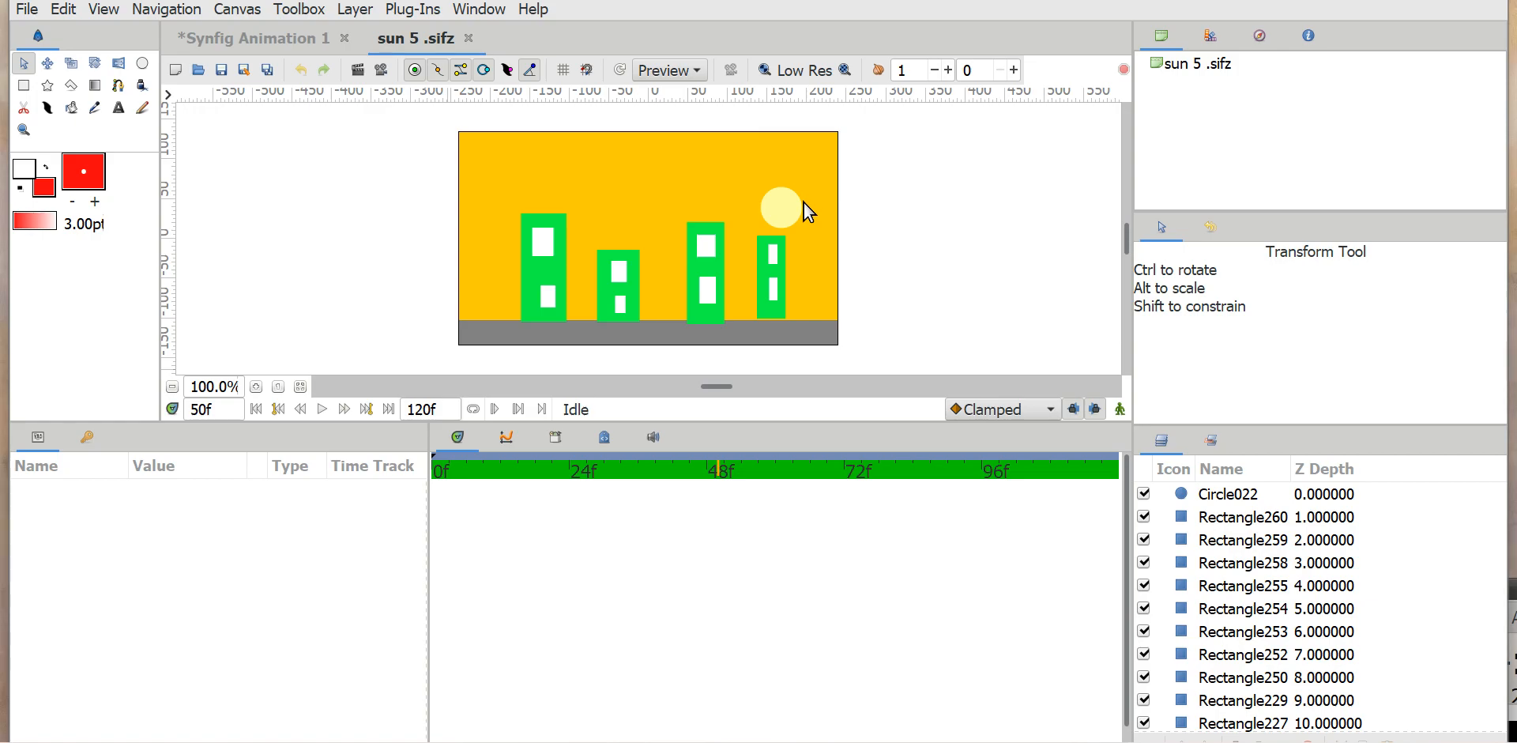
mouse_move(818, 240)
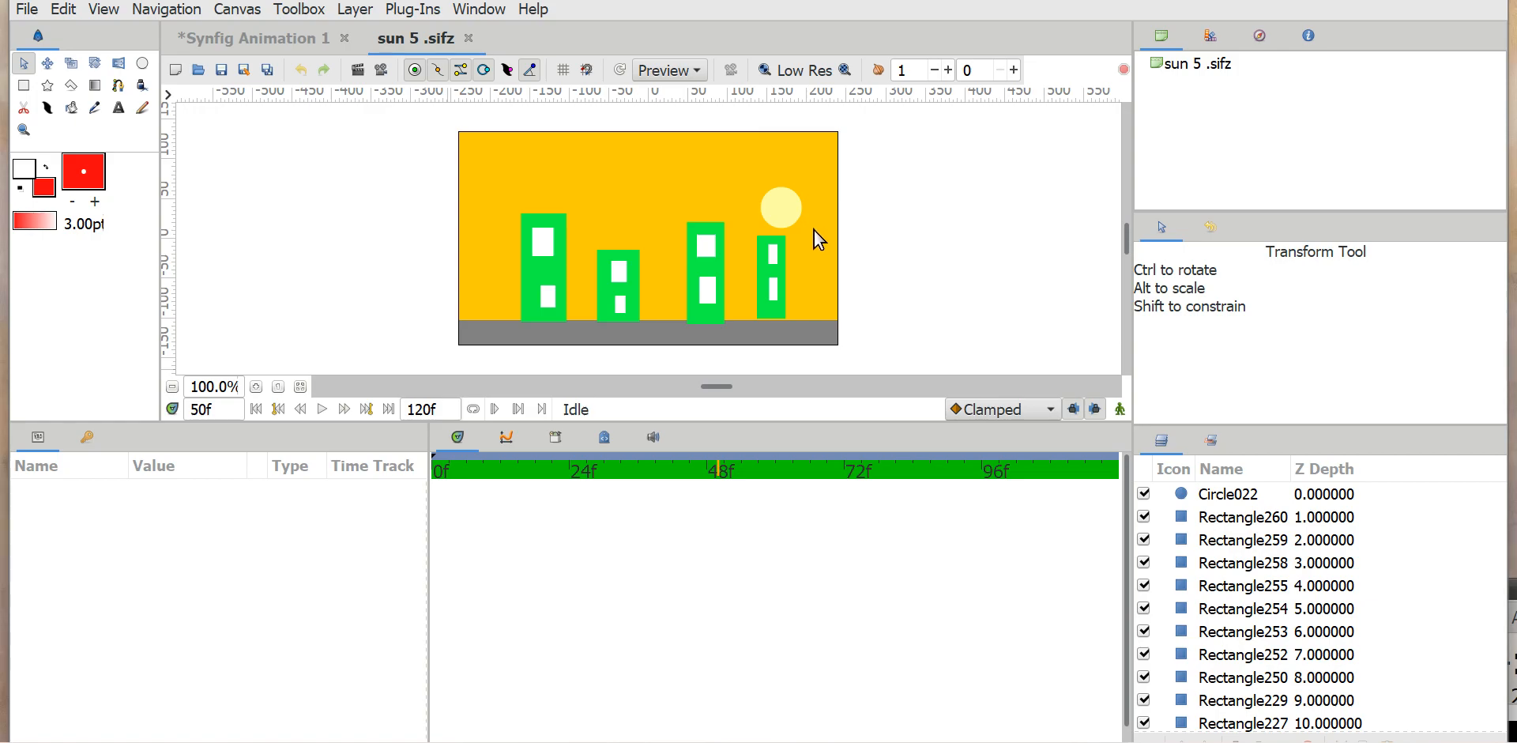
mouse_move(818, 276)
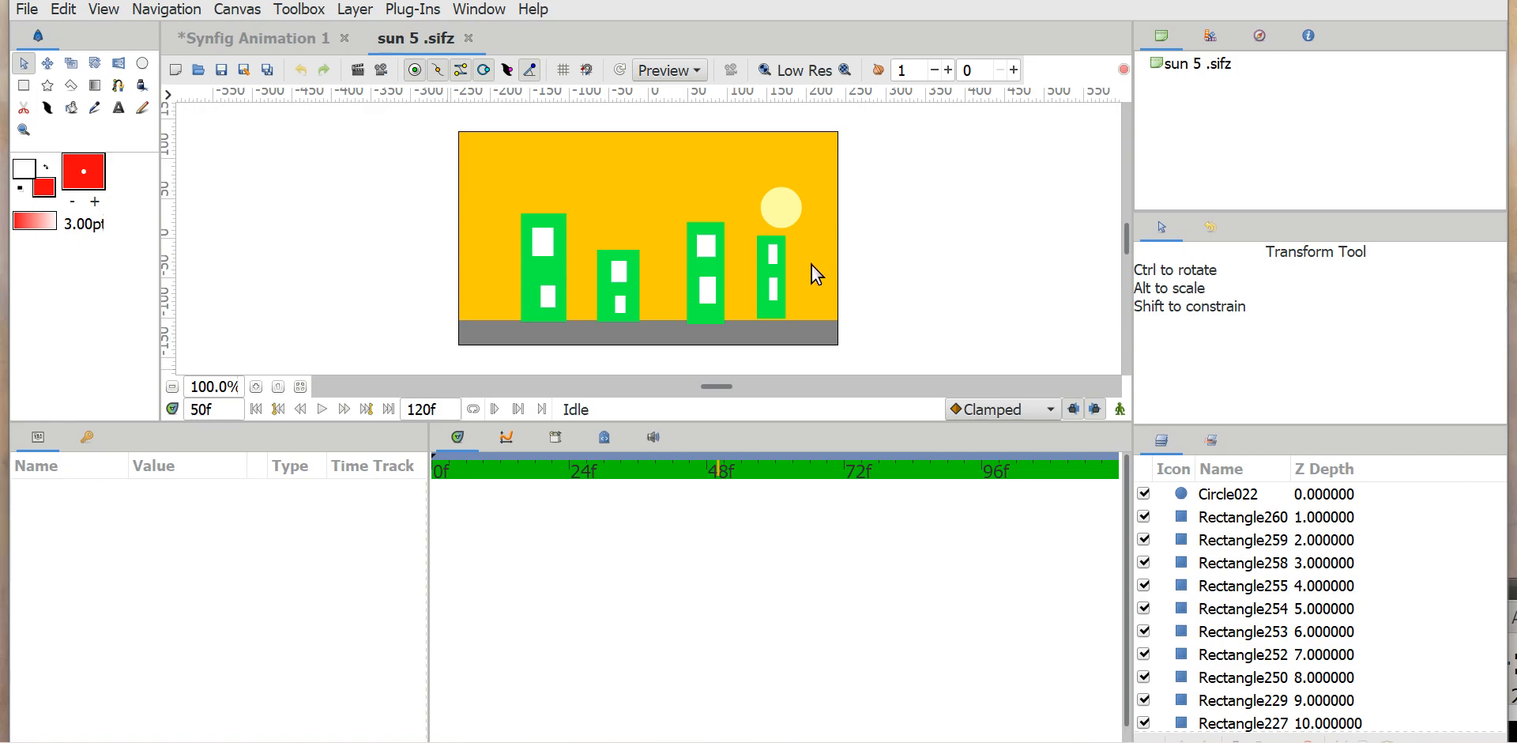
mouse_move(783, 213)
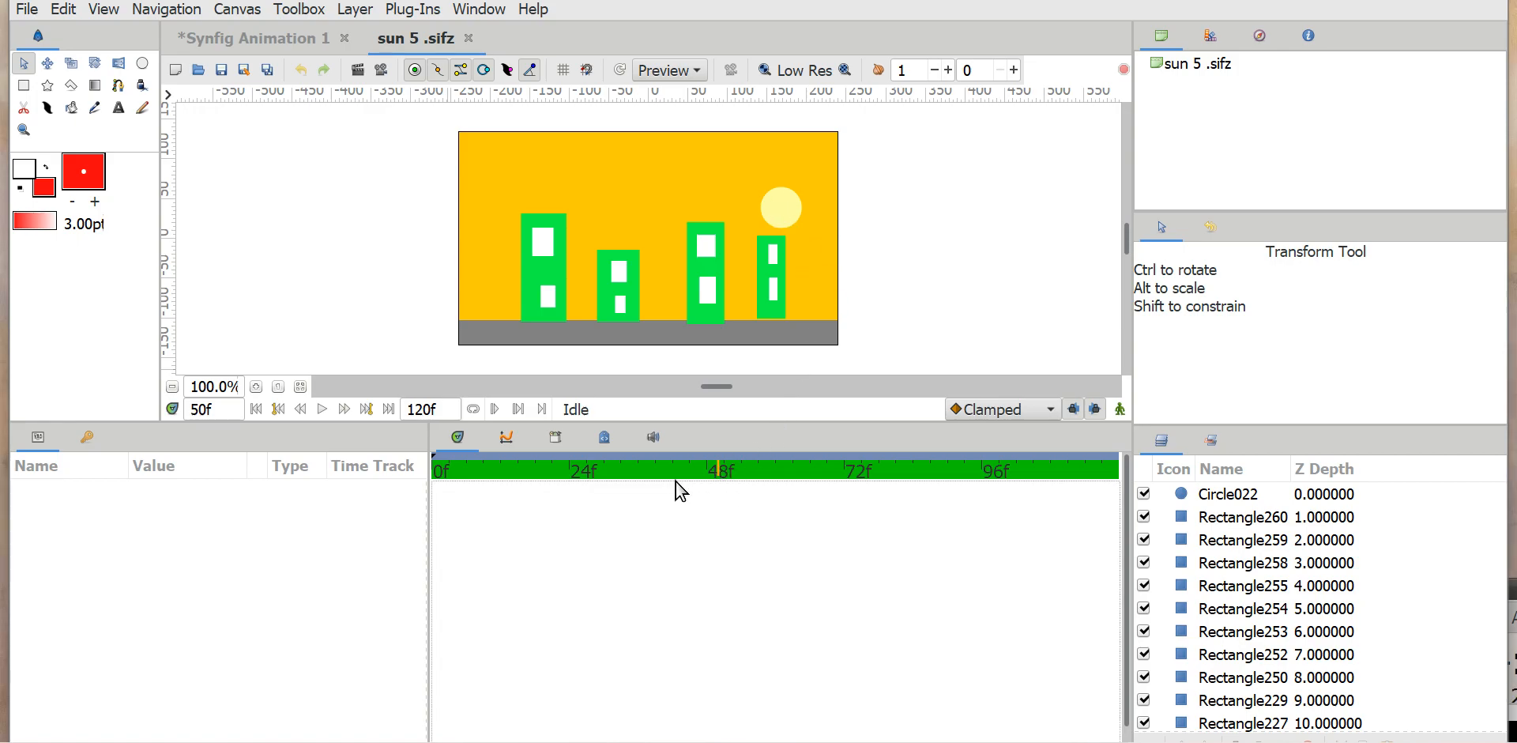
Step: Step through dusk frames 63–85 to frame 100's black sky and white moon
left_click(827, 471)
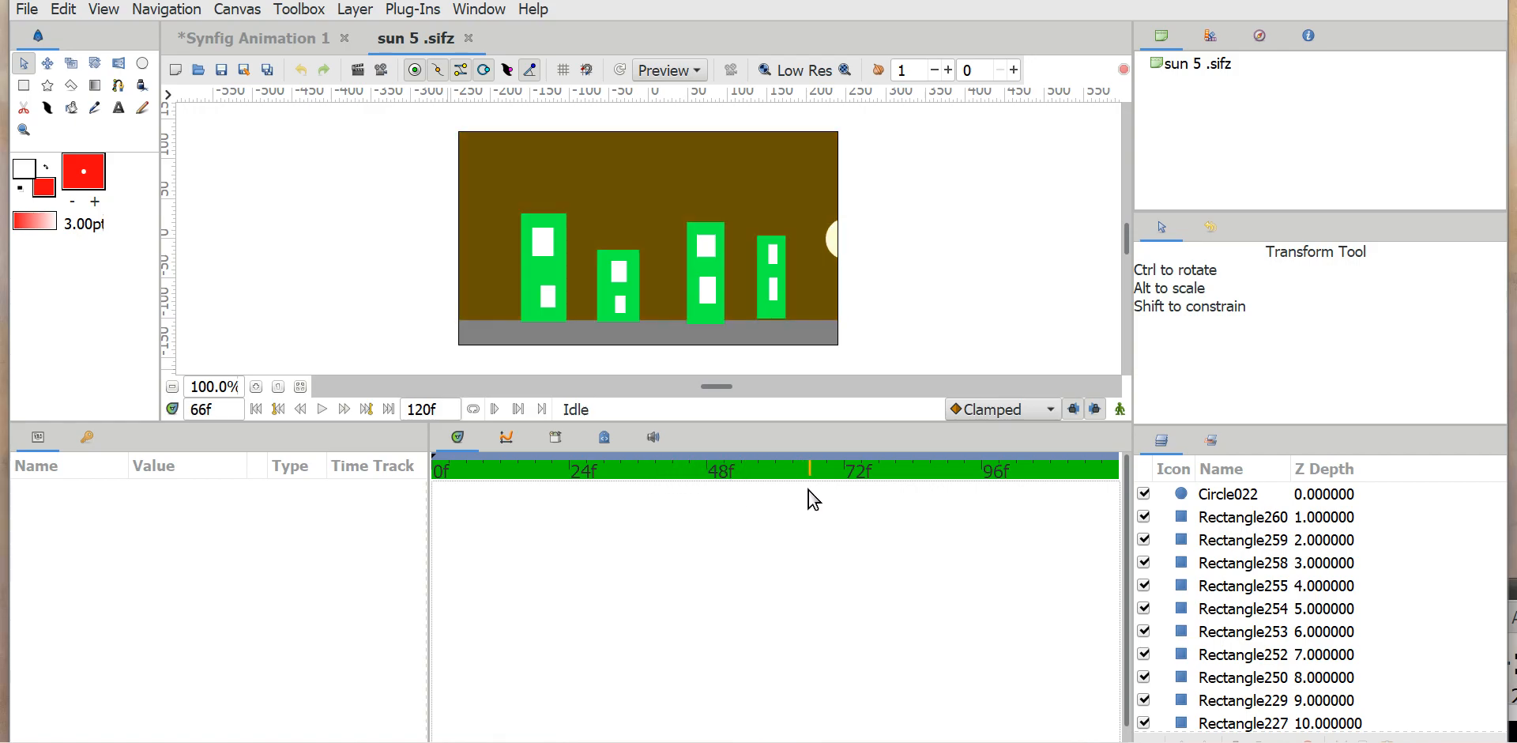
left_click(855, 469)
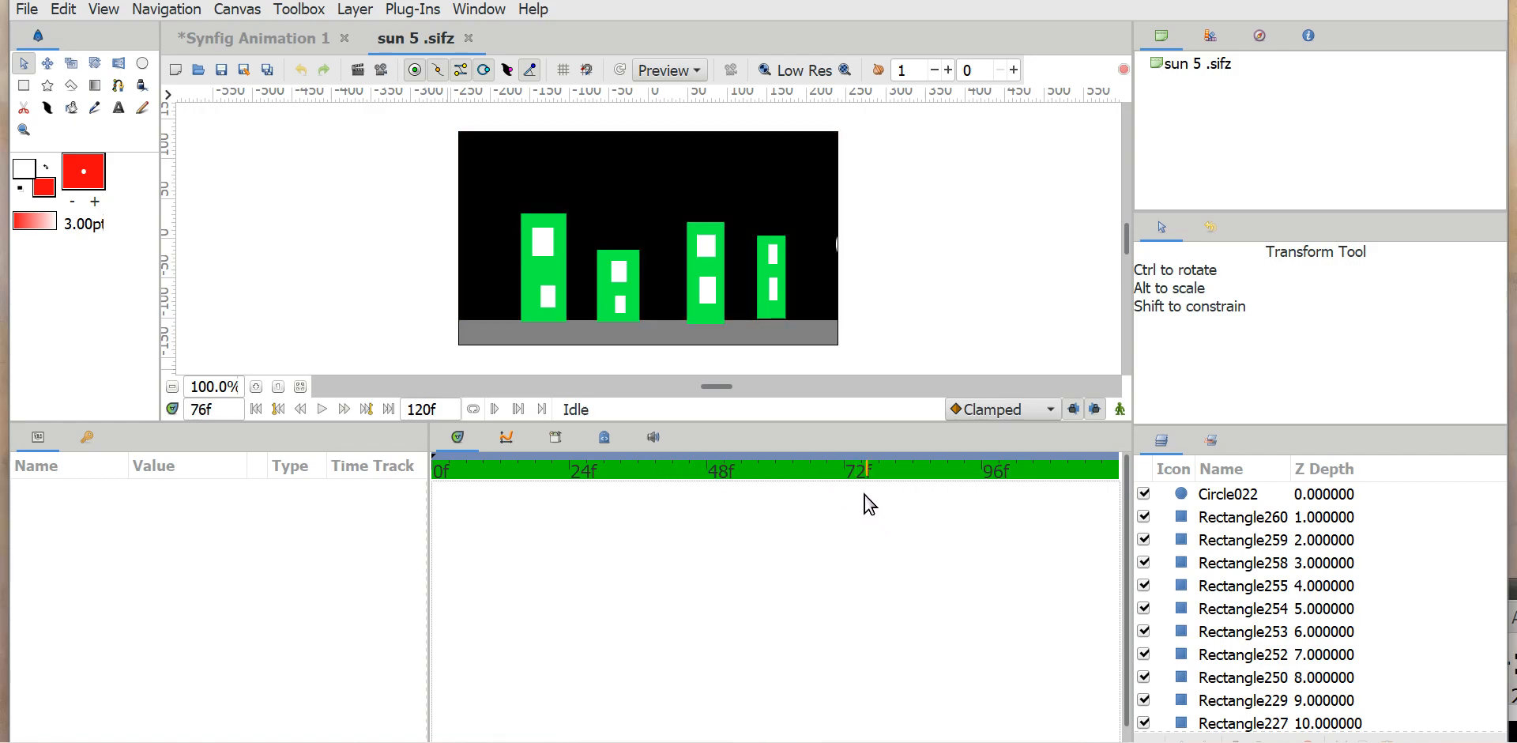
left_click(794, 469)
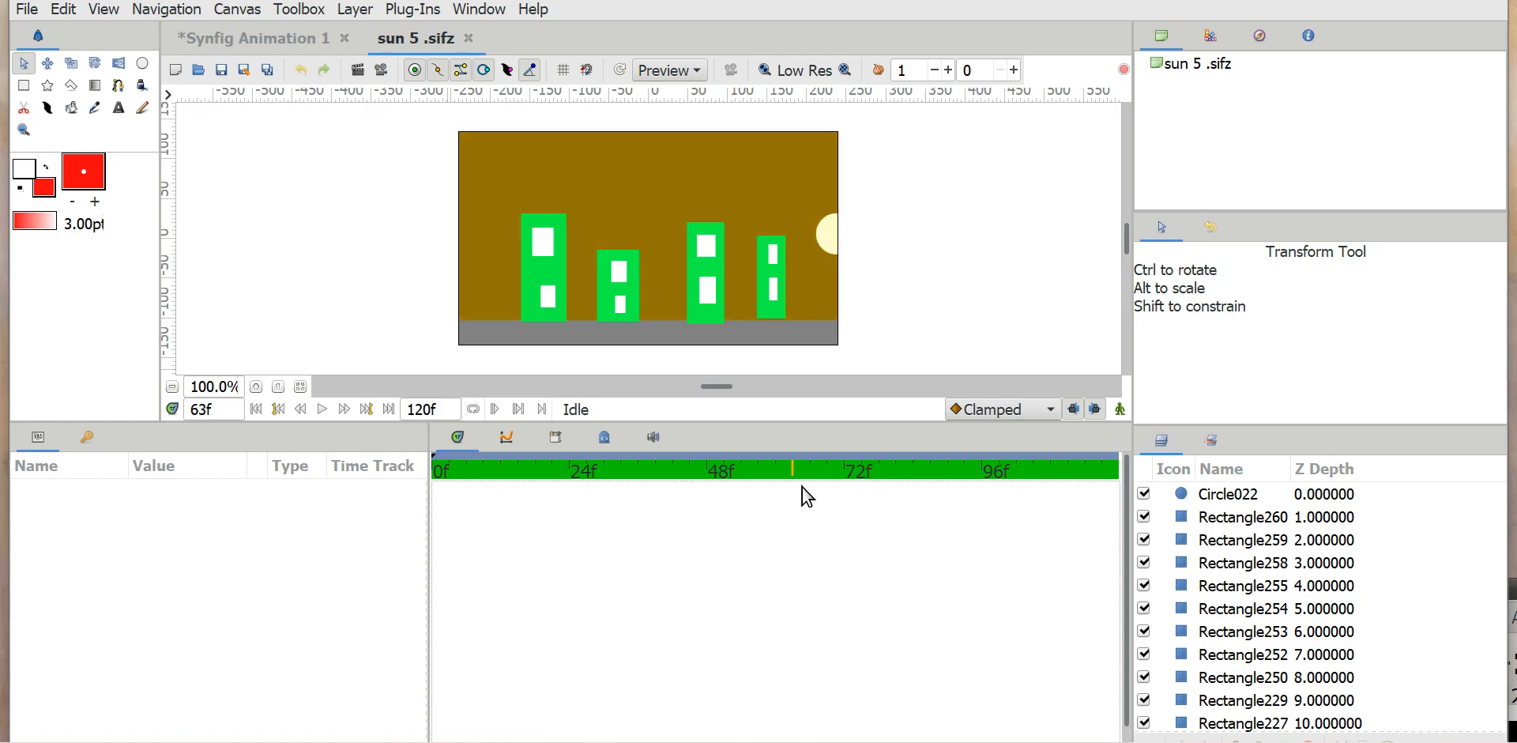
left_click(861, 470)
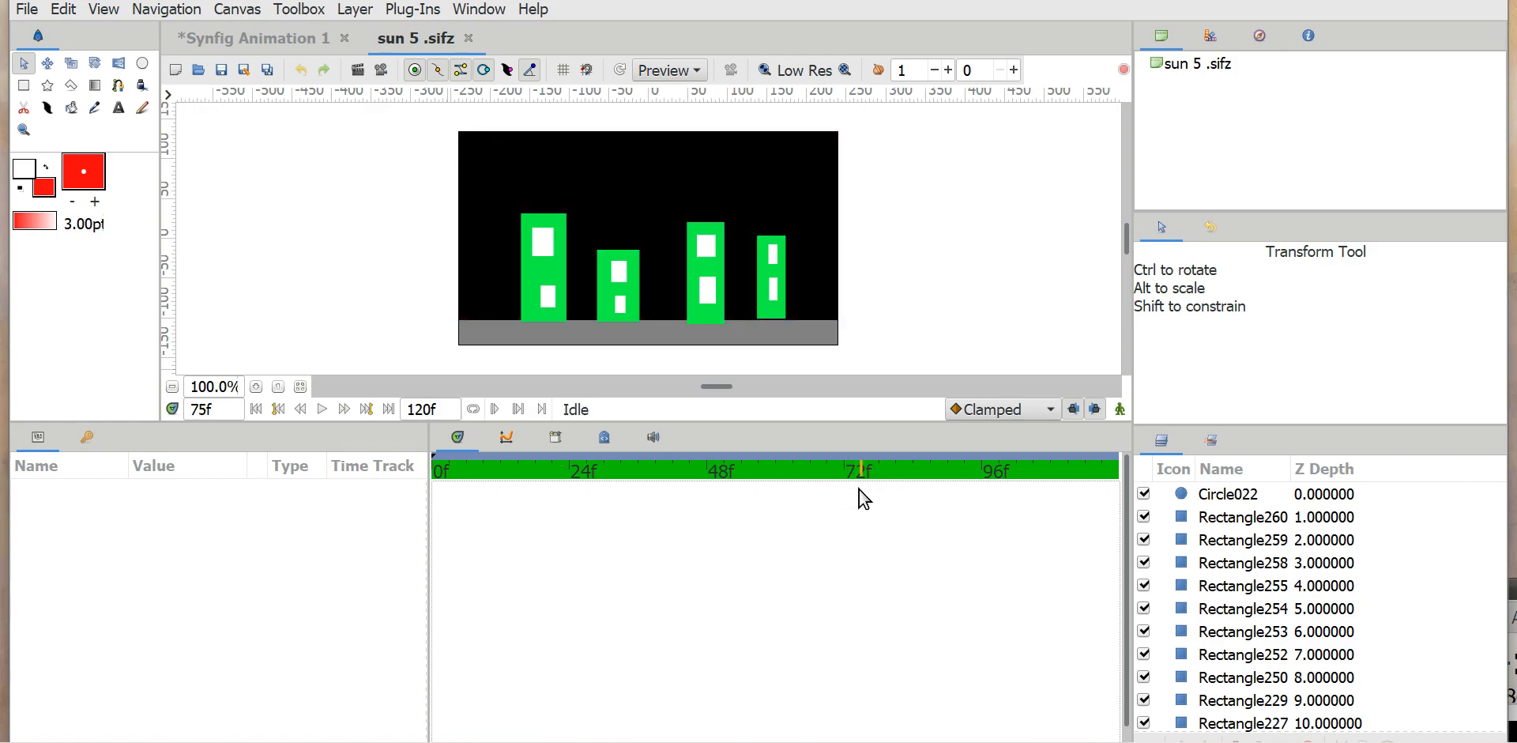
mouse_move(859, 483)
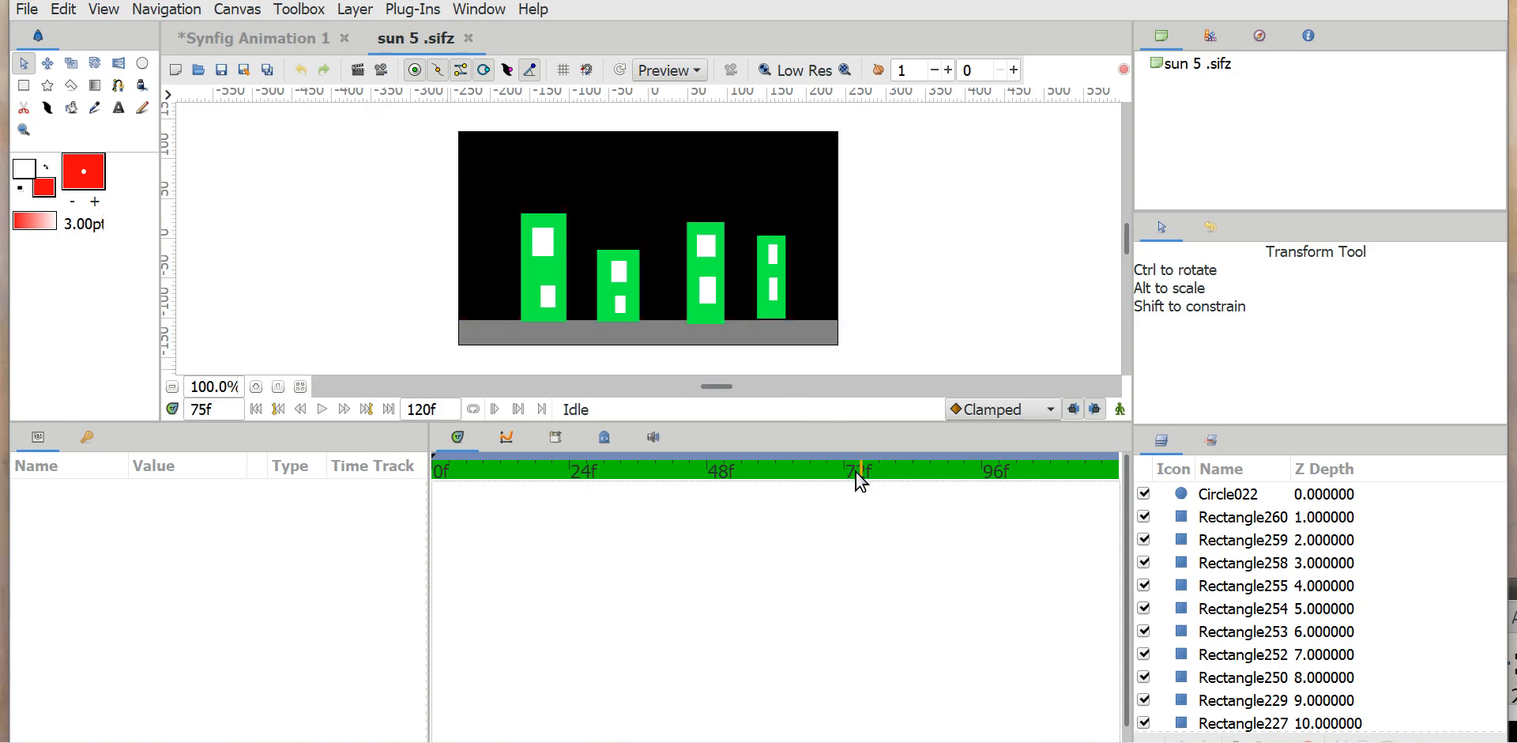
left_click(914, 472)
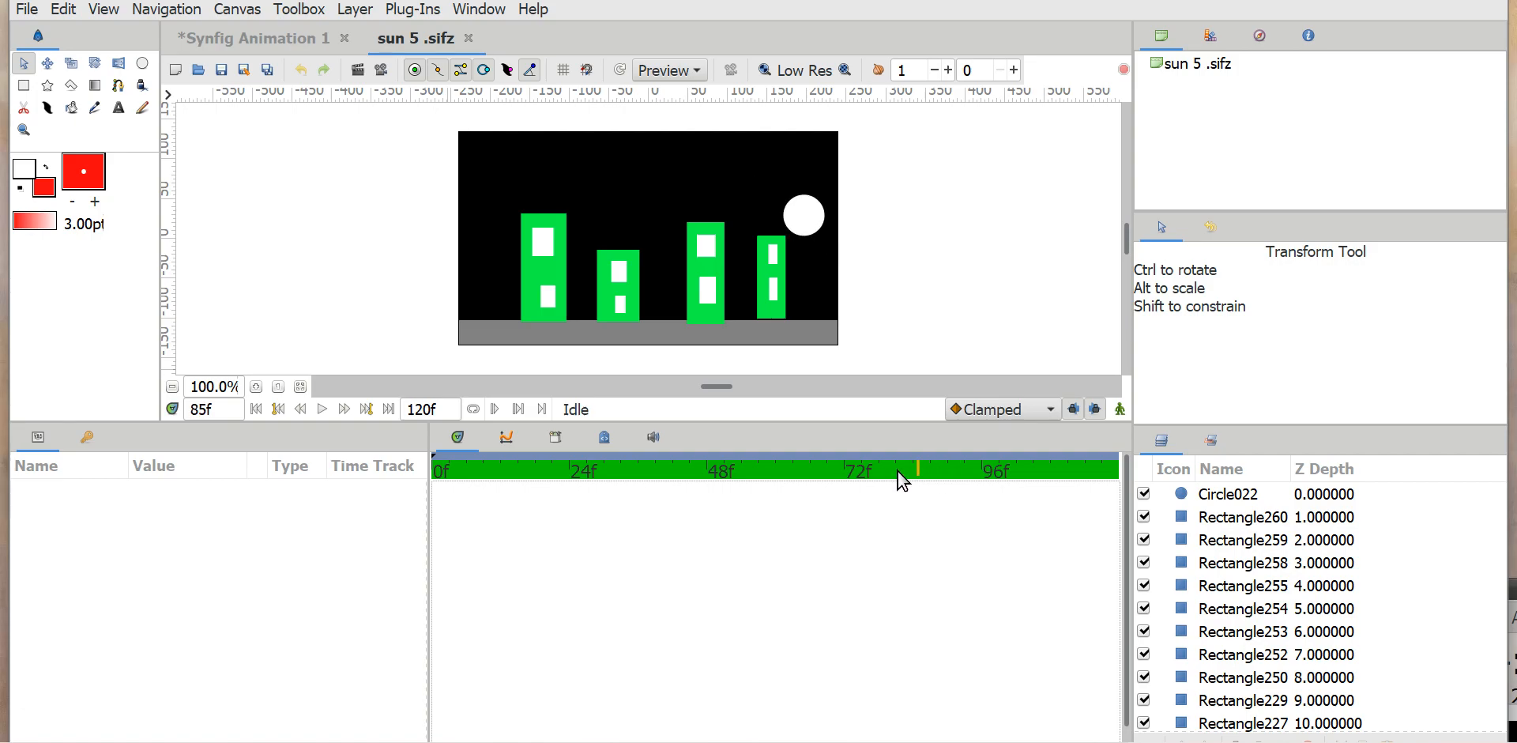
left_click(990, 471)
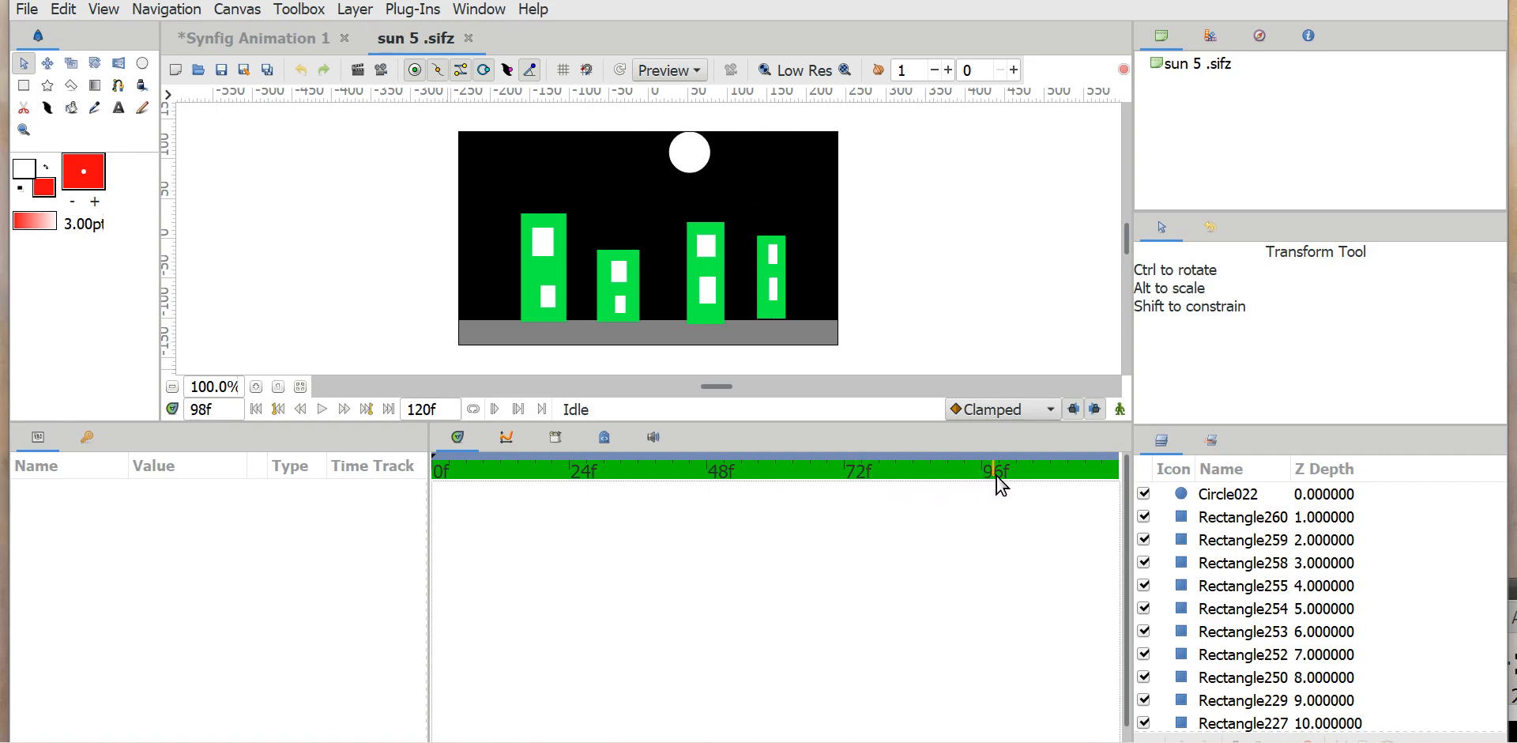
left_click(996, 471)
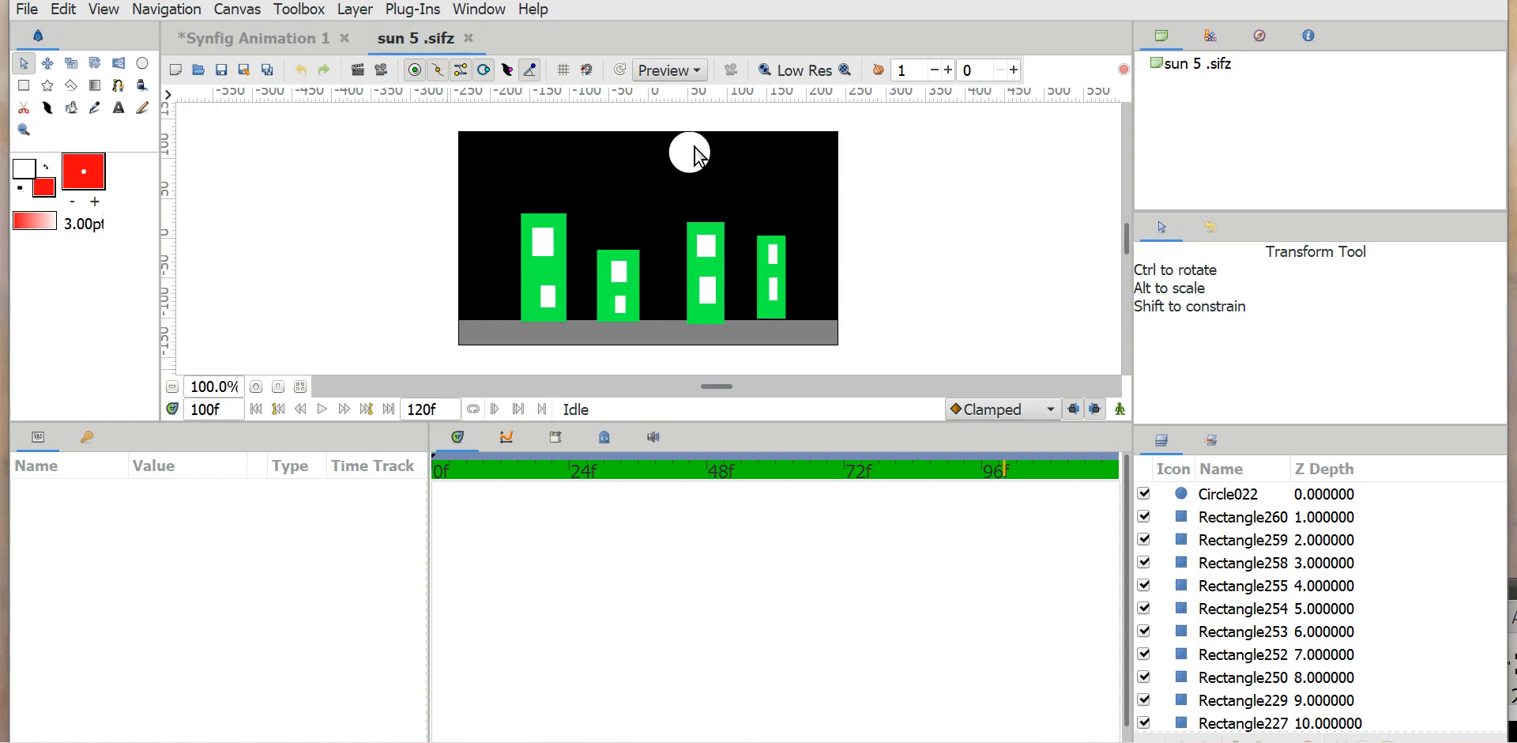
mouse_move(704, 155)
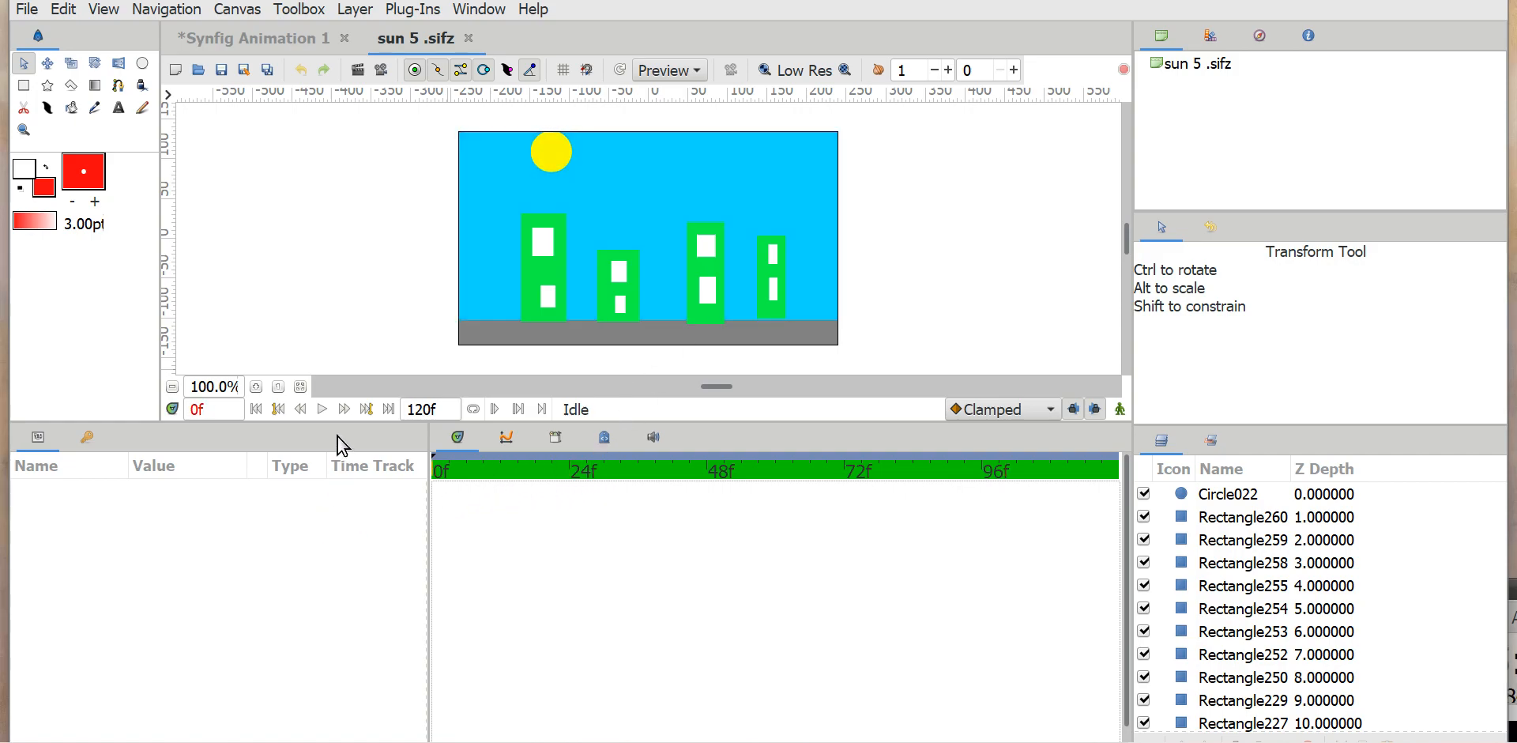
Step: Play the animation, stop it, and scrub to frame 43's golden sunset sky
left_click(587, 470)
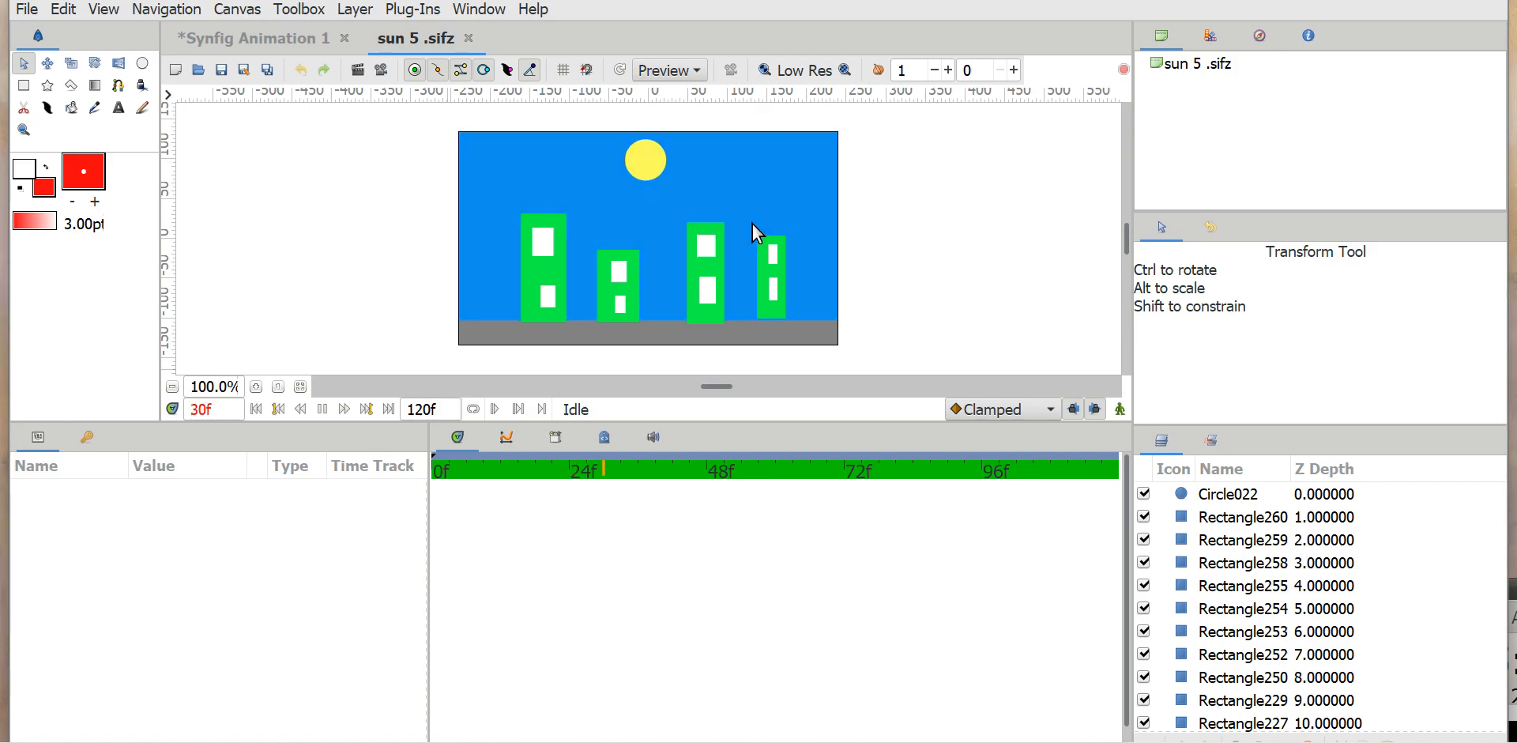
left_click(864, 471)
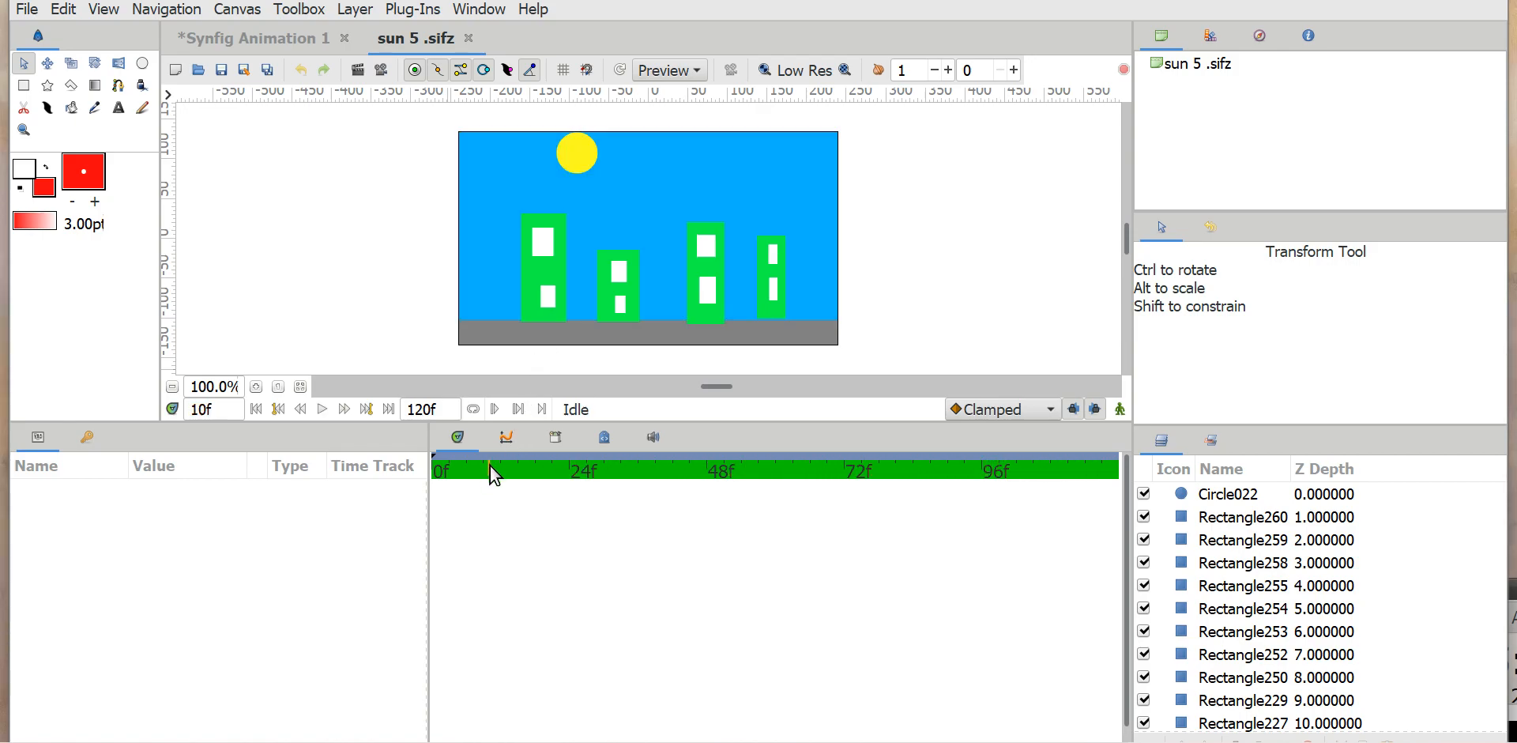
left_click(526, 471)
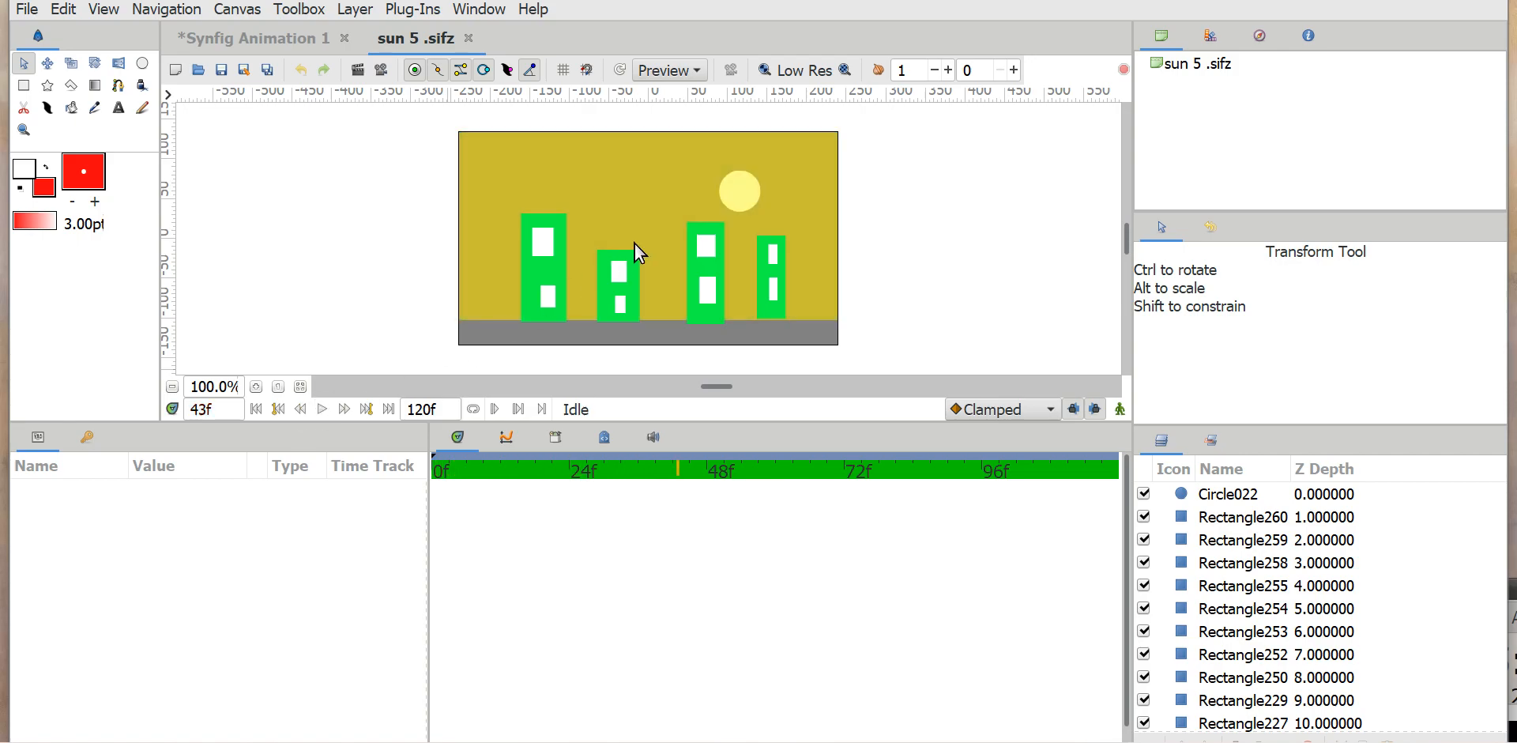
mouse_move(780, 196)
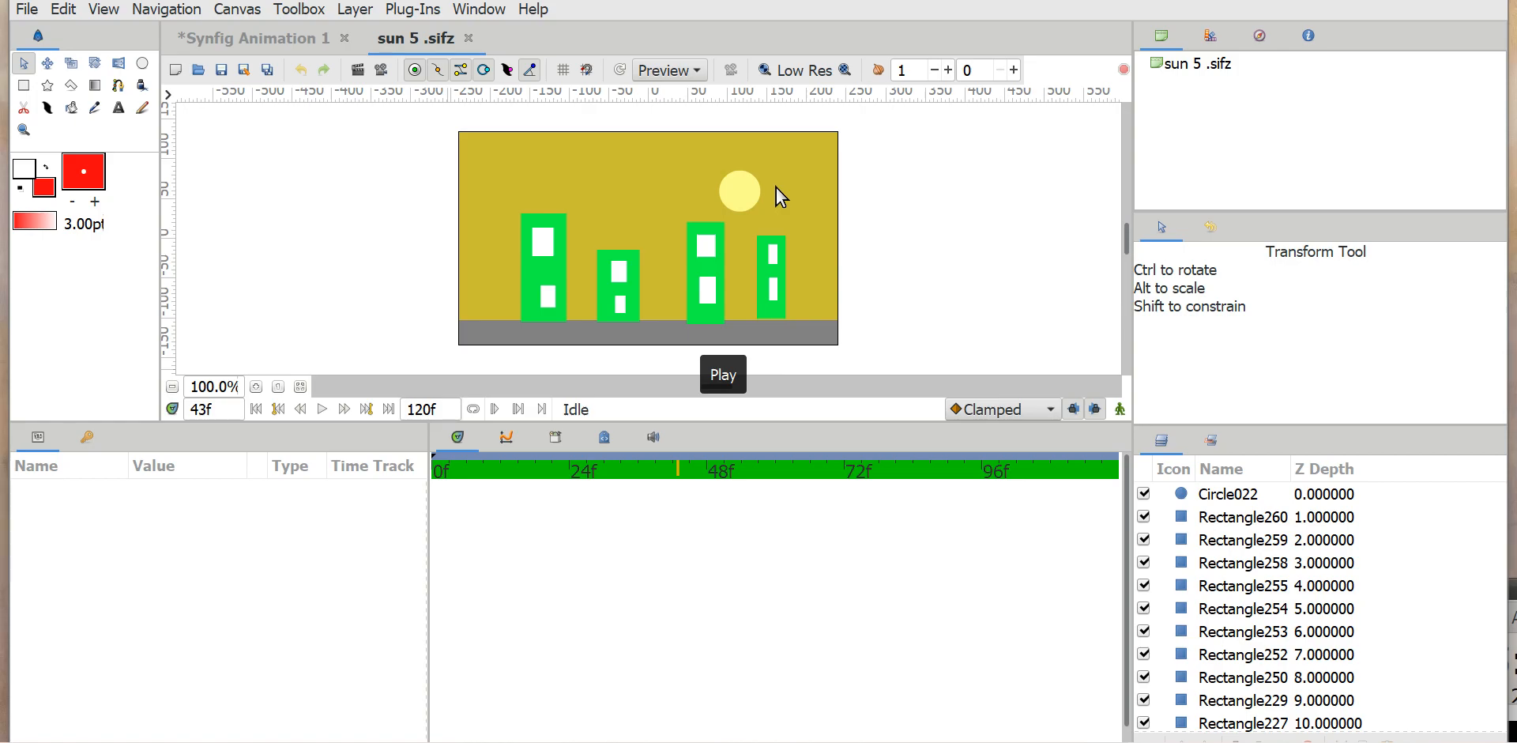
mouse_move(753, 202)
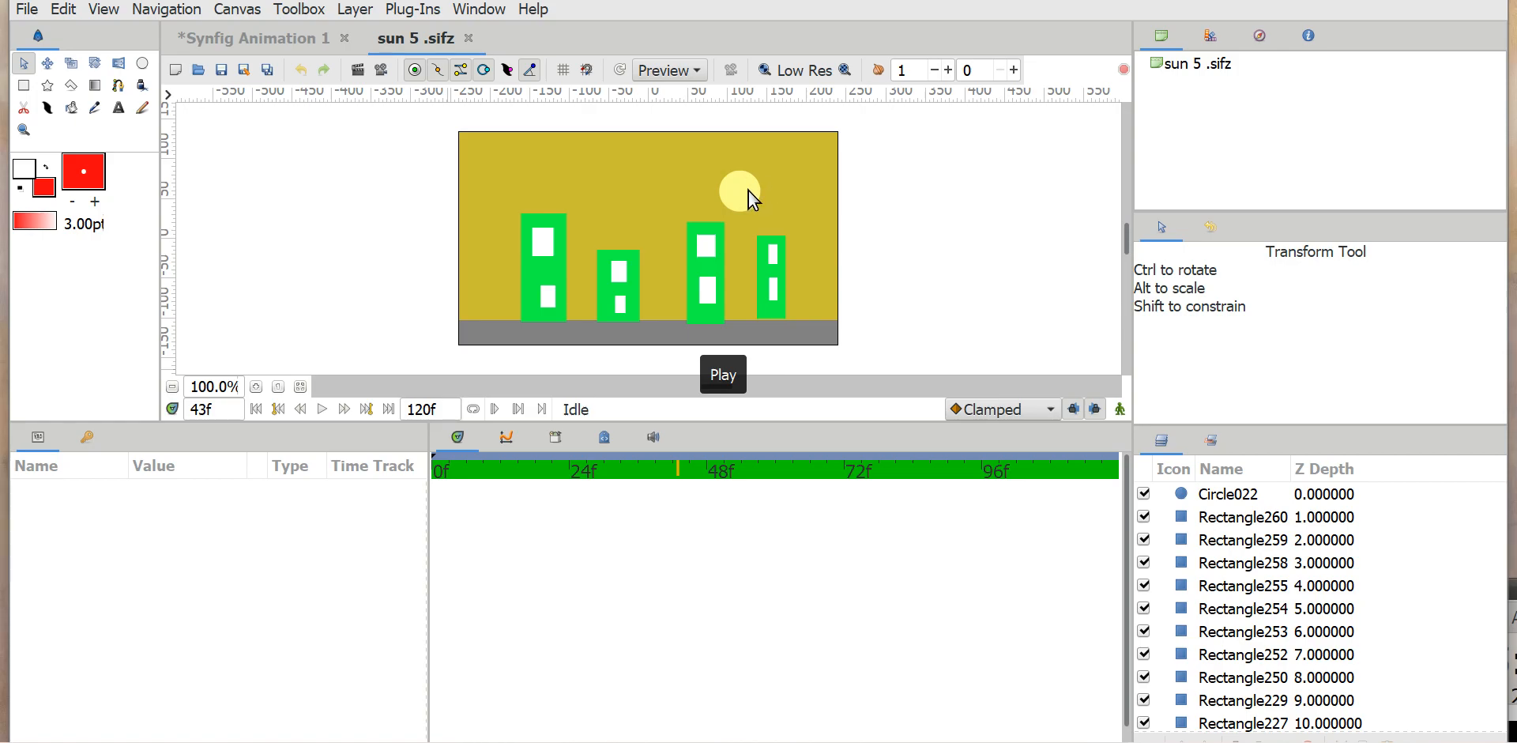
mouse_move(727, 178)
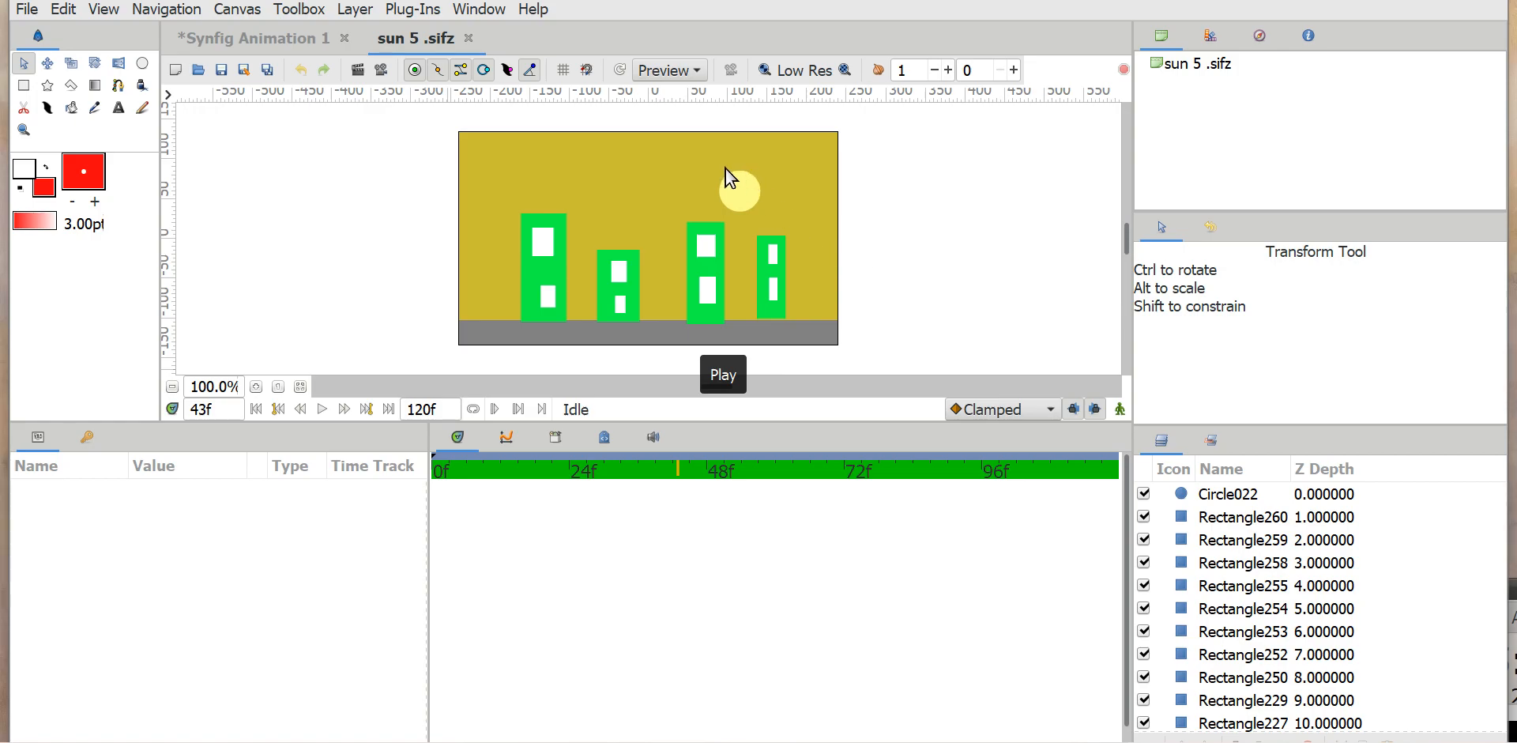
mouse_move(852, 253)
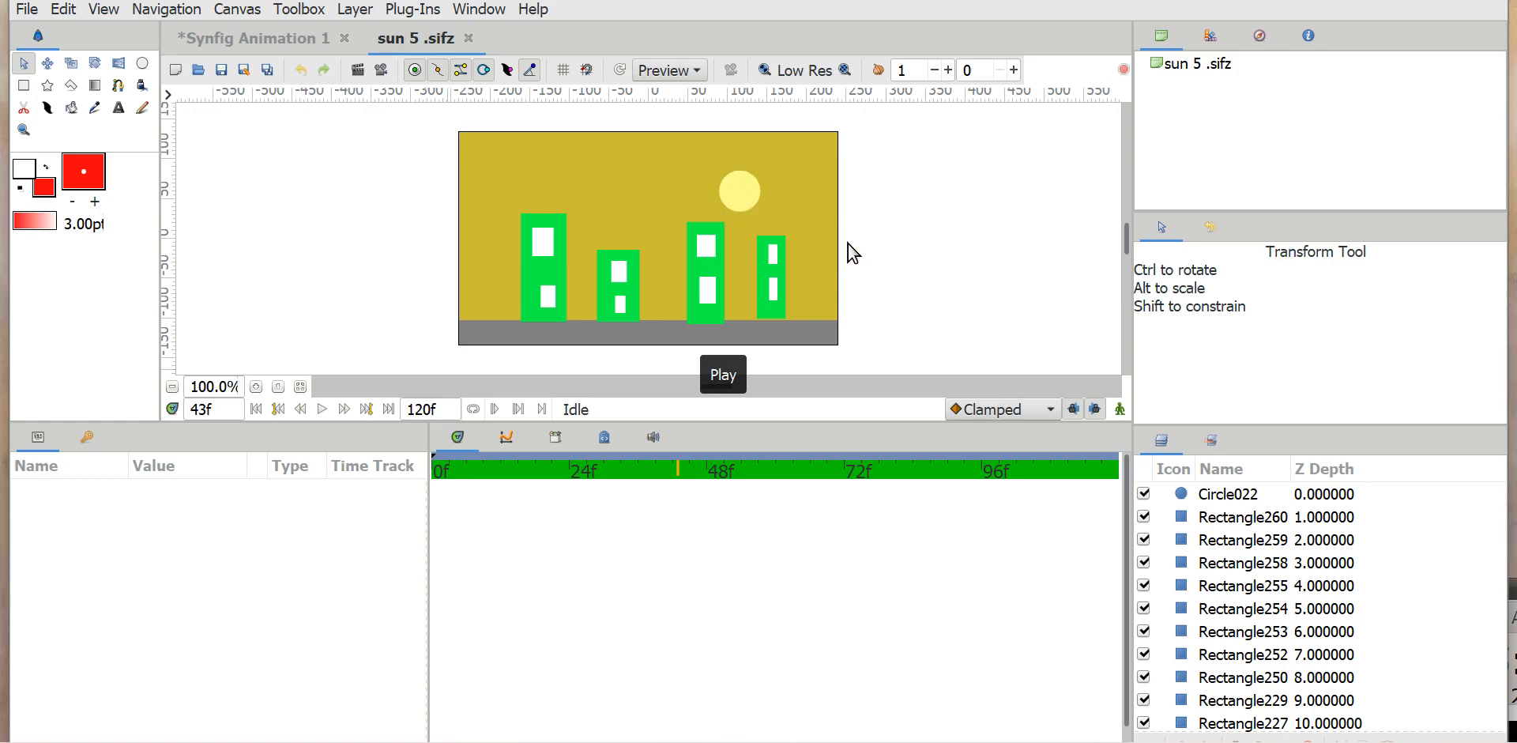
mouse_move(926, 157)
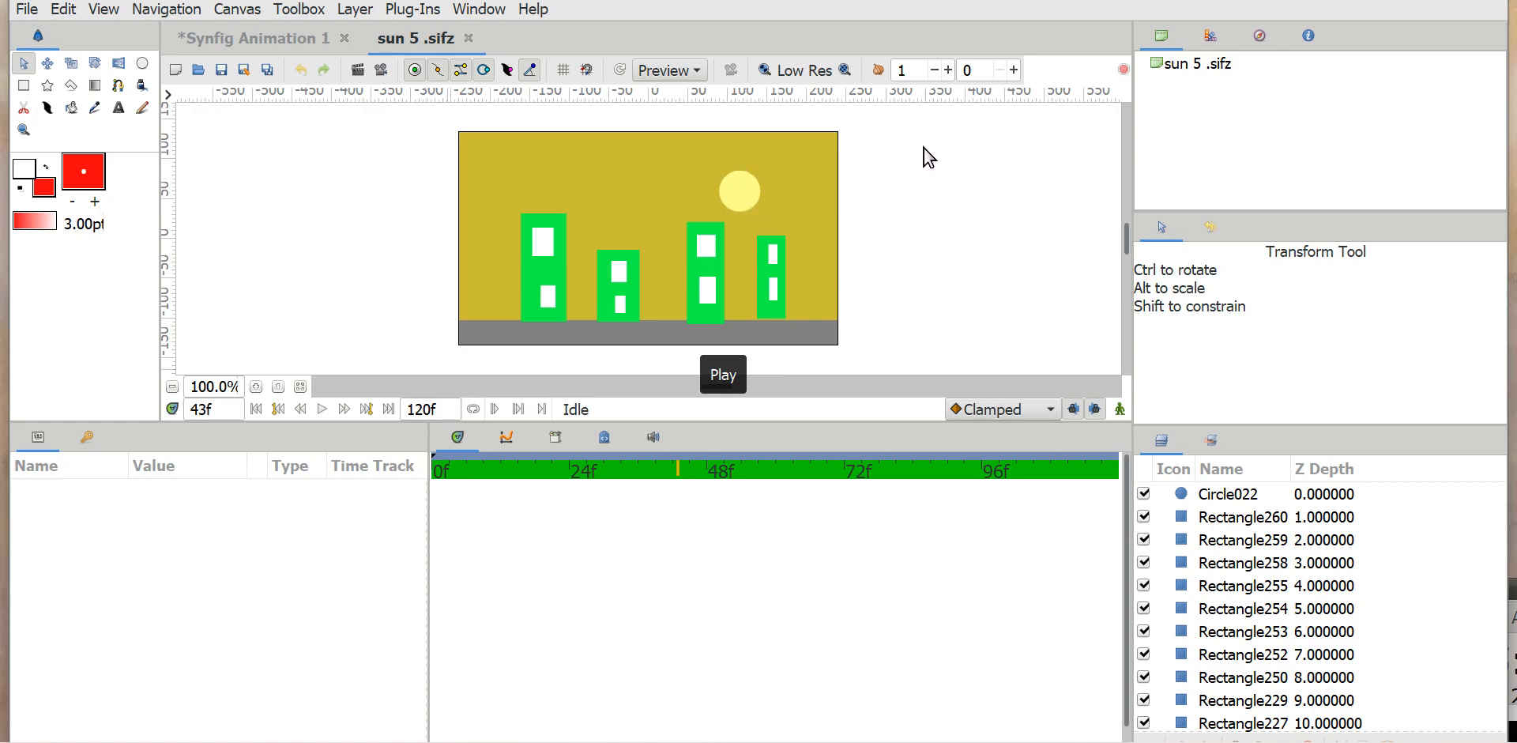
mouse_move(672, 174)
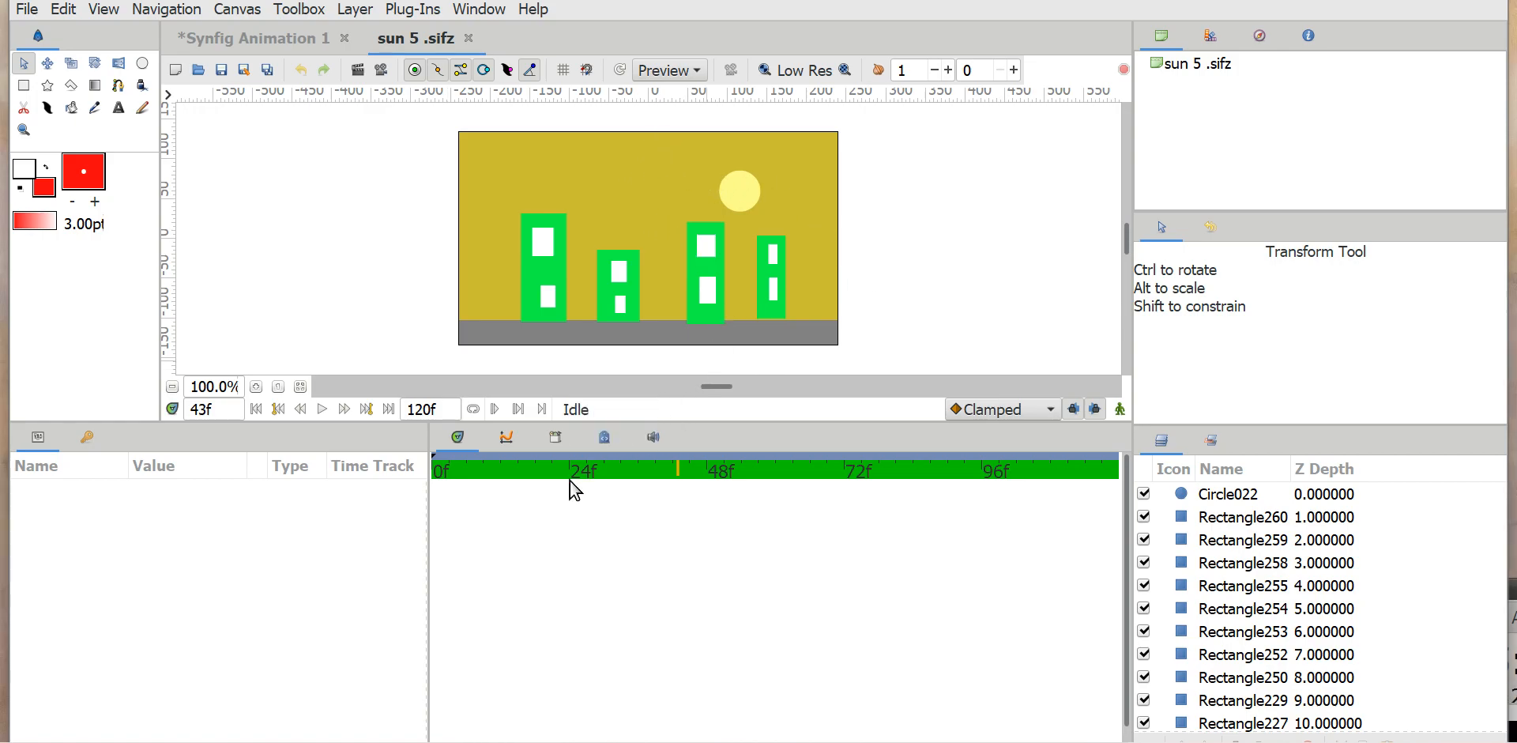
mouse_move(344, 408)
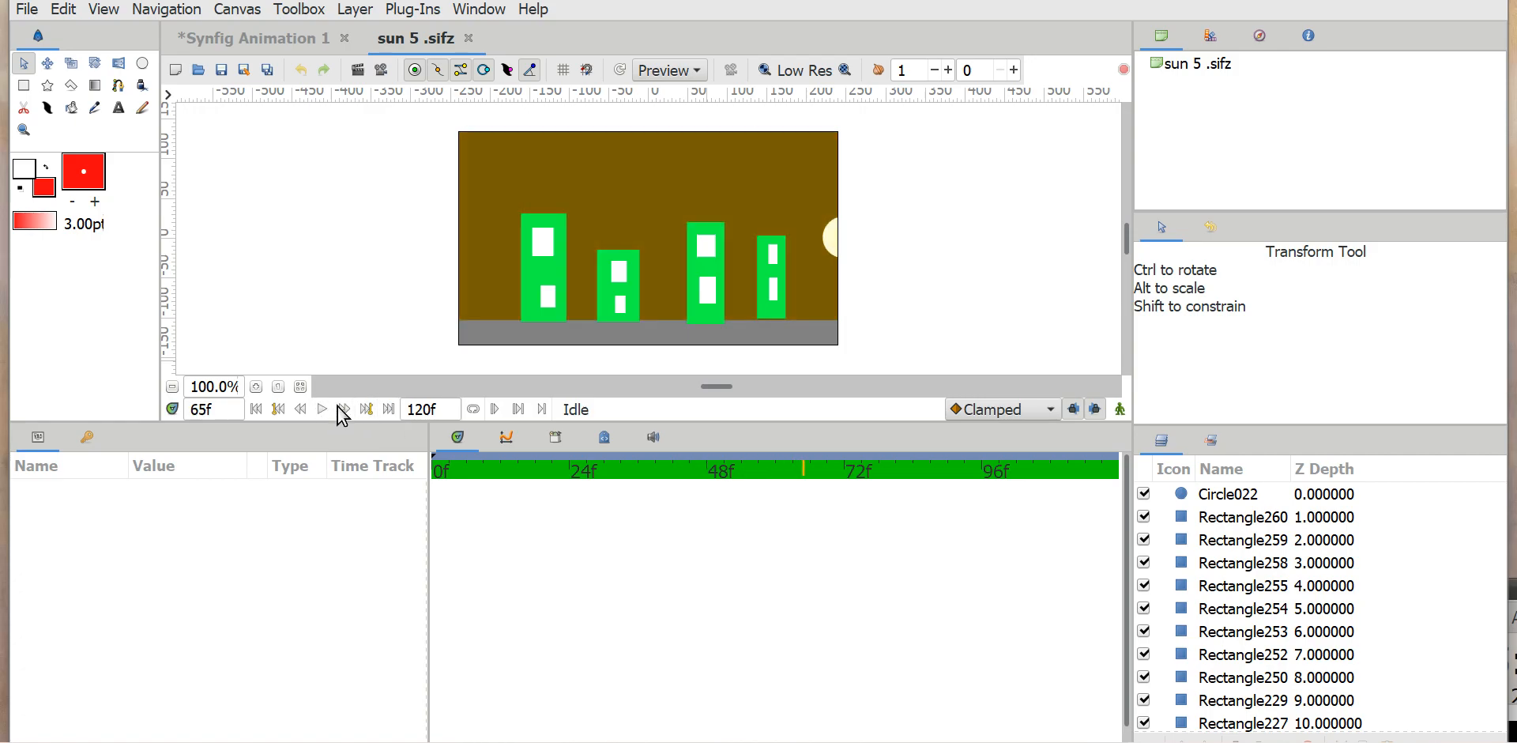
Step: Select Circle022, step through frames 65, 90 and 111, then rewind to frame 0
left_click(1227, 493)
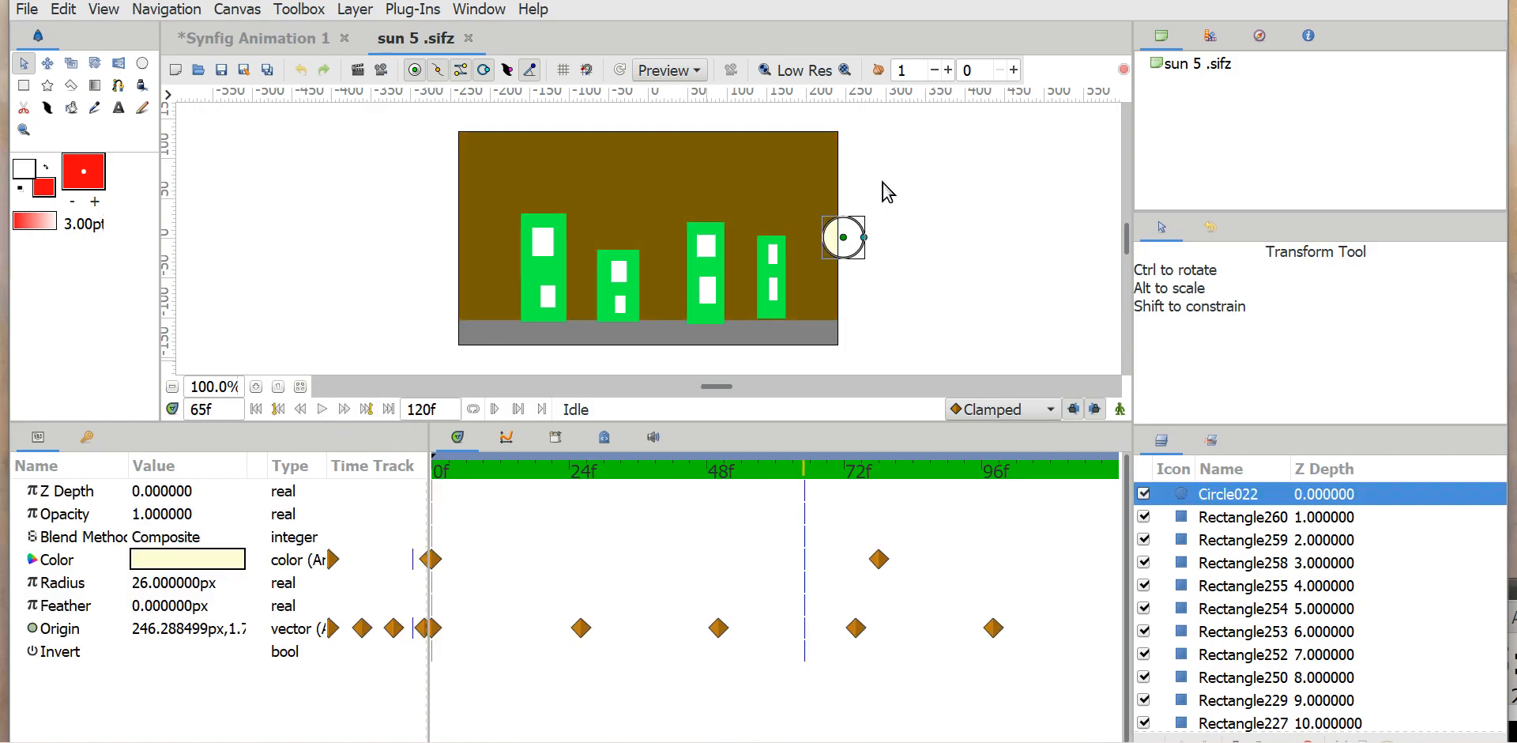
left_click(875, 261)
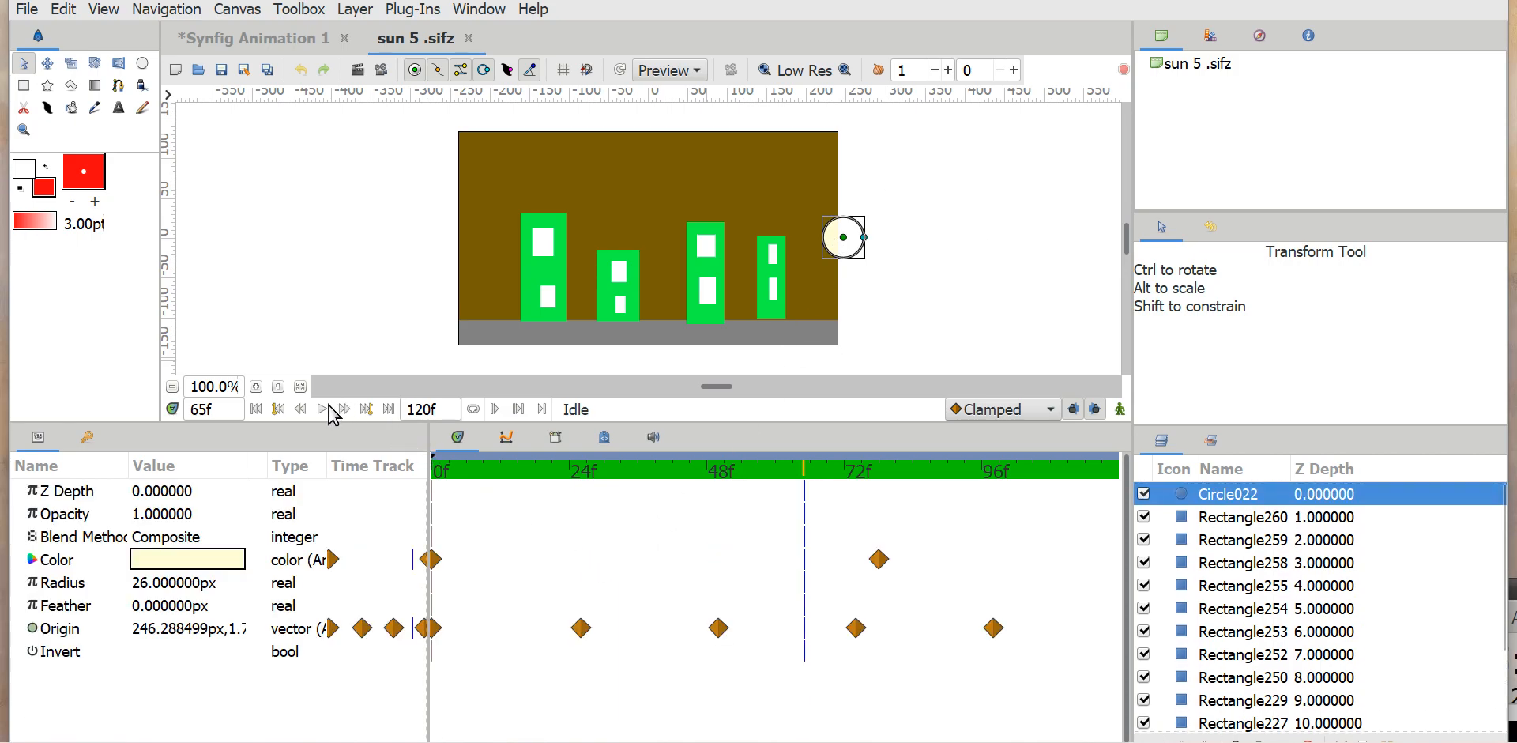
left_click(321, 409)
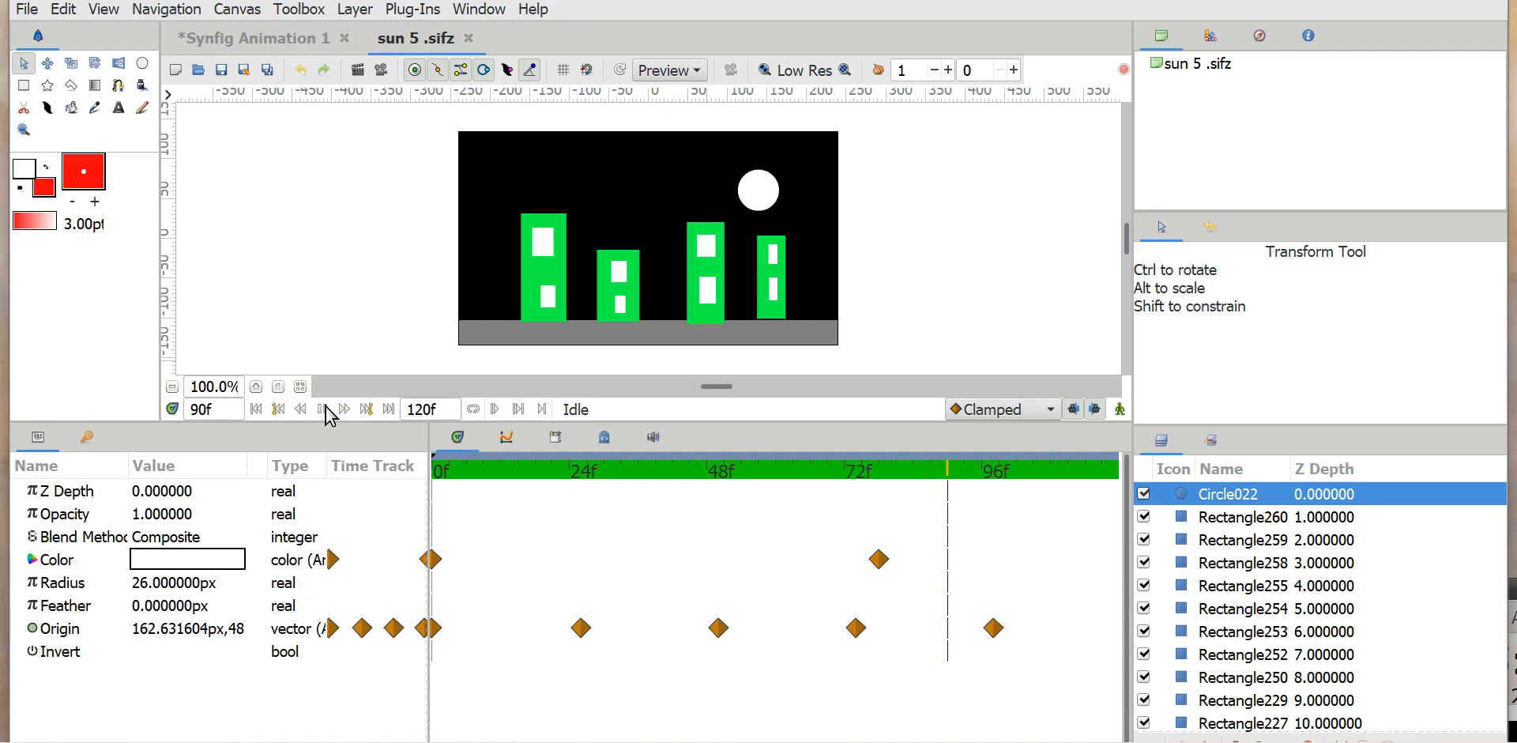
left_click(322, 408)
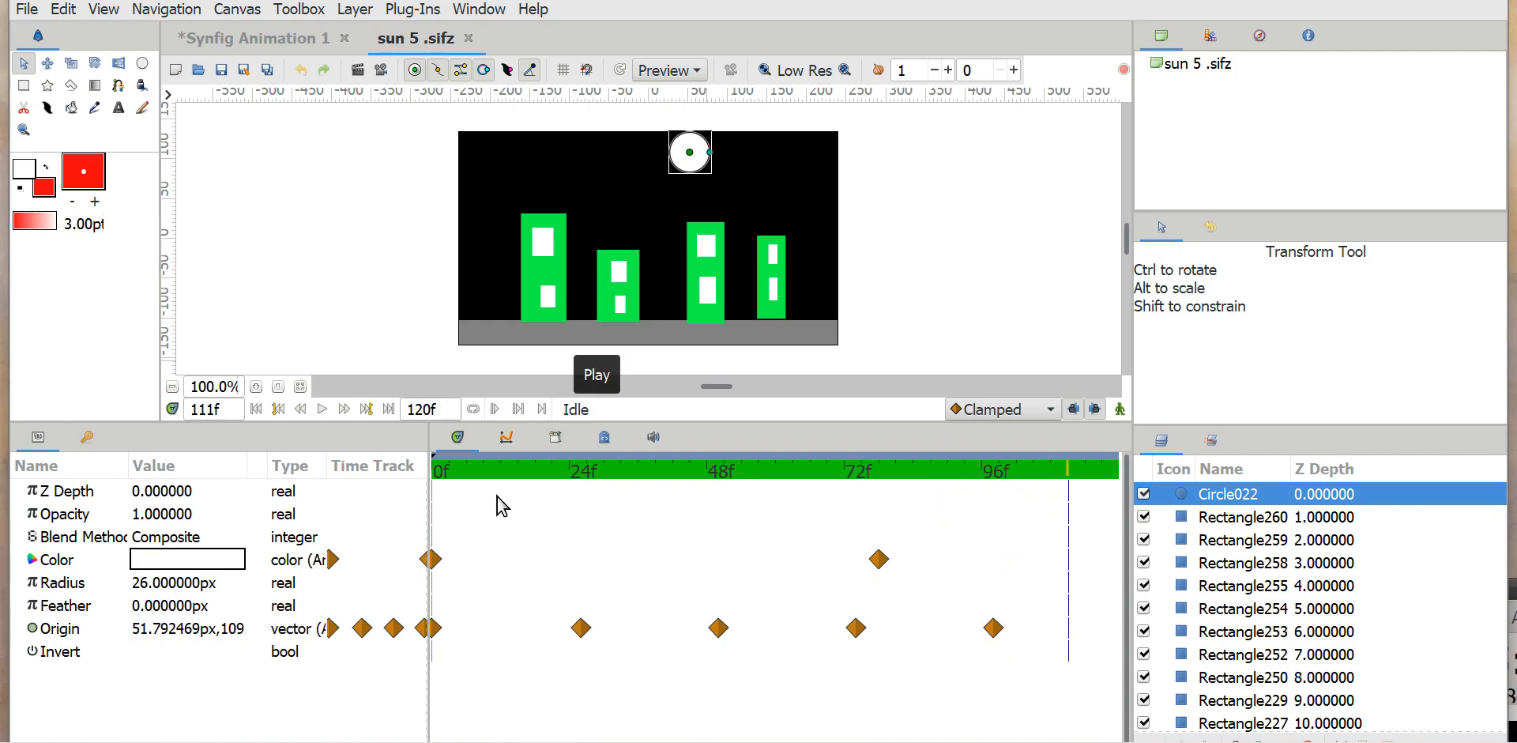
left_click(811, 471)
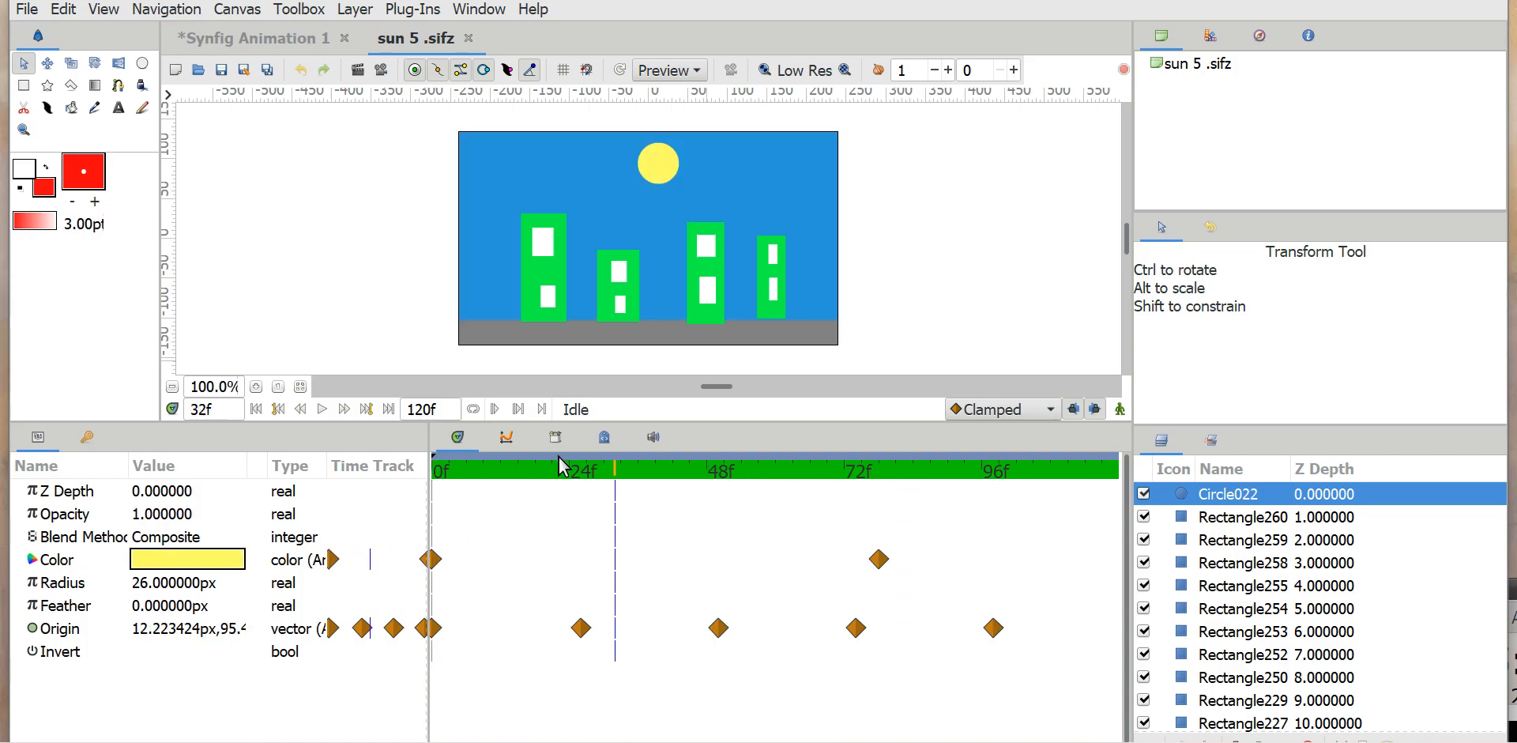
left_click(442, 471)
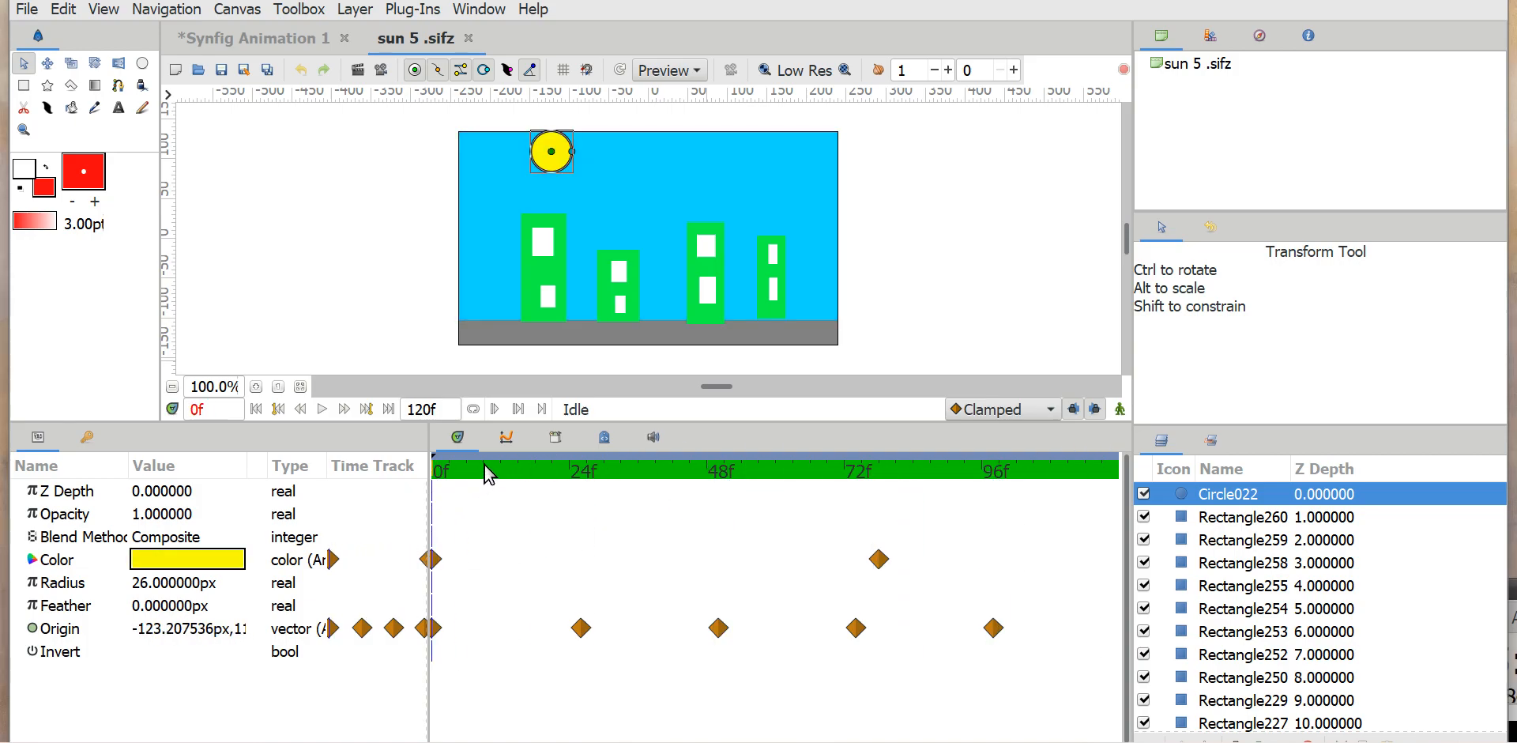
mouse_move(821, 366)
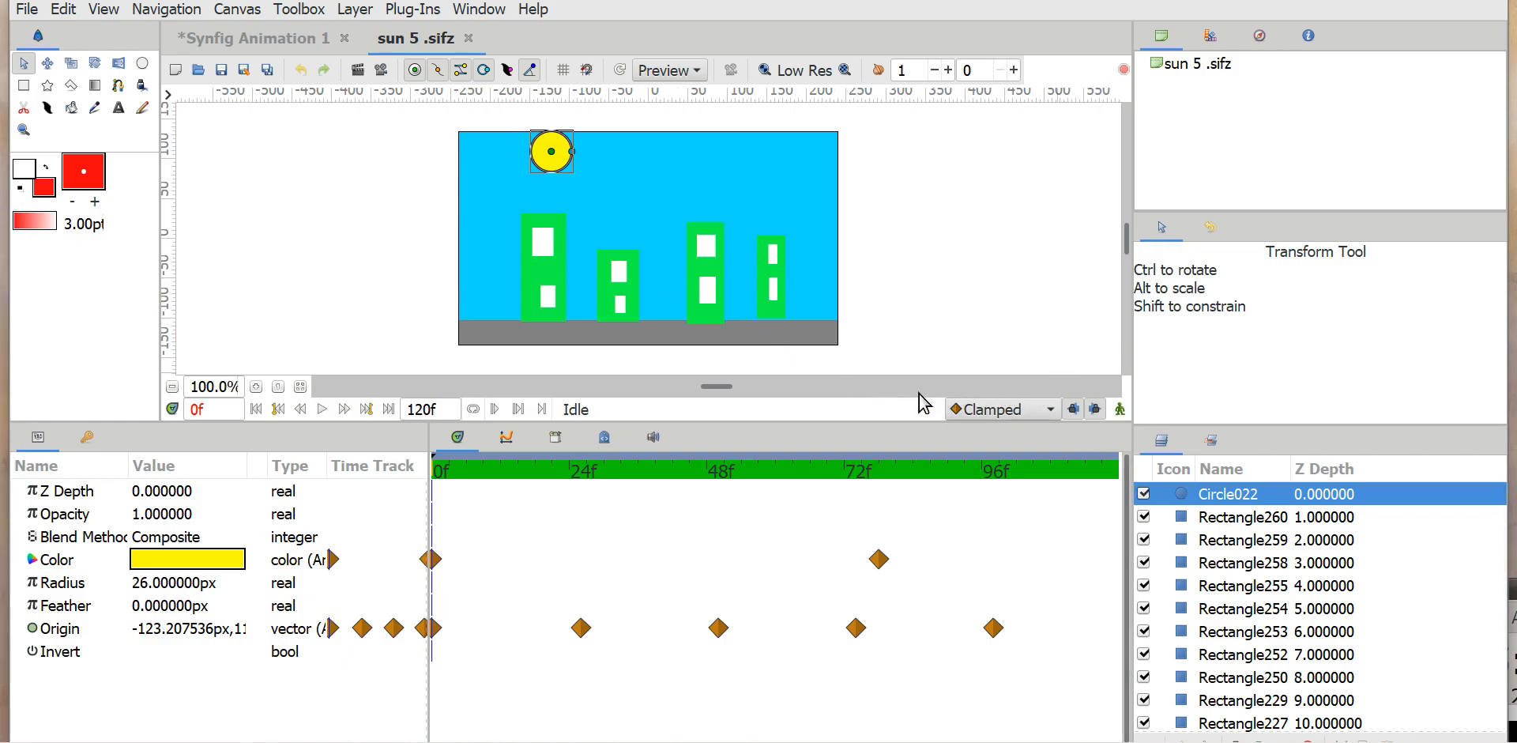
mouse_move(832, 297)
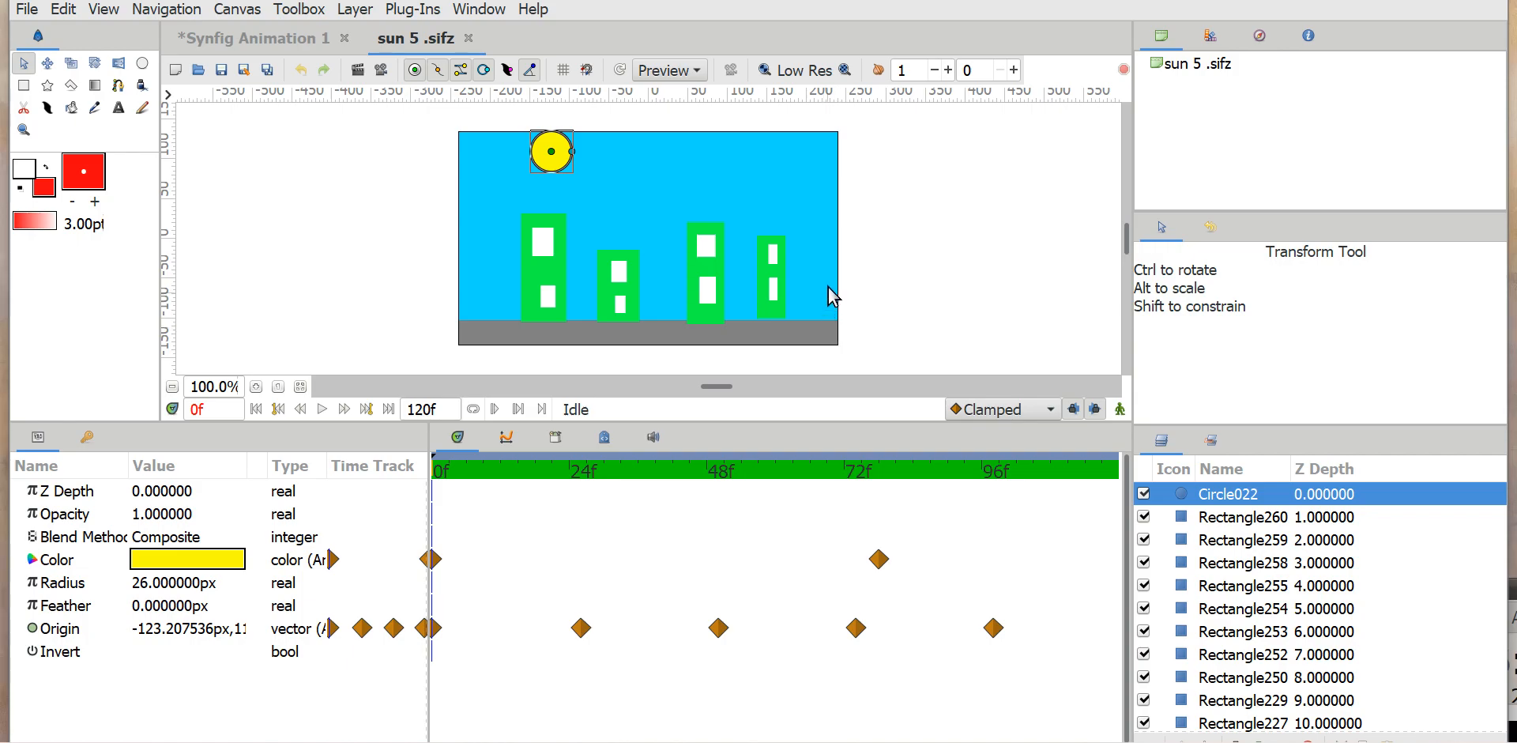
mouse_move(882, 230)
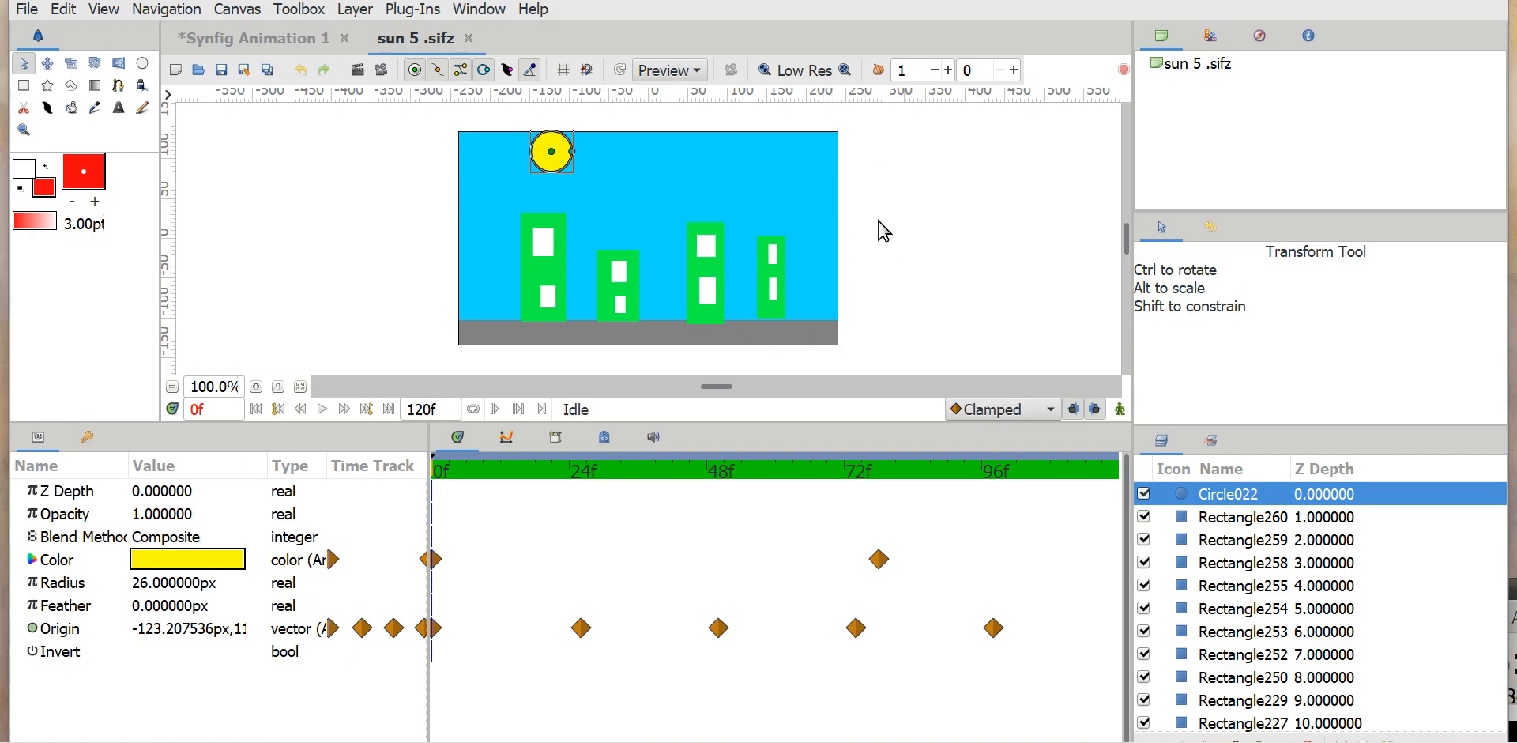
mouse_move(582, 371)
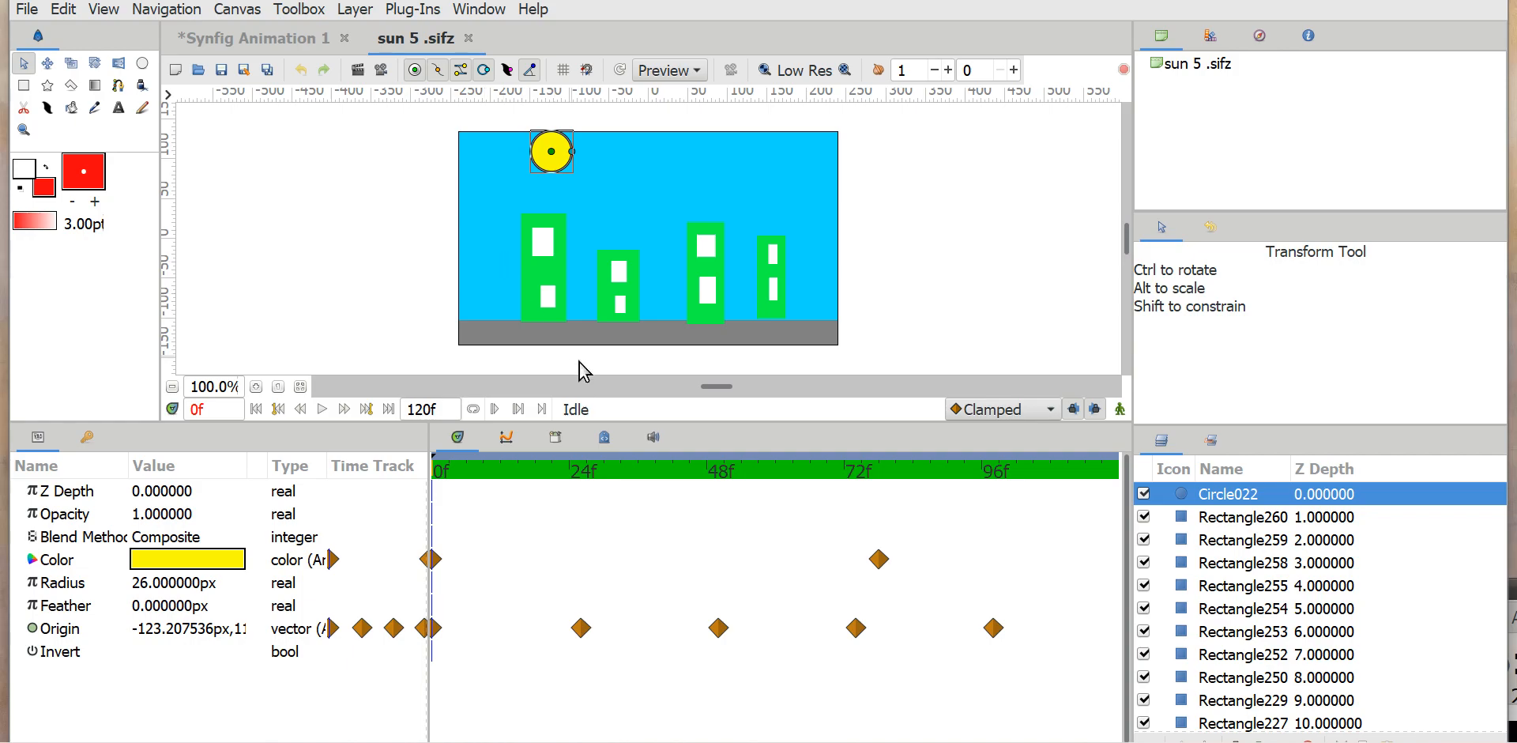
mouse_move(560, 273)
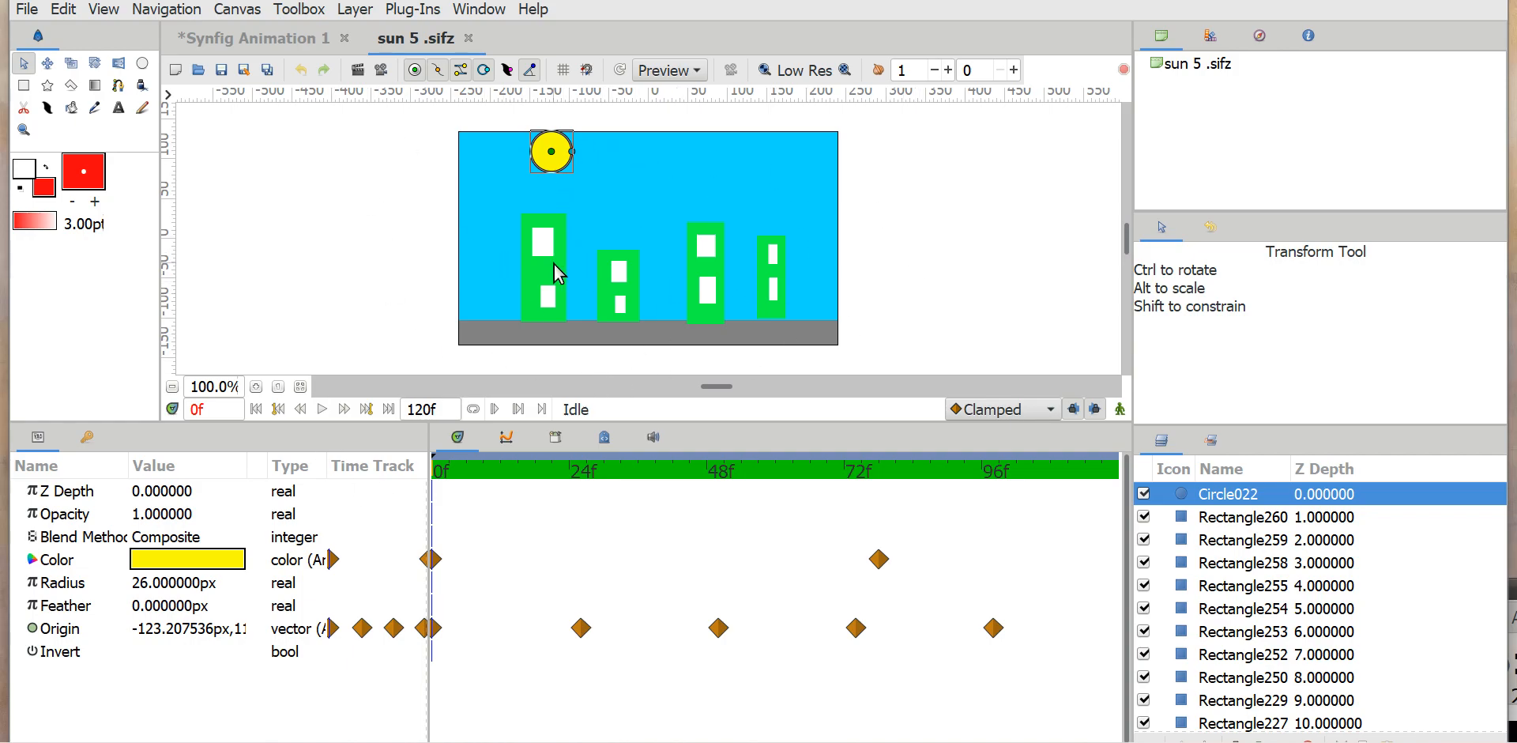
mouse_move(554, 153)
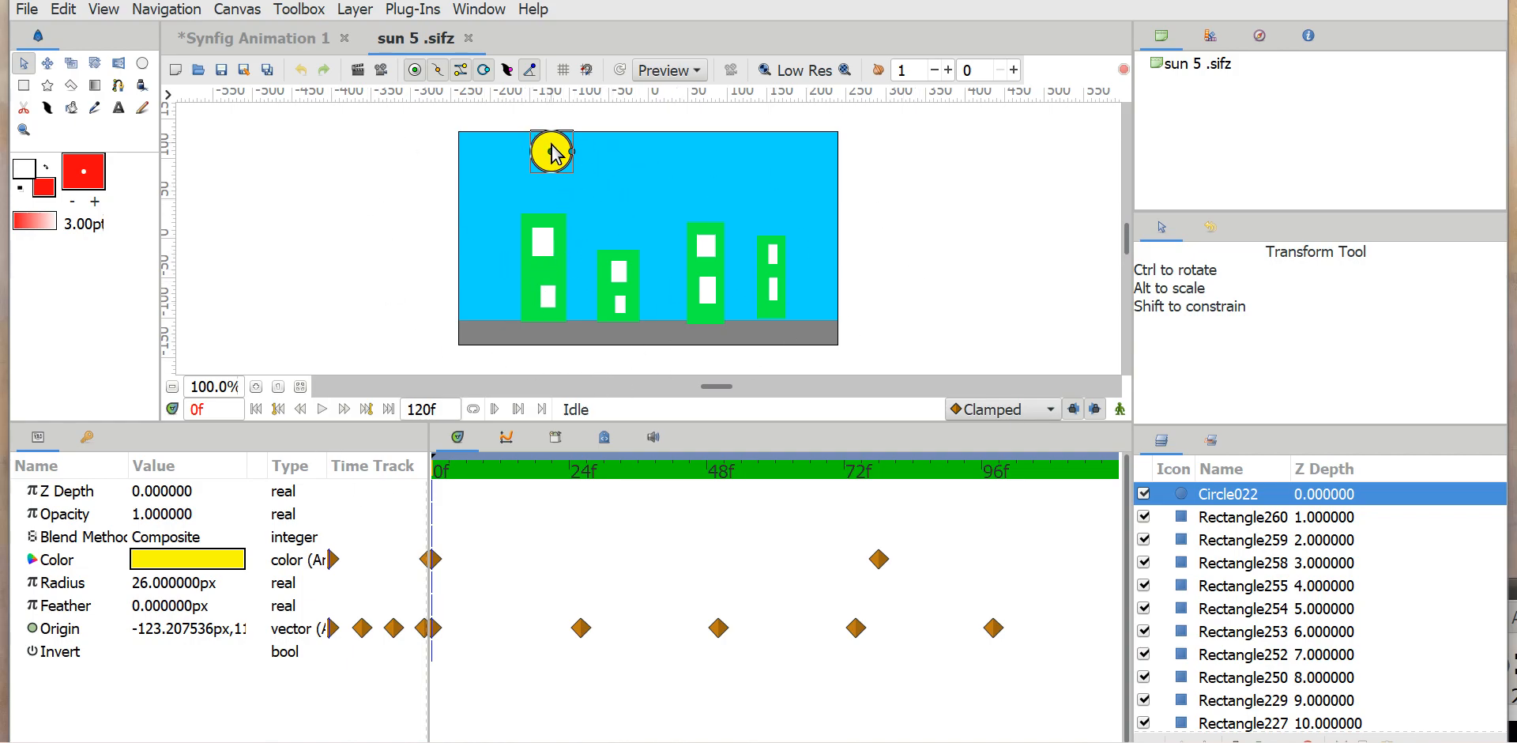
mouse_move(670, 308)
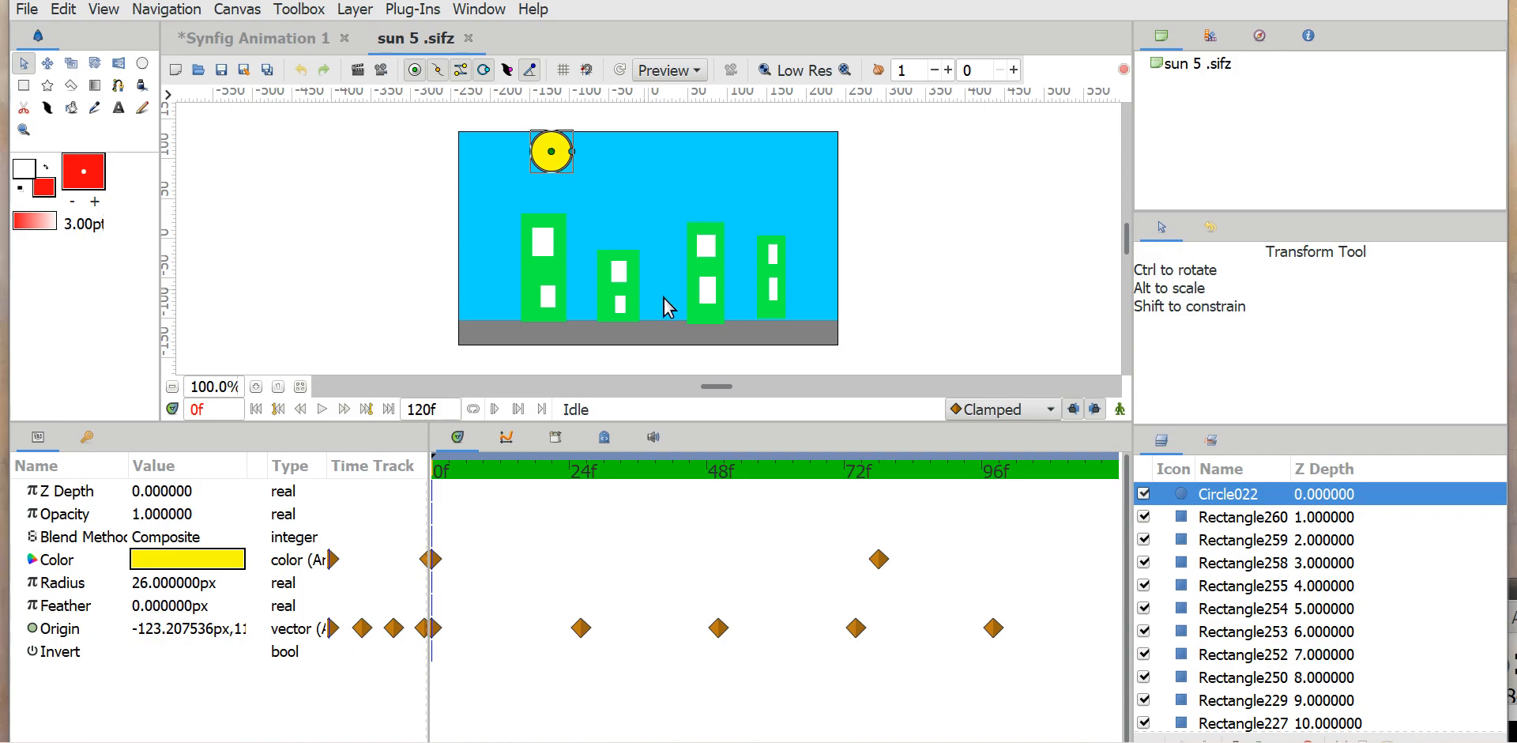
mouse_move(753, 151)
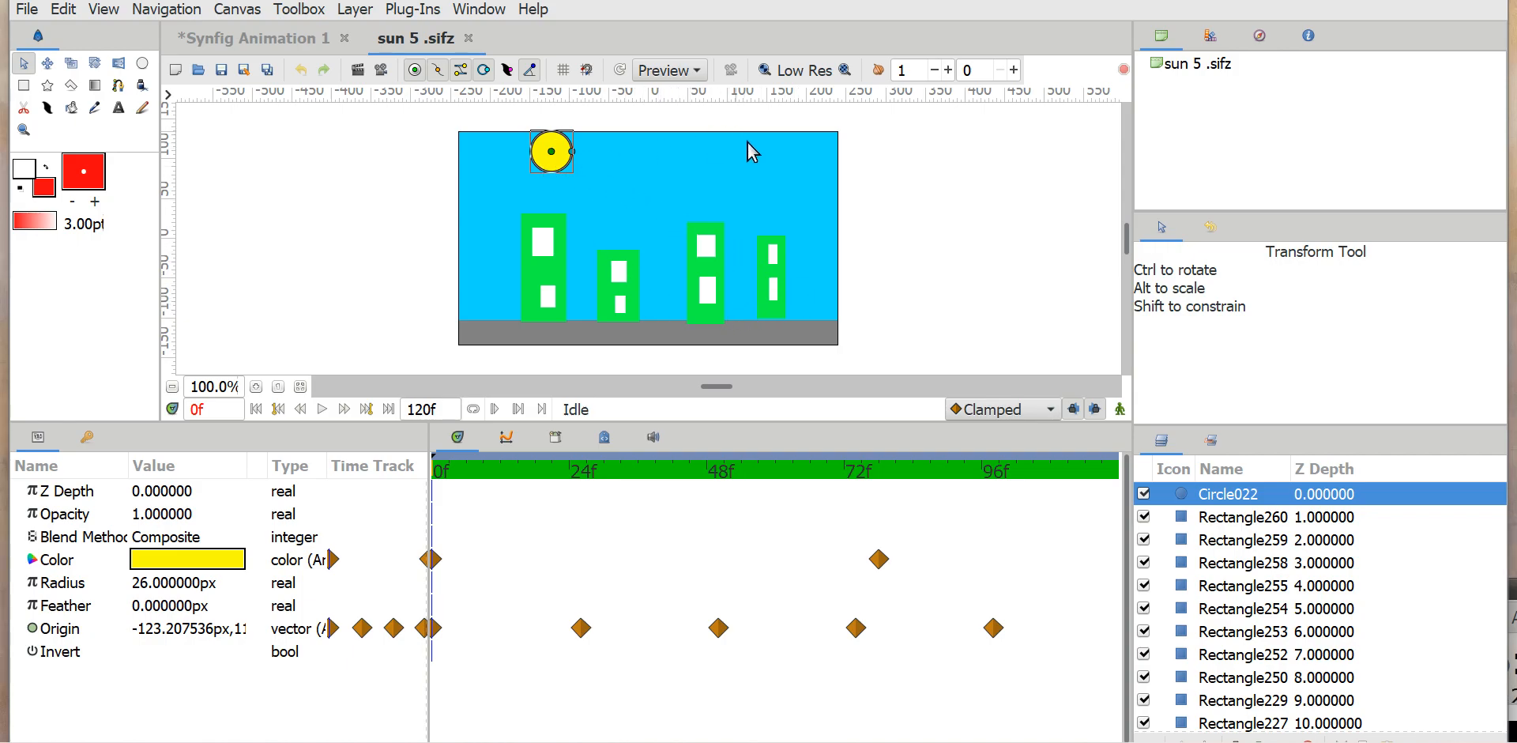
mouse_move(961, 364)
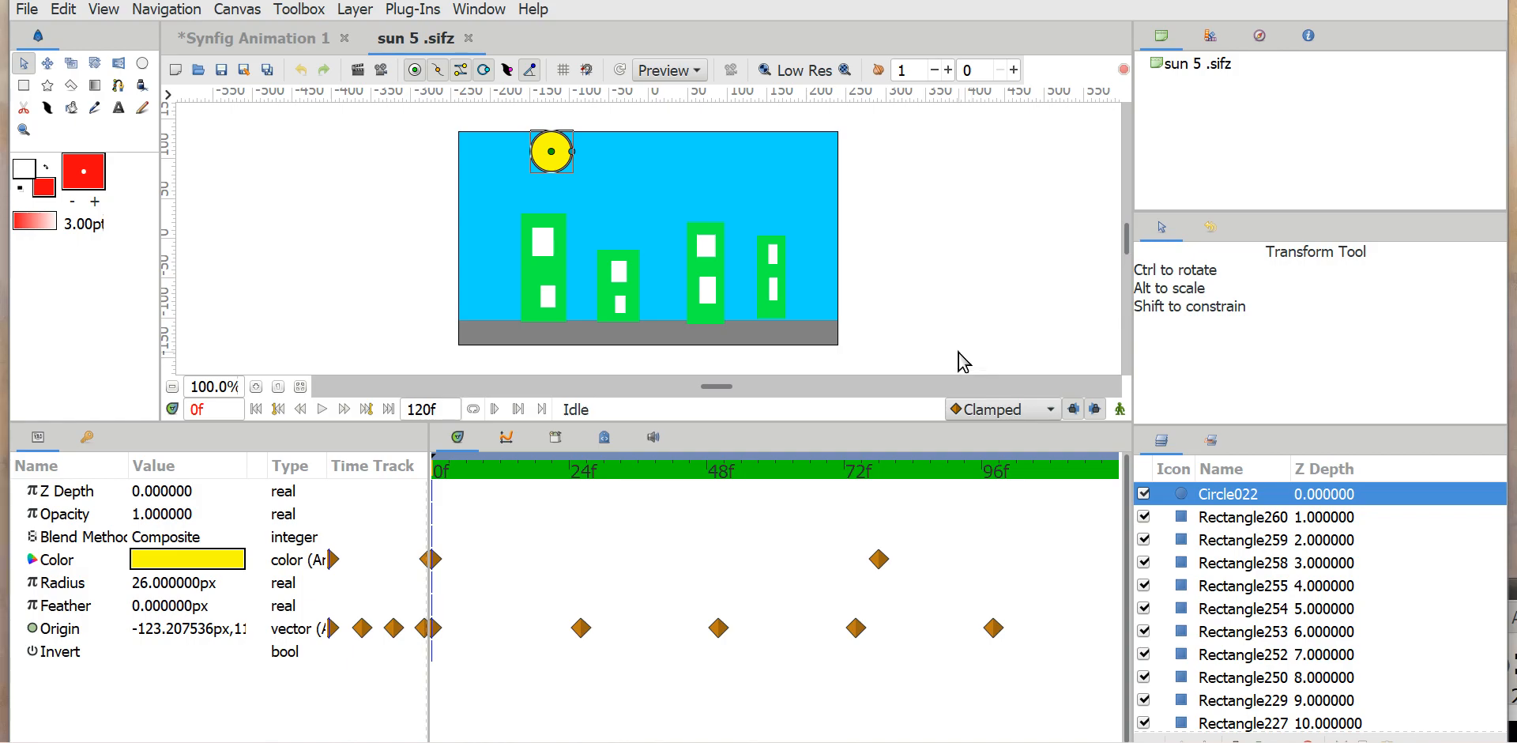
mouse_move(14, 12)
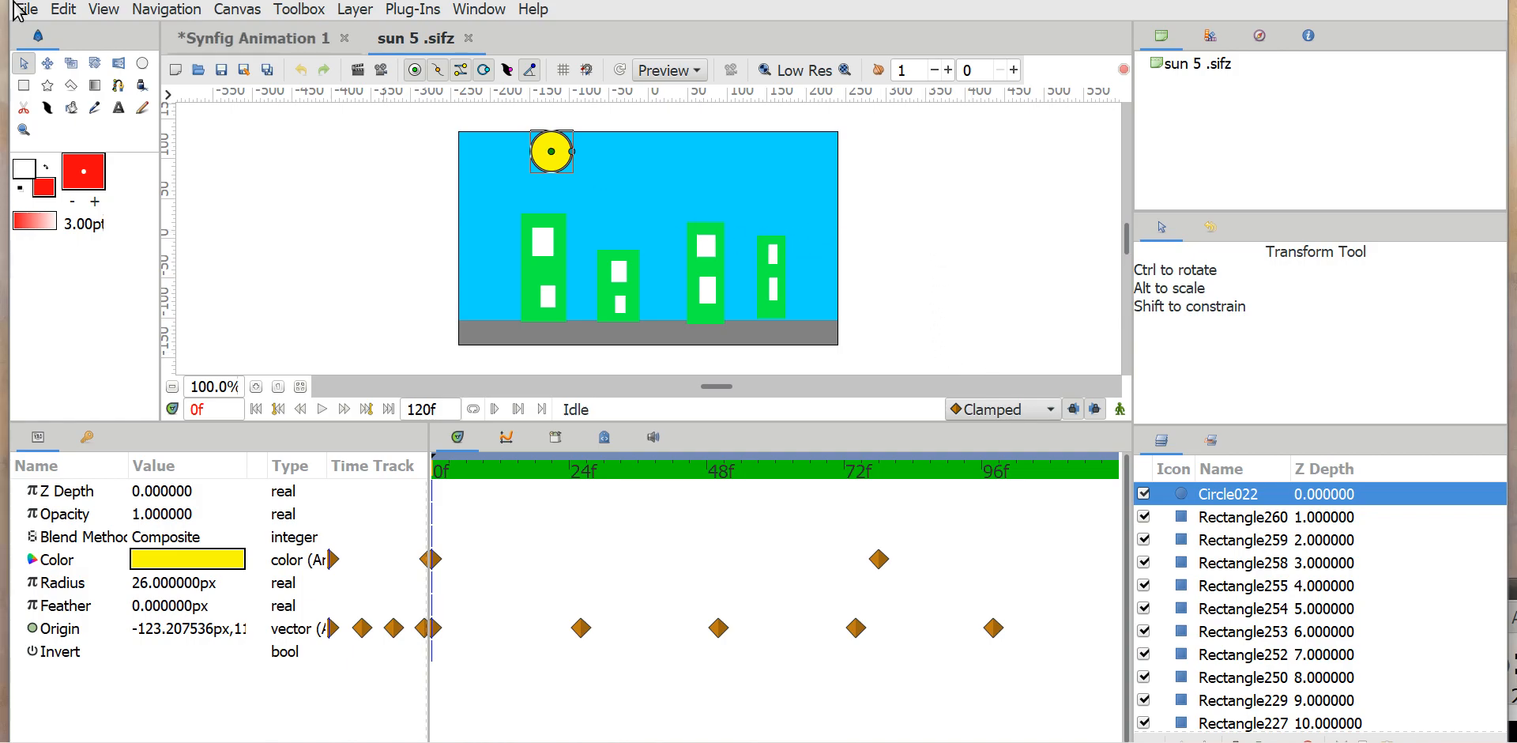